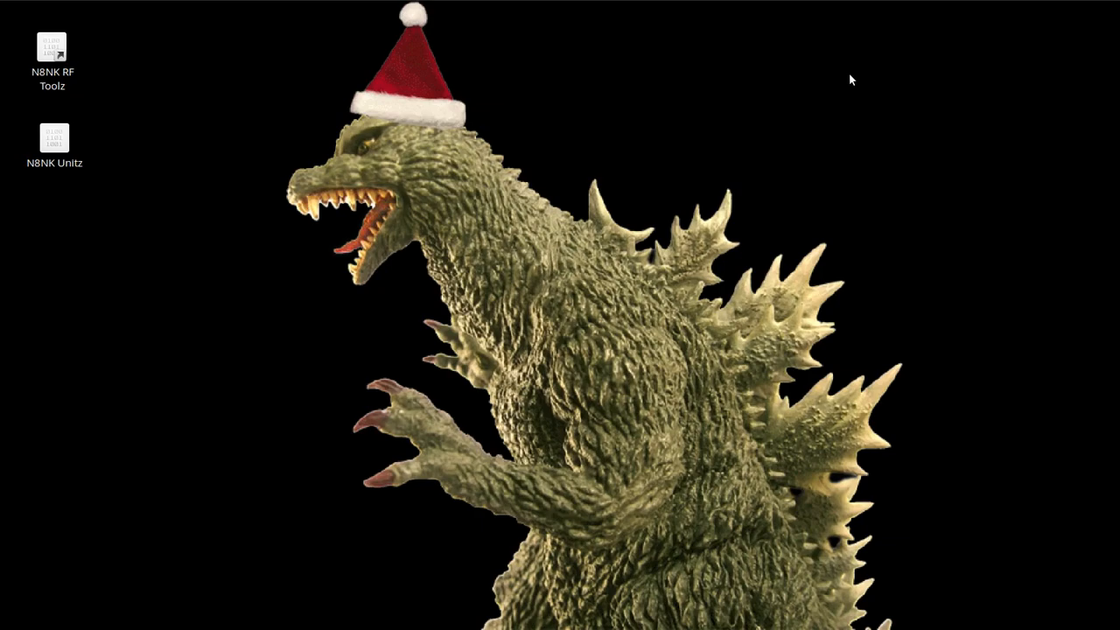
mouse_move(836, 74)
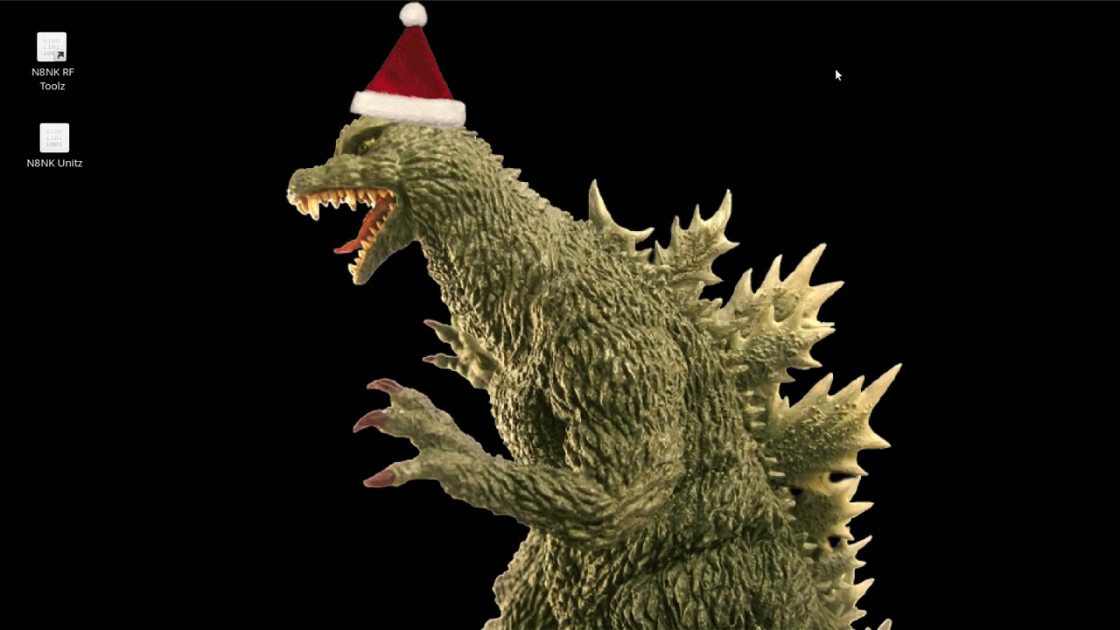
mouse_move(829, 73)
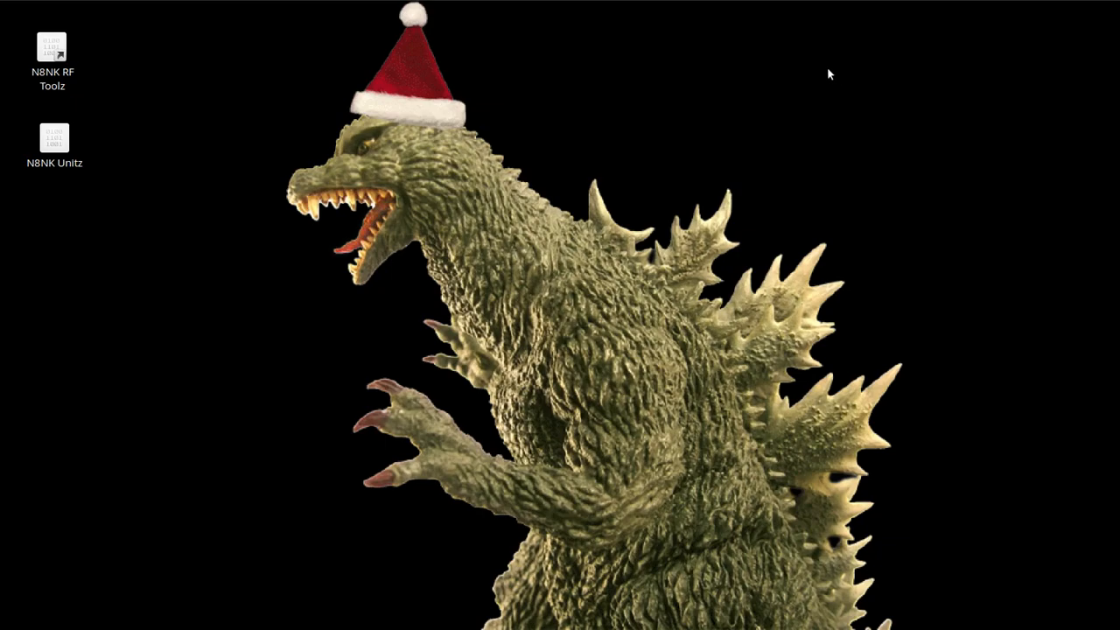
mouse_move(390, 150)
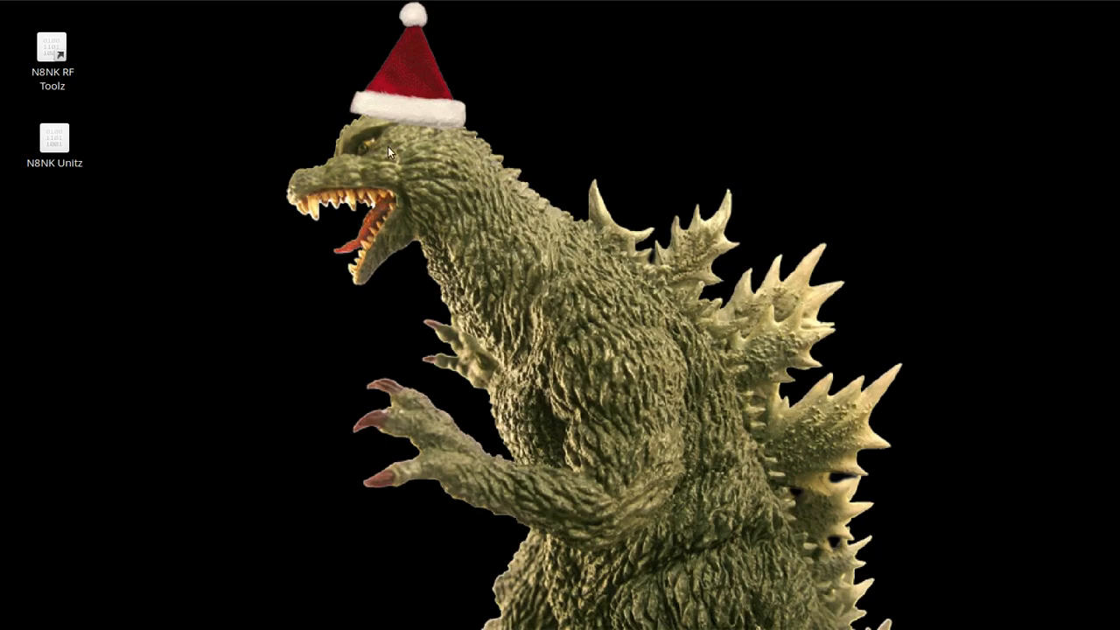
mouse_move(257, 120)
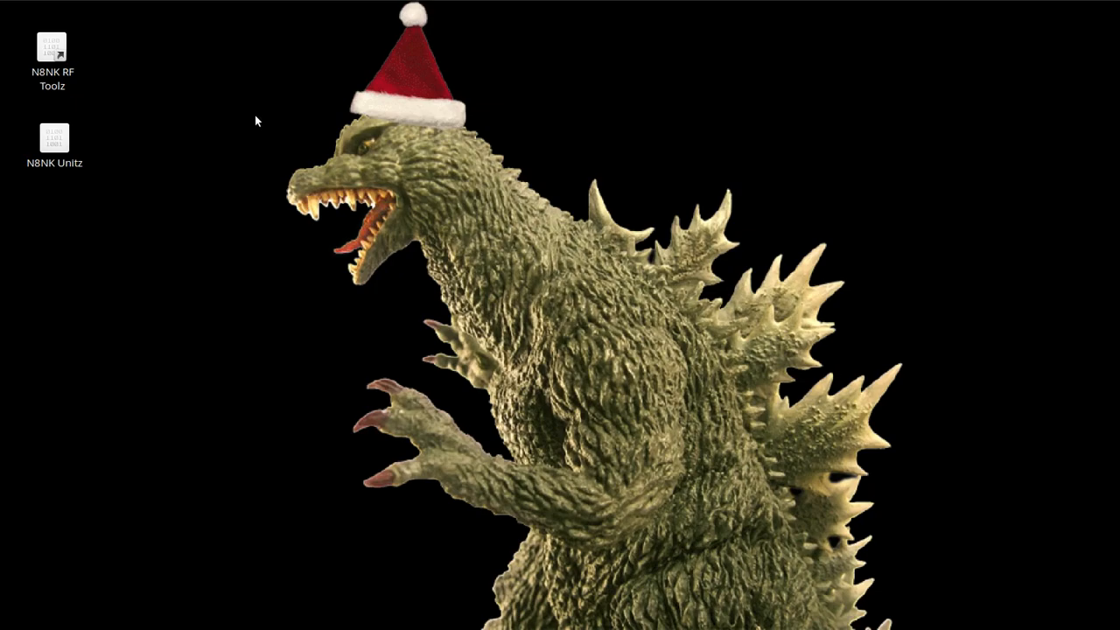
mouse_move(254, 119)
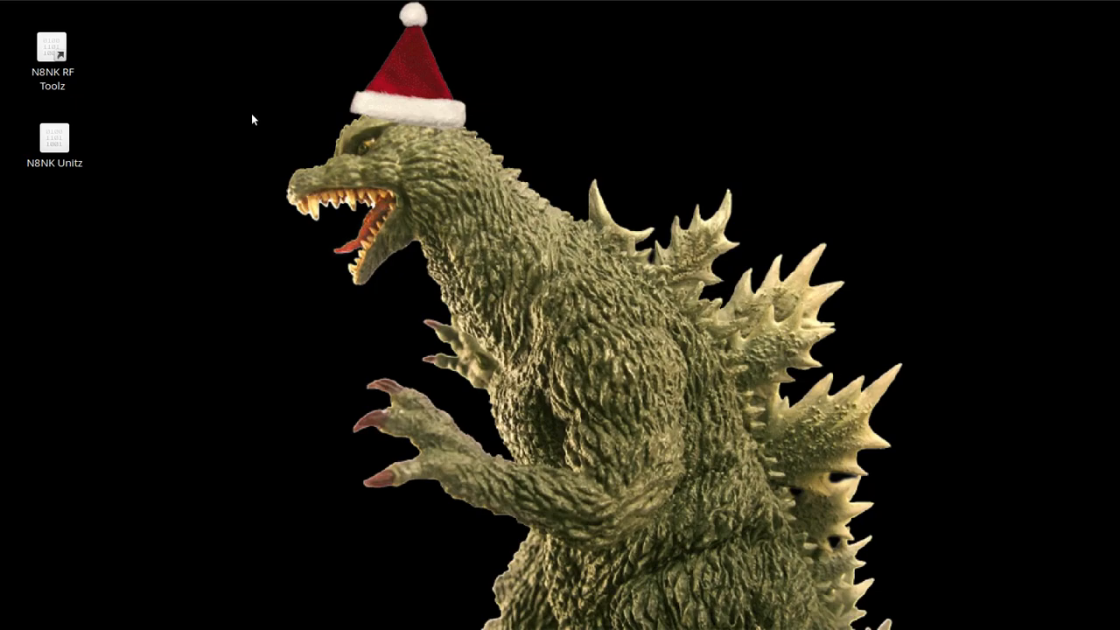
mouse_move(241, 98)
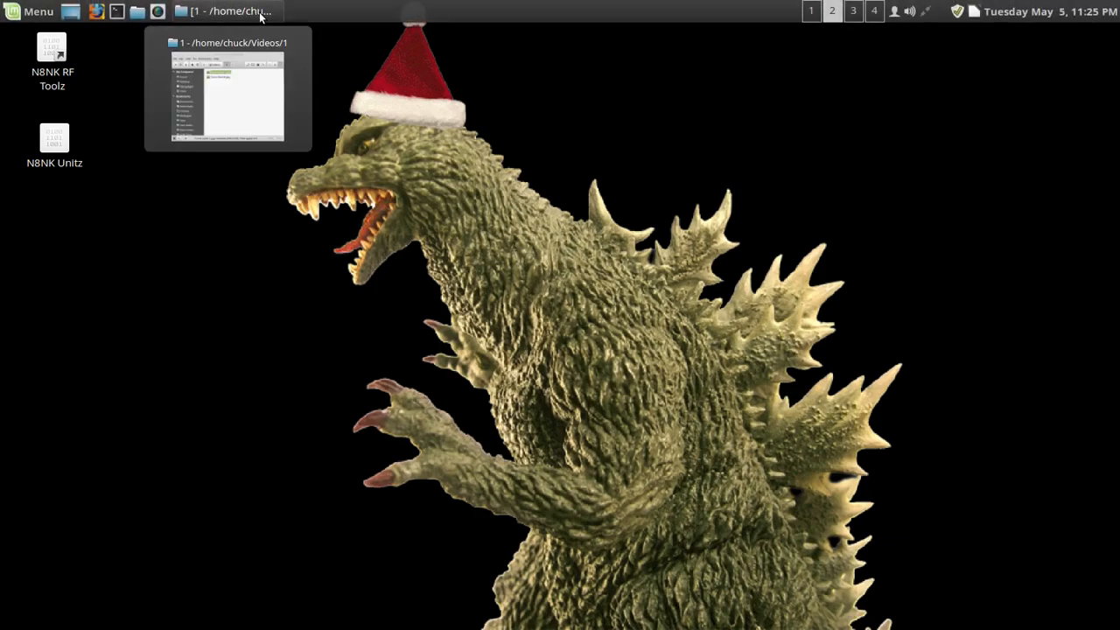
mouse_move(259, 14)
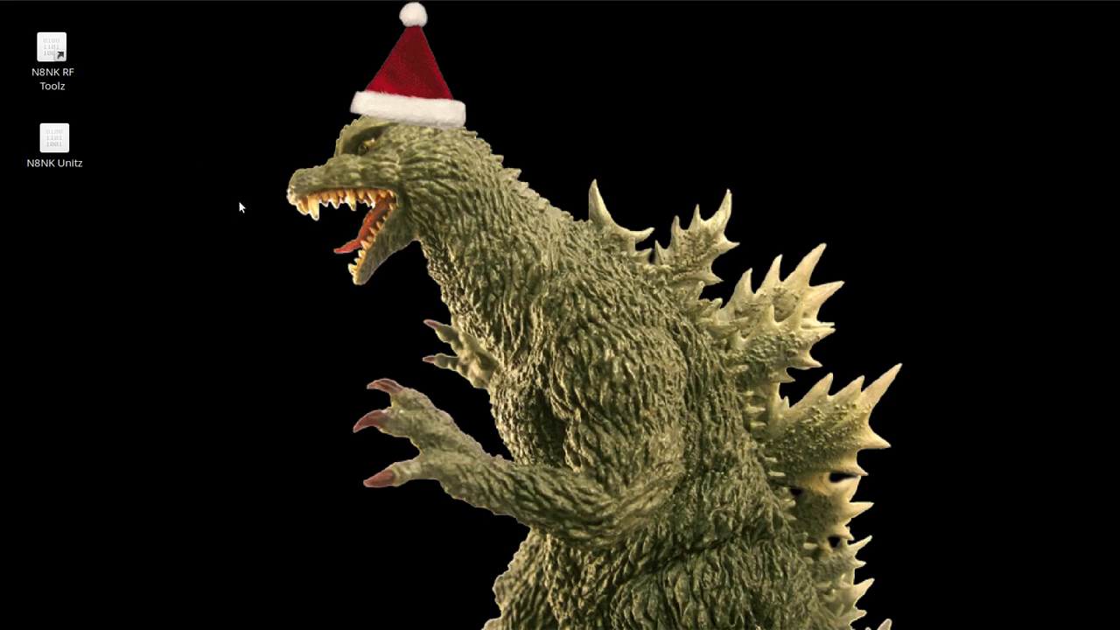
mouse_move(234, 203)
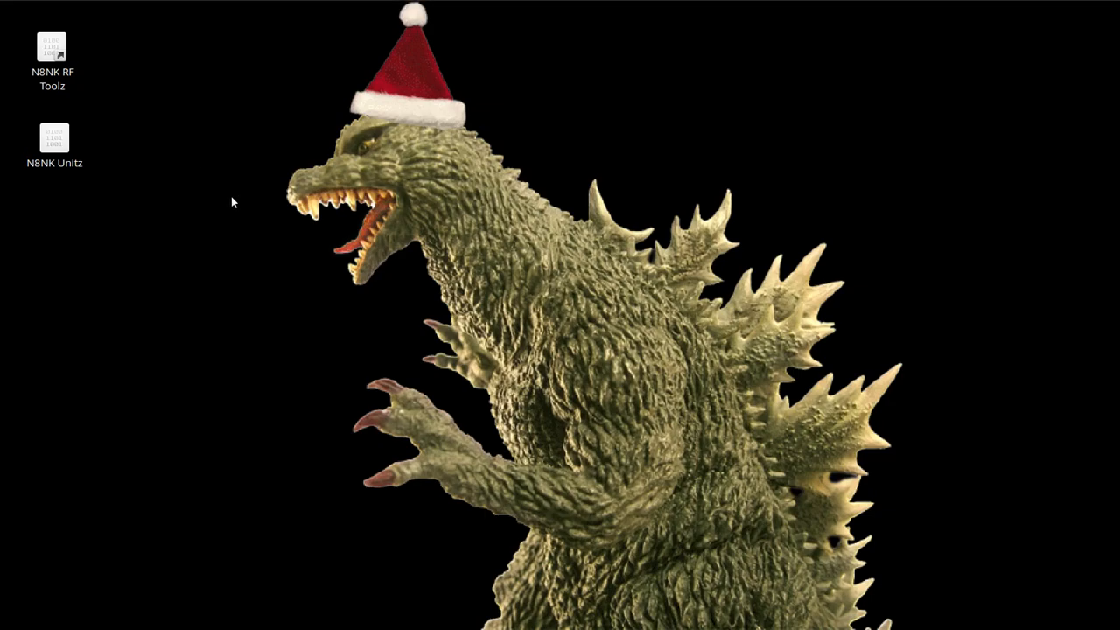
mouse_move(203, 190)
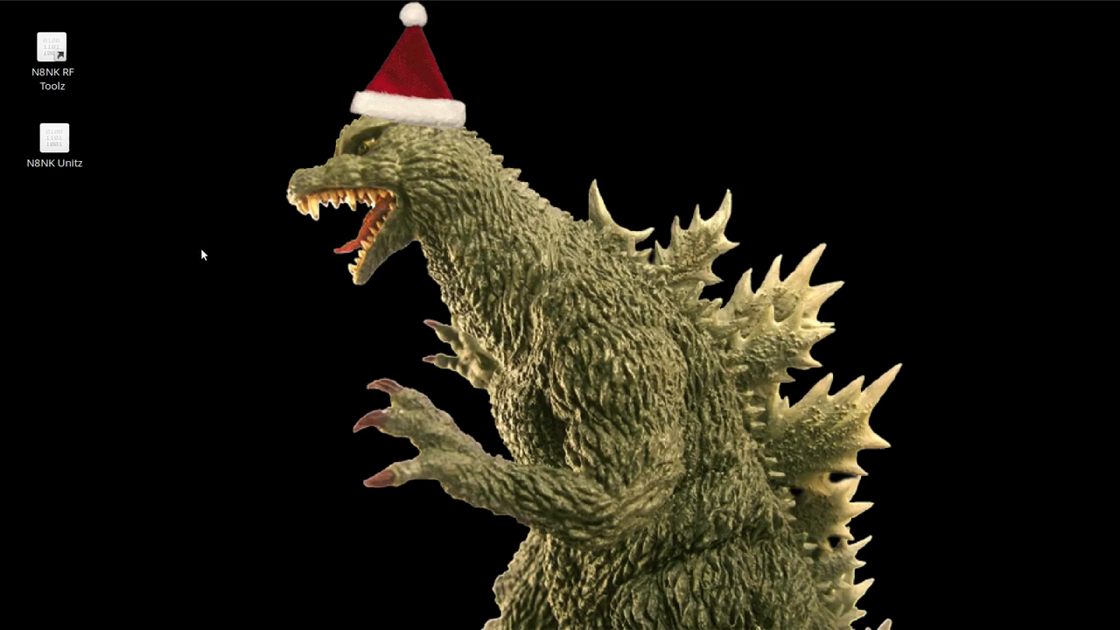
mouse_move(235, 271)
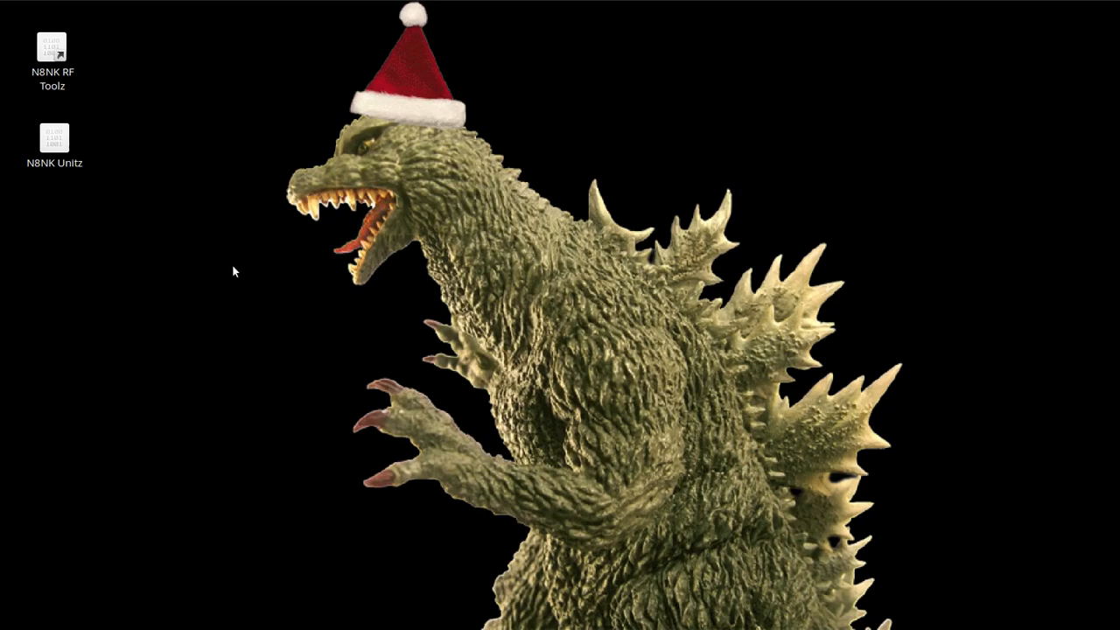
mouse_move(217, 263)
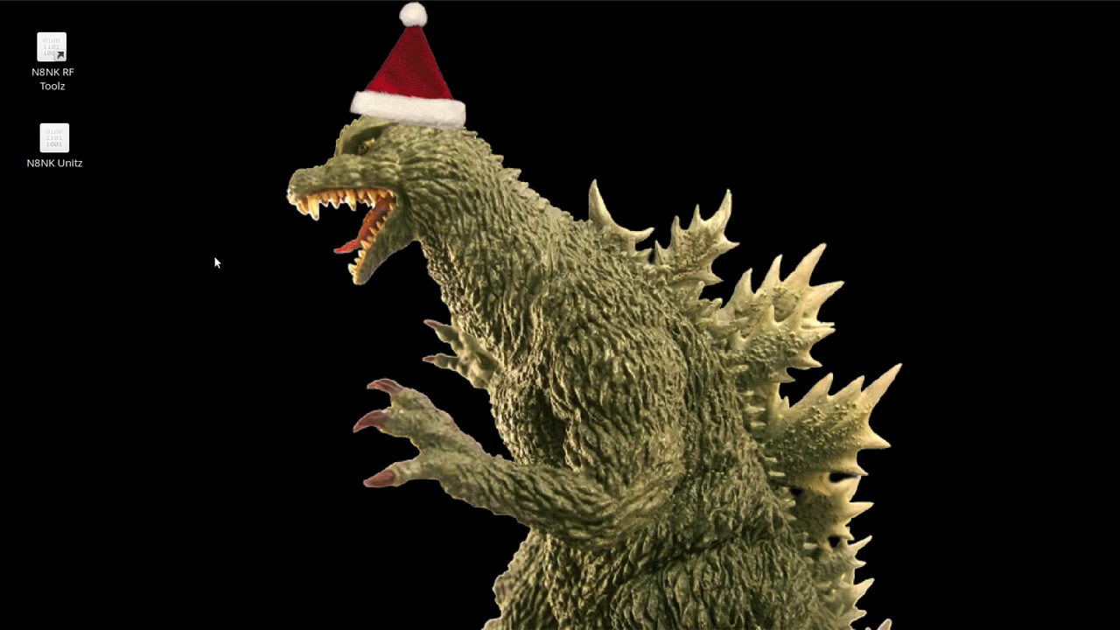
mouse_move(210, 266)
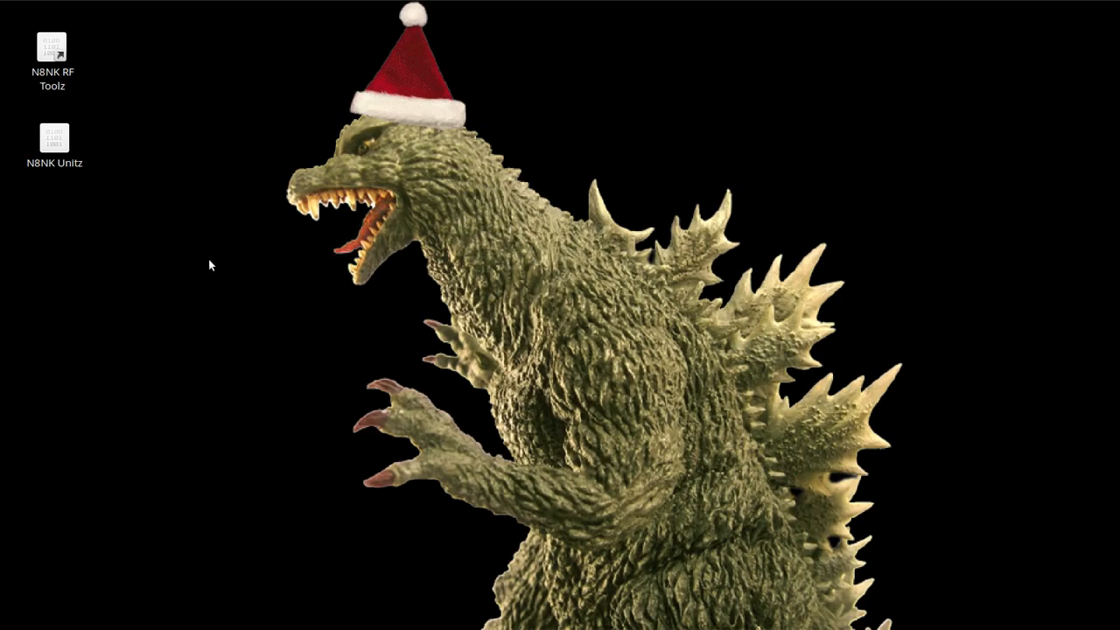
mouse_move(201, 116)
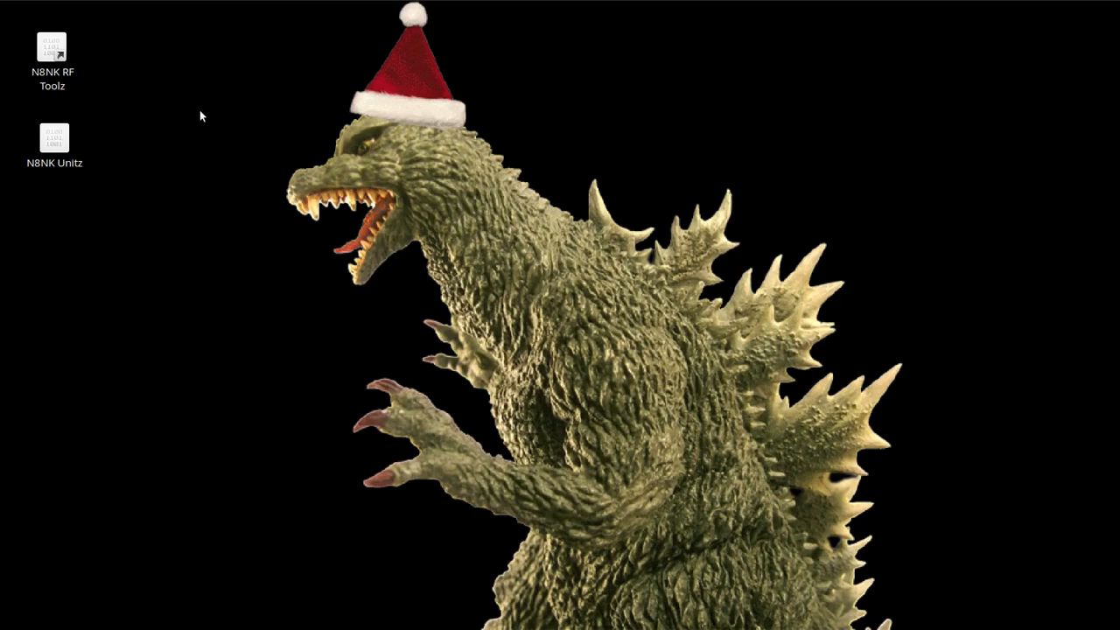
mouse_move(224, 123)
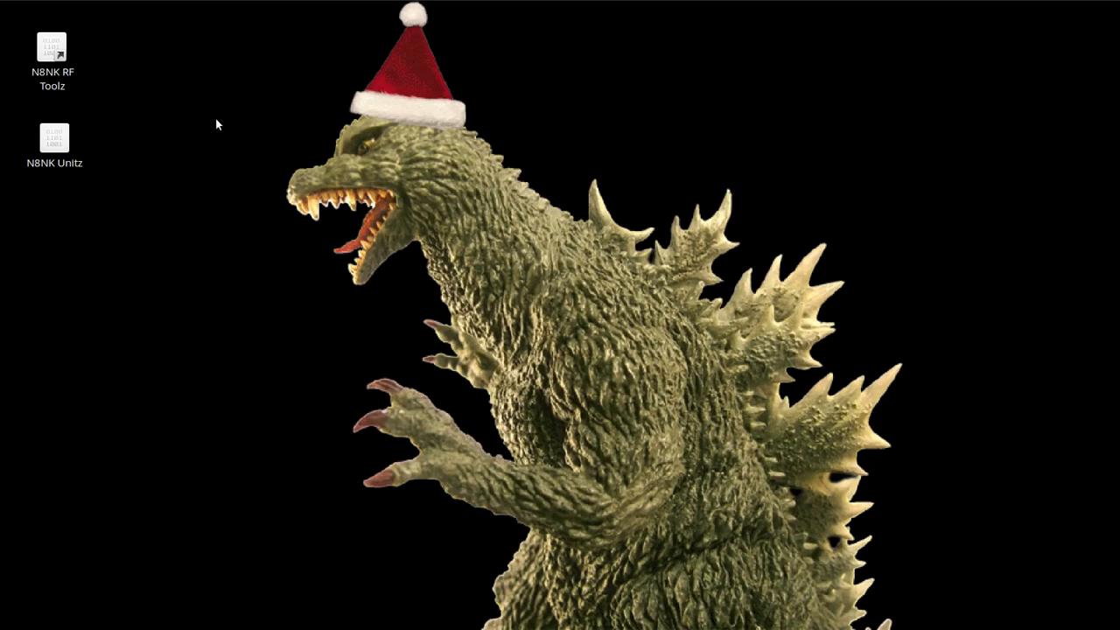
mouse_move(284, 33)
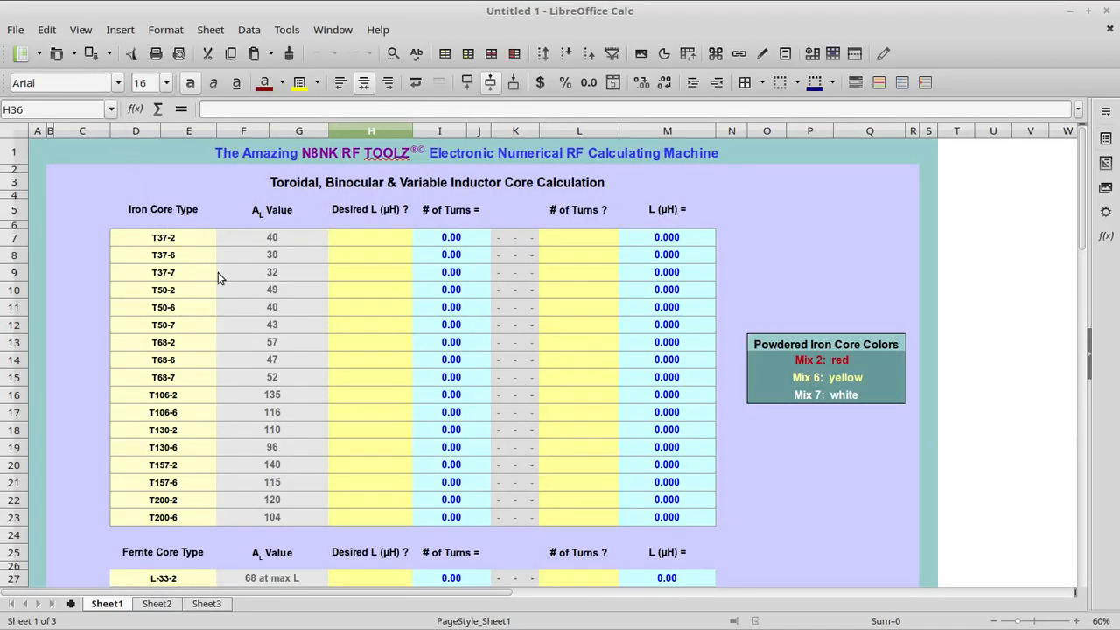
mouse_move(301, 341)
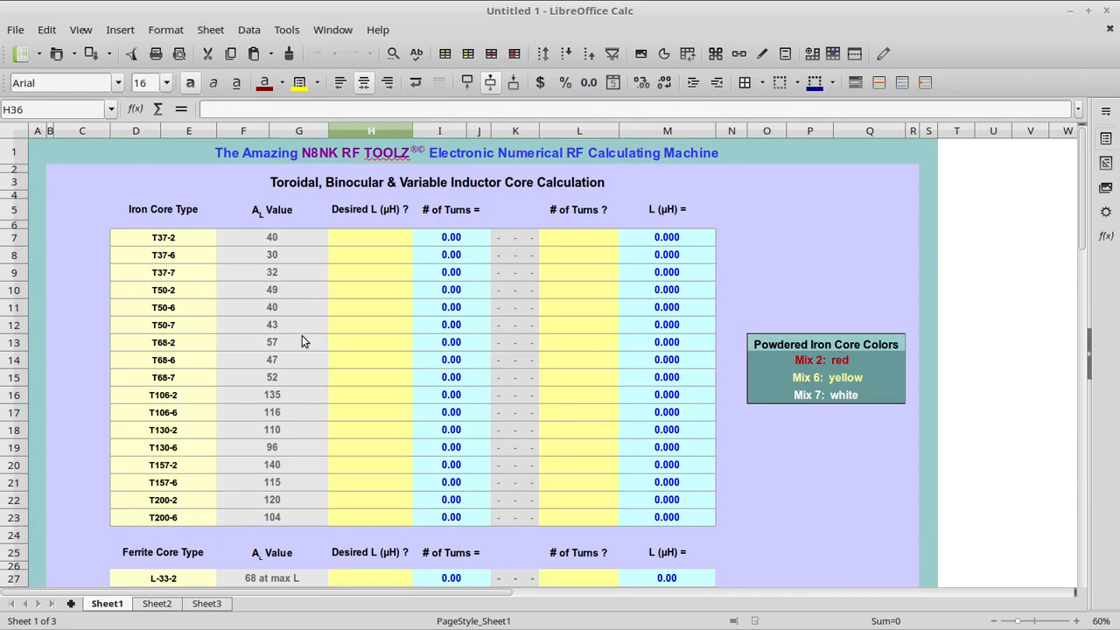
mouse_move(339, 339)
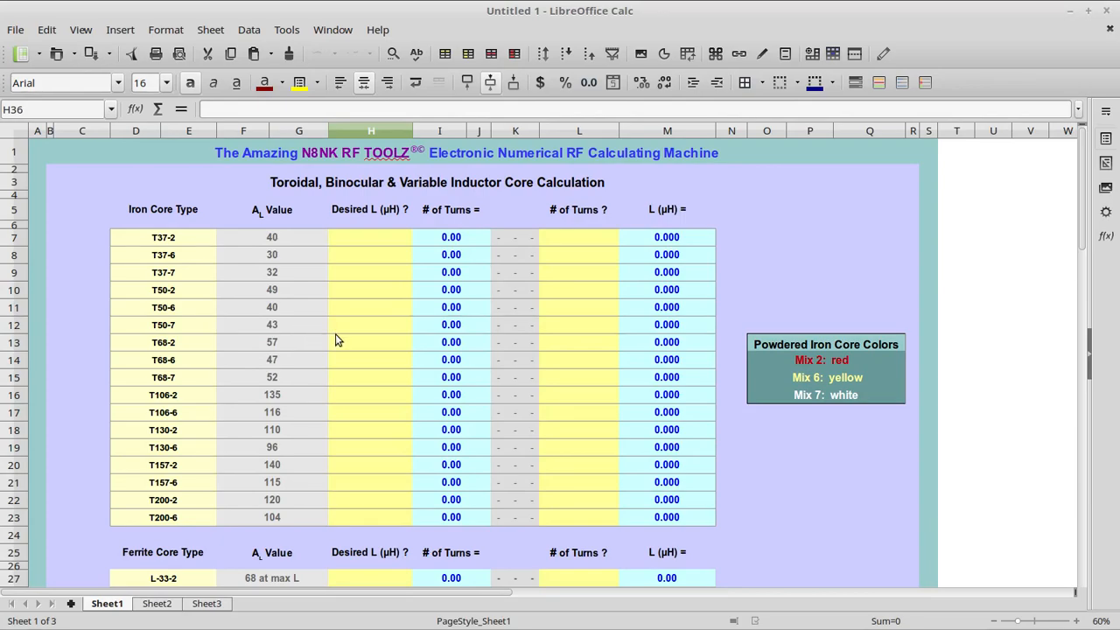
mouse_move(333, 350)
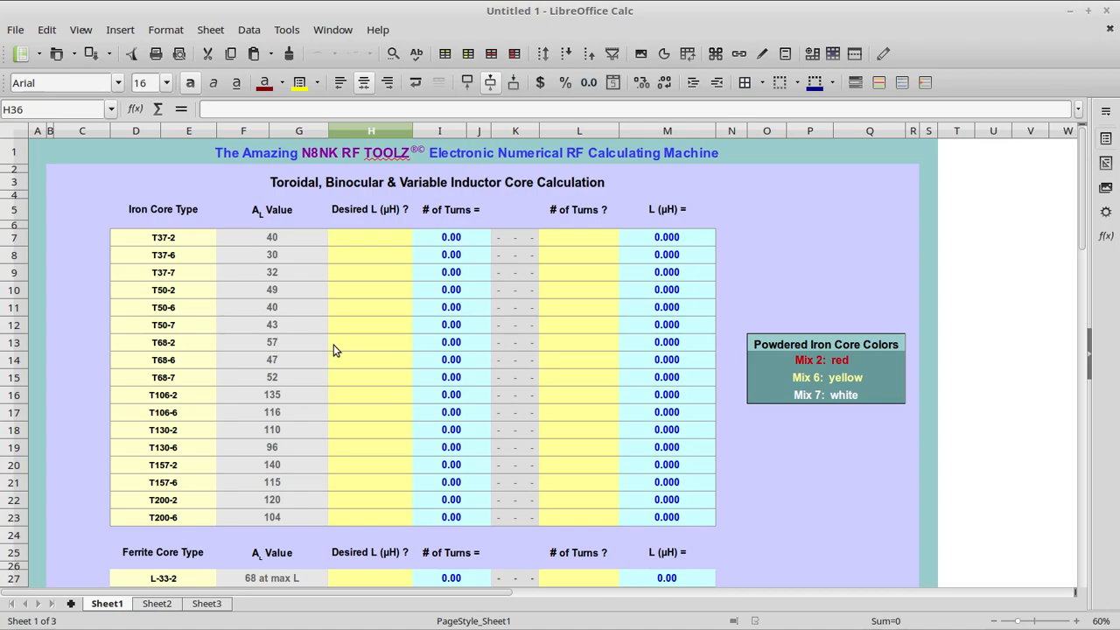
mouse_move(336, 350)
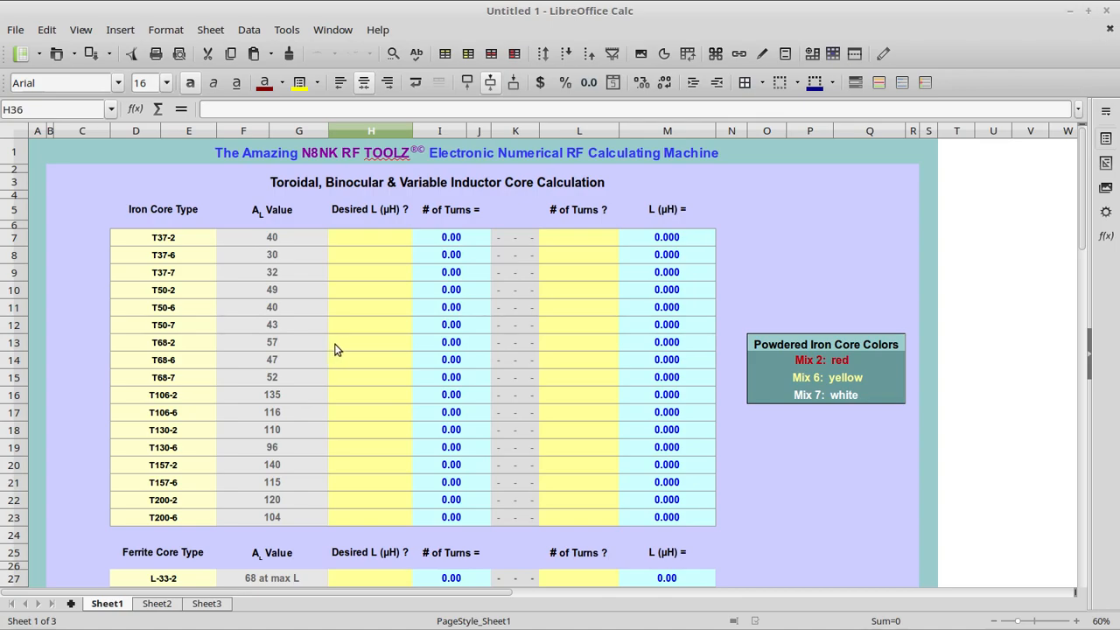
mouse_move(683, 343)
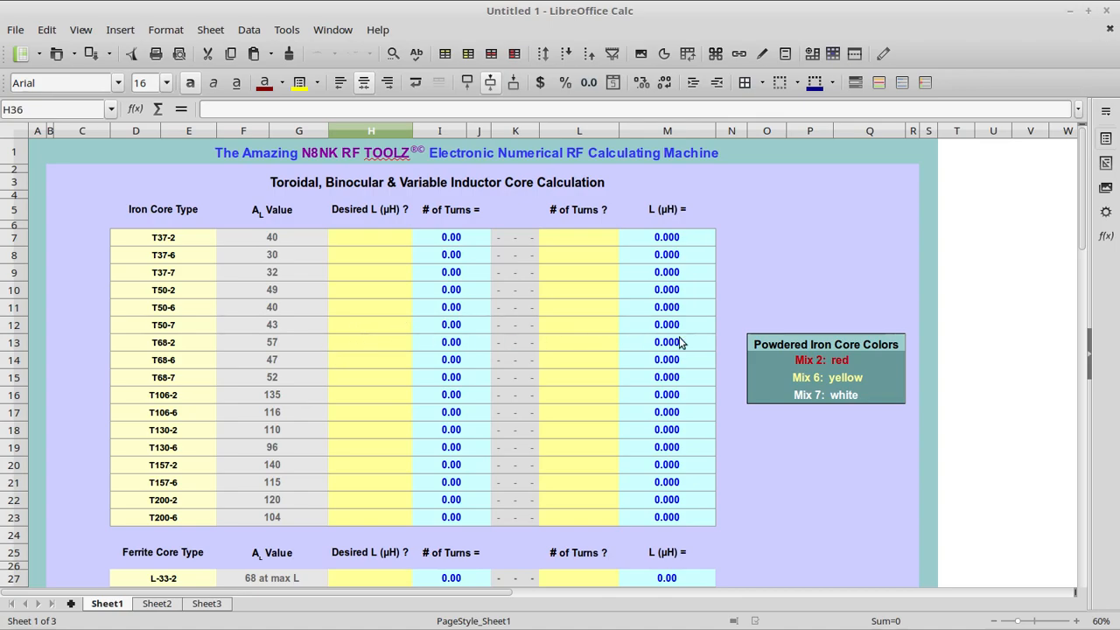
mouse_move(989, 297)
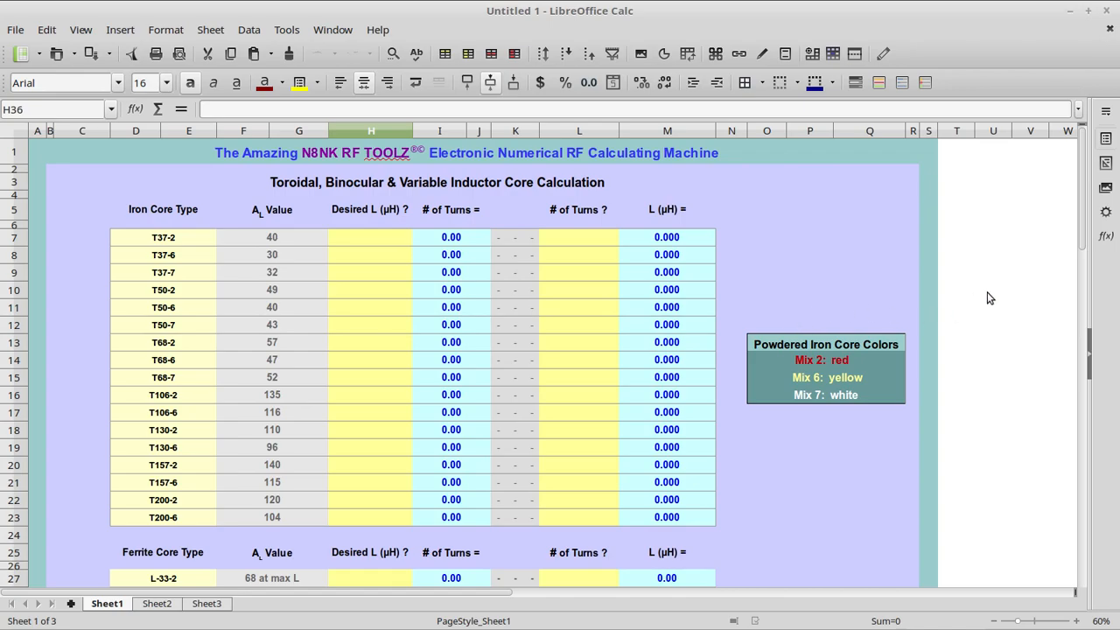
mouse_move(987, 301)
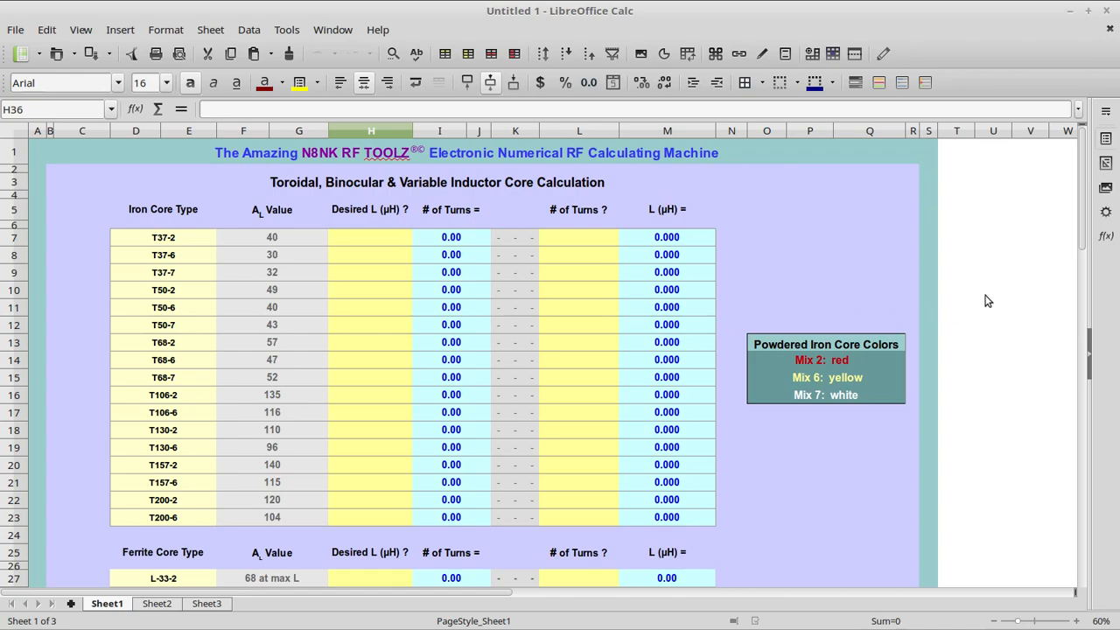
mouse_move(983, 305)
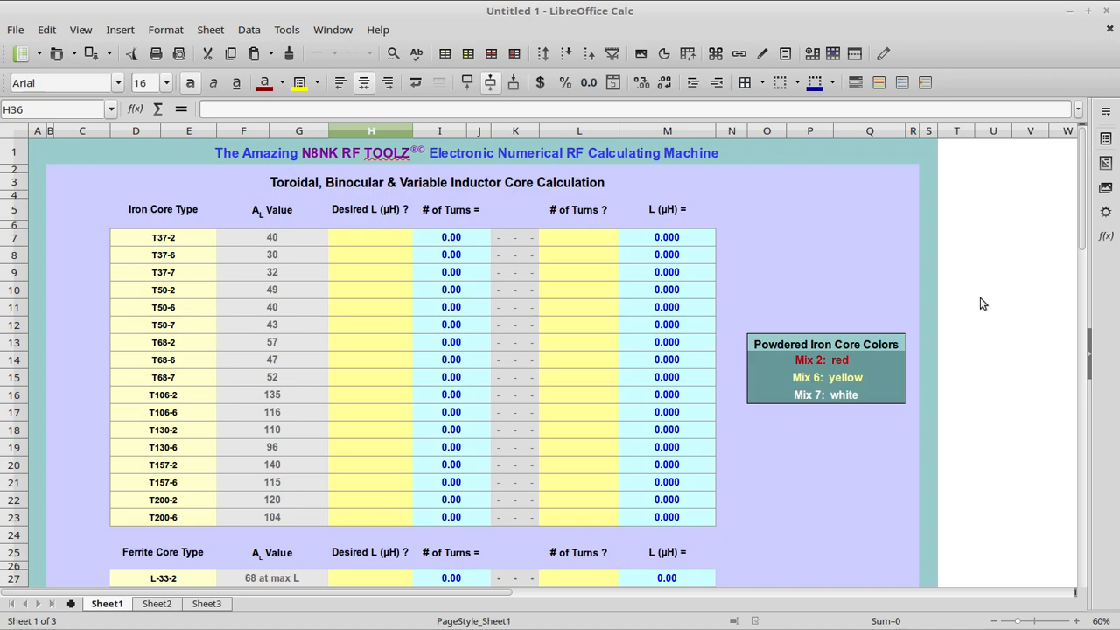
mouse_move(980, 308)
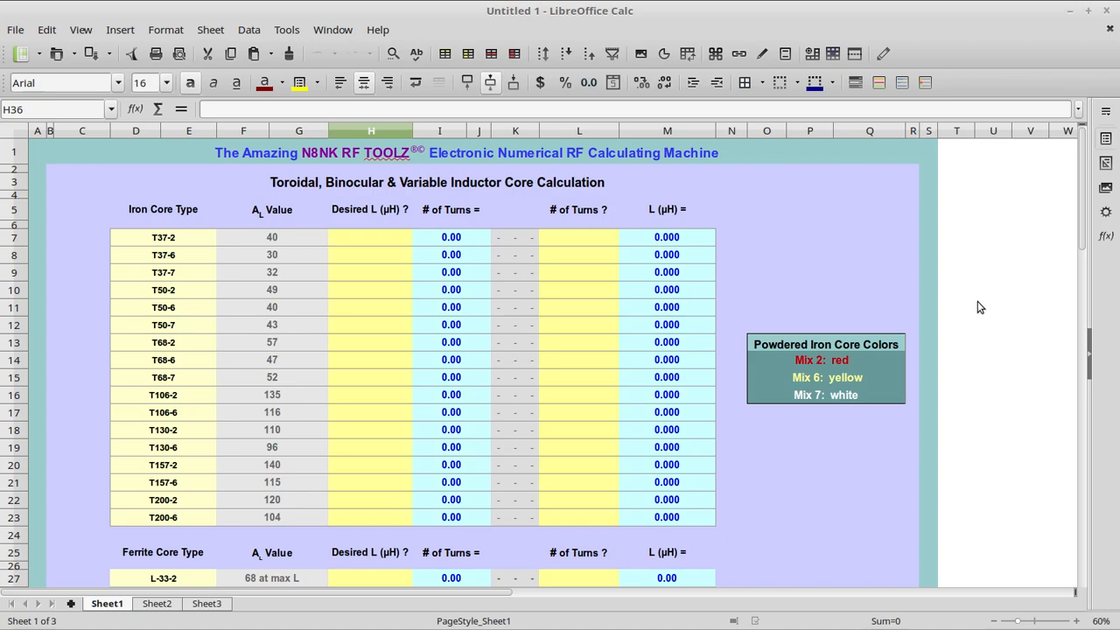
mouse_move(972, 308)
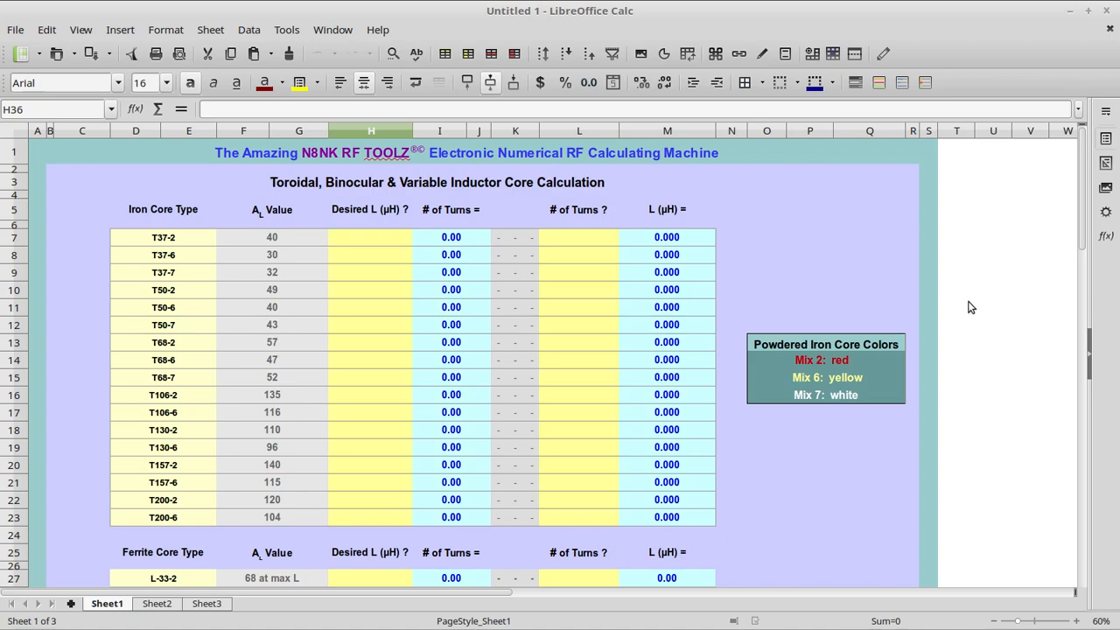
mouse_move(966, 311)
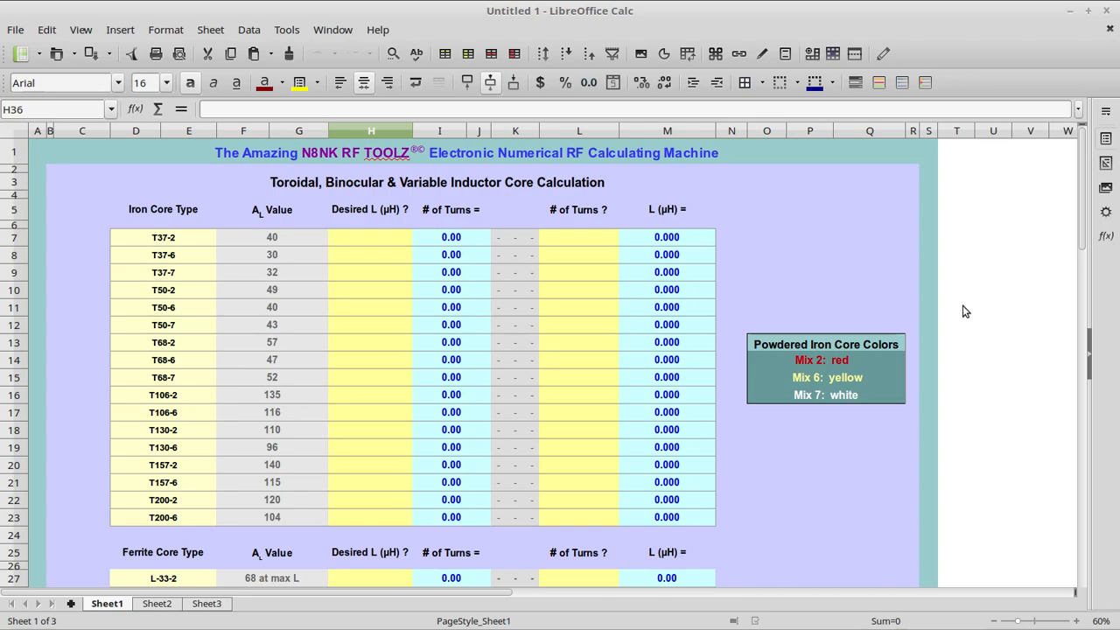
mouse_move(931, 336)
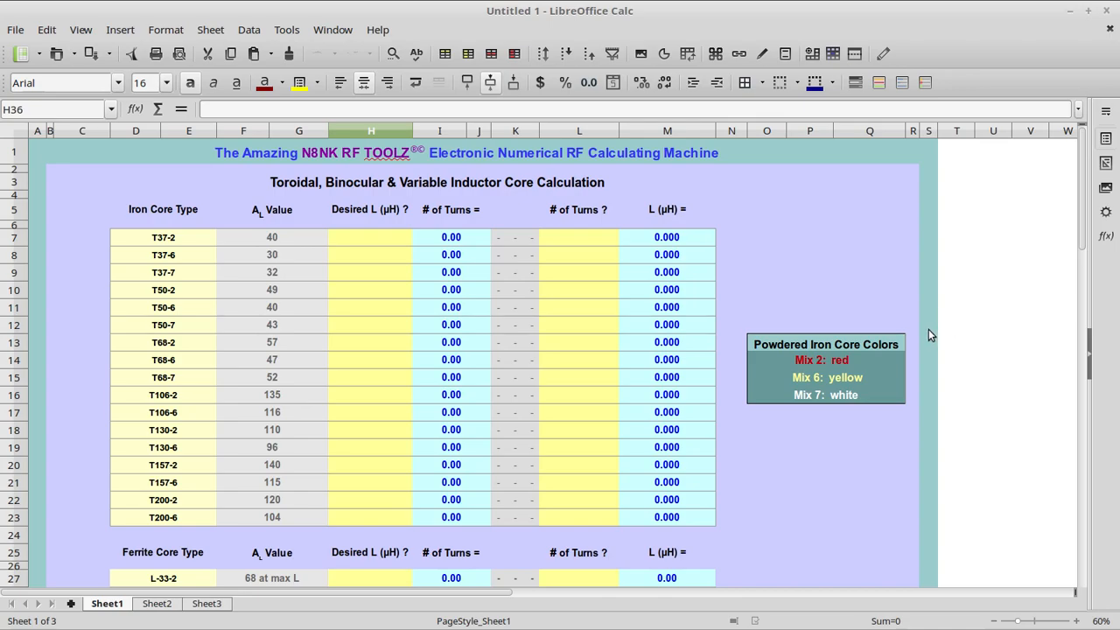
mouse_move(763, 249)
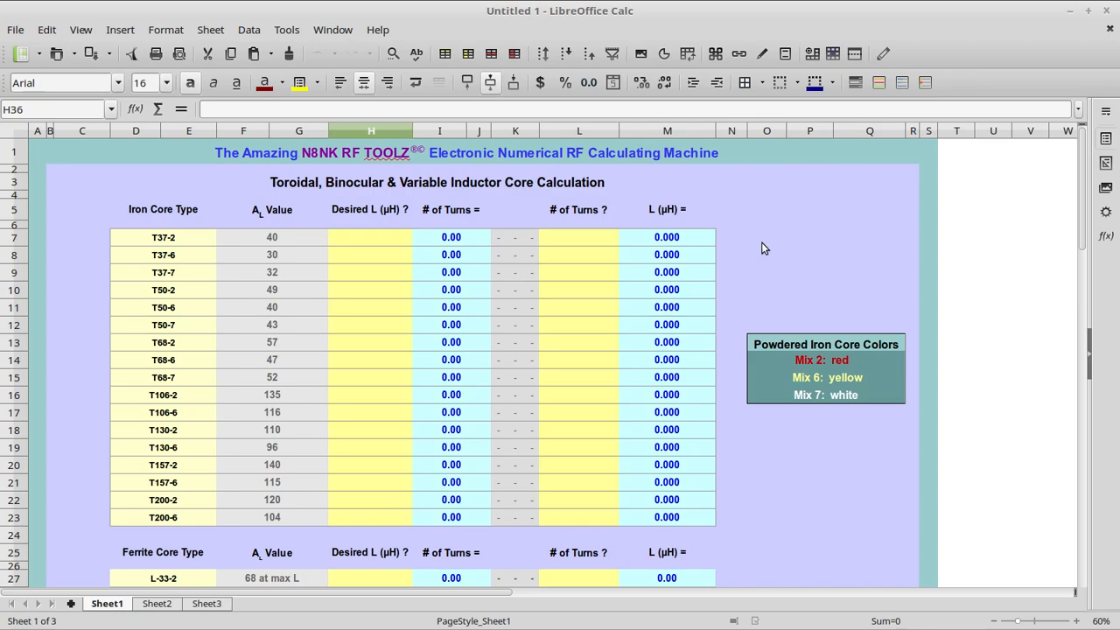
scroll(down, 3)
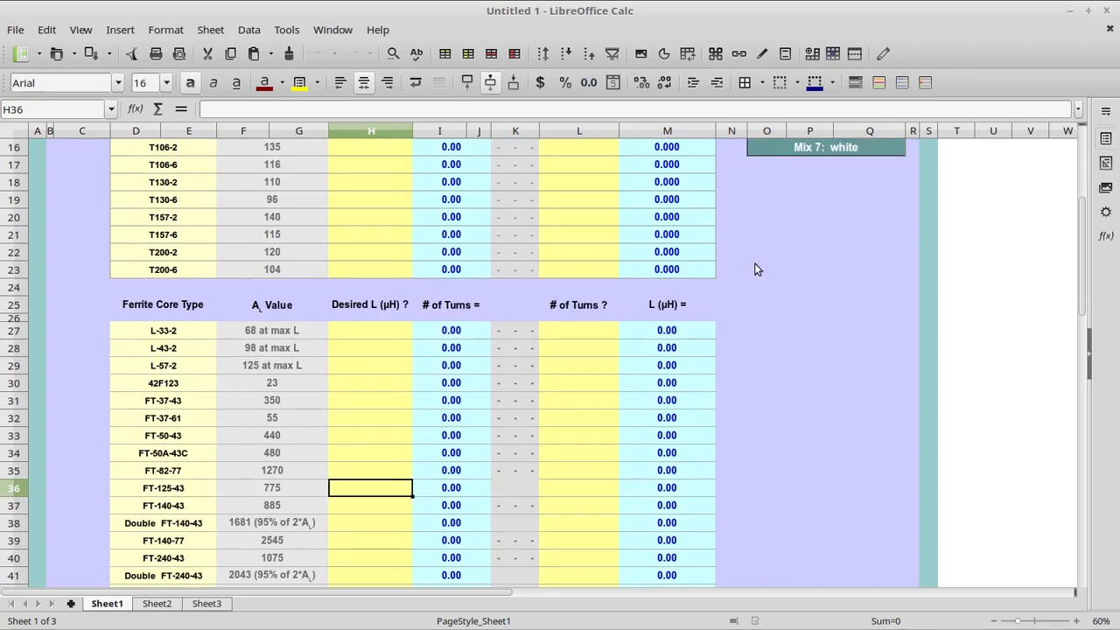
scroll(down, 3)
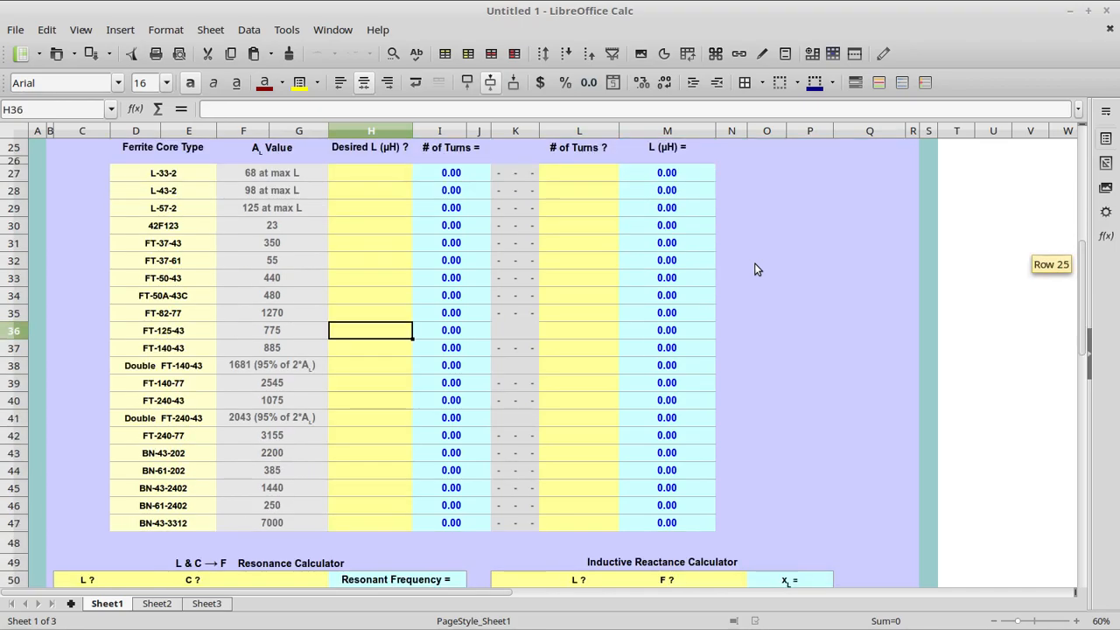
mouse_move(378, 311)
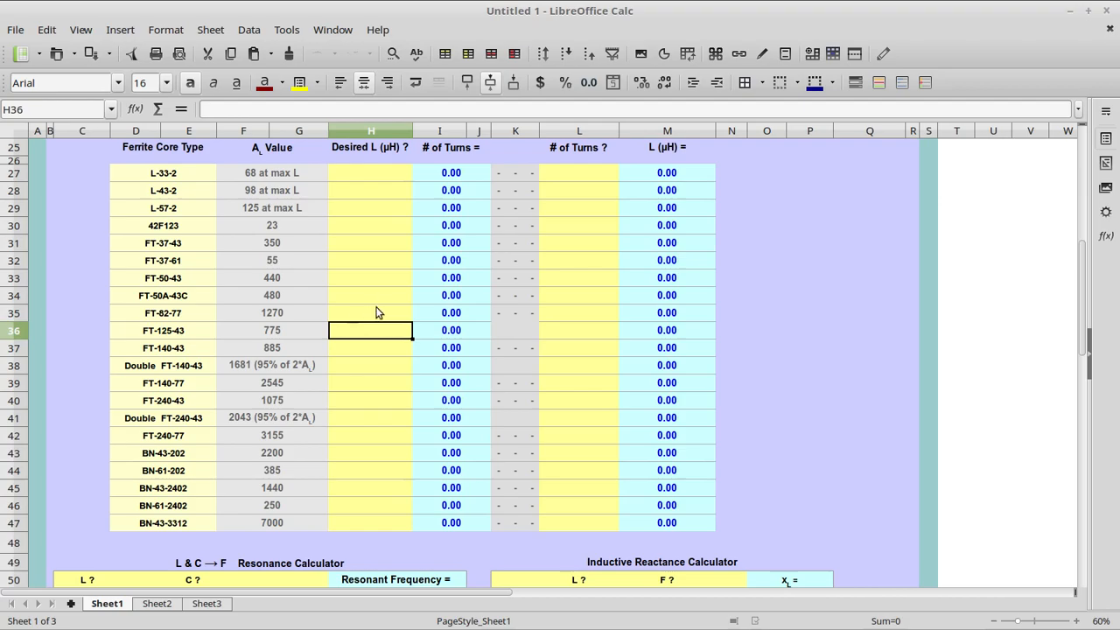
mouse_move(599, 343)
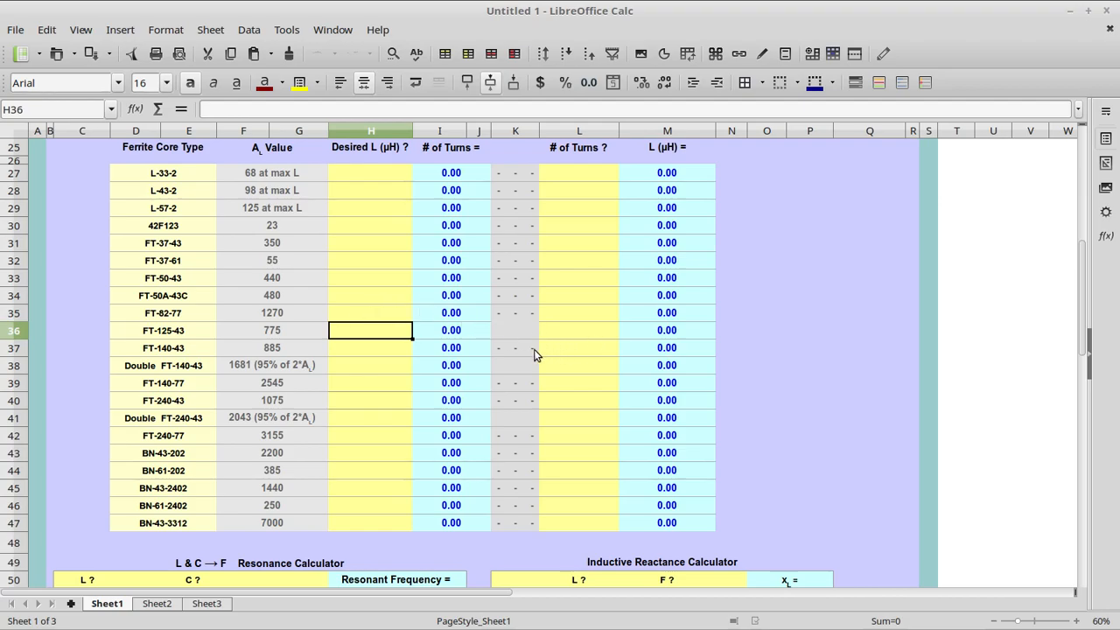
mouse_move(519, 350)
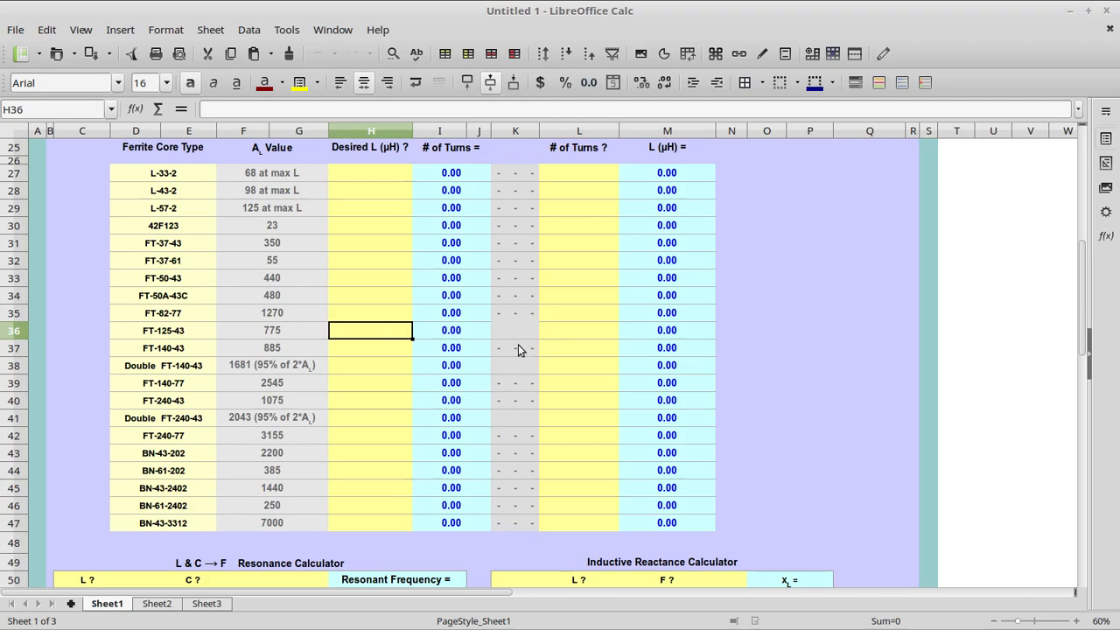
mouse_move(504, 352)
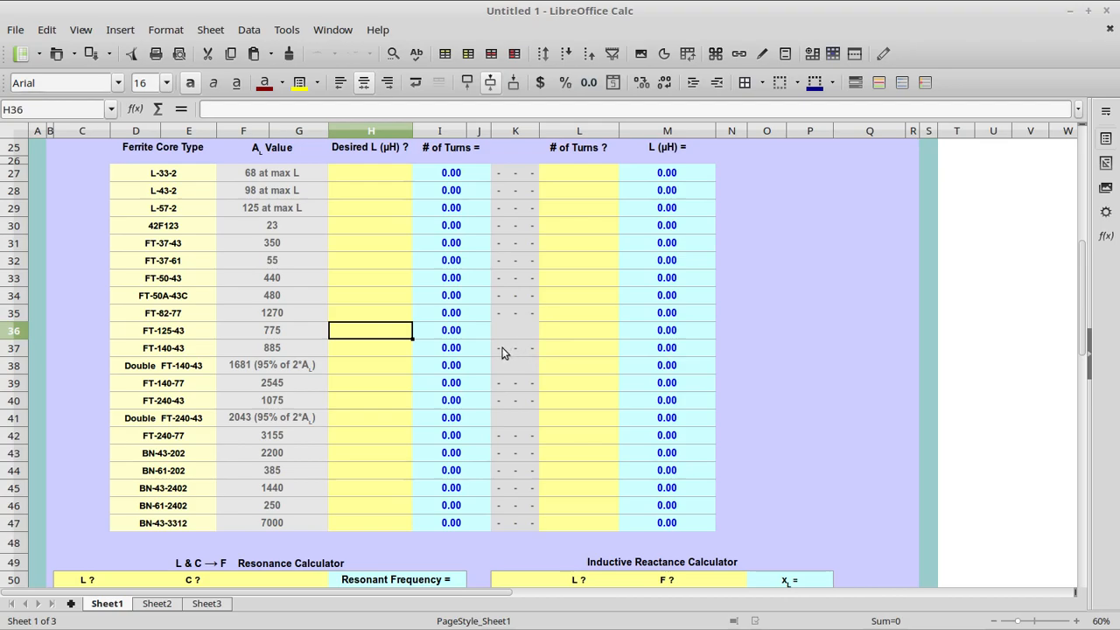
scroll(down, 3)
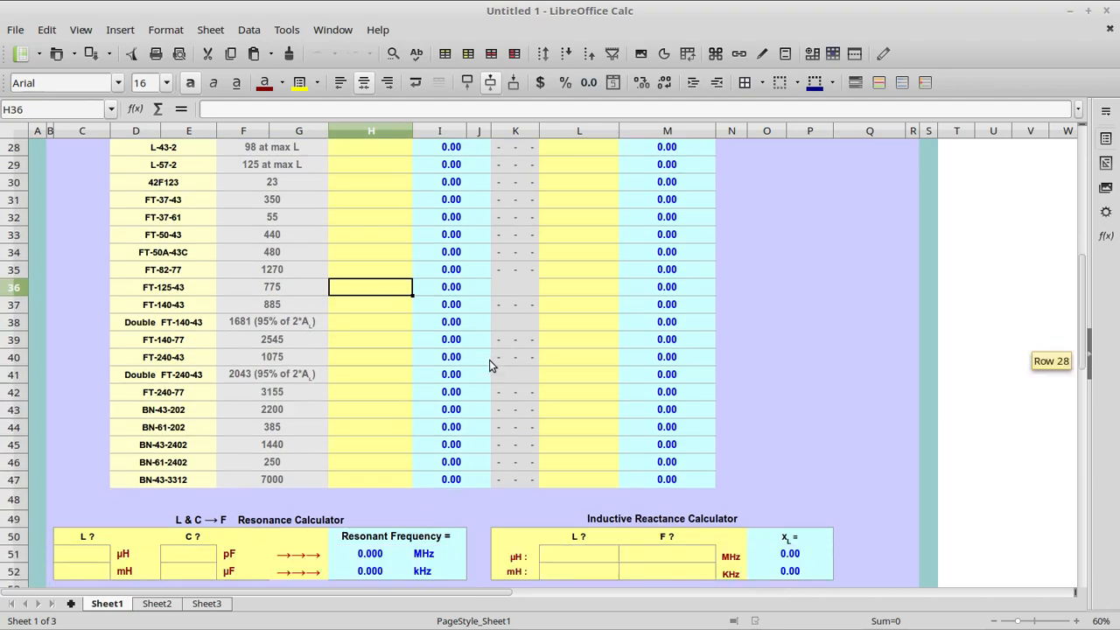
mouse_move(343, 368)
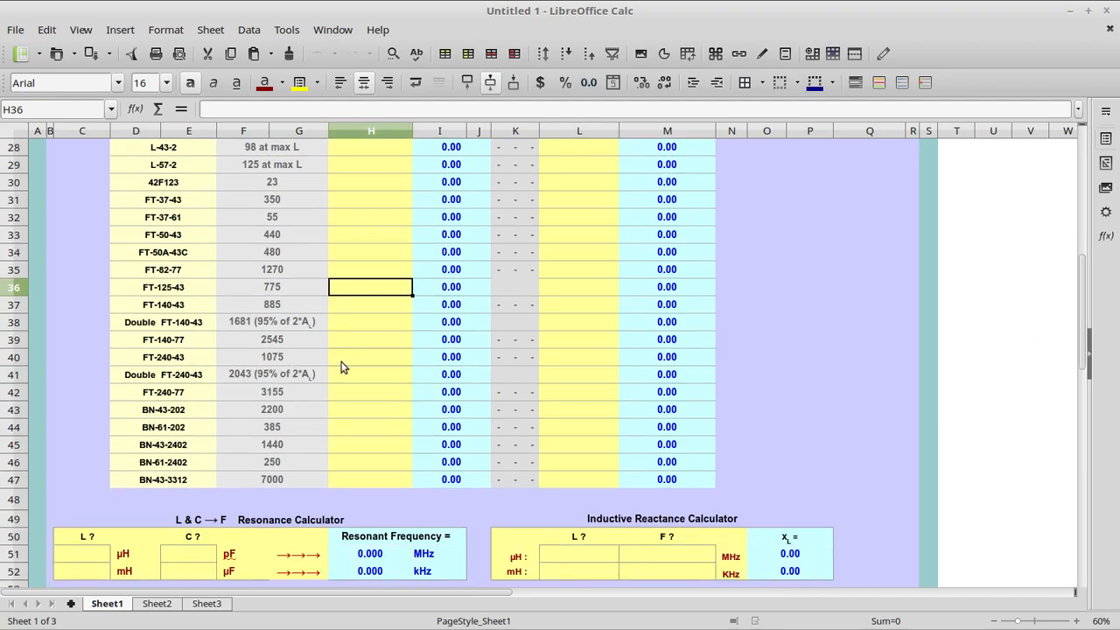
mouse_move(368, 363)
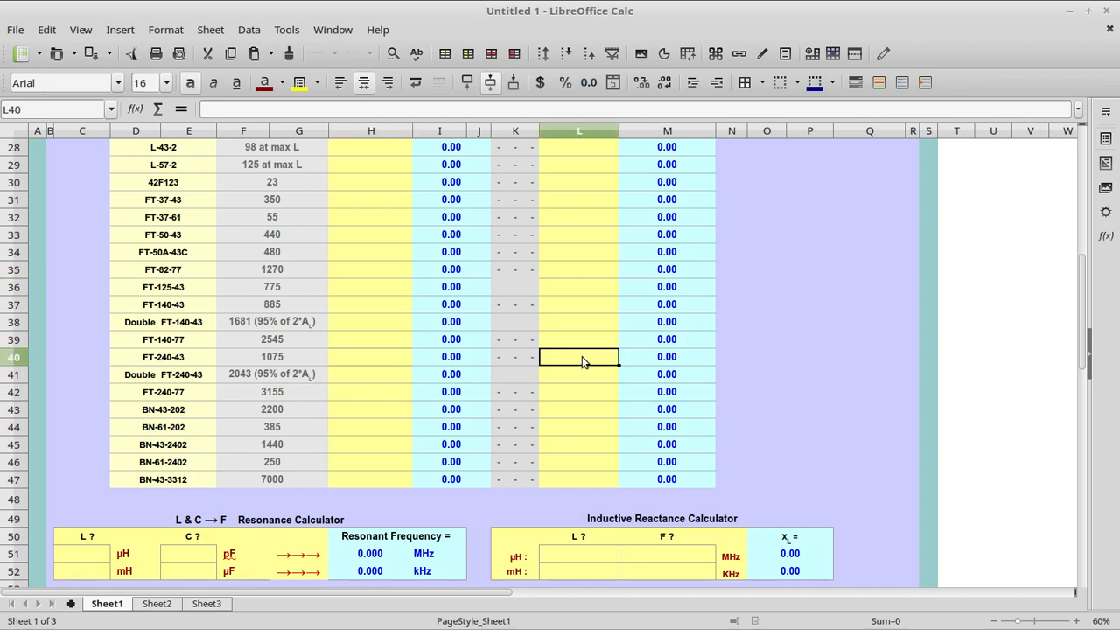
Enter 2 turns for FT-240-43 and copy the resulting 4.30 µH inductance.
text(2.00)
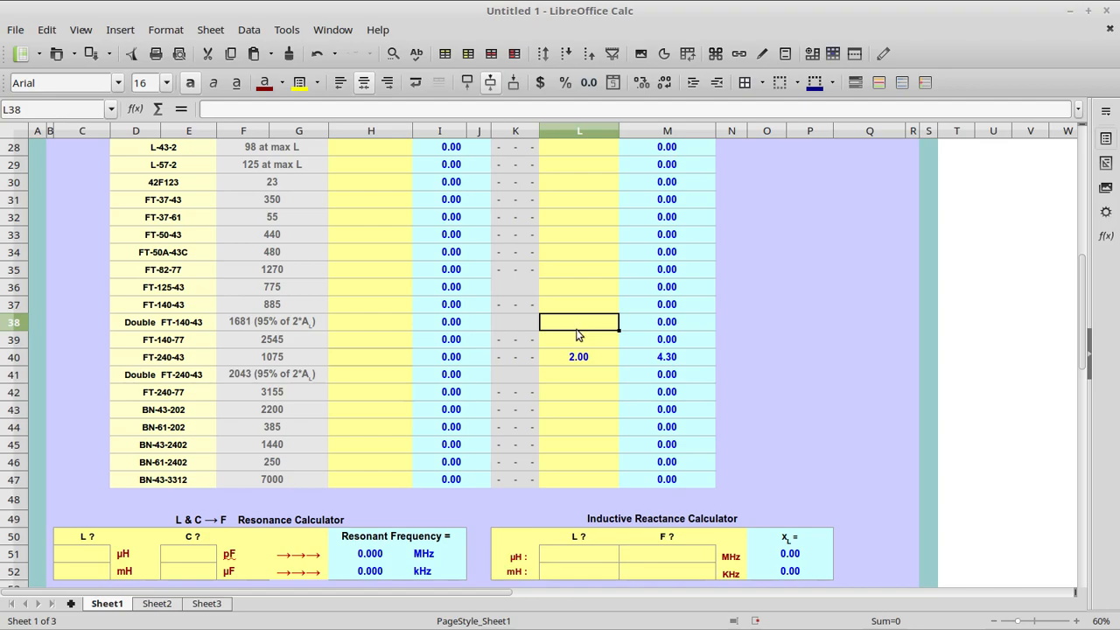
mouse_move(686, 366)
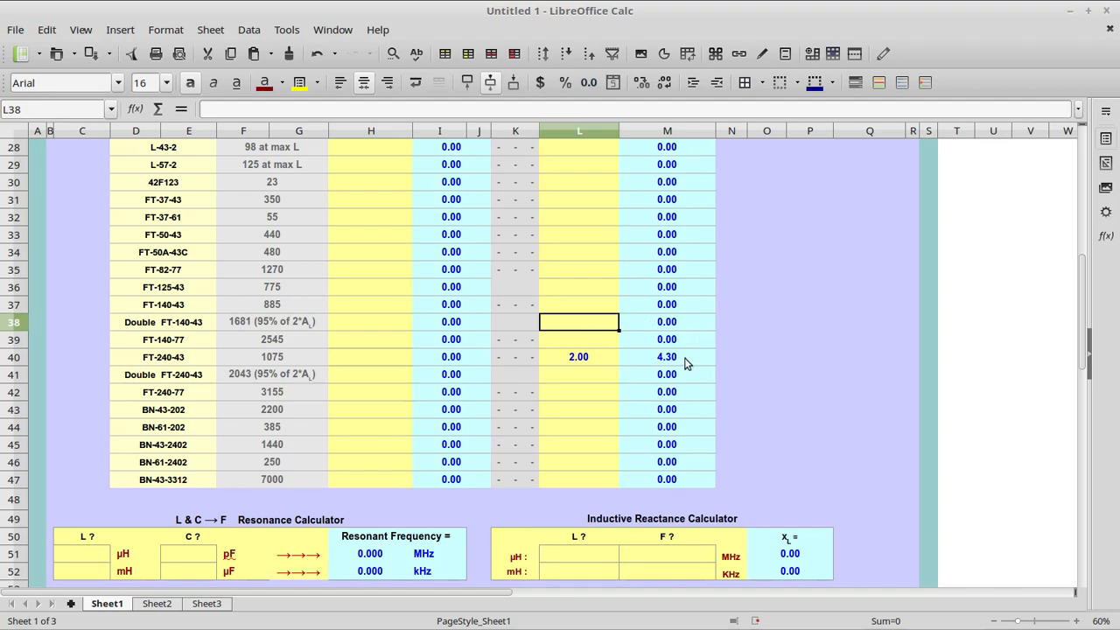
mouse_move(683, 363)
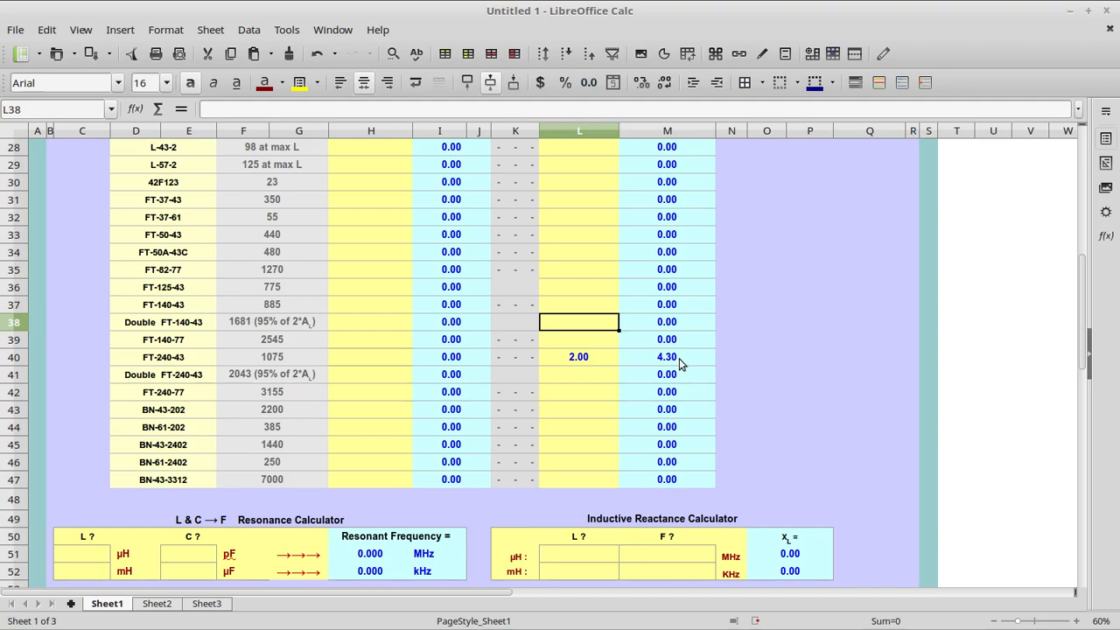
right_click(667, 357)
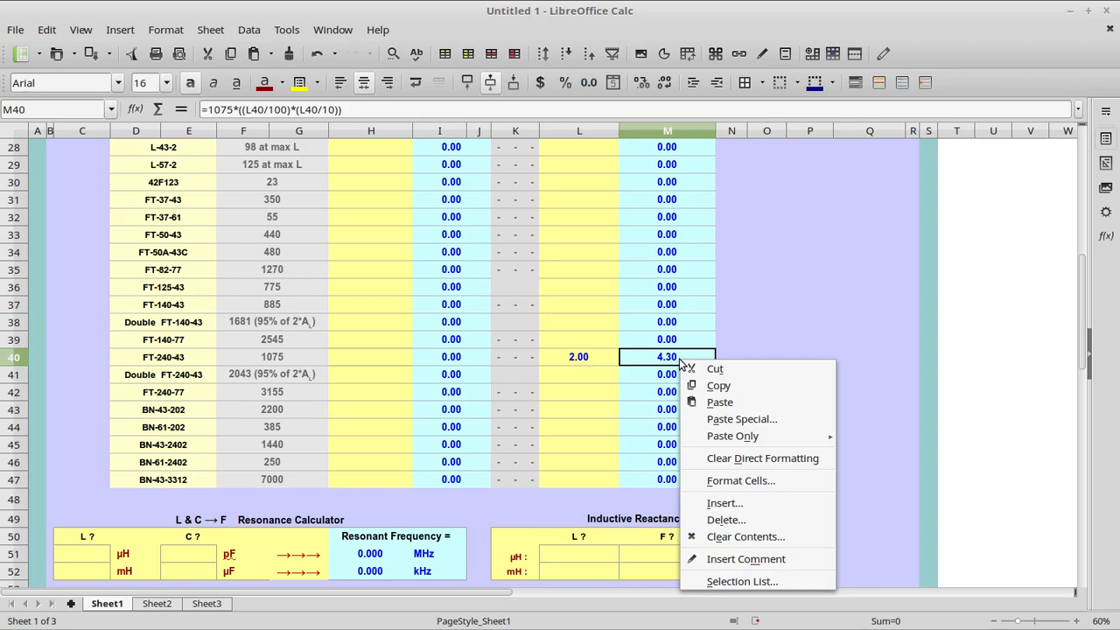
click(718, 385)
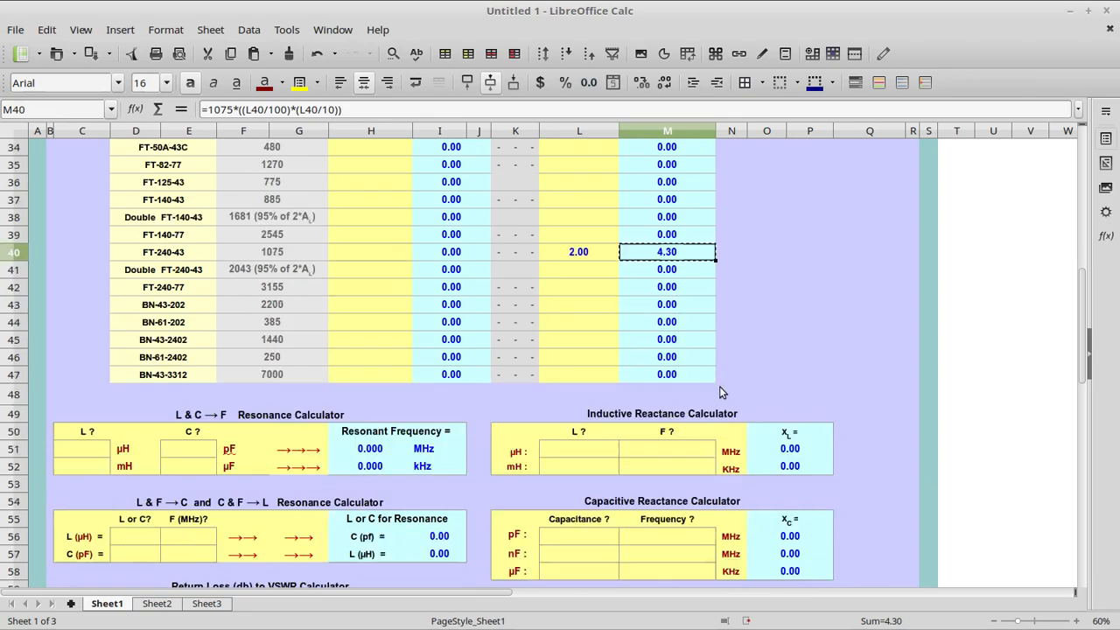
scroll(down, 3)
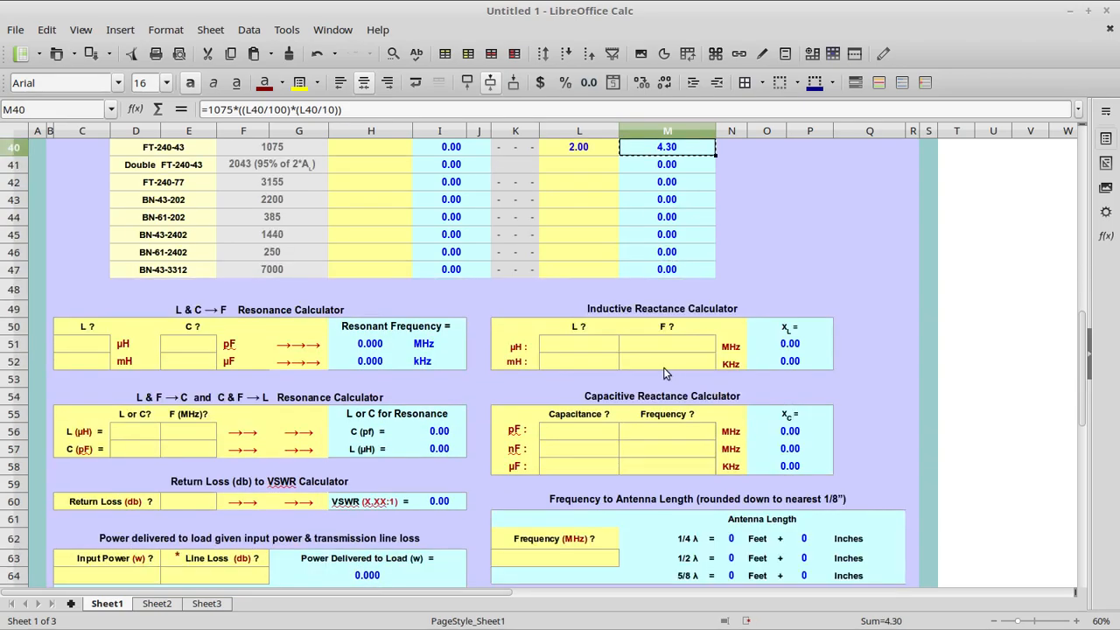
mouse_move(595, 354)
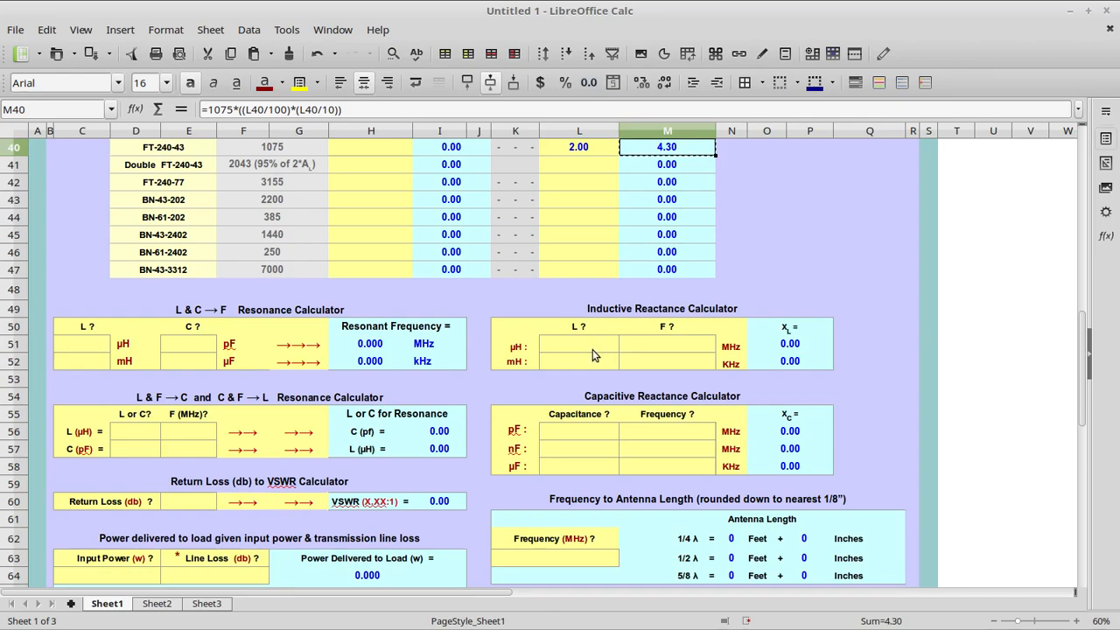
mouse_move(587, 354)
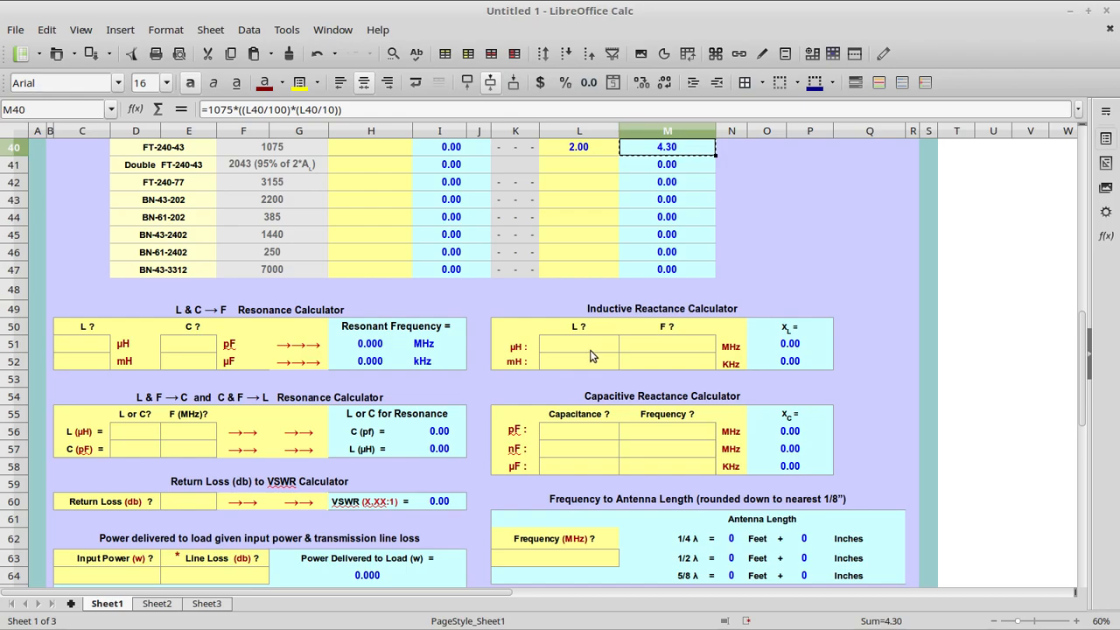
mouse_move(584, 354)
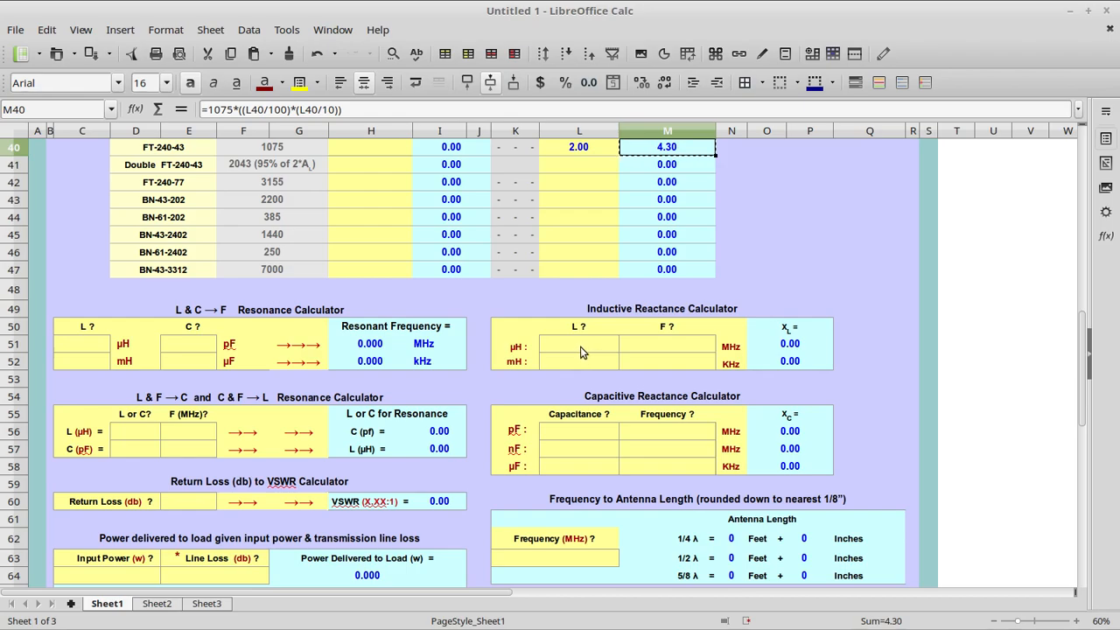
mouse_move(585, 355)
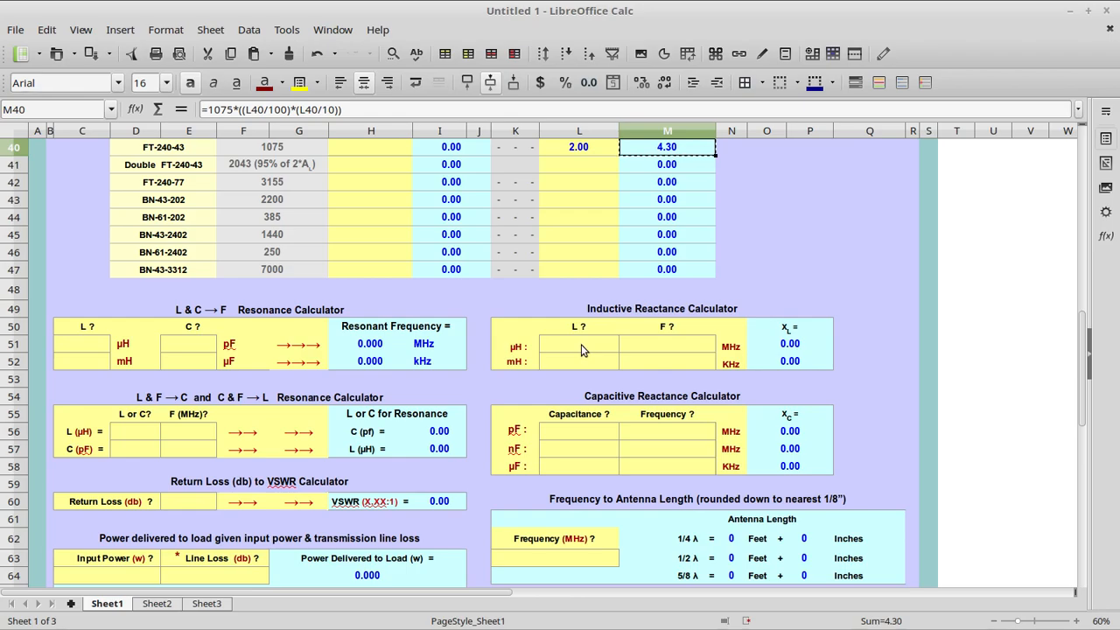
mouse_move(609, 336)
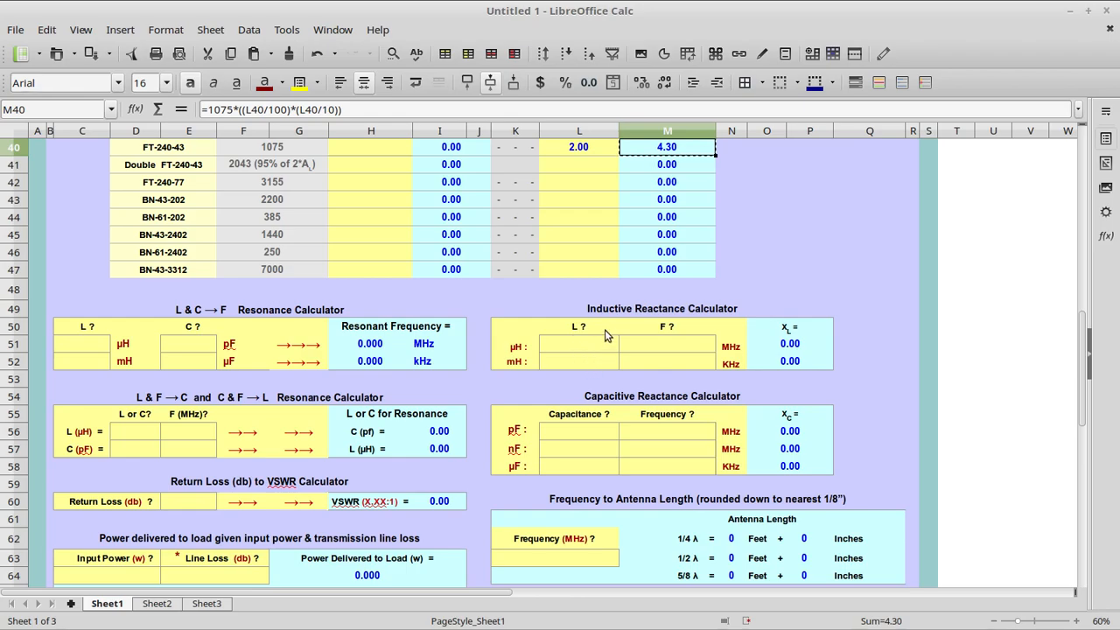
mouse_move(578, 361)
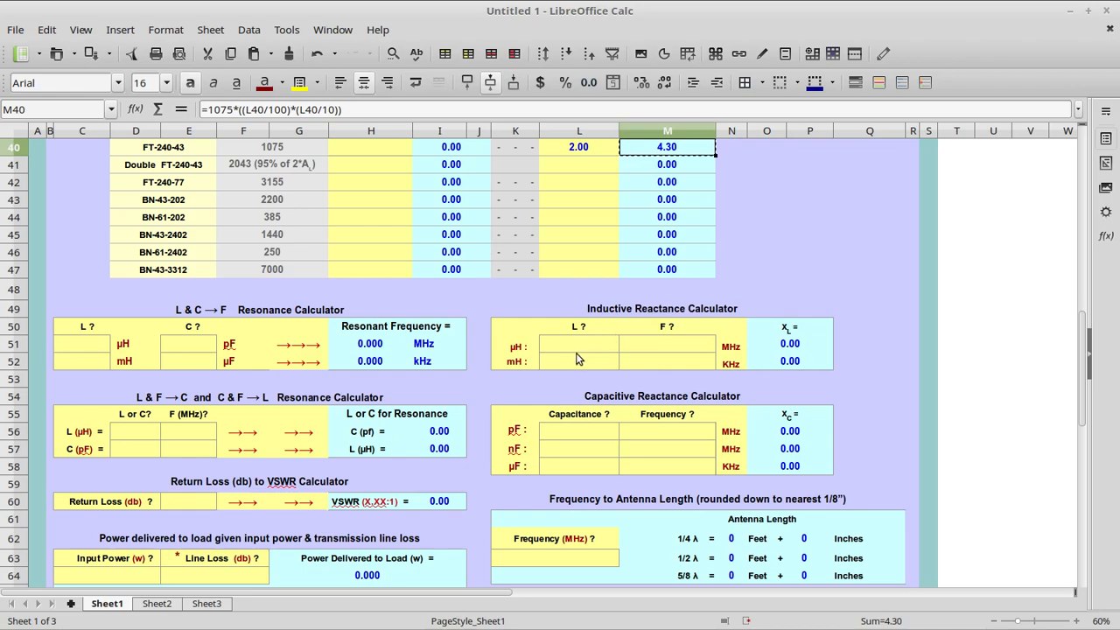
mouse_move(581, 358)
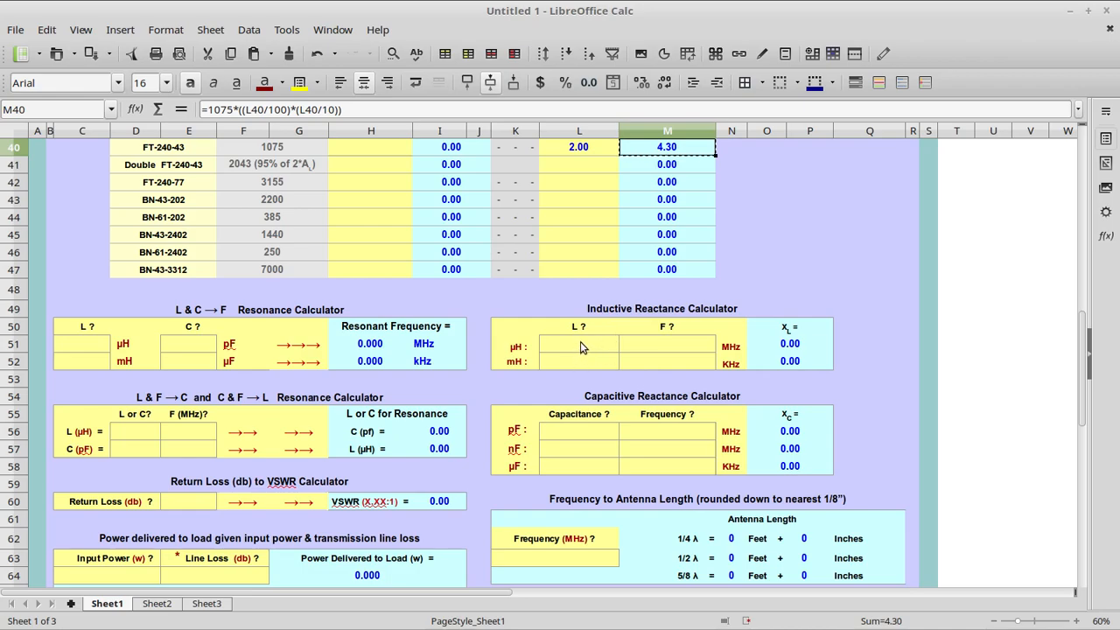
mouse_move(576, 354)
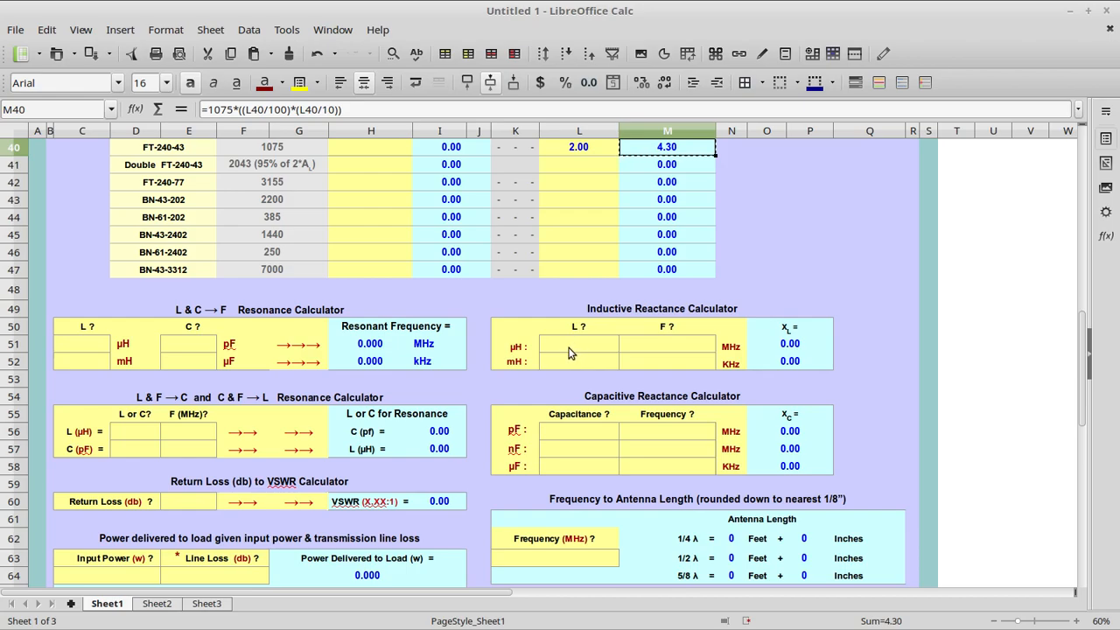
mouse_move(585, 349)
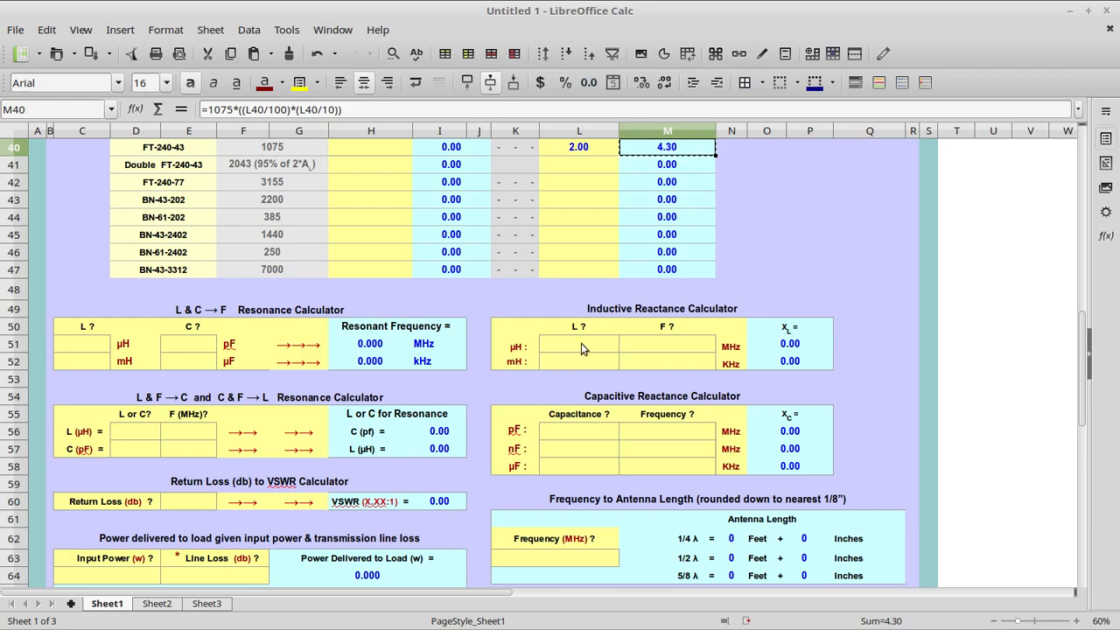
mouse_move(604, 350)
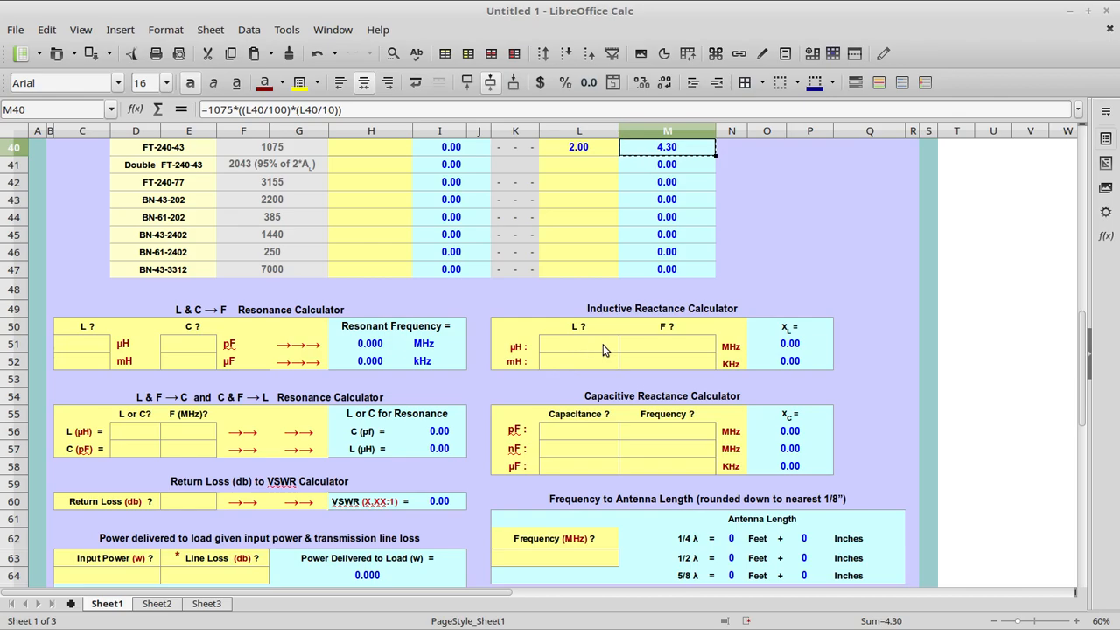
Enter 3.5 MHz and paste 4.30 µH as a number into the reactance calculator, giving 94.56.
click(667, 343)
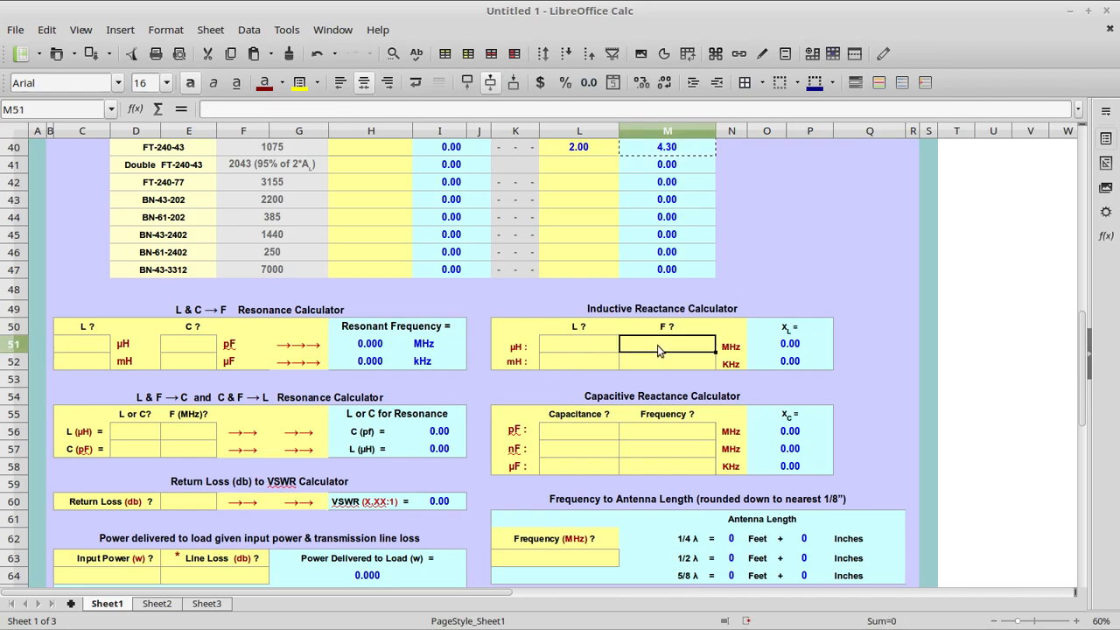
text(3.500000)
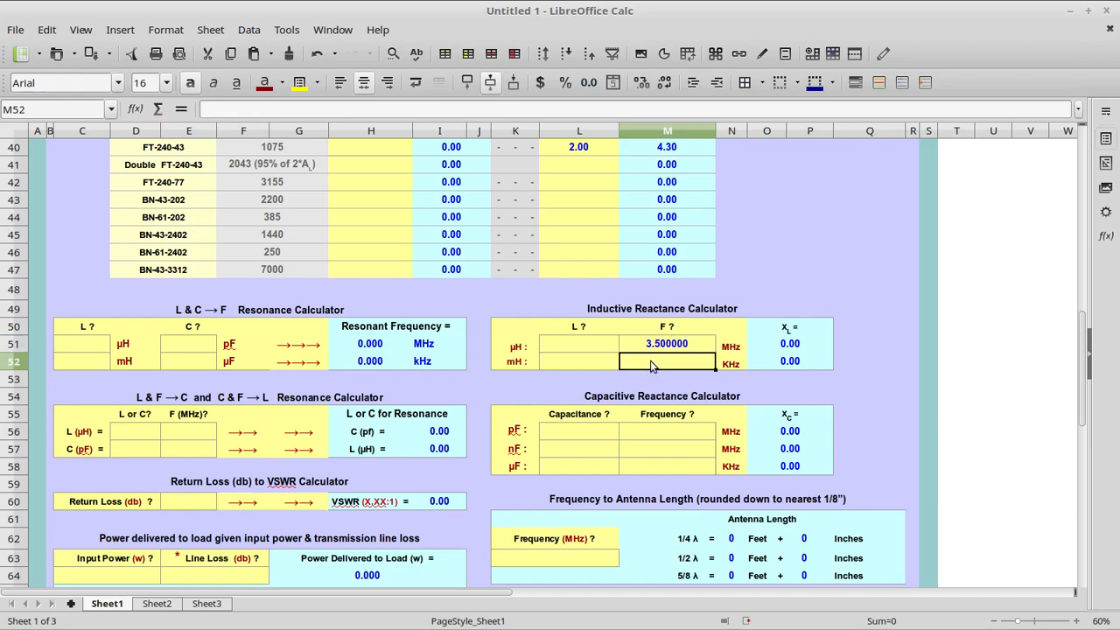
mouse_move(574, 350)
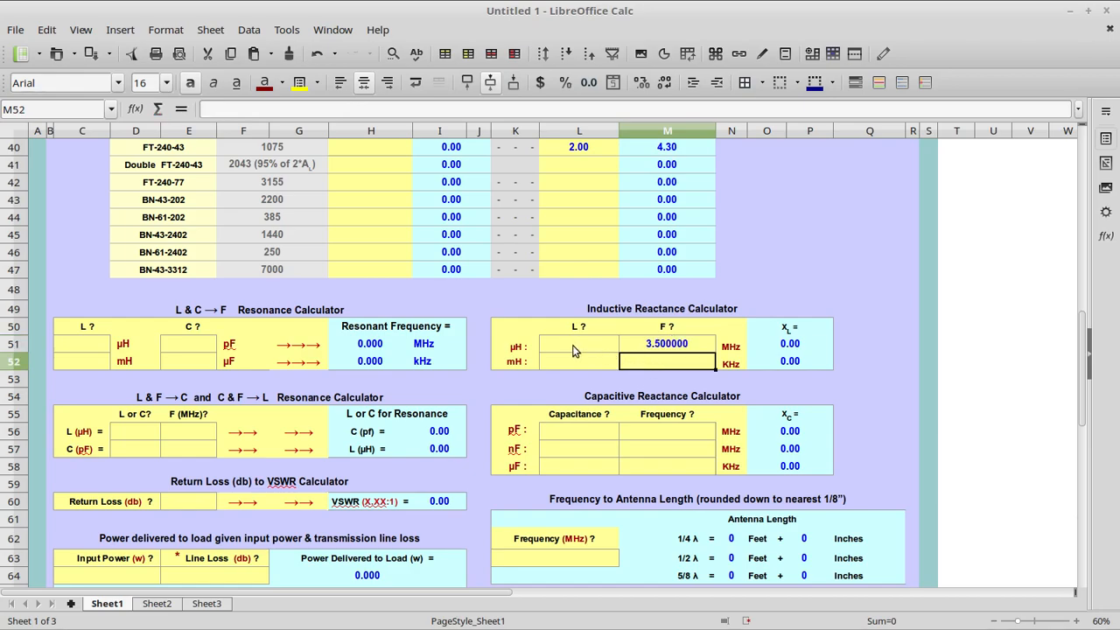
right_click(577, 343)
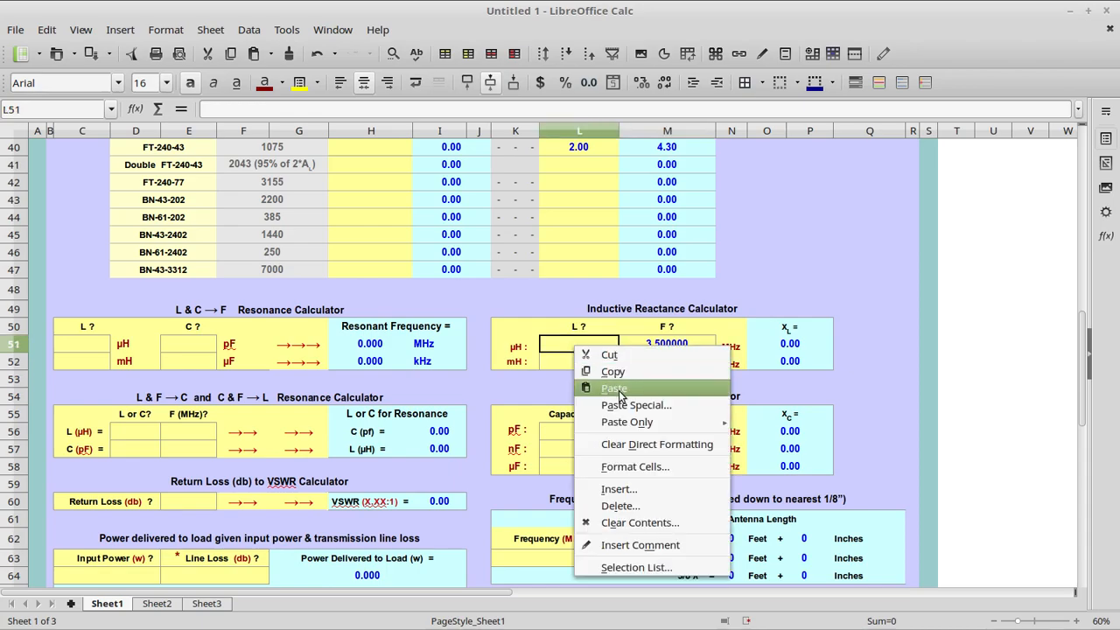
mouse_move(626, 422)
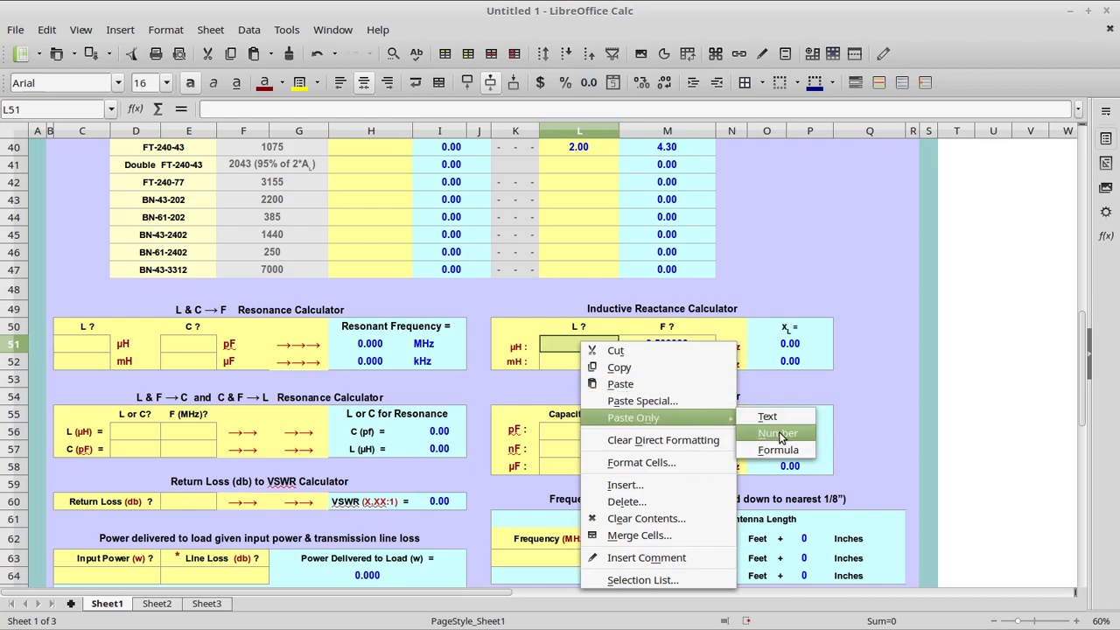
click(777, 433)
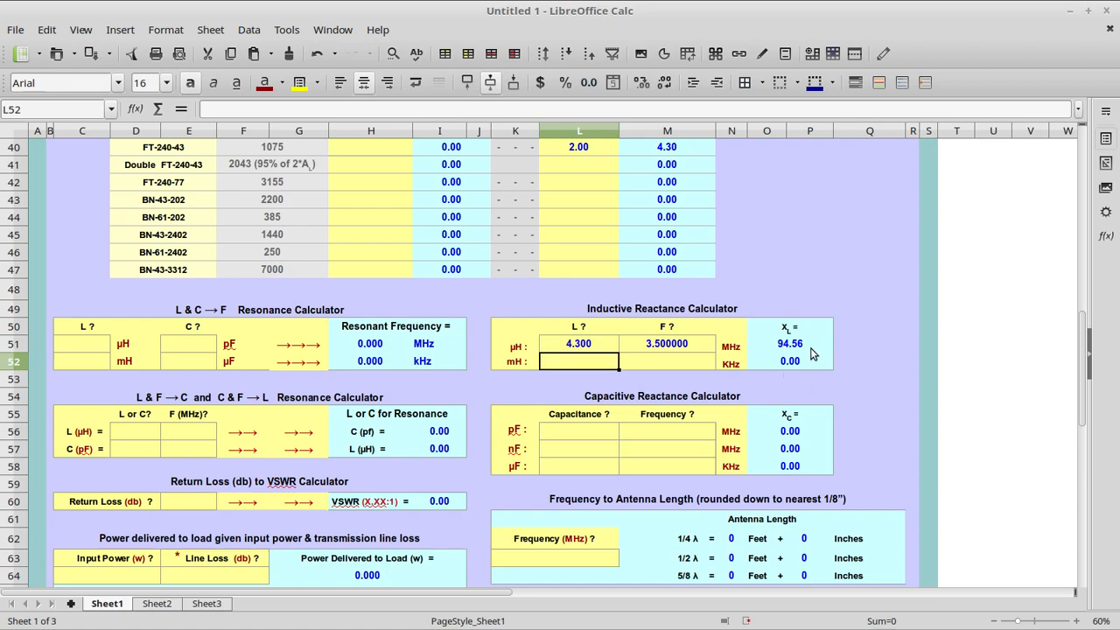
mouse_move(875, 436)
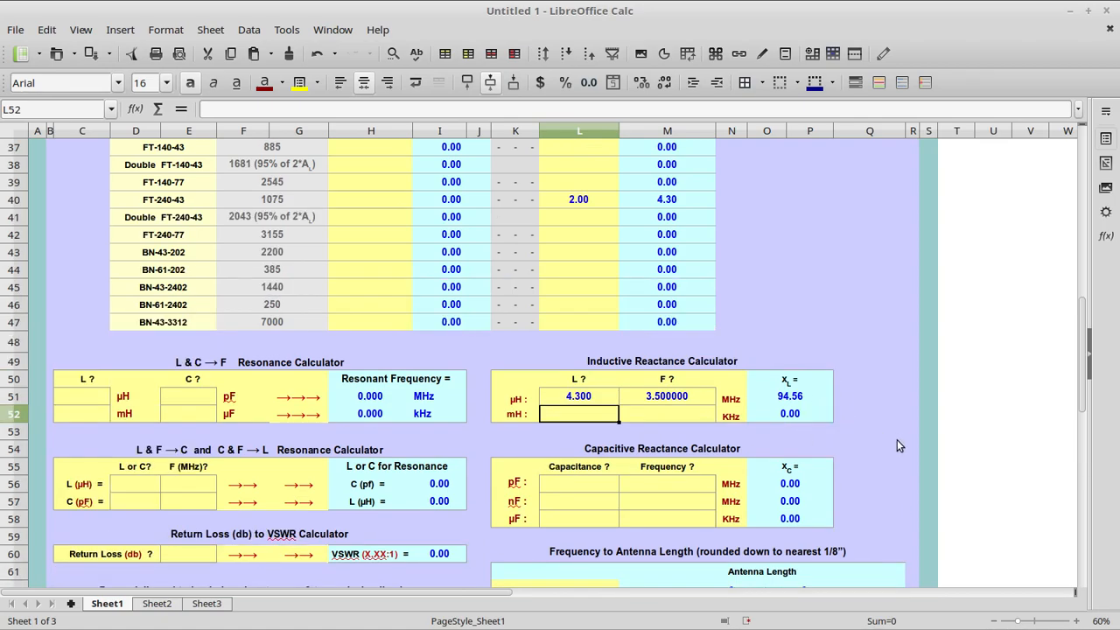
mouse_move(799, 406)
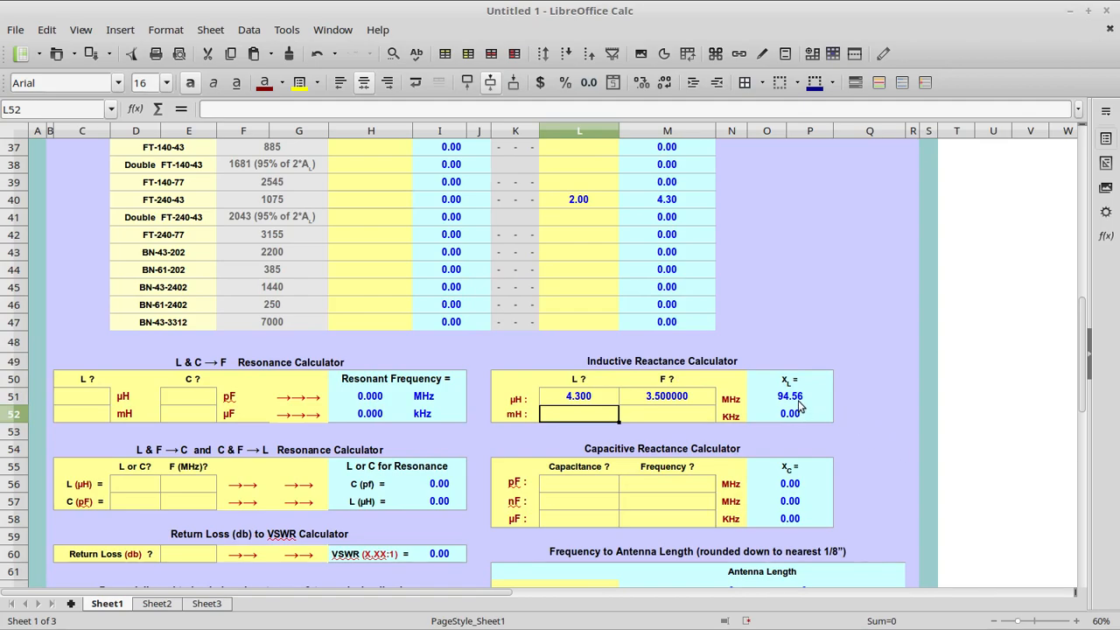
mouse_move(823, 405)
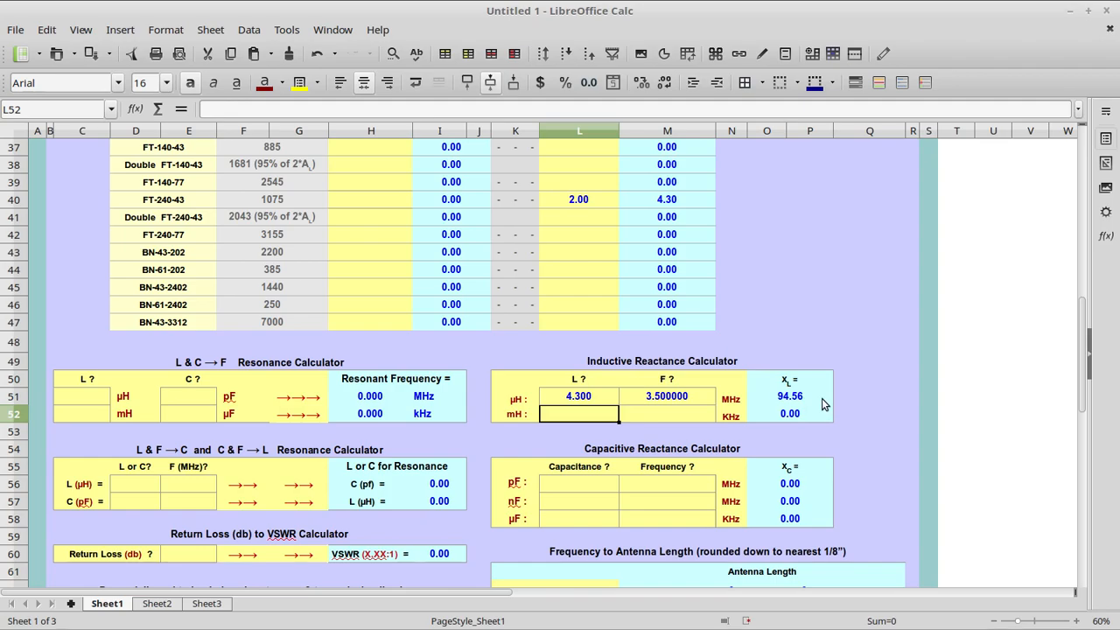
mouse_move(823, 411)
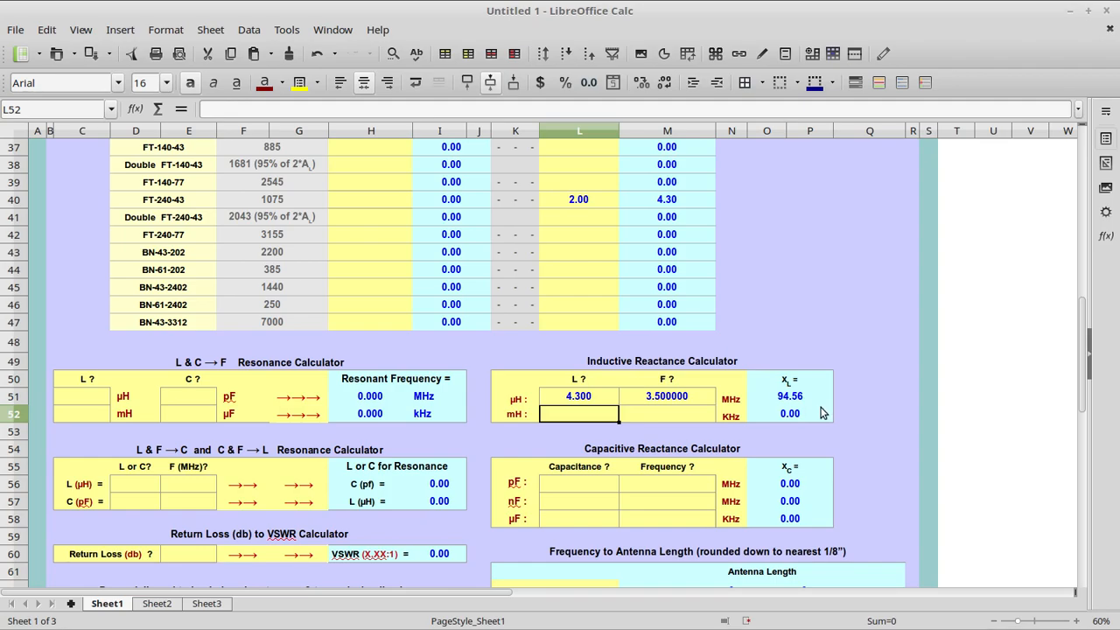
scroll(down, 3)
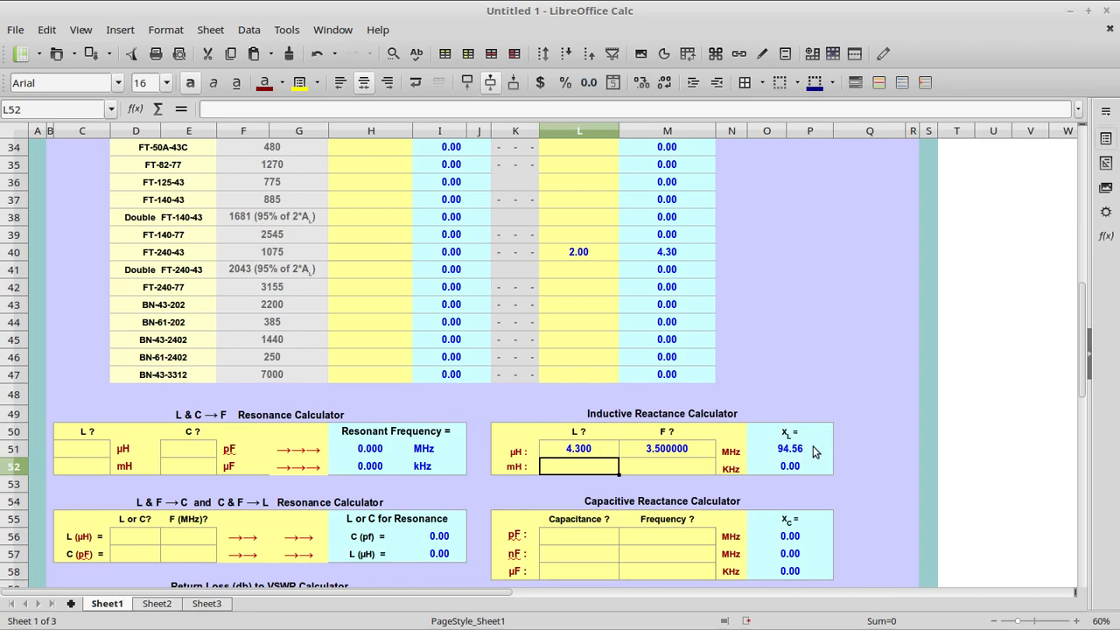
mouse_move(819, 451)
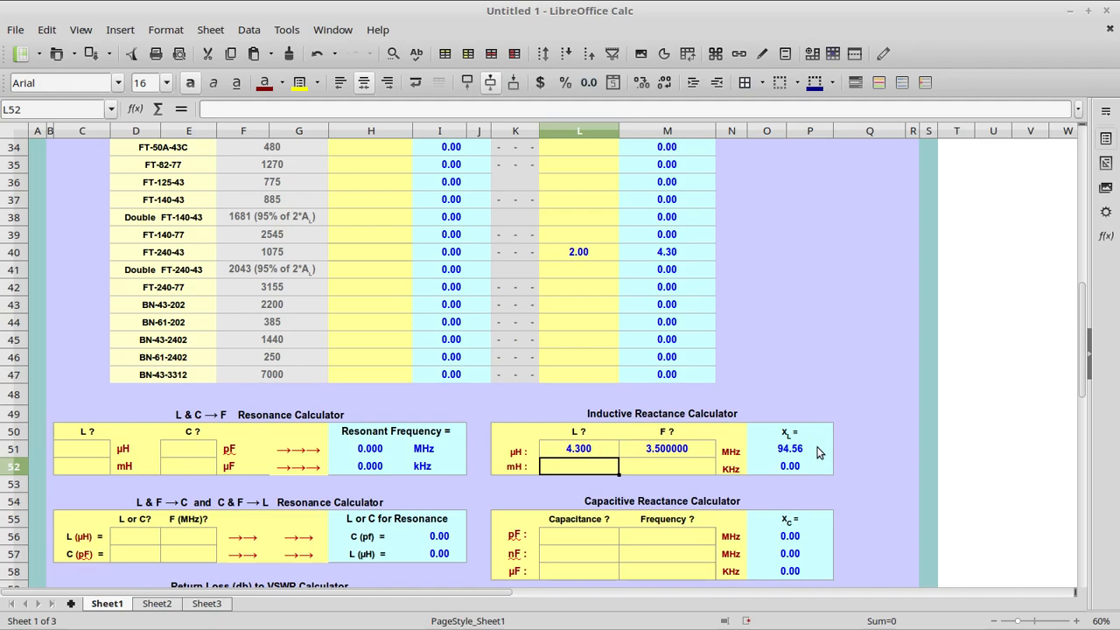
mouse_move(831, 451)
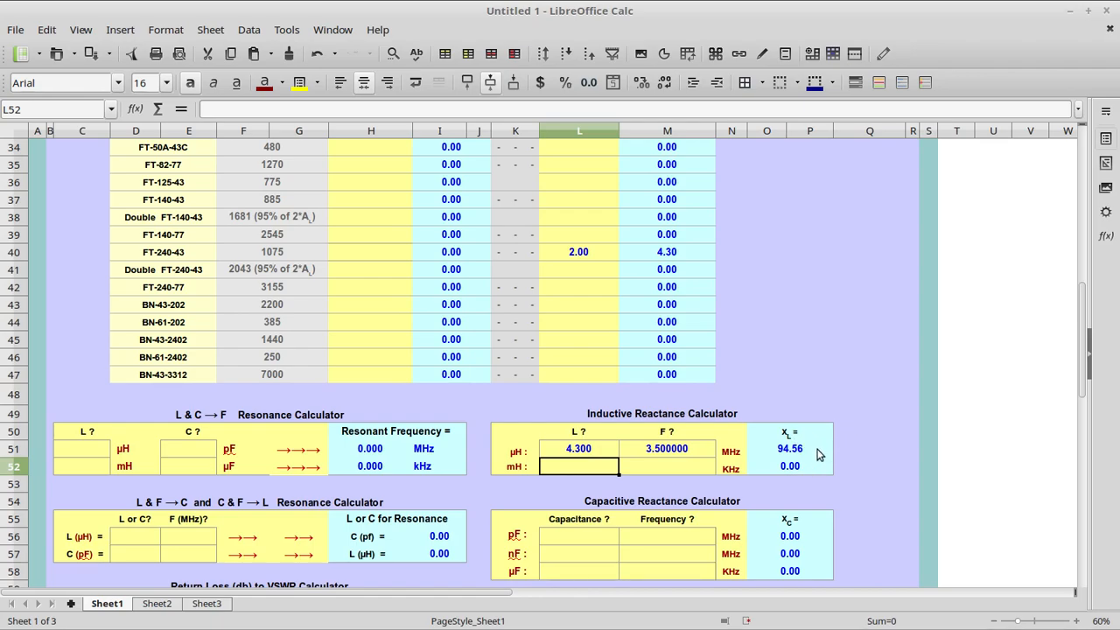
mouse_move(807, 425)
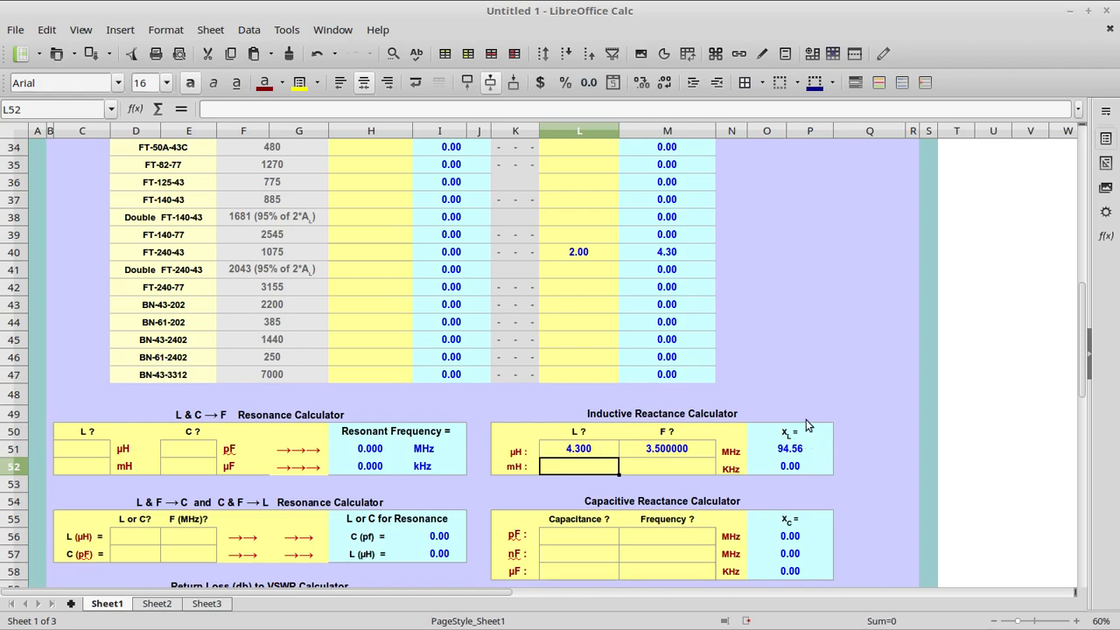
mouse_move(813, 462)
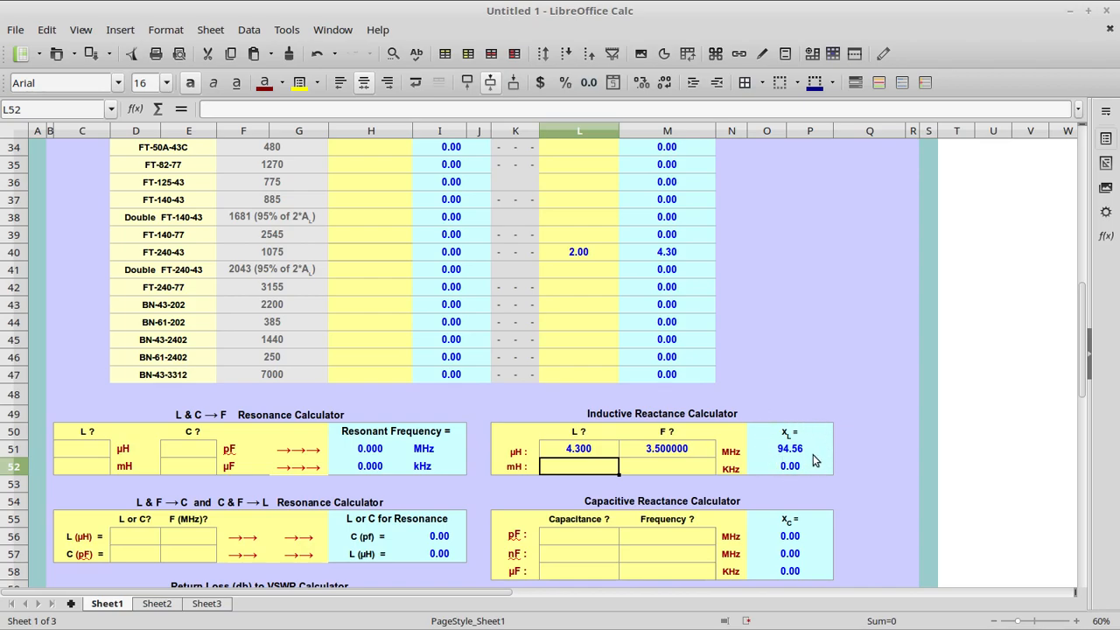
mouse_move(822, 451)
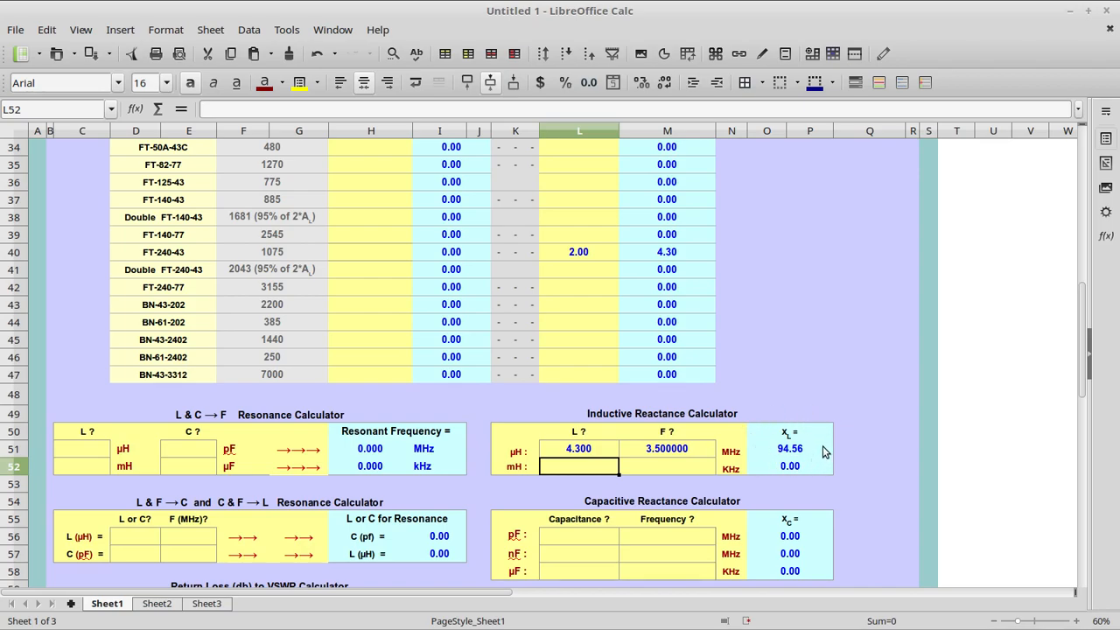
mouse_move(816, 455)
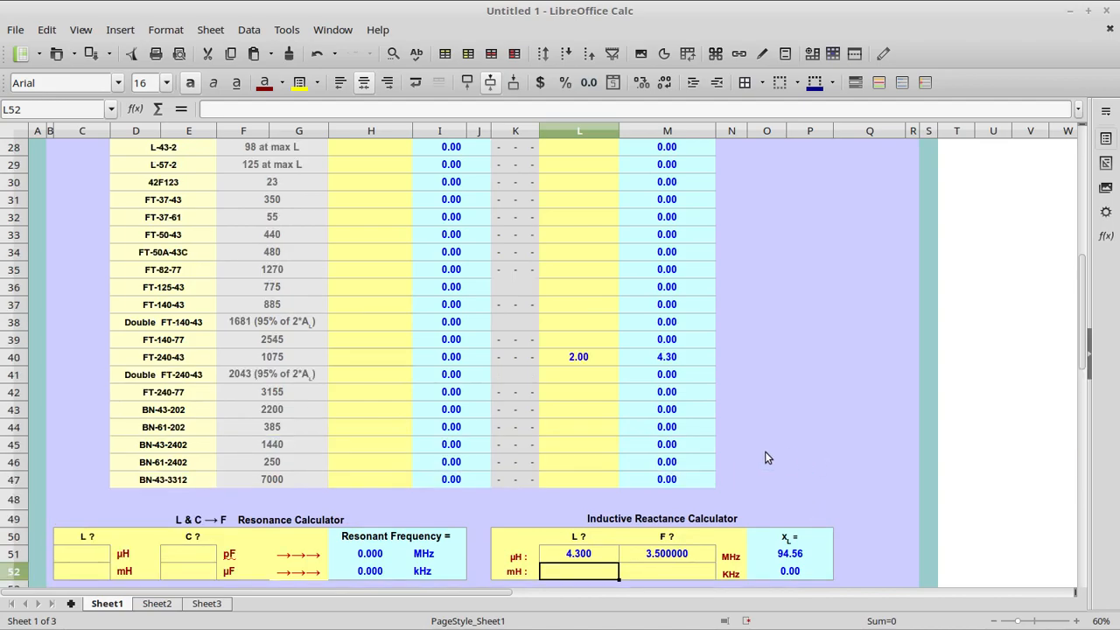
mouse_move(392, 357)
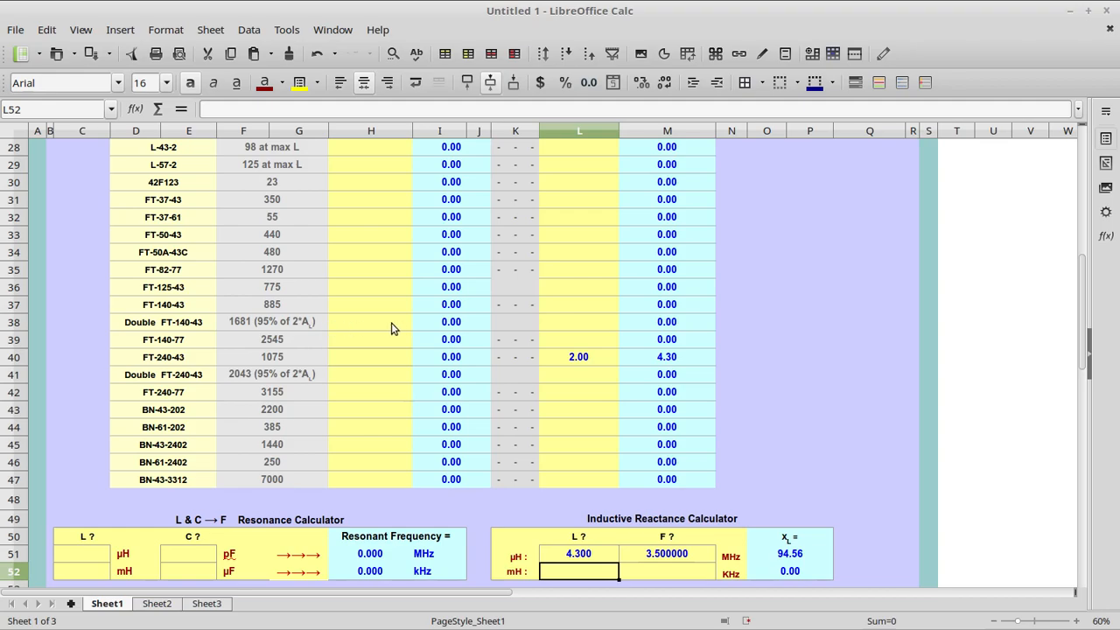
mouse_move(193, 329)
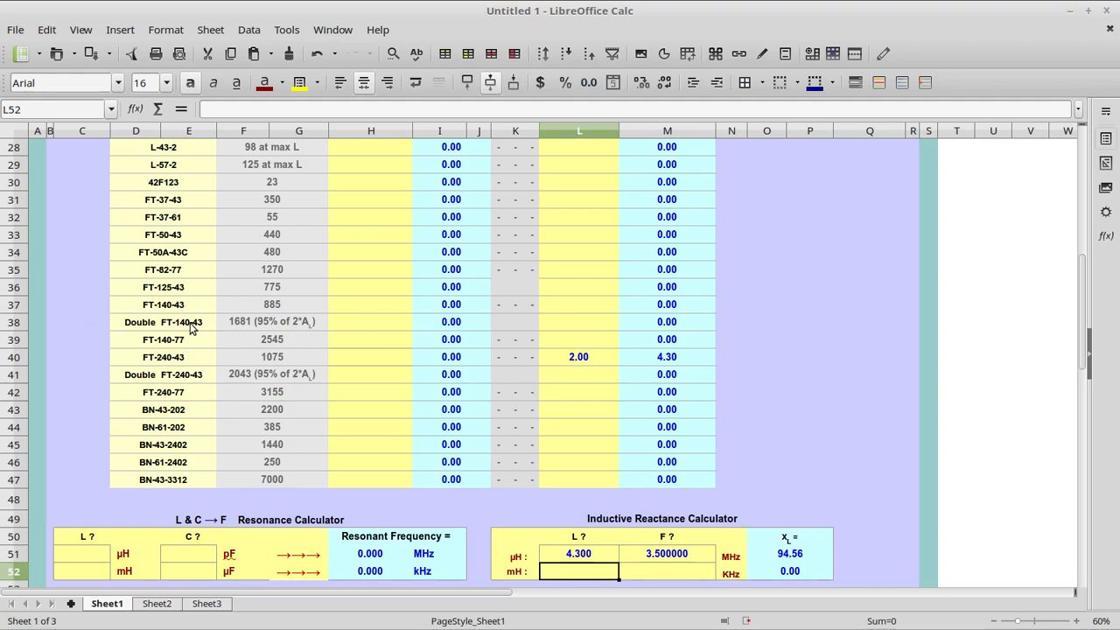
mouse_move(574, 318)
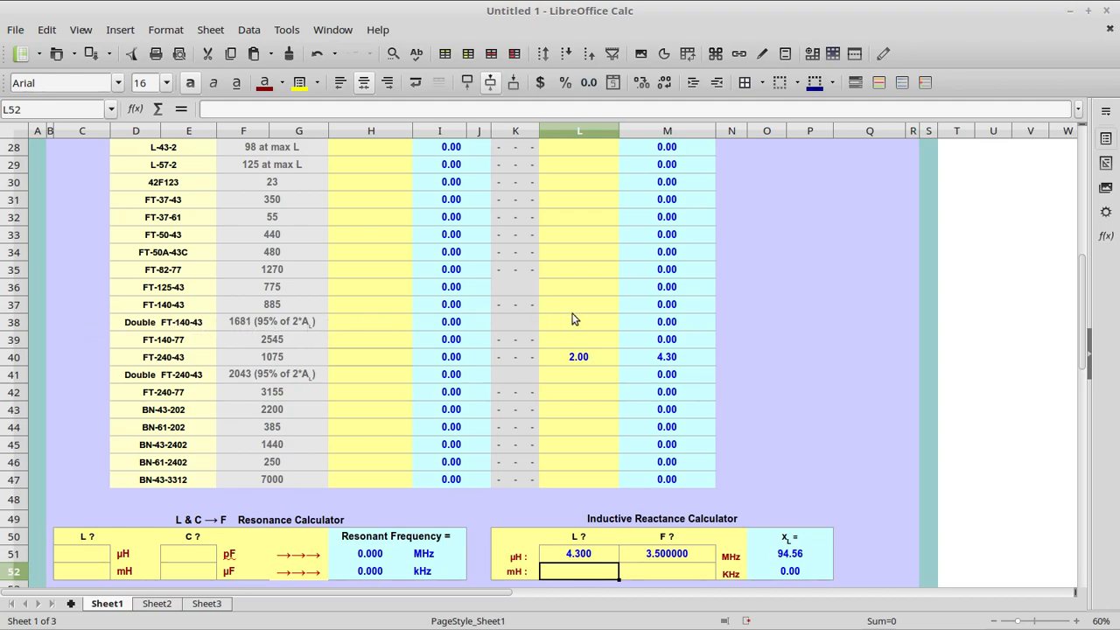
Select the turns entry for the Double FT-140-43 row.
click(578, 322)
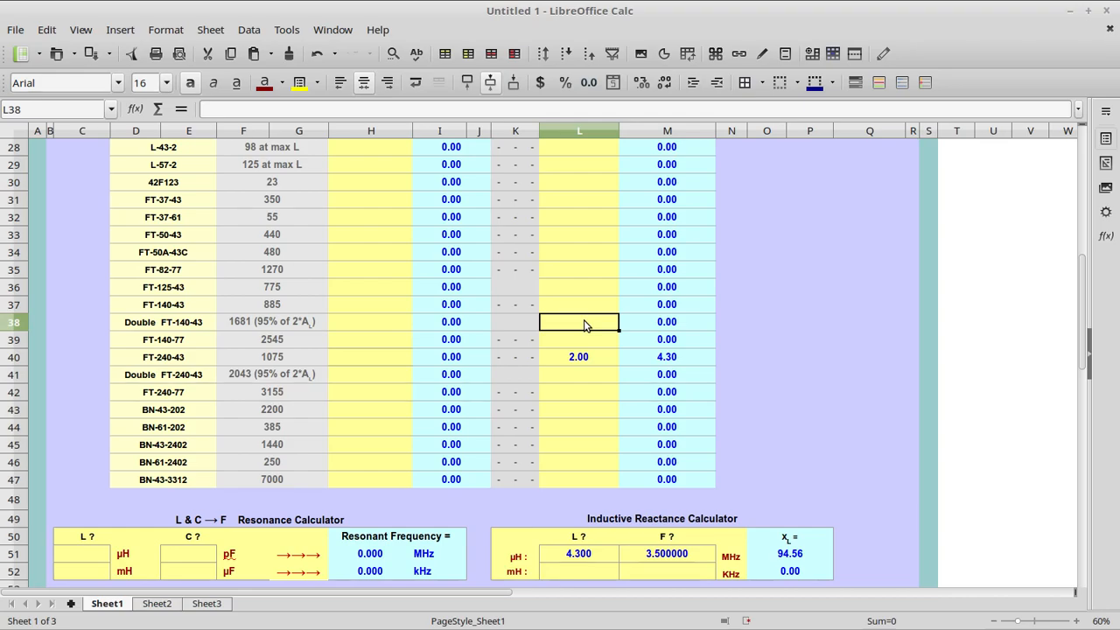
mouse_move(593, 329)
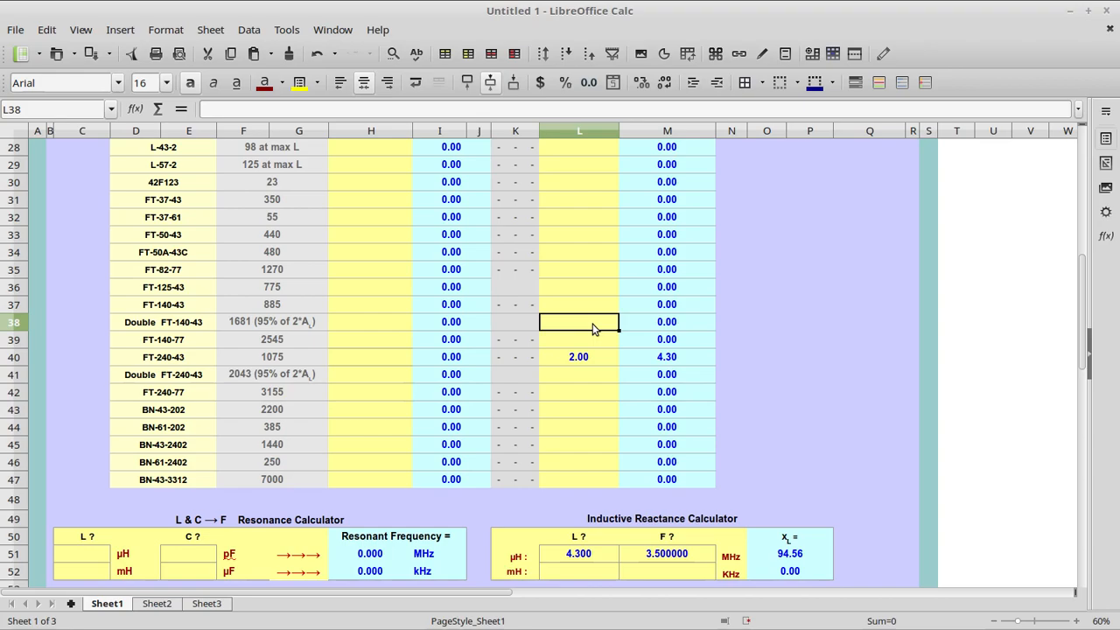
mouse_move(584, 339)
text(2)
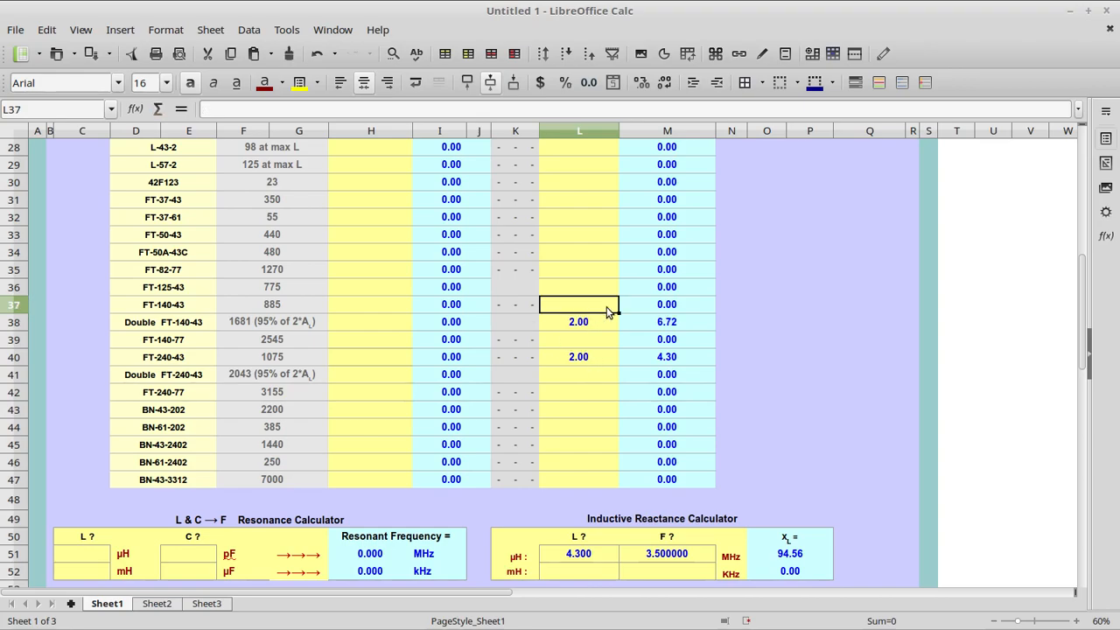
mouse_move(577, 314)
text(2)
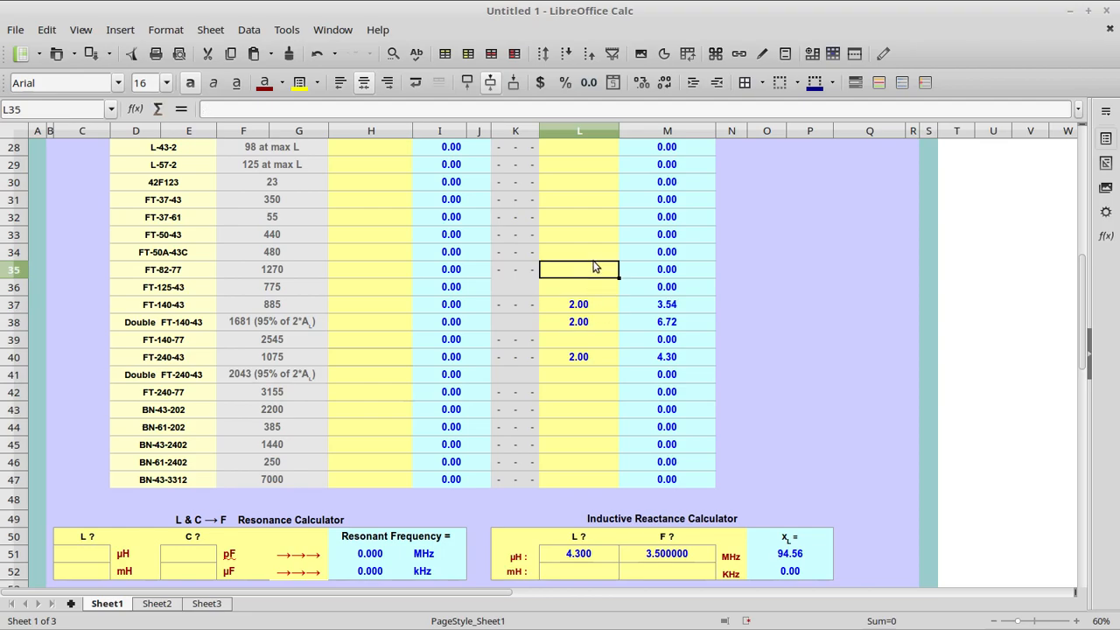
mouse_move(581, 298)
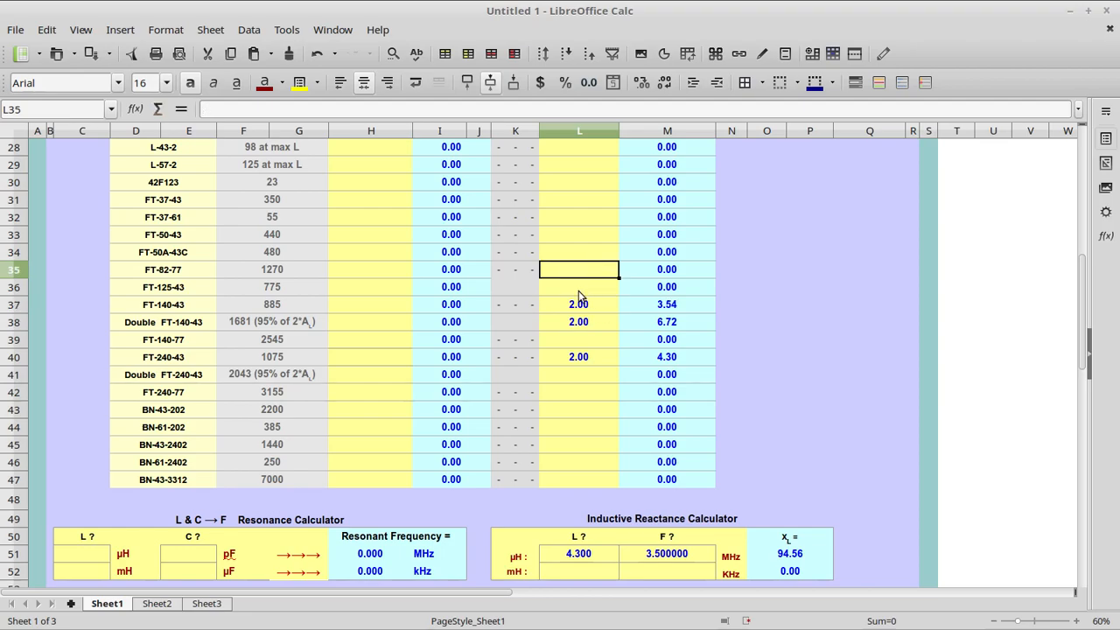
Set FT-125-43 to 2 turns for 3.10 µH and bring up paste choices on the calculator's inductance input.
click(580, 287)
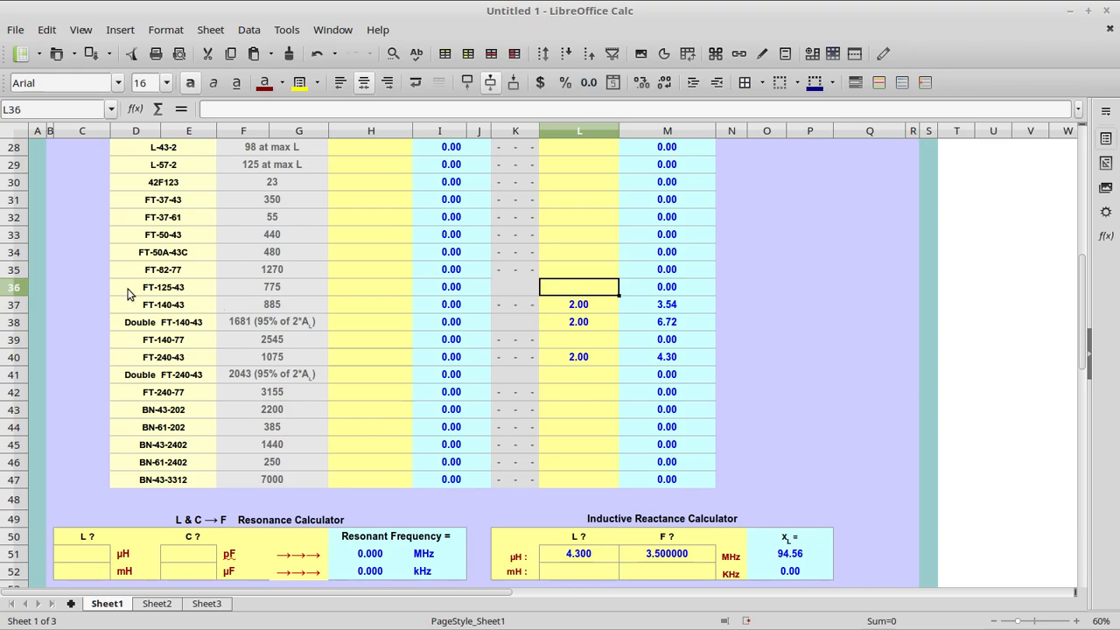
mouse_move(137, 289)
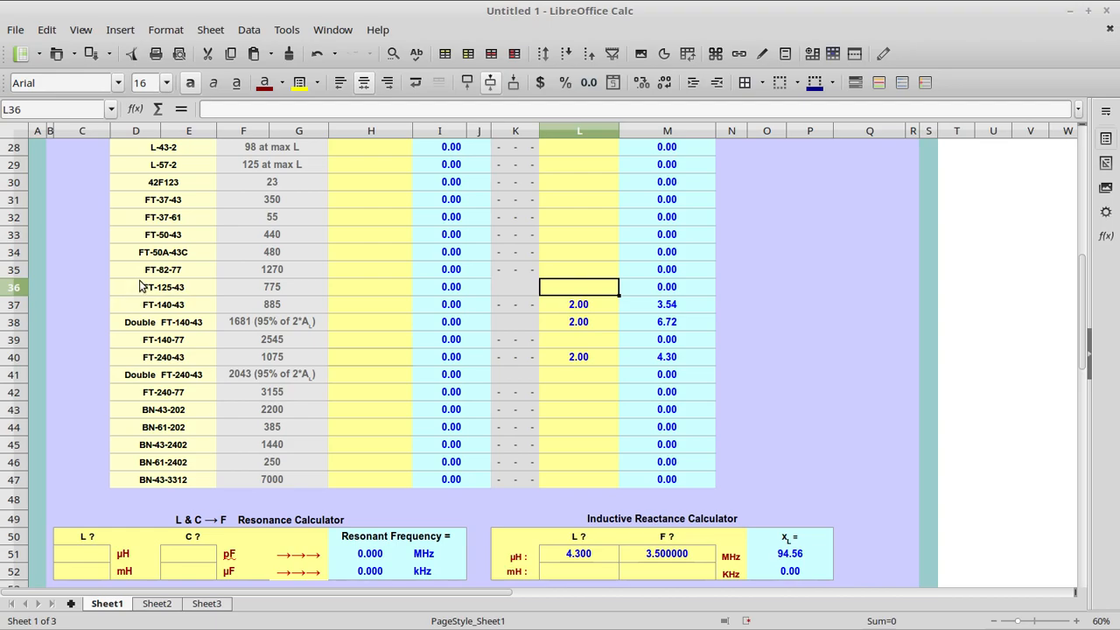
mouse_move(127, 291)
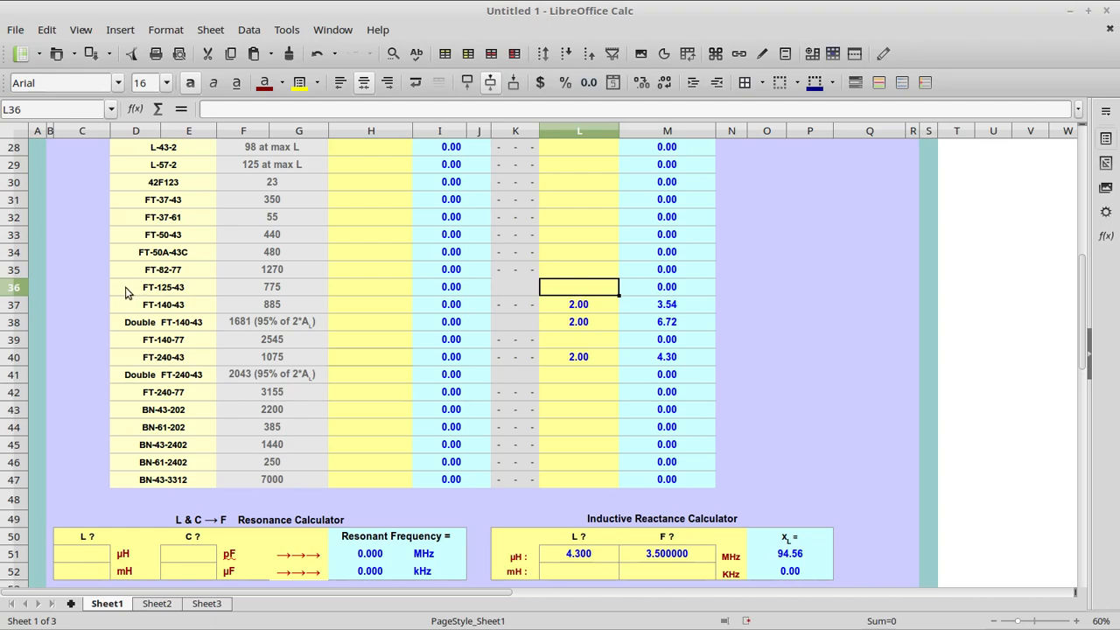
mouse_move(159, 298)
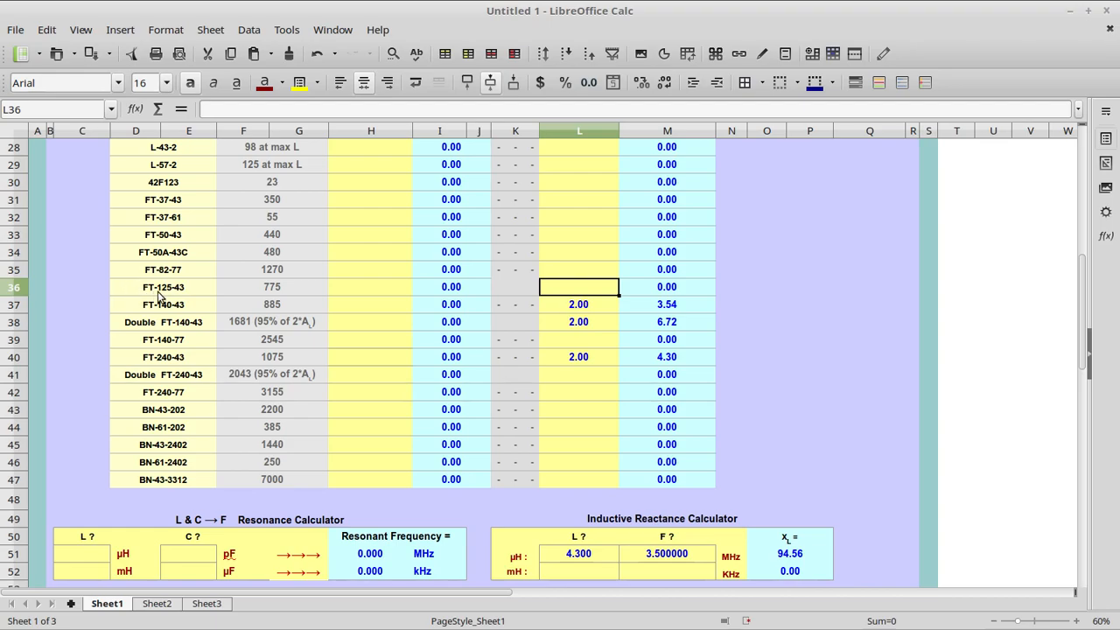
mouse_move(126, 297)
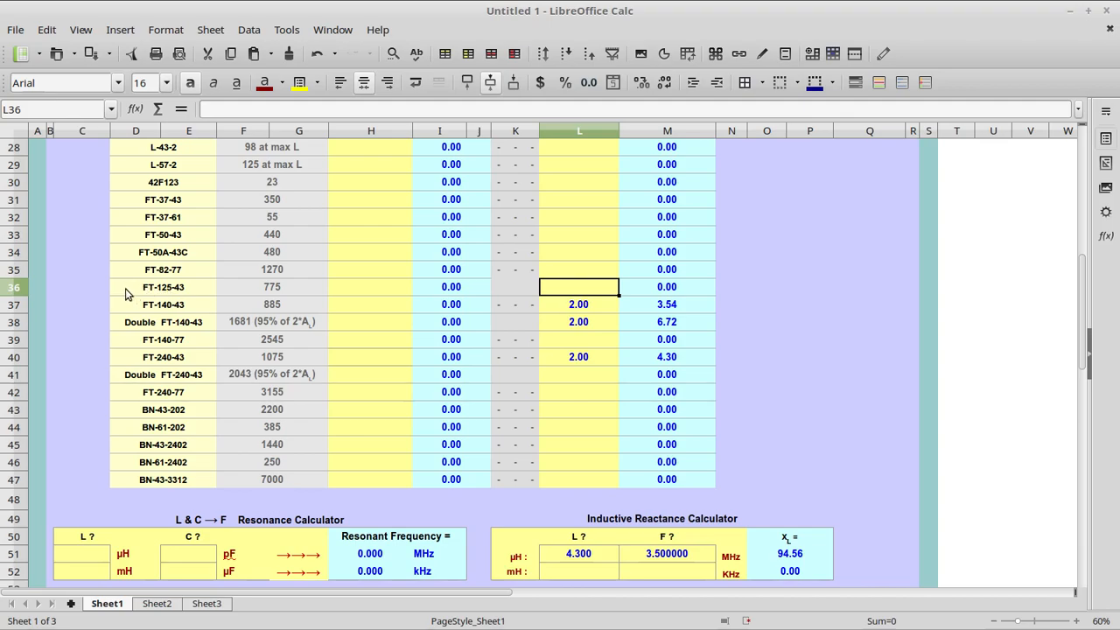
mouse_move(182, 305)
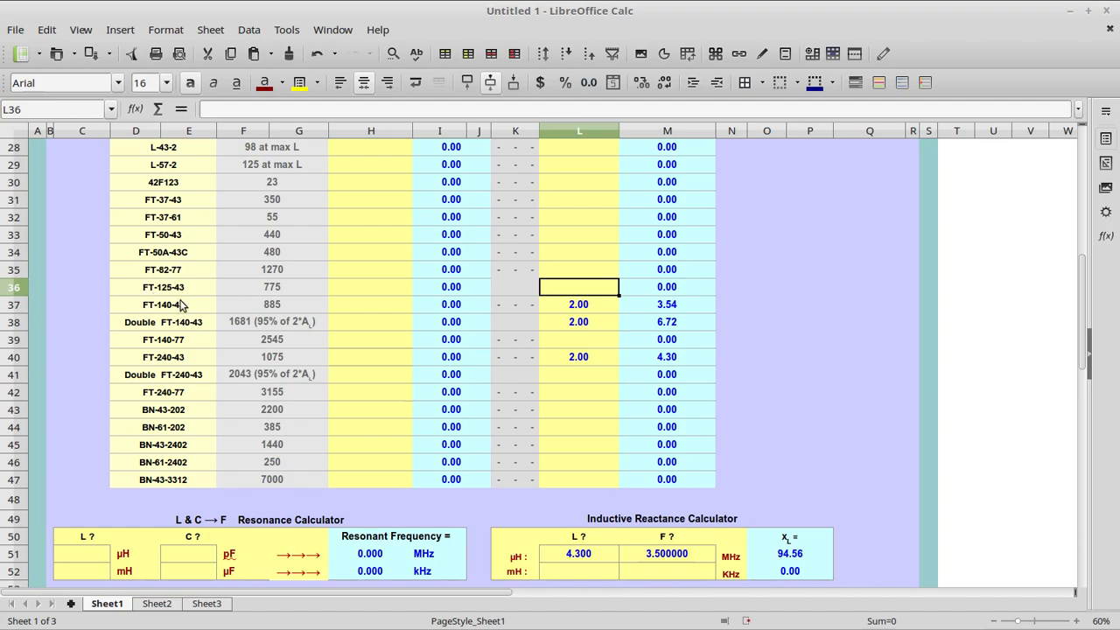
mouse_move(175, 294)
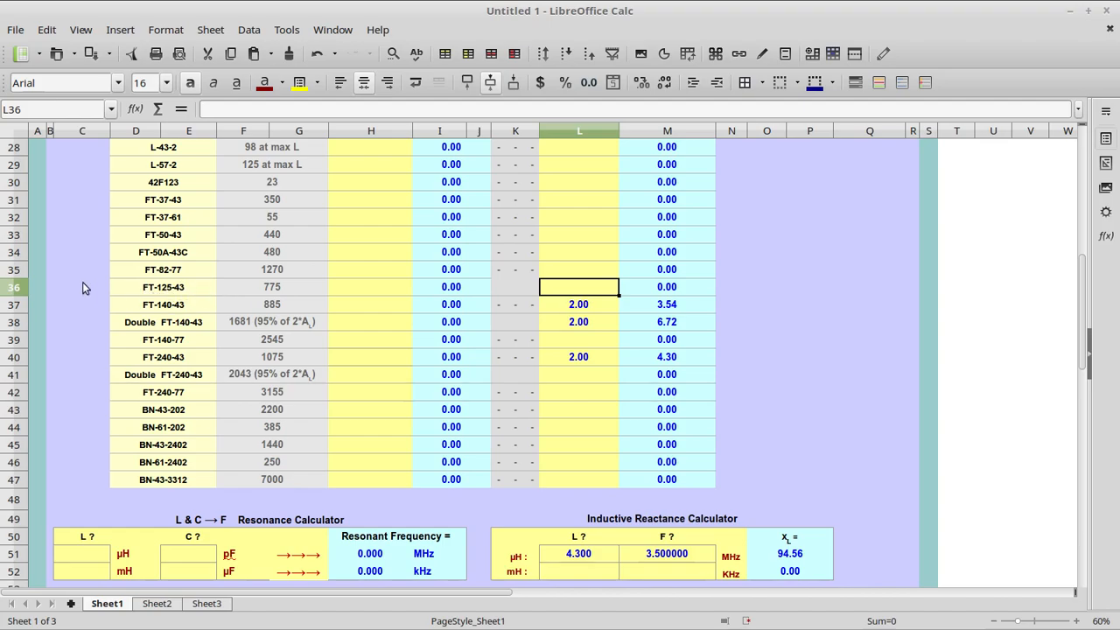
mouse_move(301, 288)
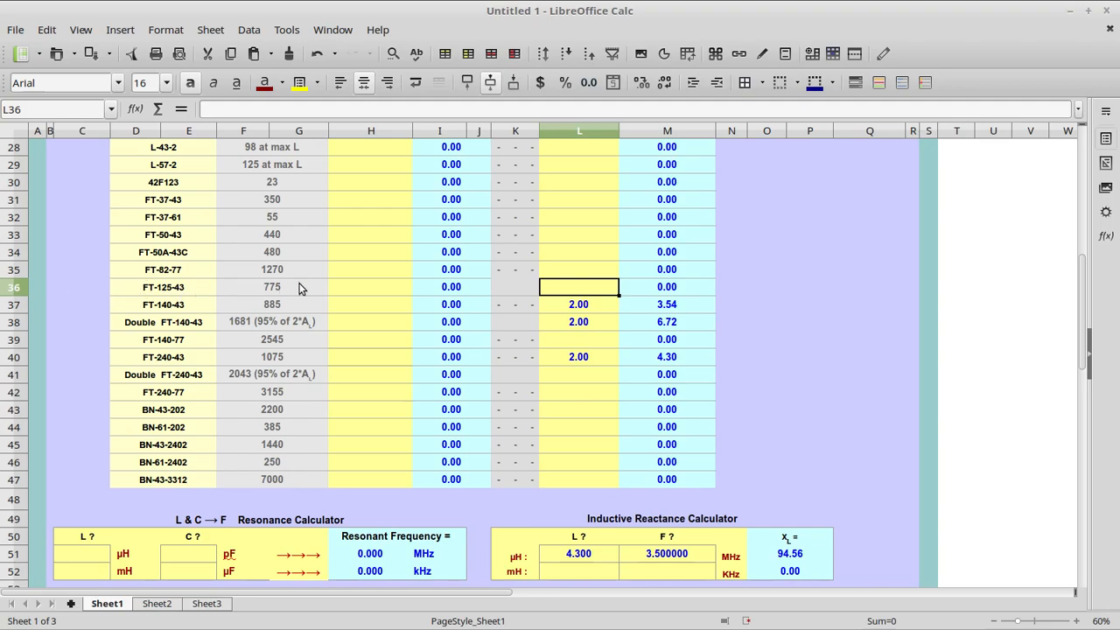
mouse_move(281, 296)
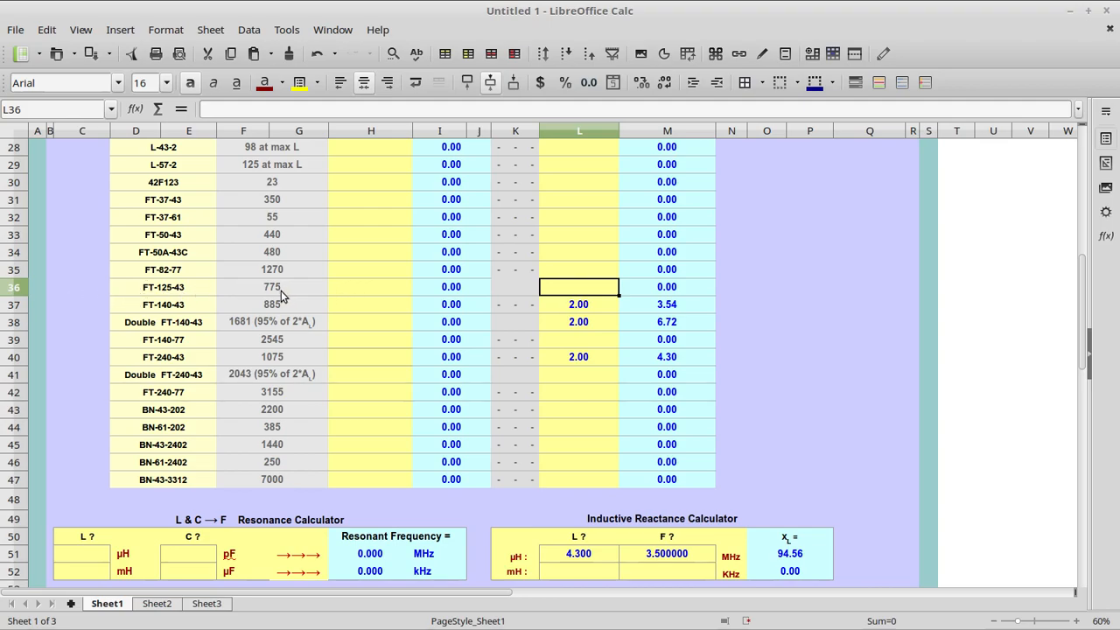
mouse_move(589, 292)
text(2)
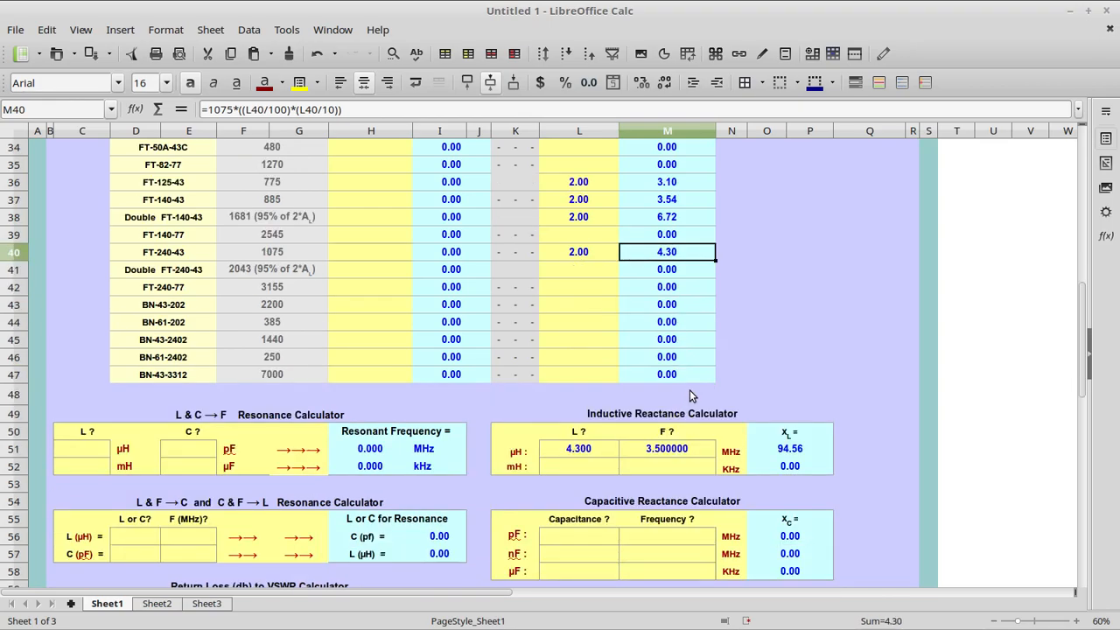
scroll(up, 3)
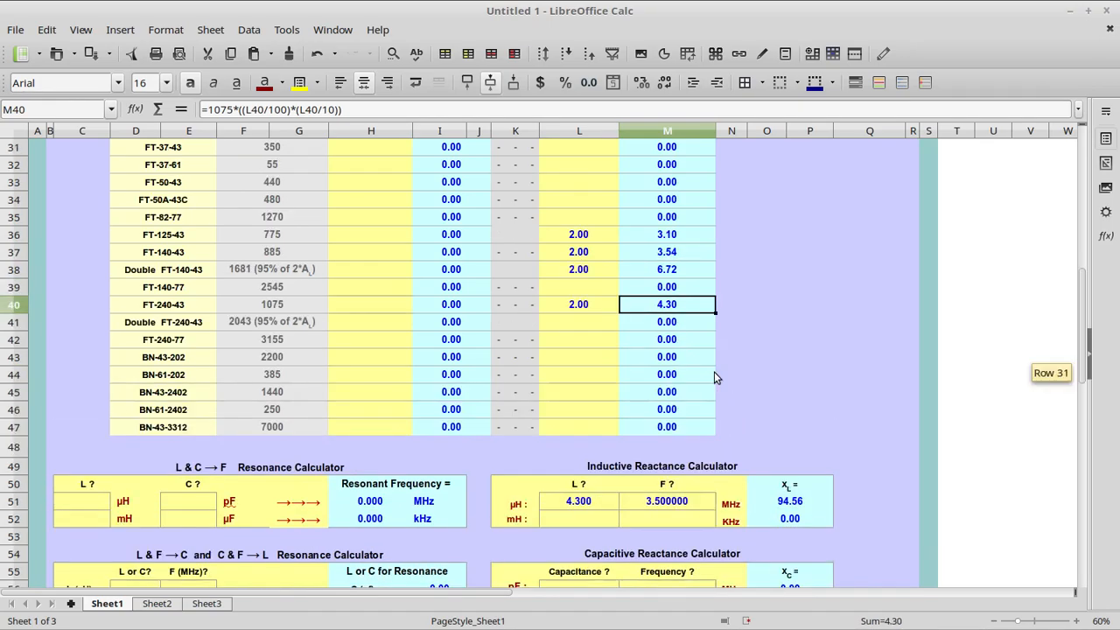
mouse_move(616, 242)
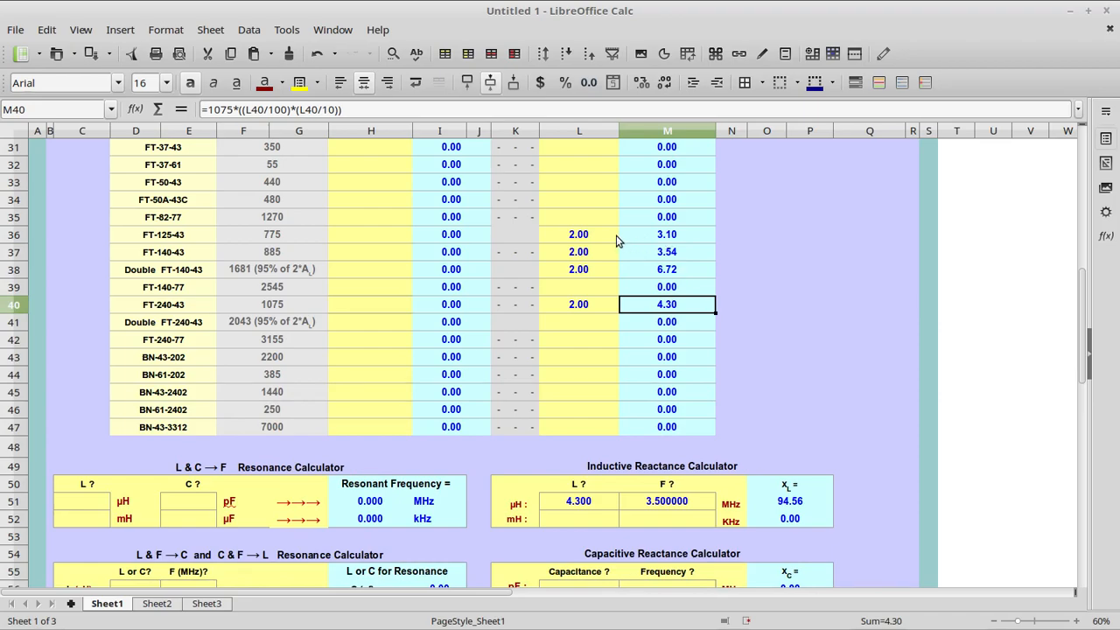
click(667, 235)
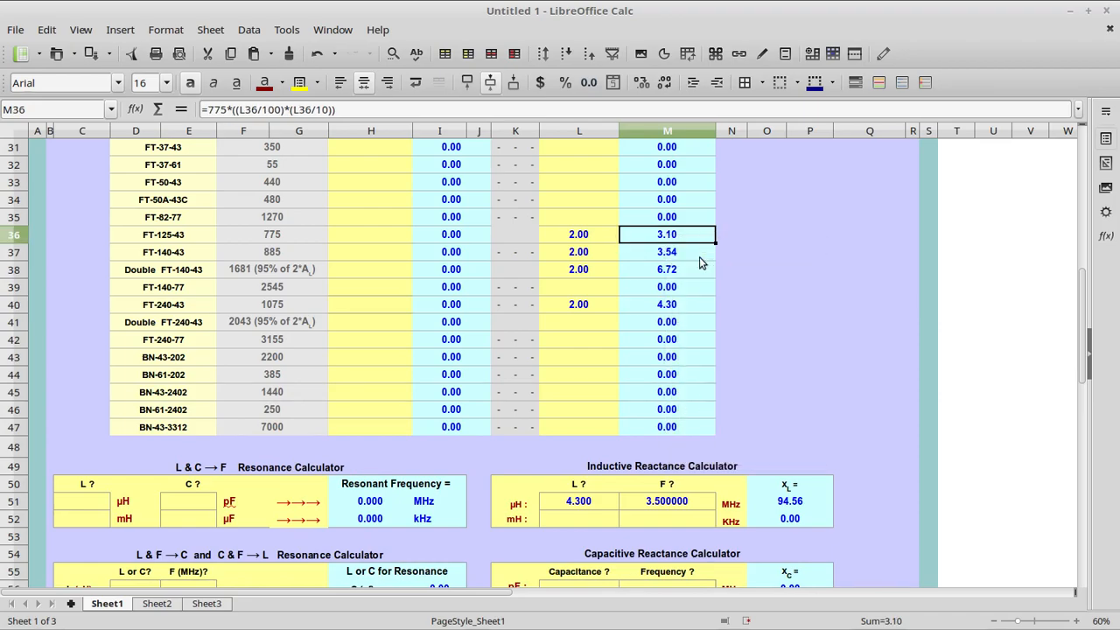
scroll(down, 3)
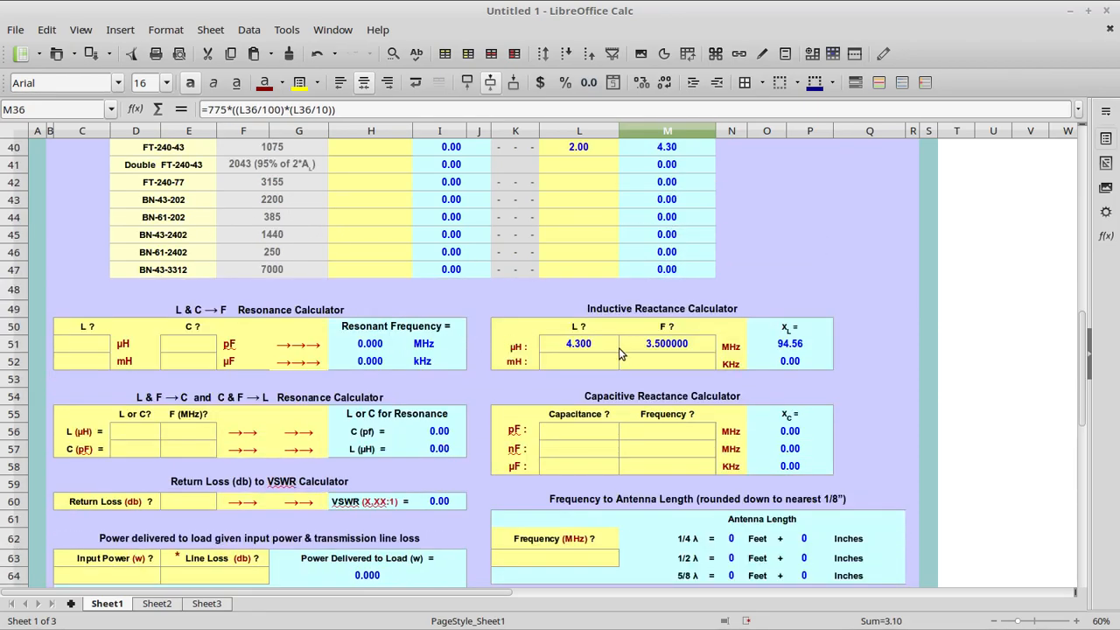
right_click(578, 343)
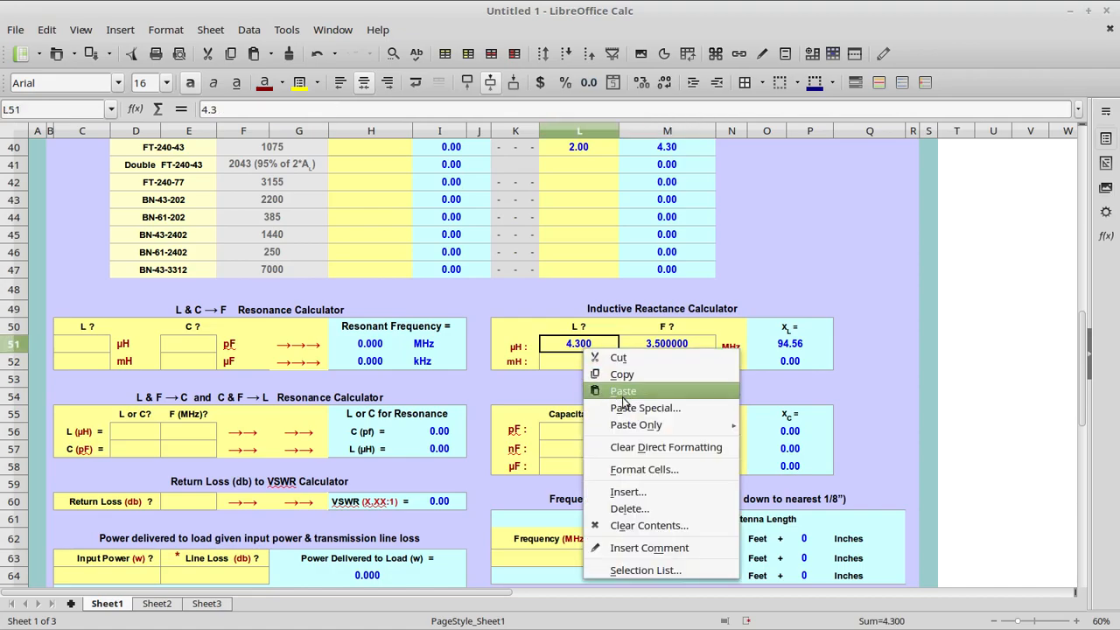
mouse_move(637, 426)
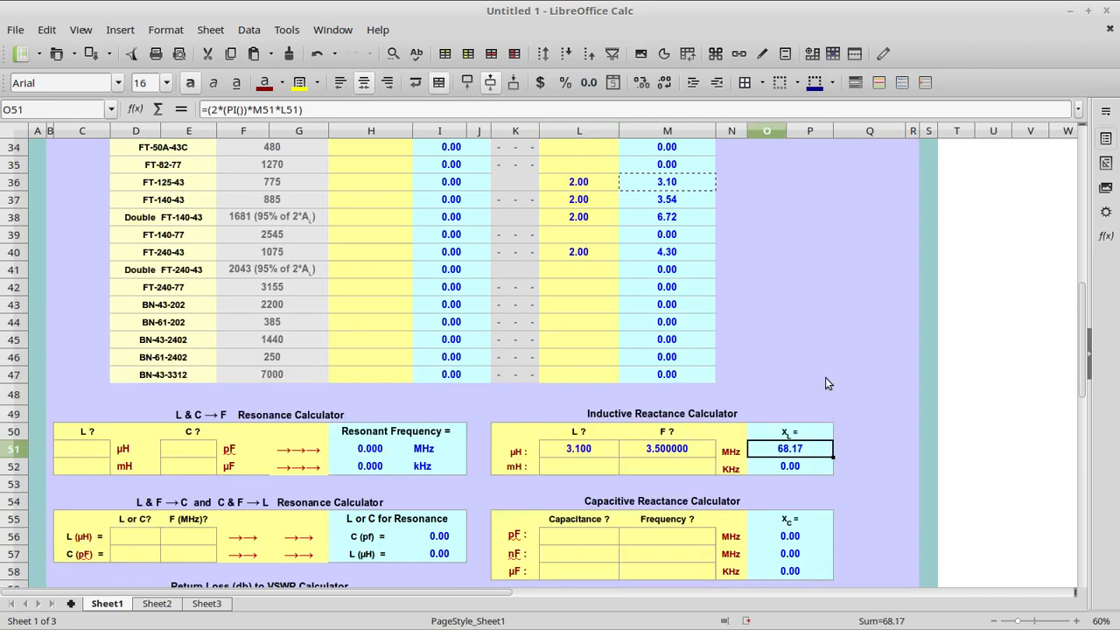
mouse_move(823, 394)
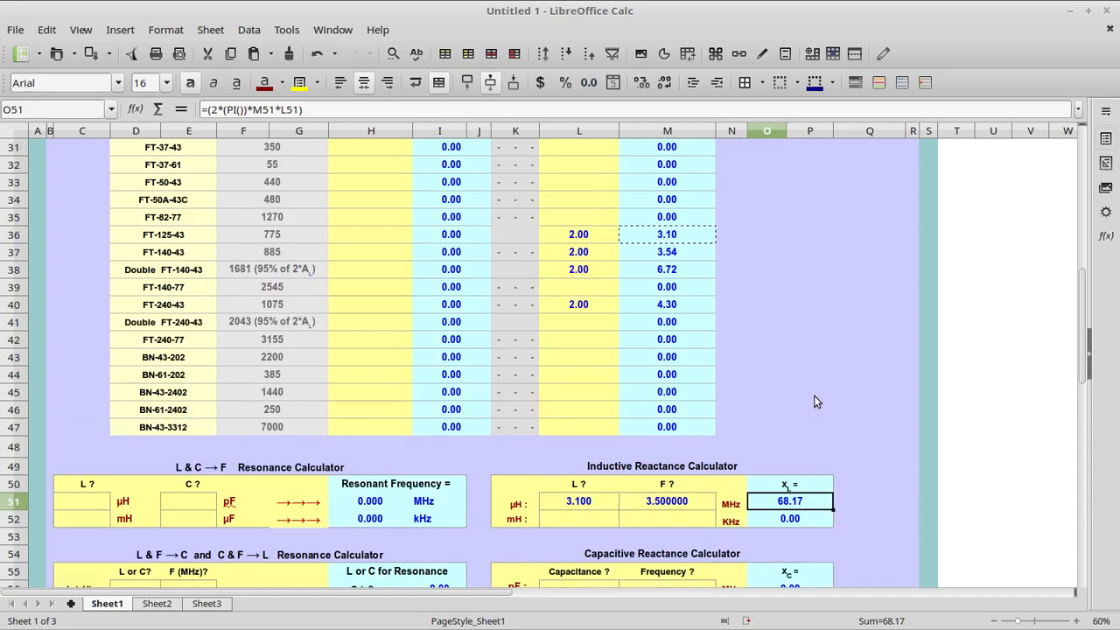
mouse_move(796, 431)
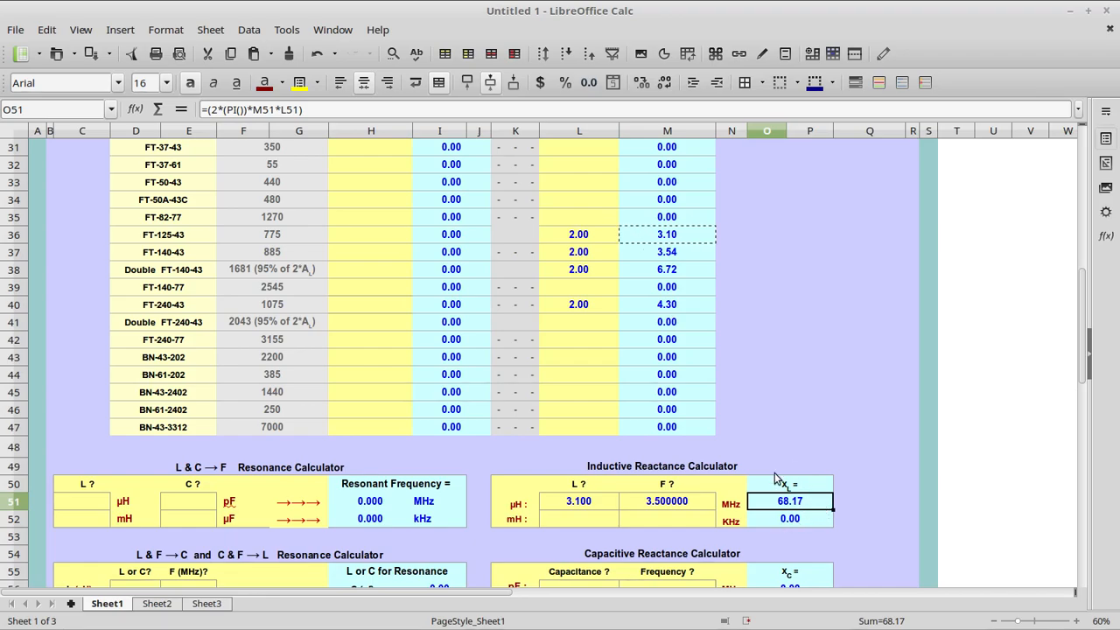
mouse_move(759, 520)
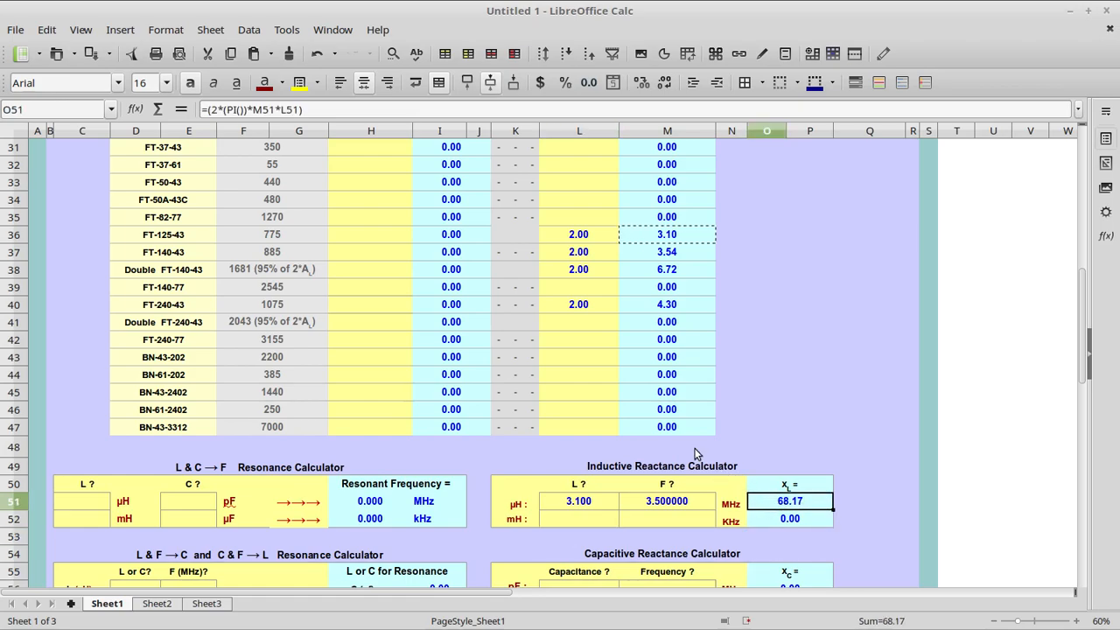
mouse_move(254, 271)
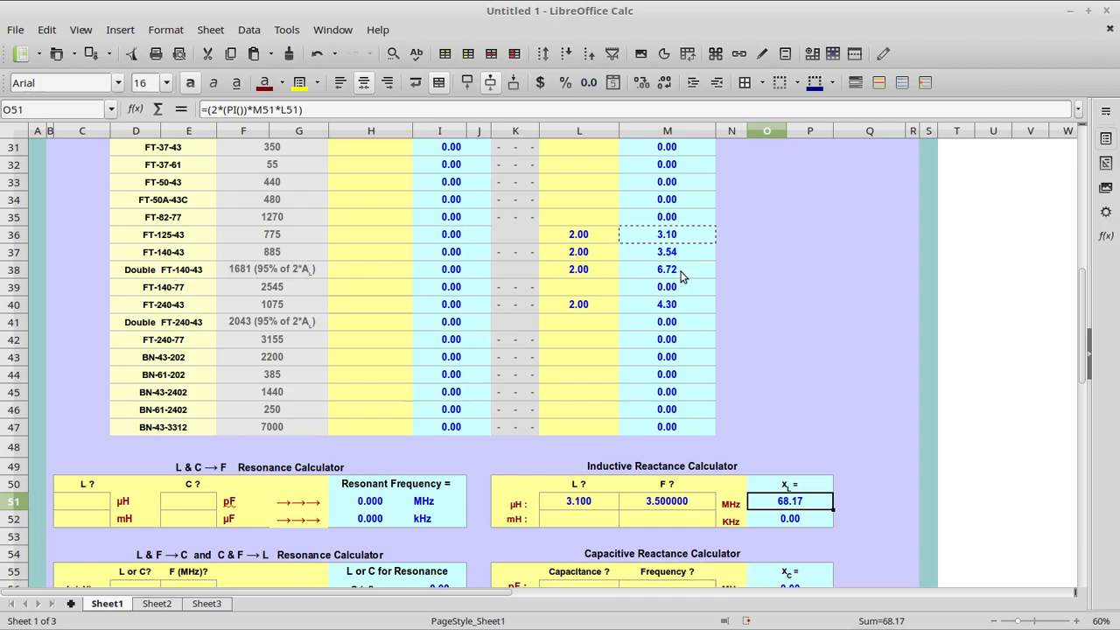
Copy the double FT-140-43 inductance 6.724 µH into the calculator as a number, giving 147.87.
click(667, 270)
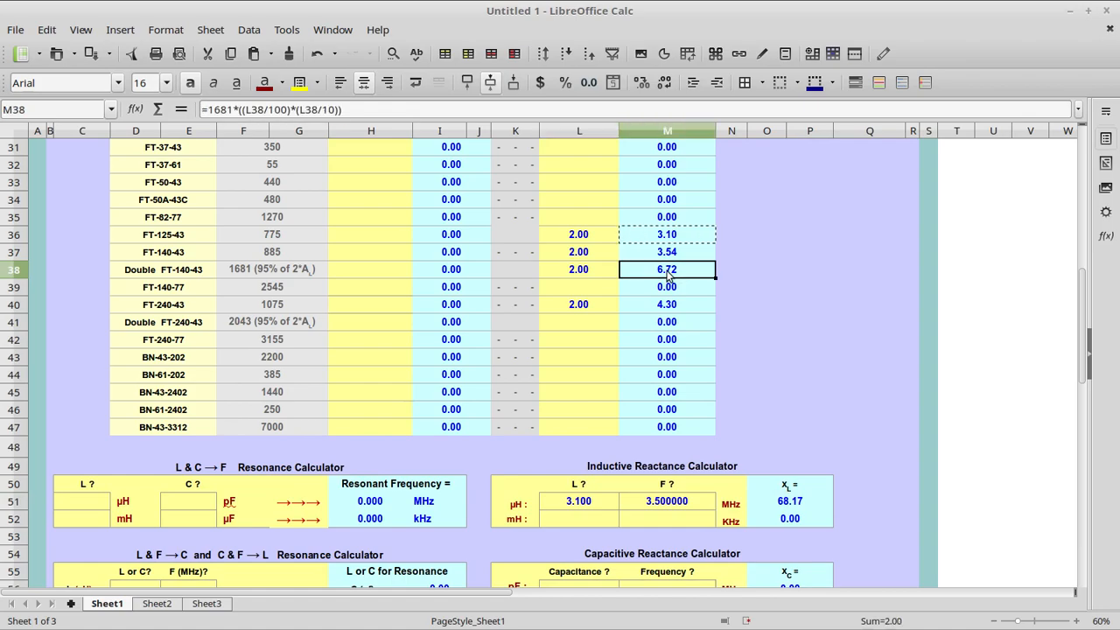
right_click(667, 270)
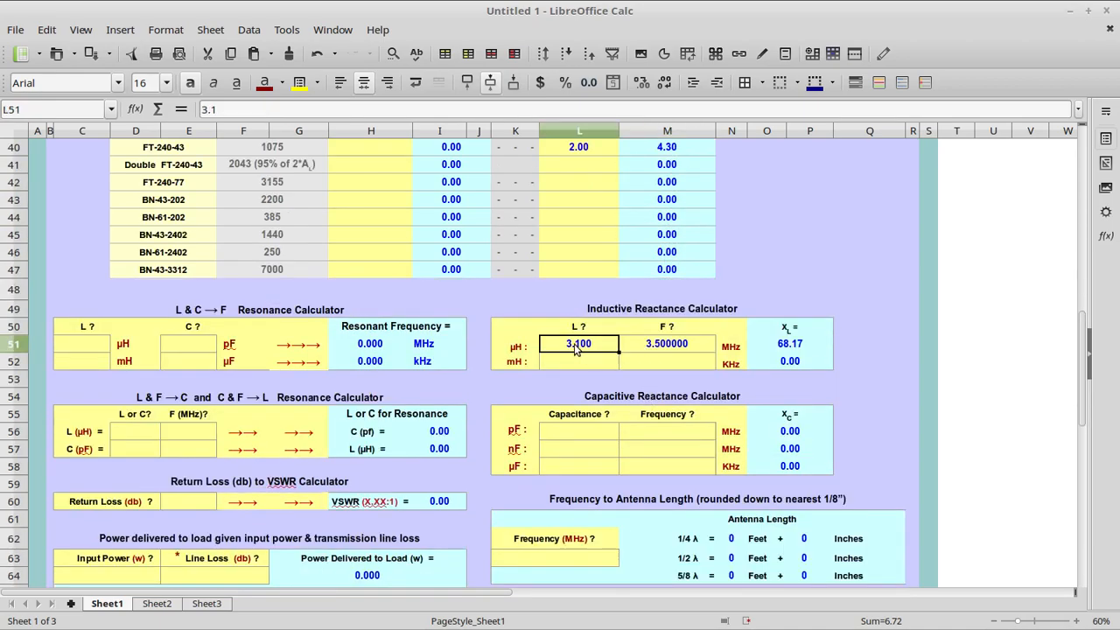
right_click(577, 343)
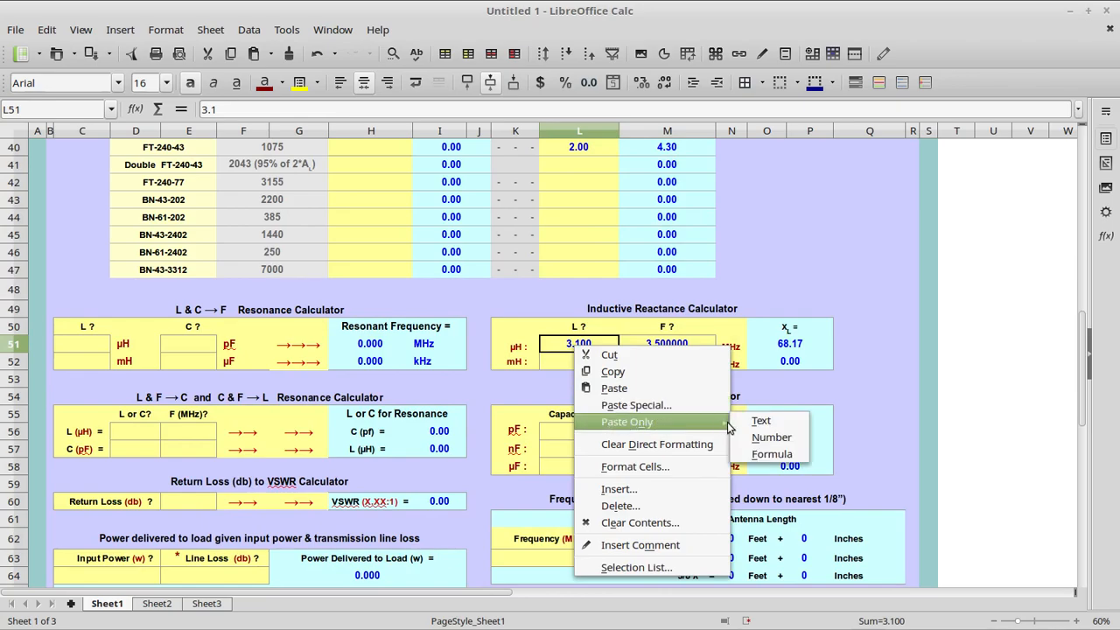
click(772, 438)
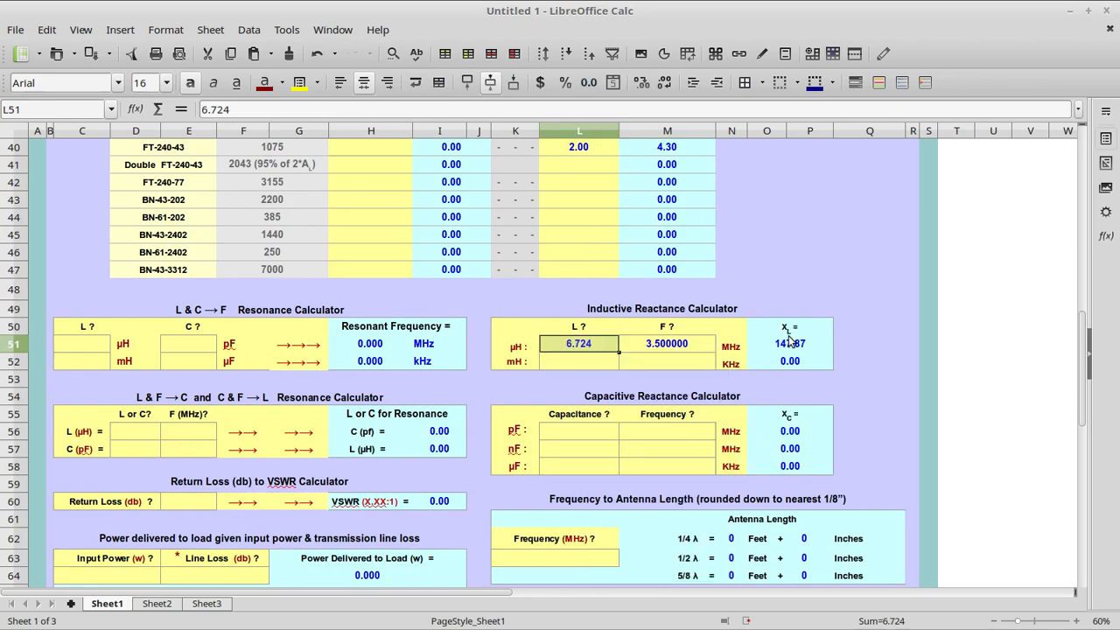
click(868, 343)
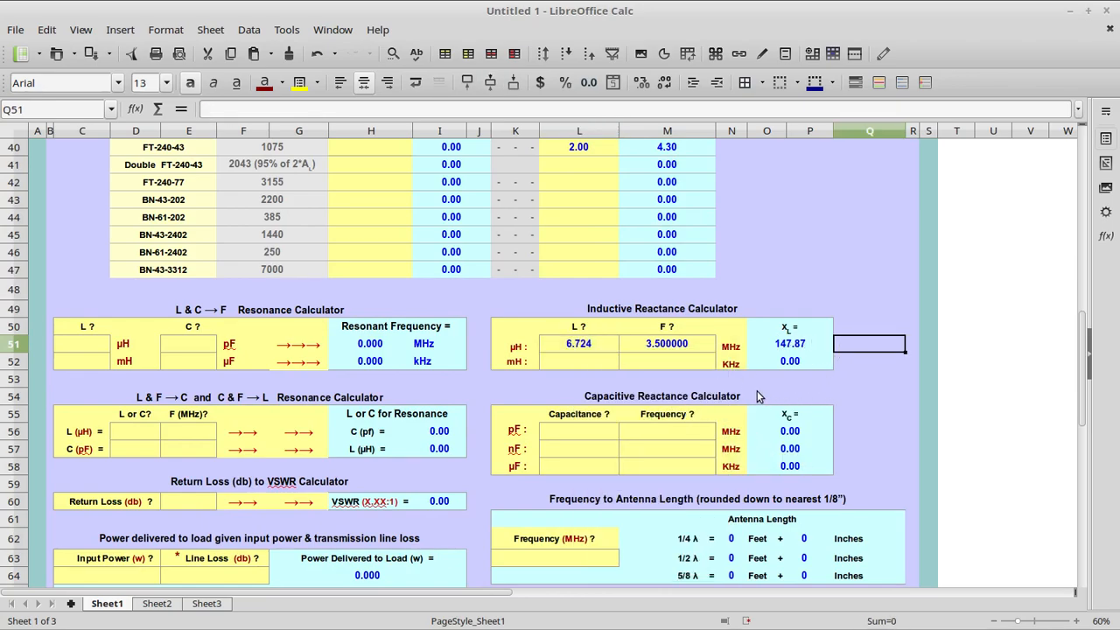
mouse_move(744, 392)
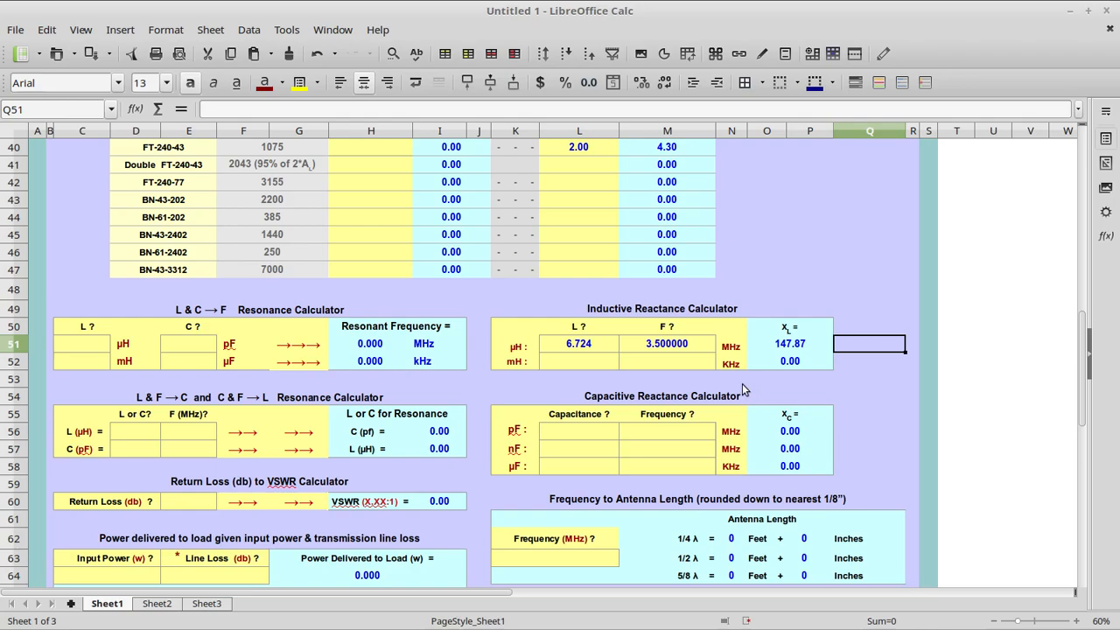
mouse_move(826, 350)
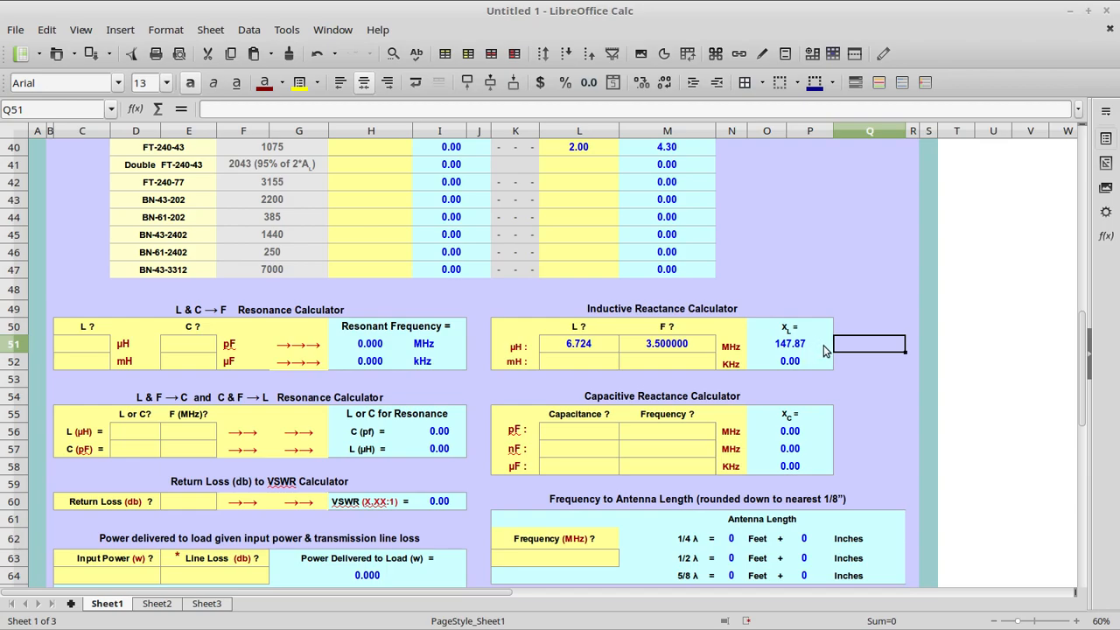
mouse_move(830, 353)
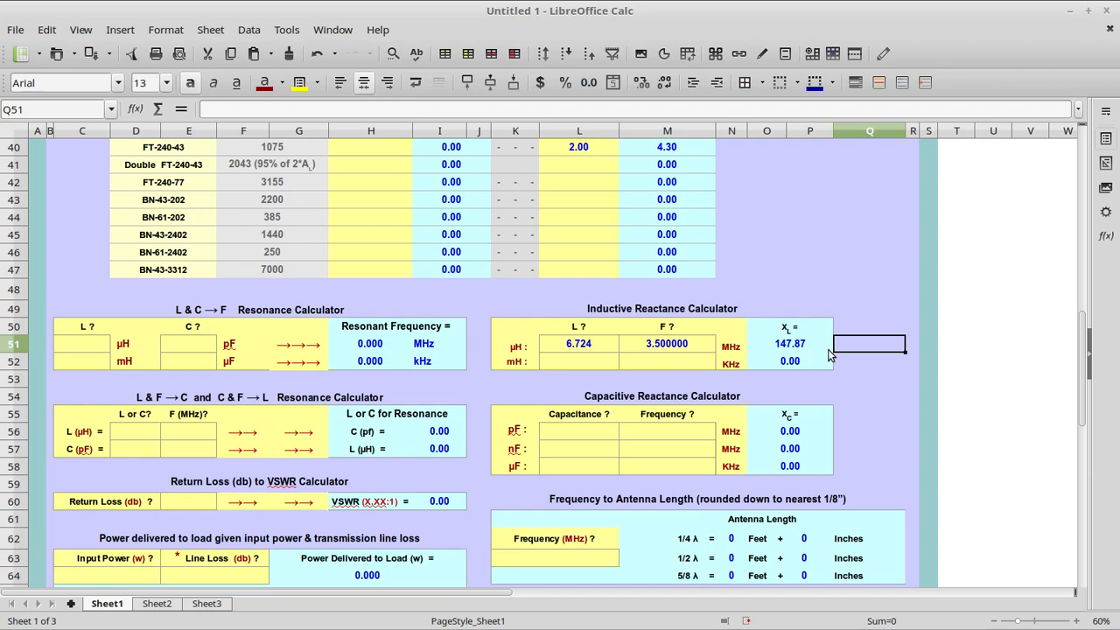
mouse_move(823, 318)
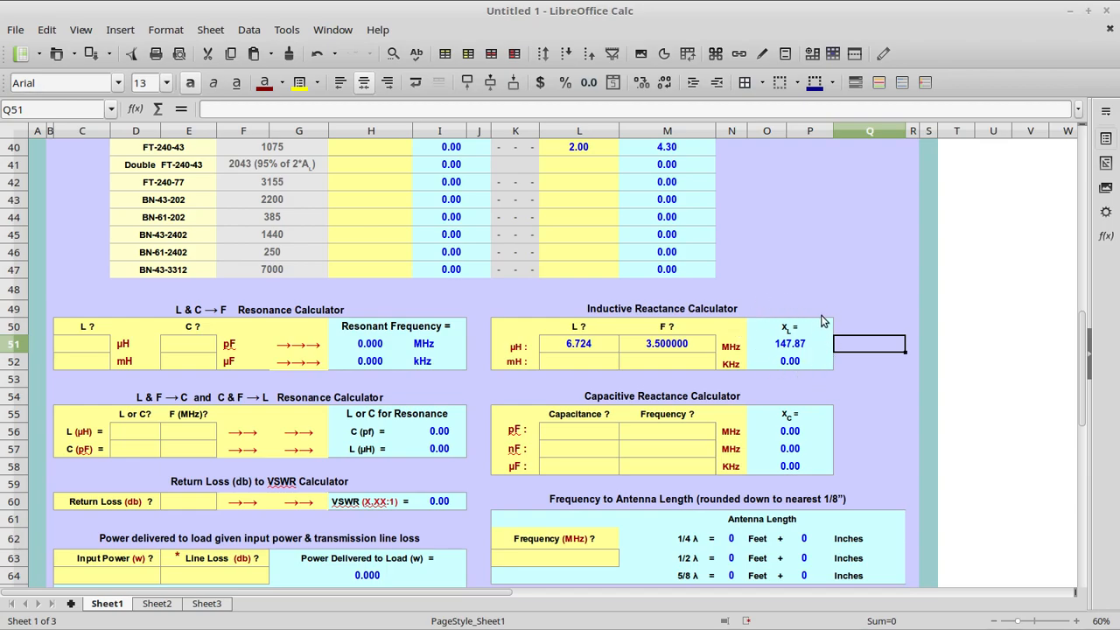
mouse_move(826, 301)
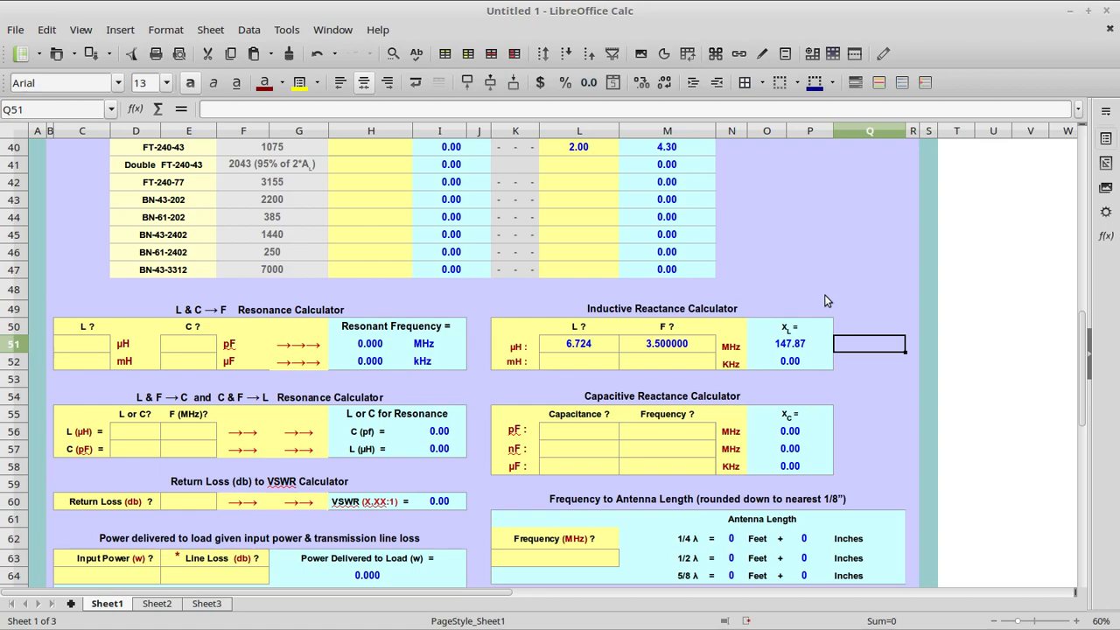
Start changing the core turn counts from 2 to 3.
scroll(up, 3)
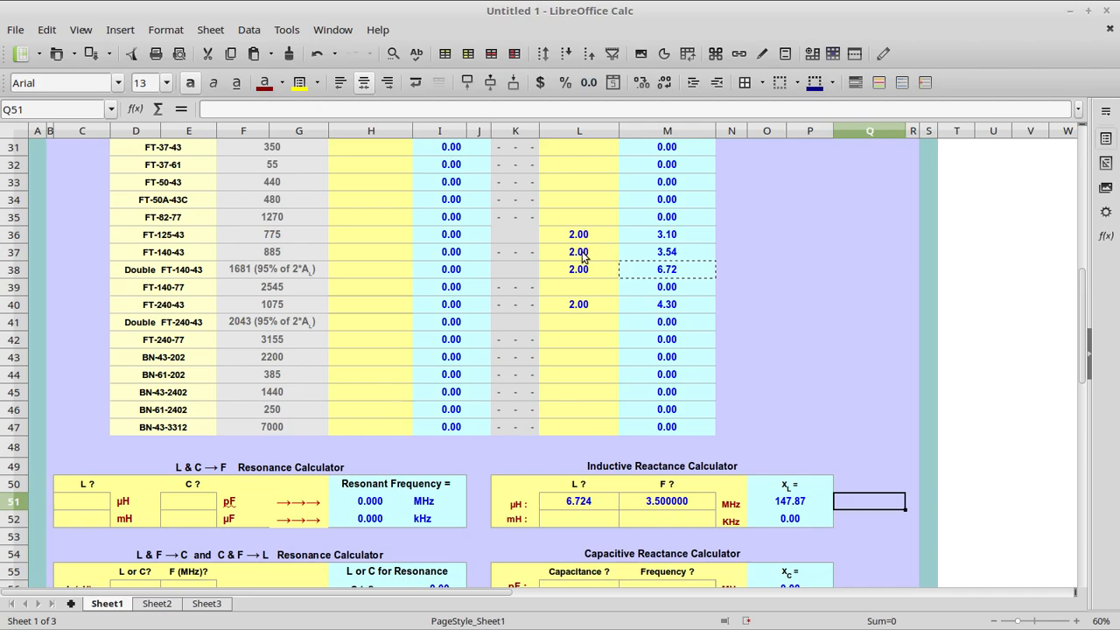
mouse_move(585, 234)
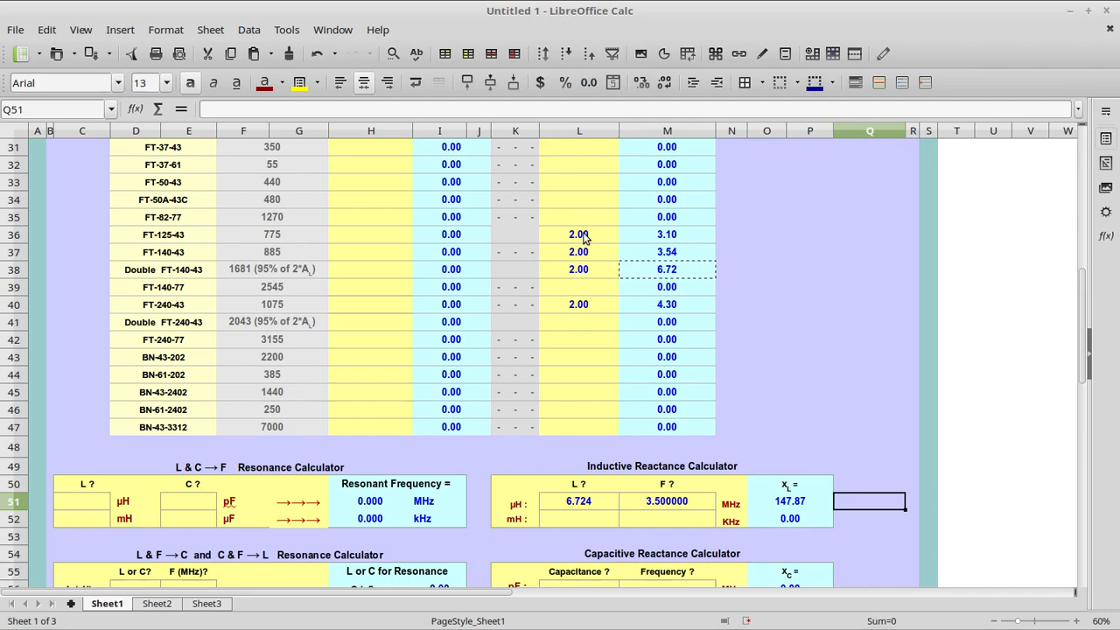
click(577, 270)
text(3)
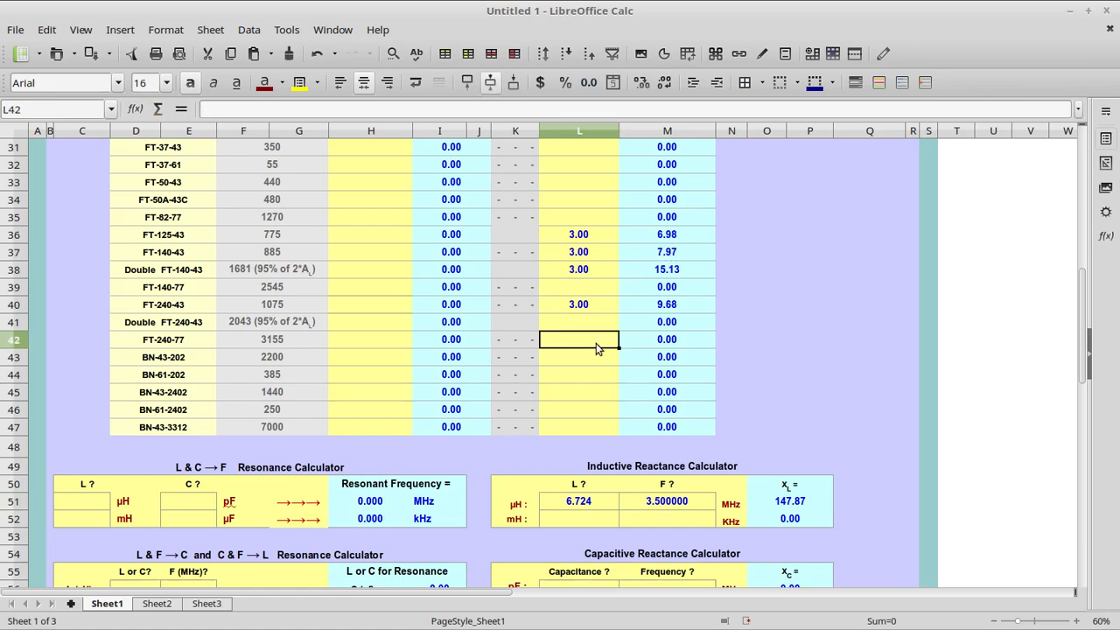
mouse_move(570, 331)
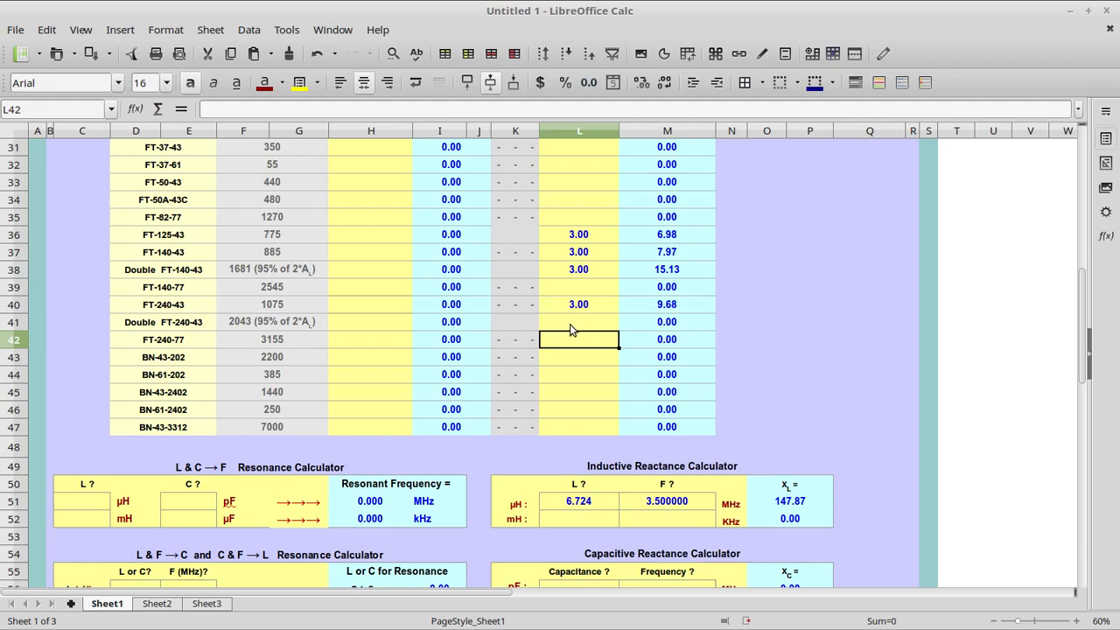
mouse_move(616, 236)
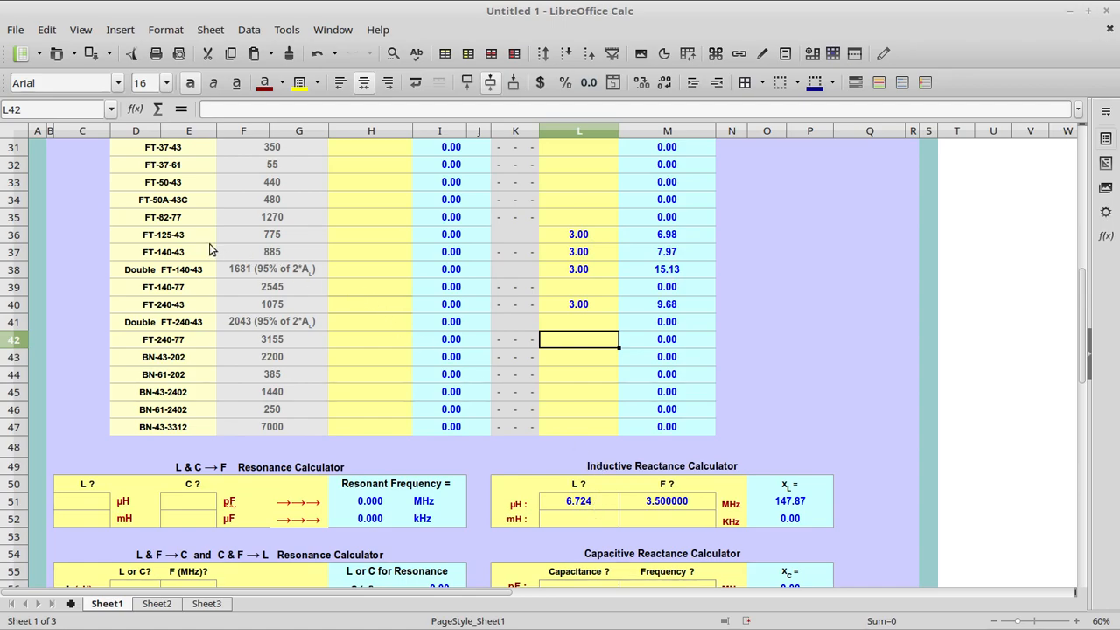
mouse_move(182, 283)
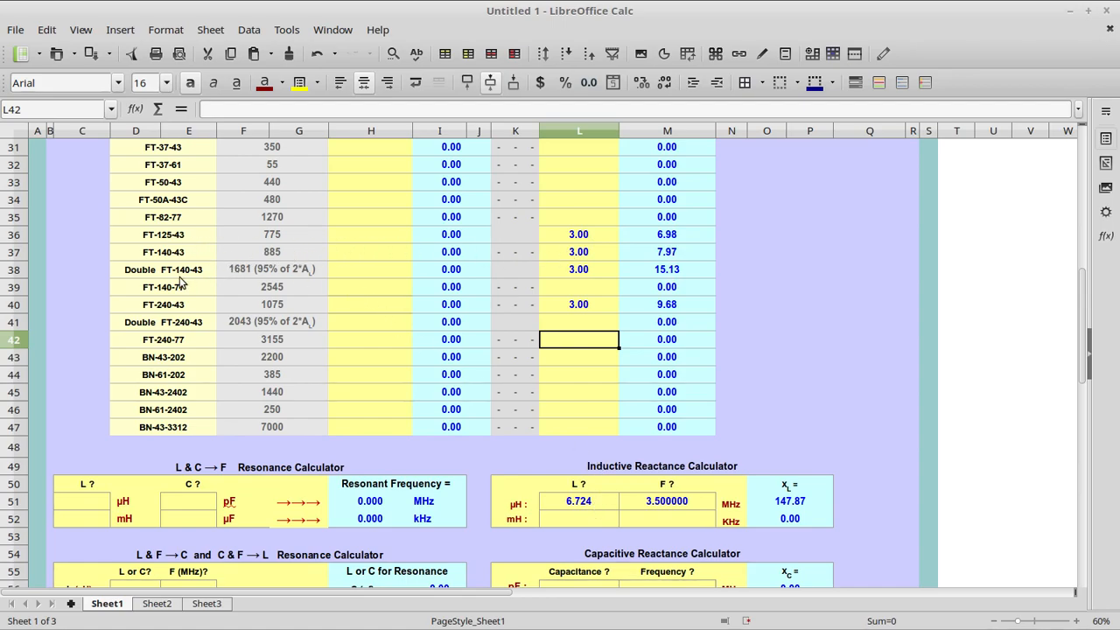
mouse_move(686, 276)
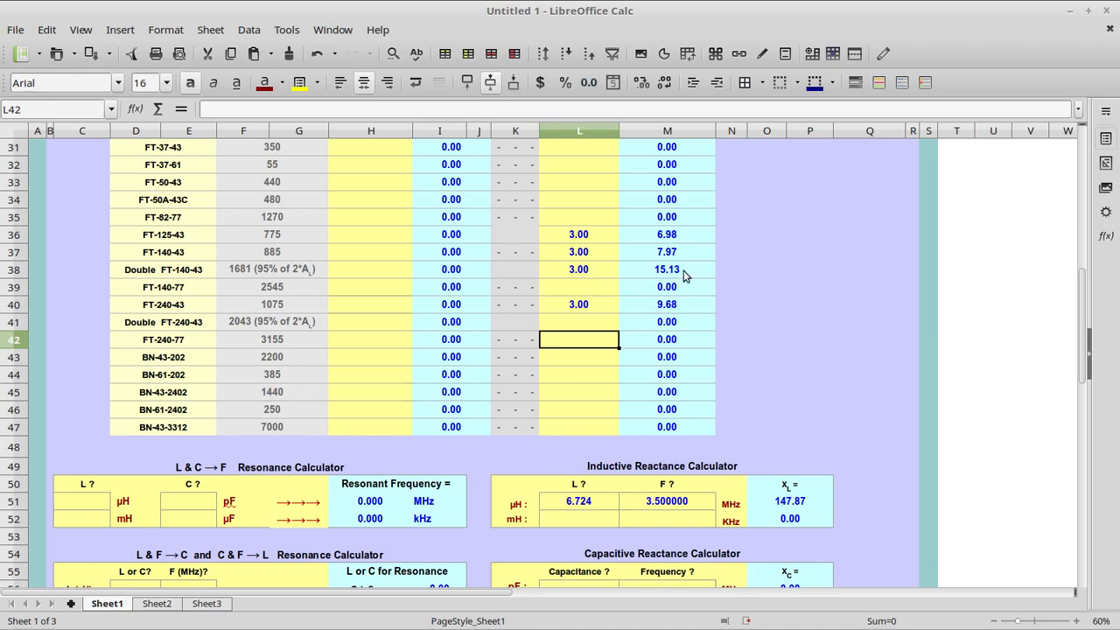
Copy the 3-turn double FT-140-43 inductance 15.129 µH into the reactance calculator, giving 332.70.
right_click(667, 269)
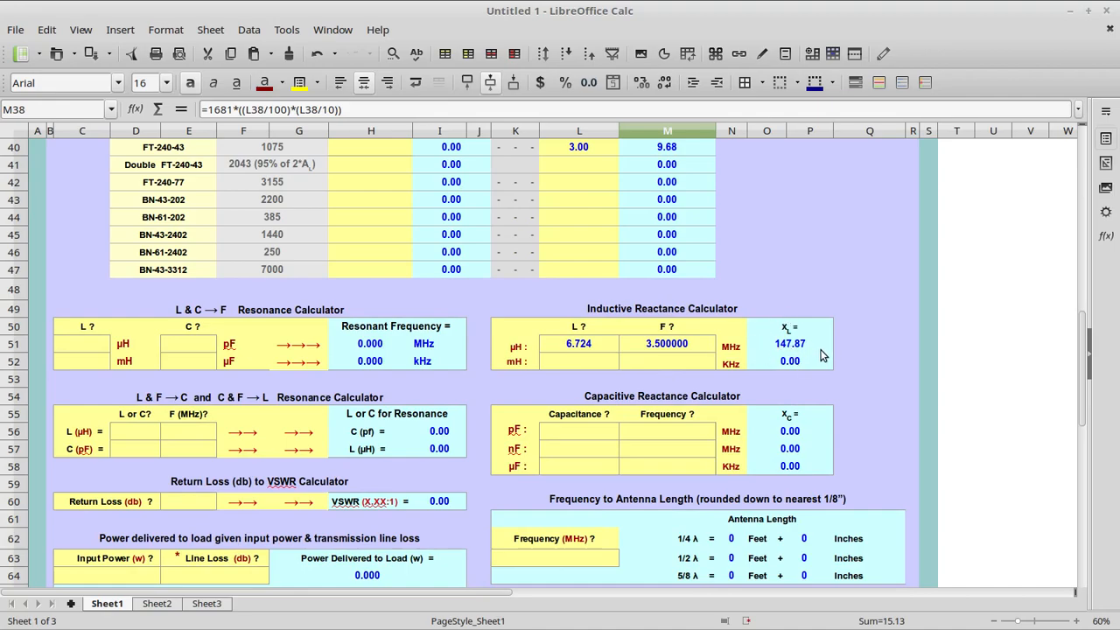
mouse_move(784, 322)
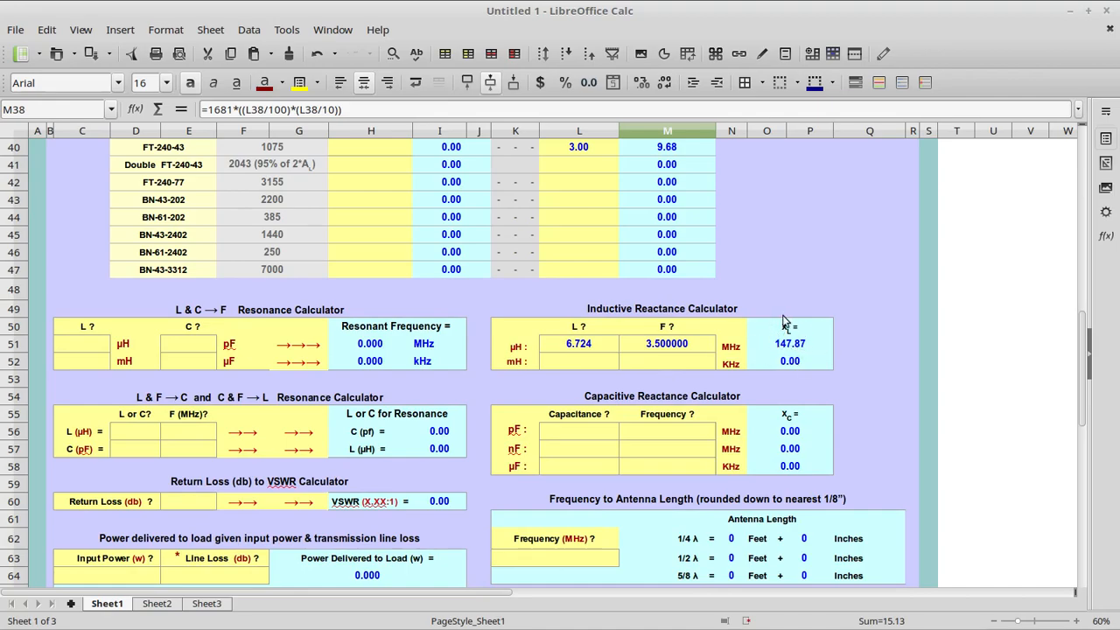
mouse_move(826, 336)
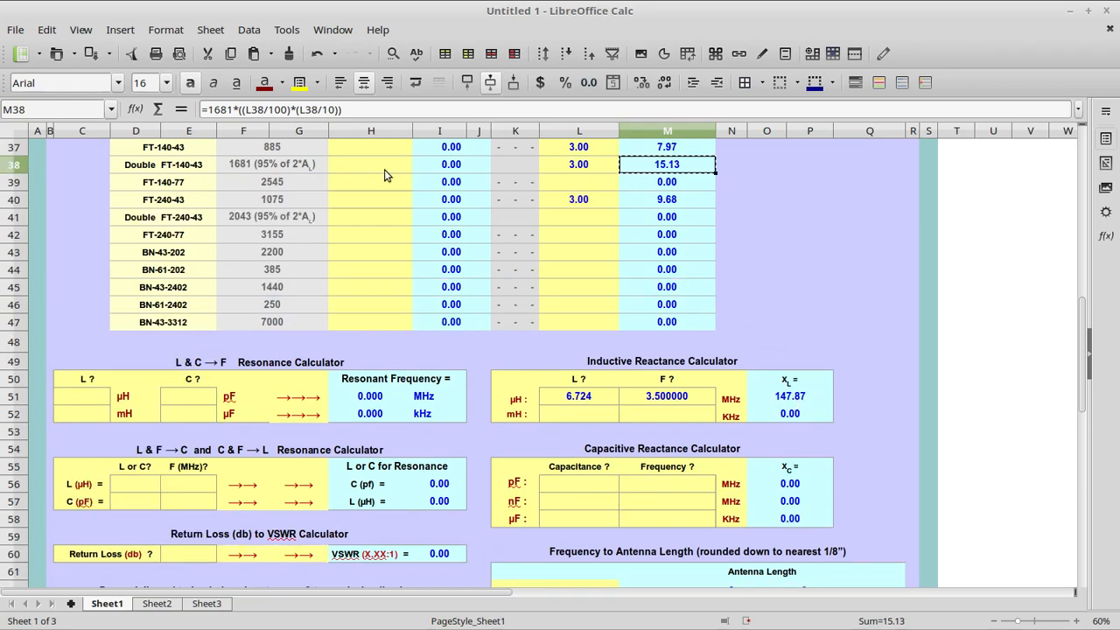
mouse_move(599, 378)
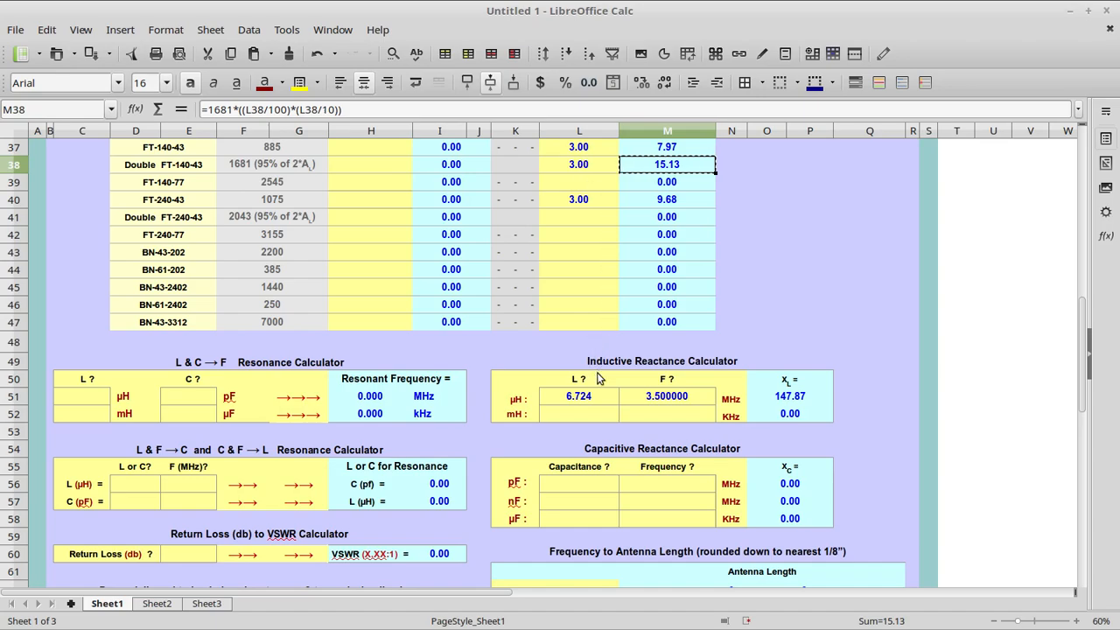
right_click(577, 395)
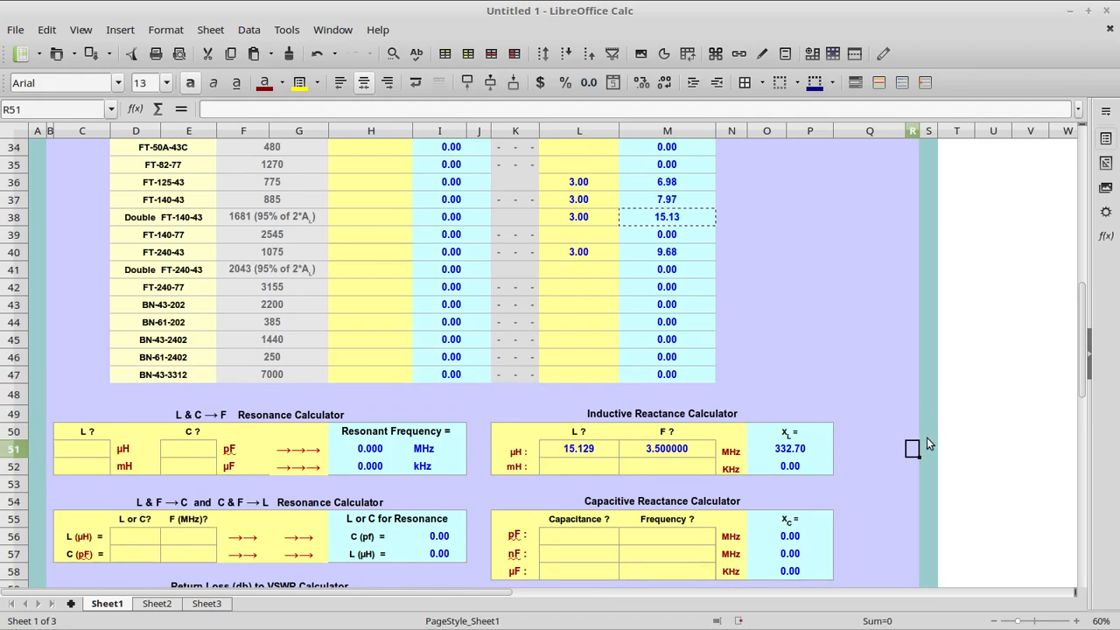
Review the 332.70 reactance result for 15.129 µH at 3.5 MHz.
scroll(down, 3)
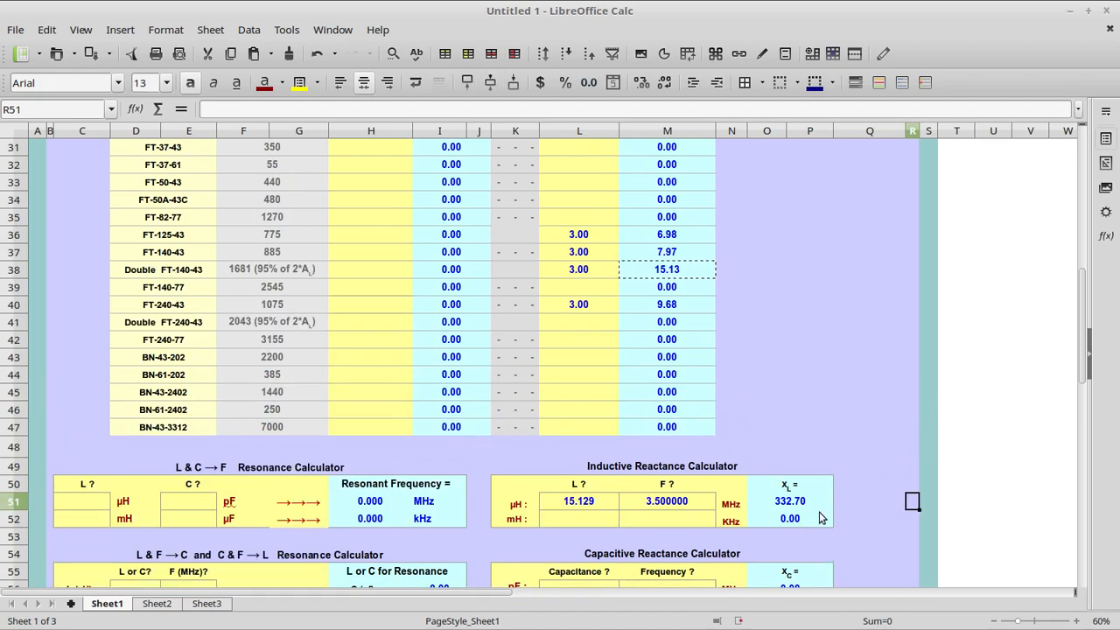
mouse_move(927, 303)
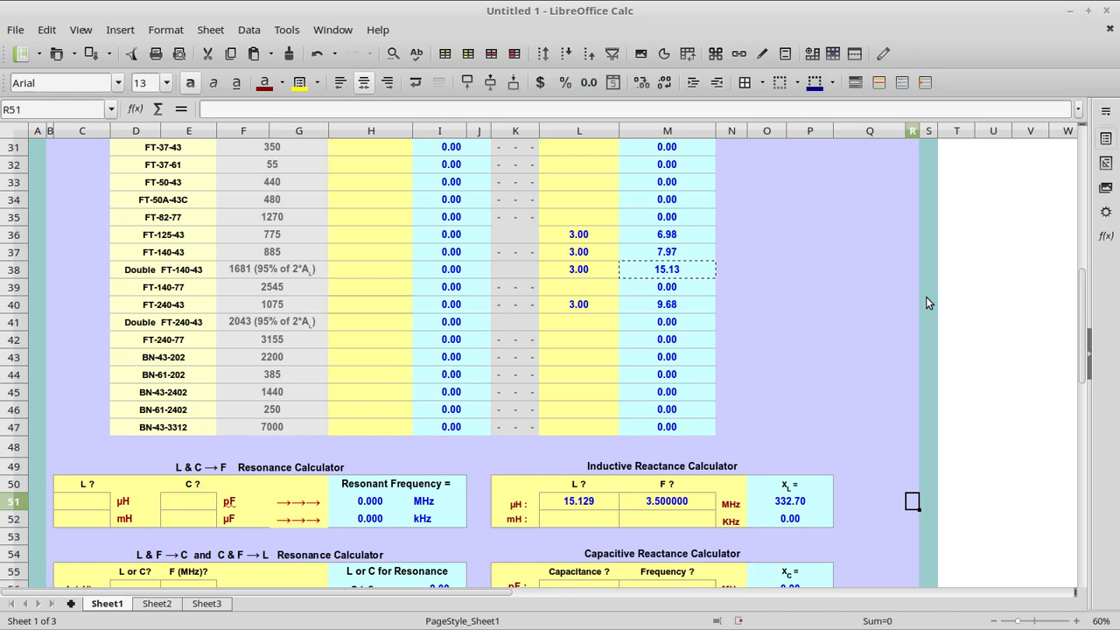
mouse_move(849, 388)
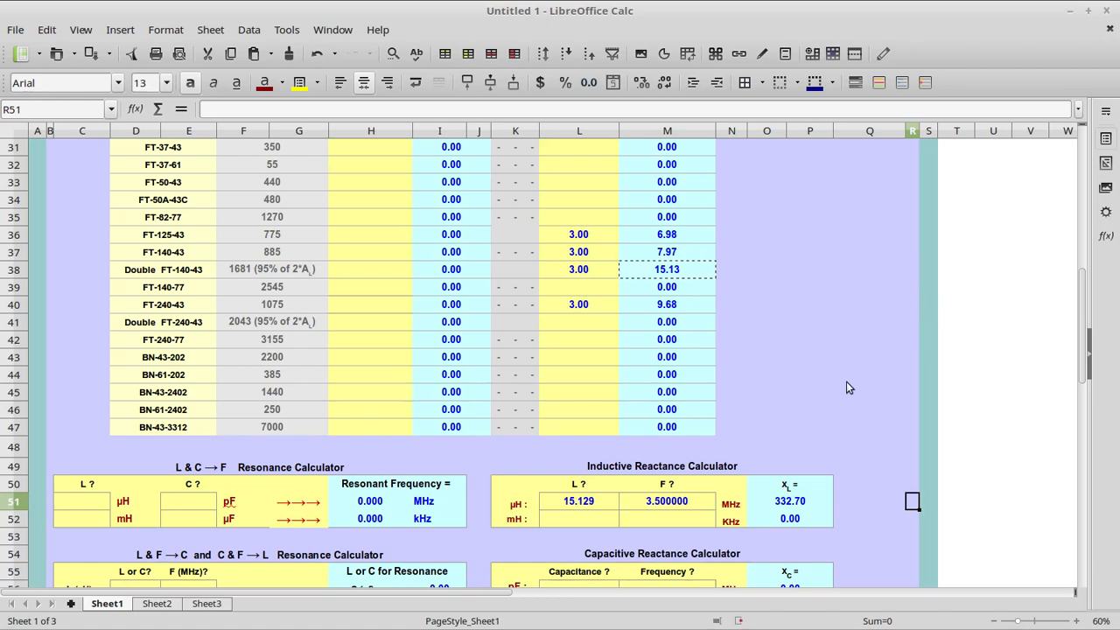
mouse_move(855, 392)
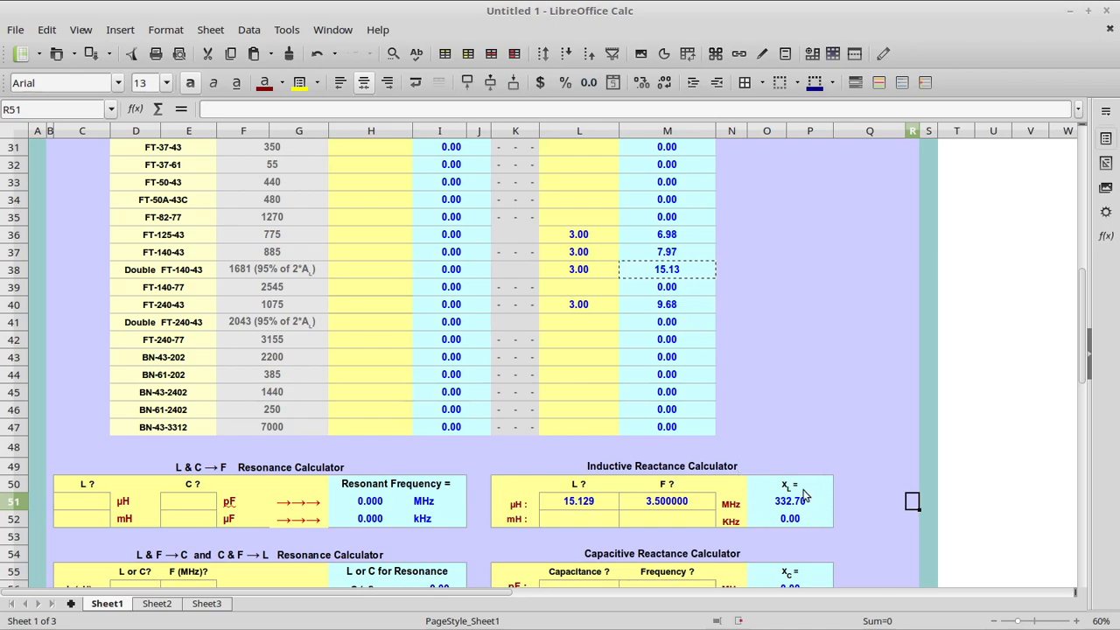
mouse_move(760, 481)
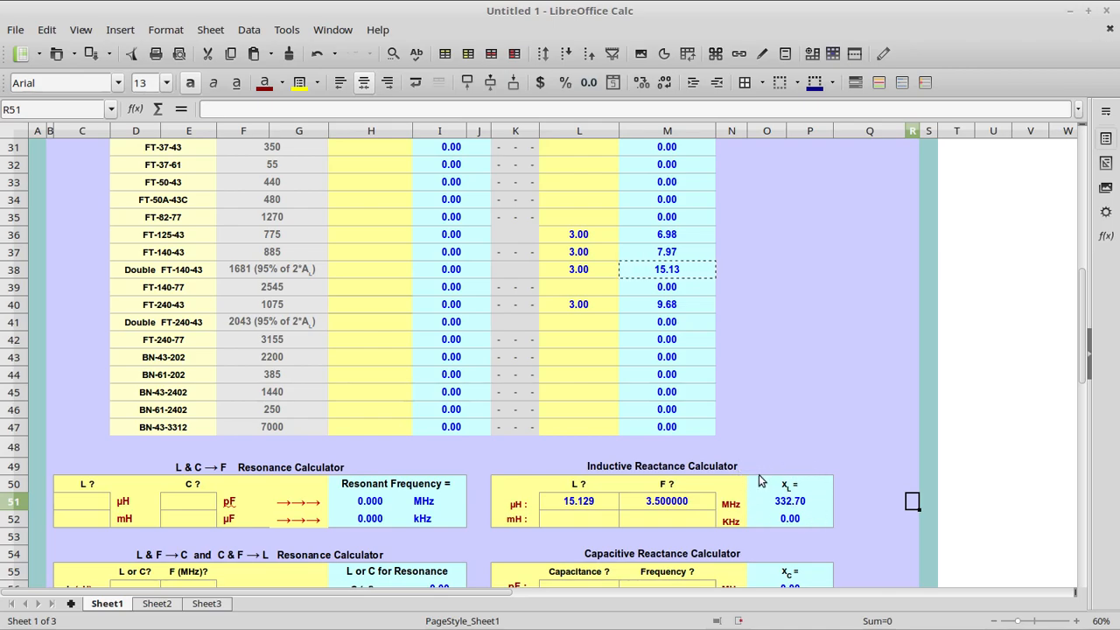
mouse_move(804, 514)
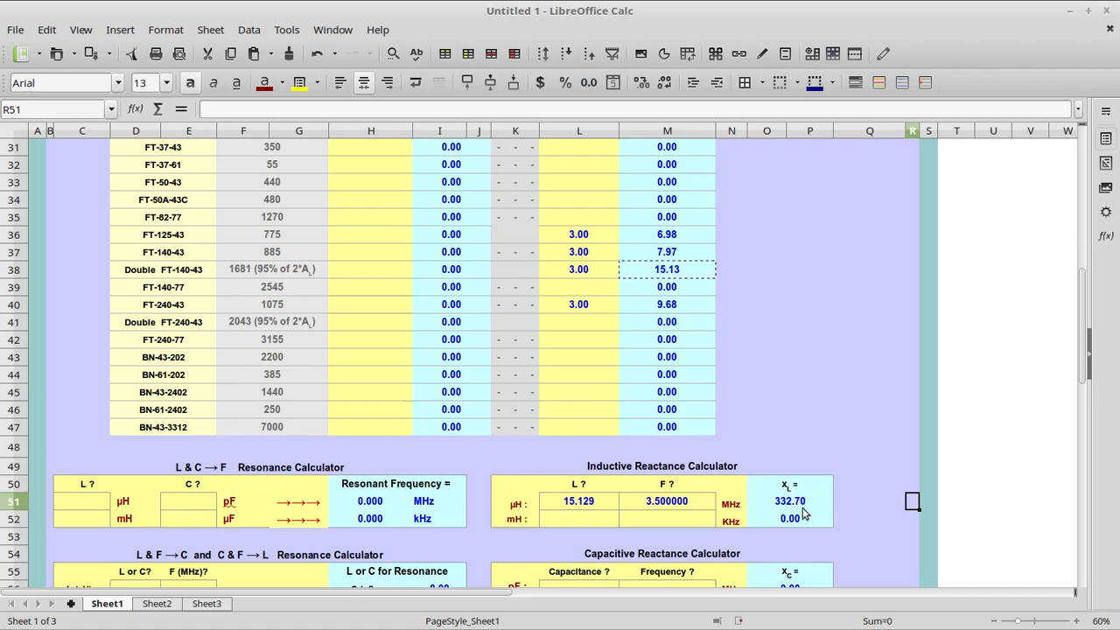
click(790, 500)
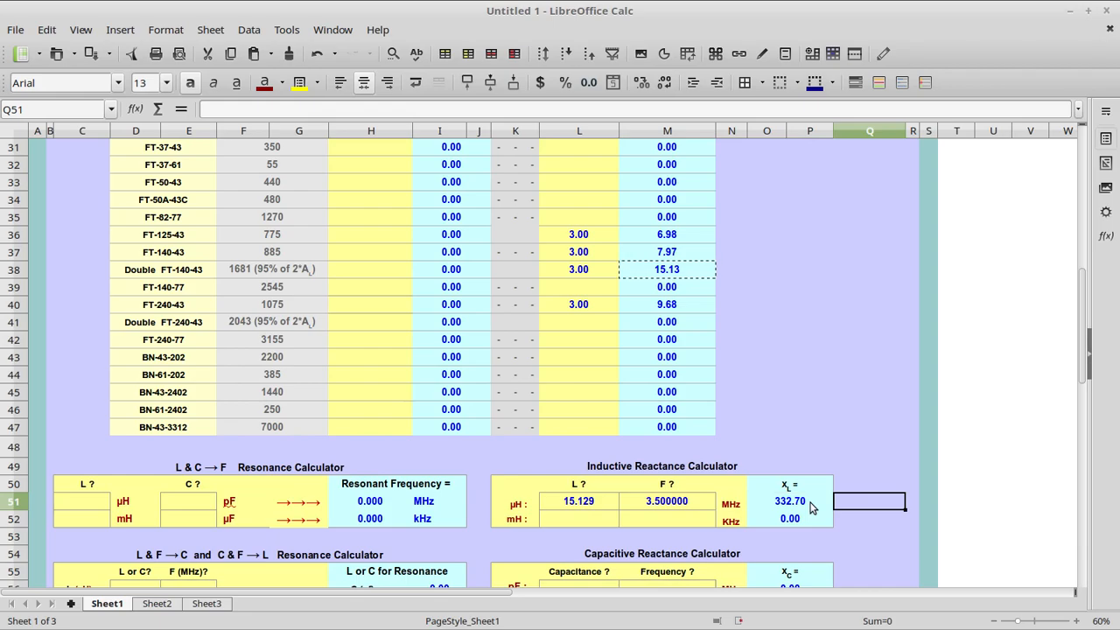
mouse_move(796, 231)
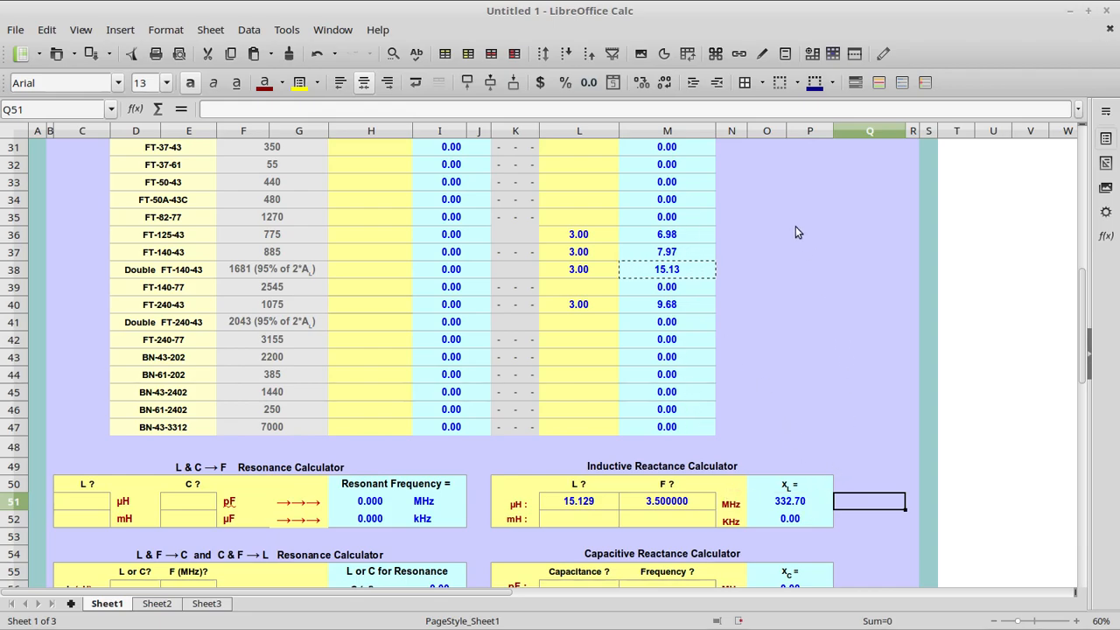
mouse_move(862, 438)
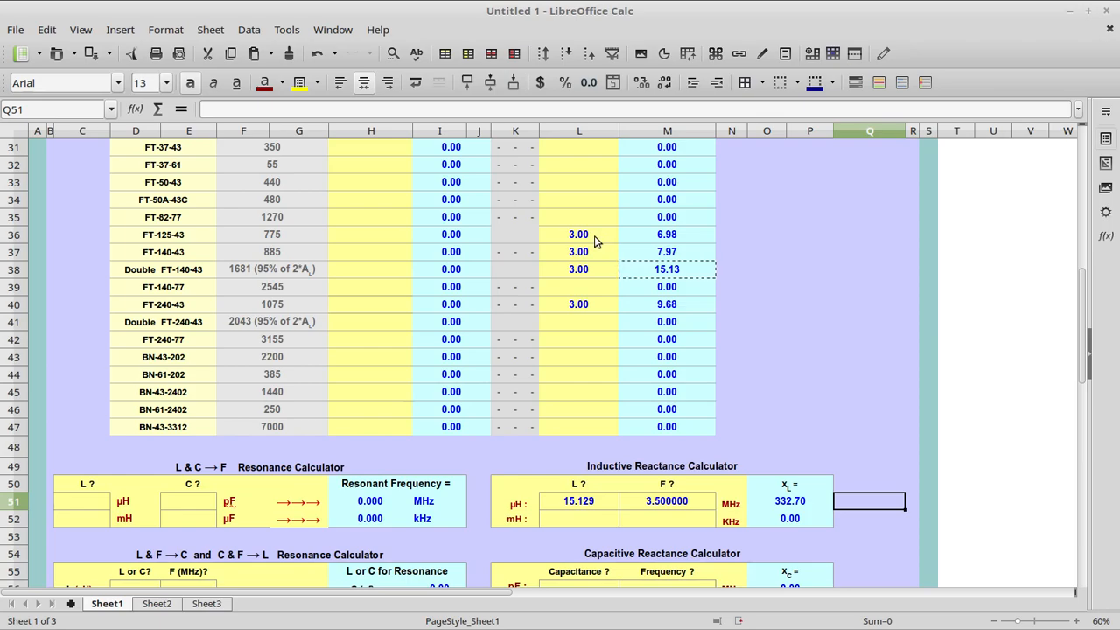
mouse_move(581, 252)
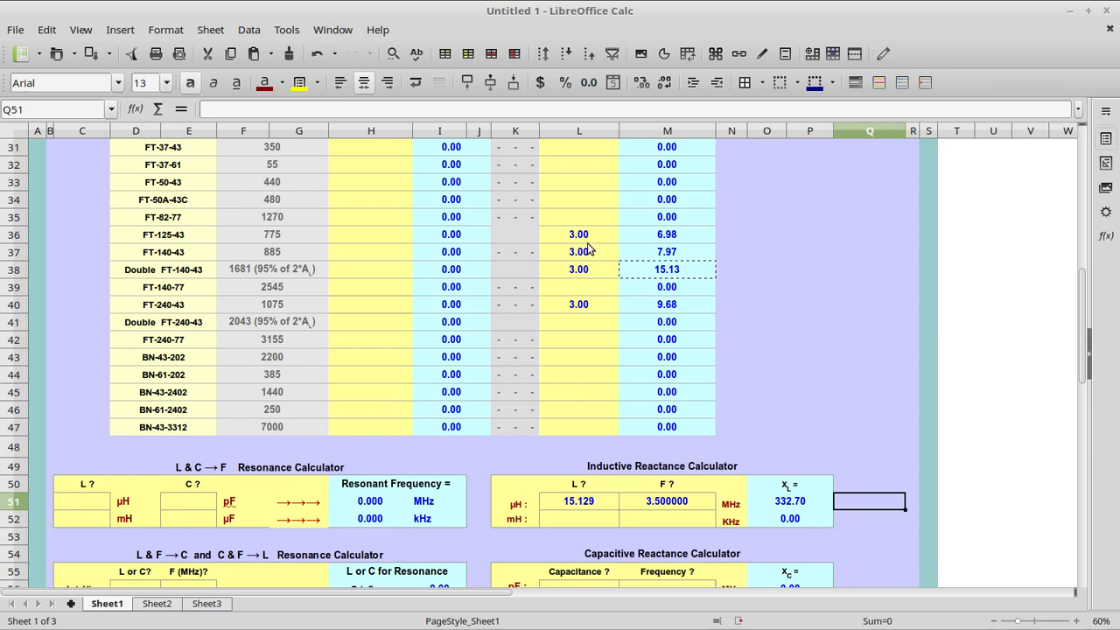
mouse_move(584, 241)
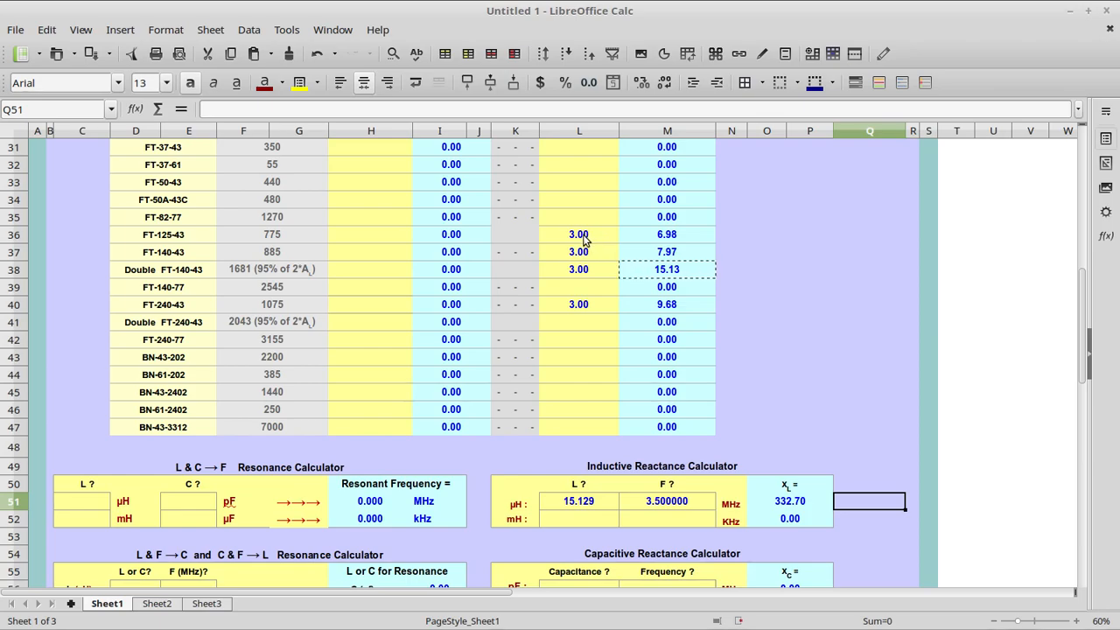
mouse_move(588, 236)
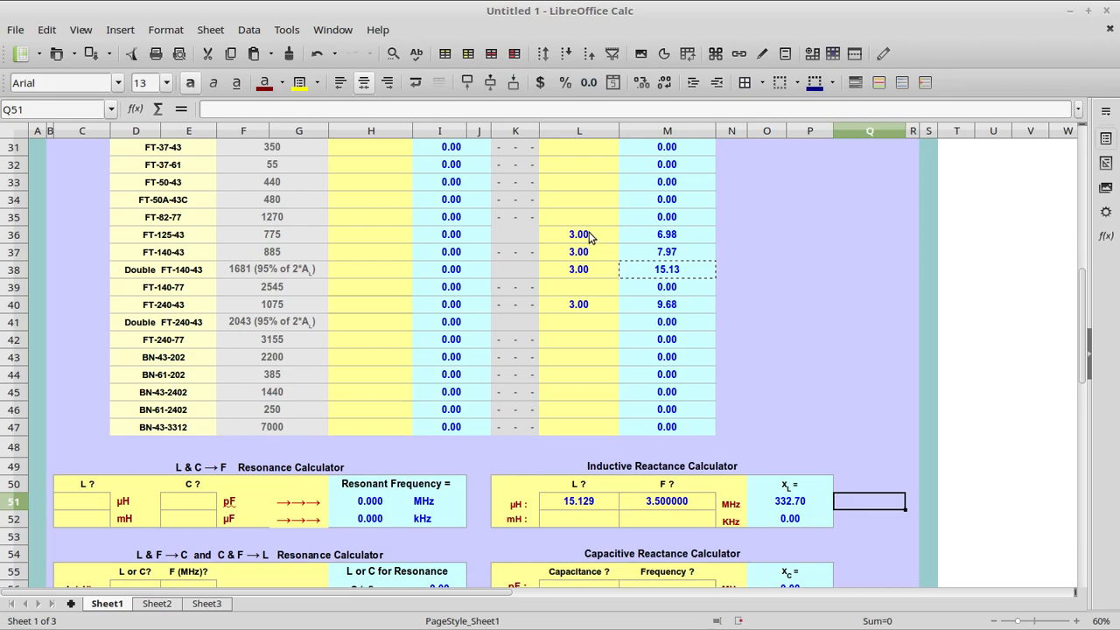
mouse_move(584, 248)
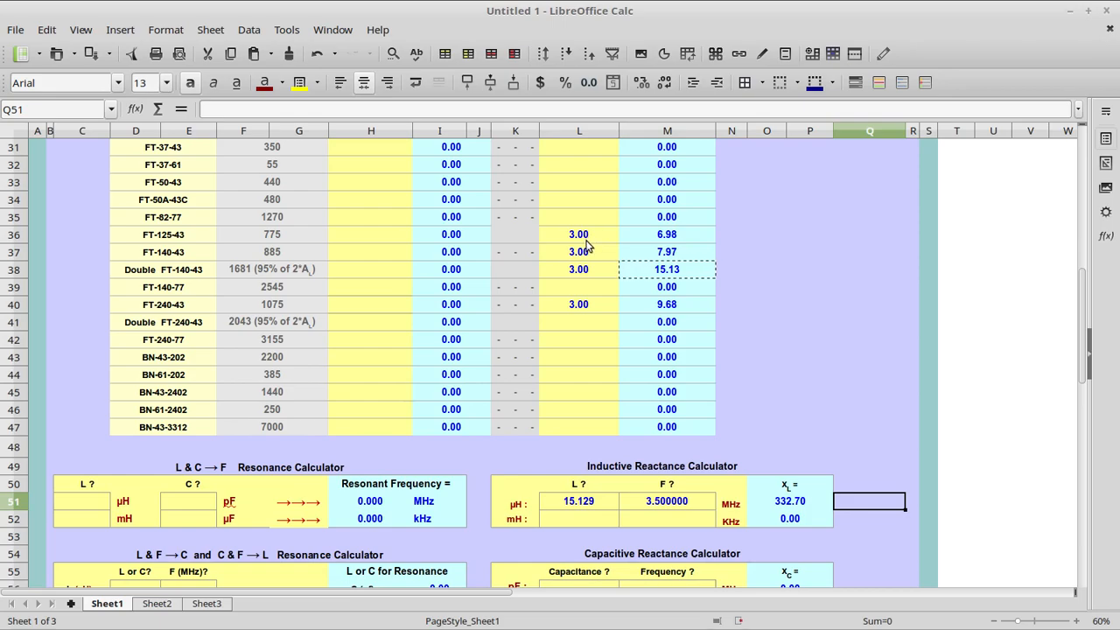
mouse_move(681, 238)
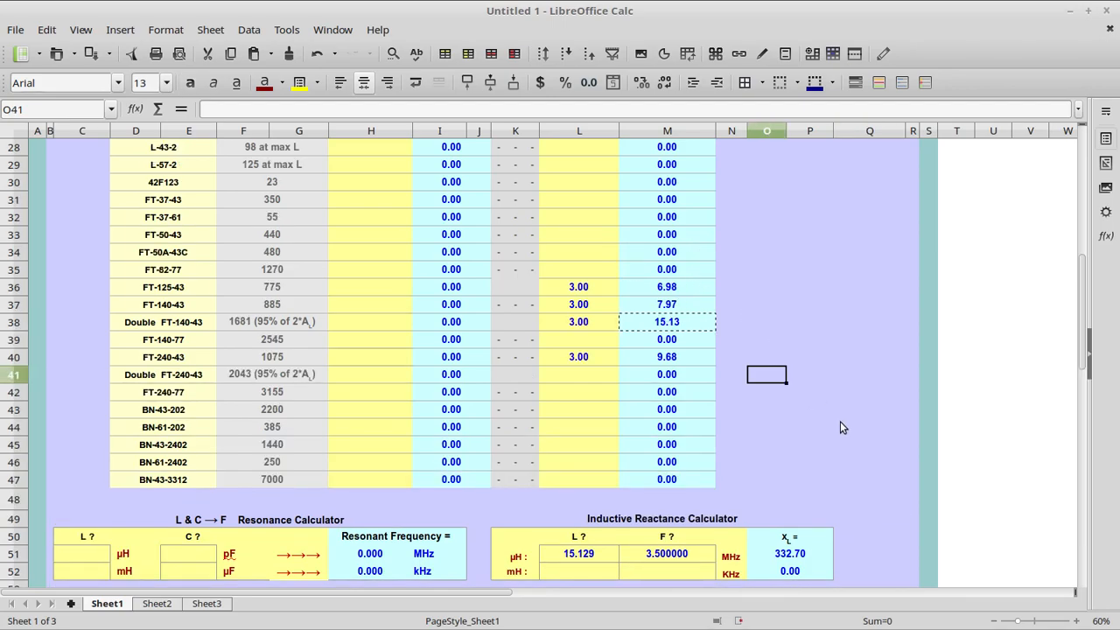
scroll(up, 3)
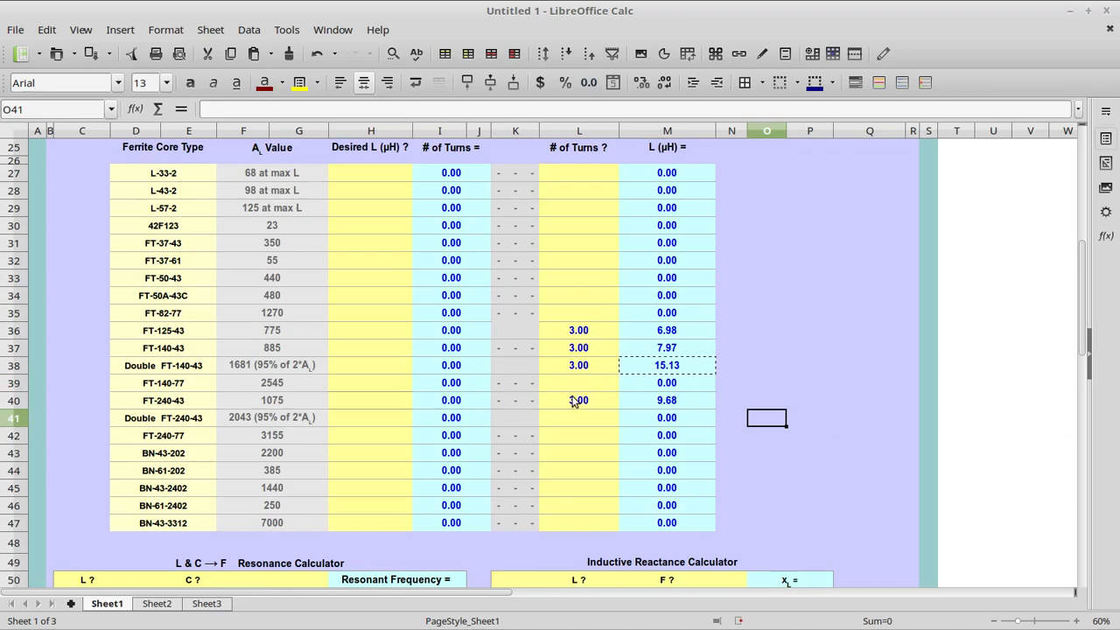
click(577, 399)
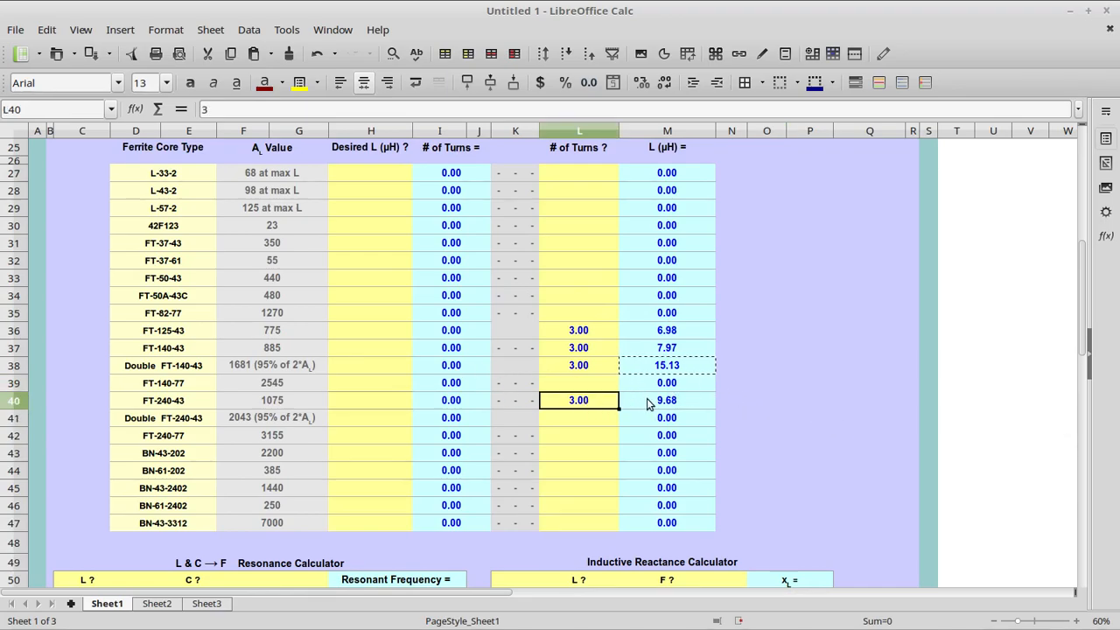
click(667, 399)
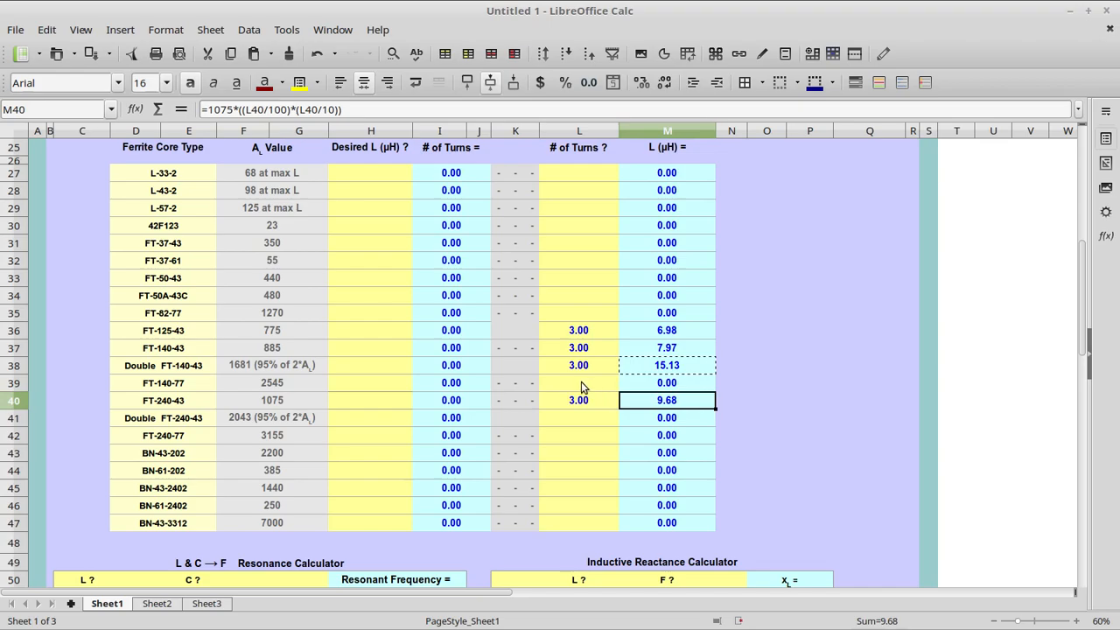
mouse_move(175, 408)
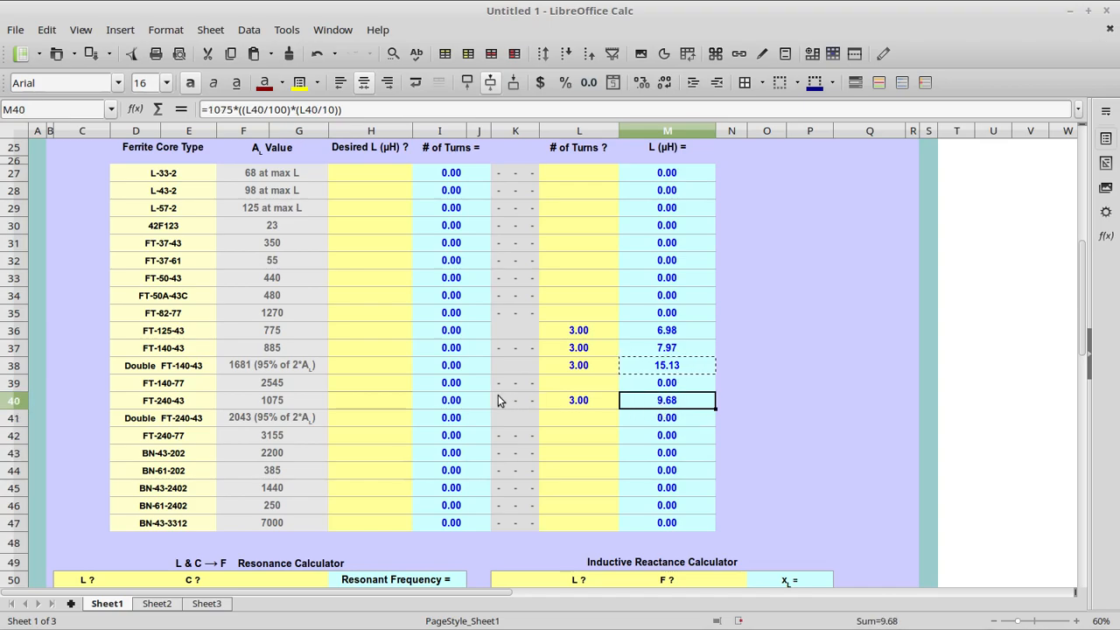
mouse_move(280, 404)
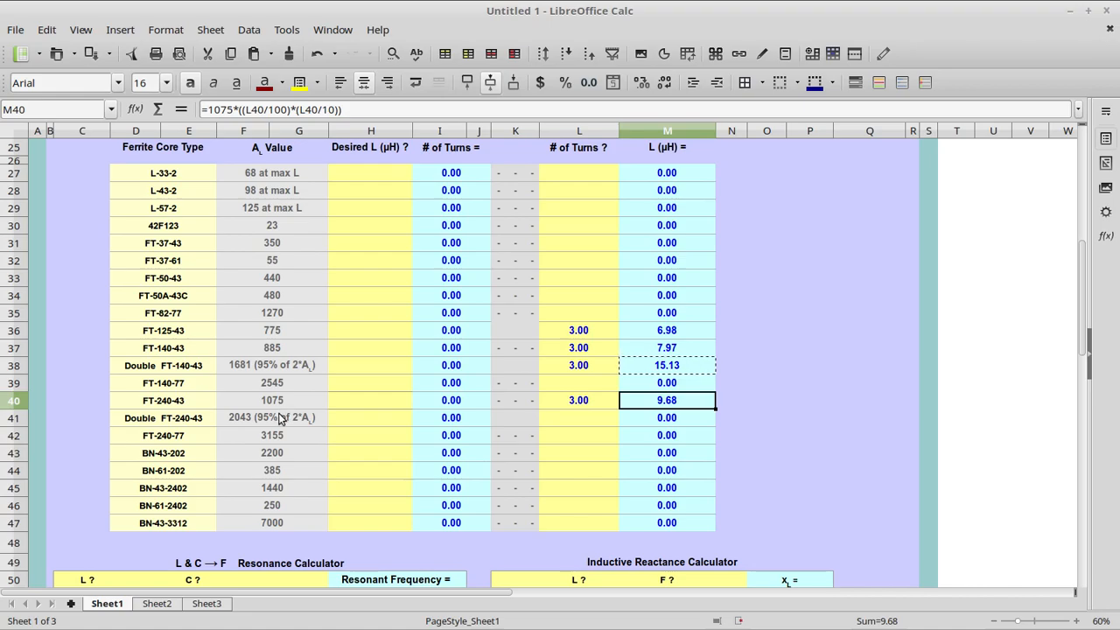
mouse_move(294, 411)
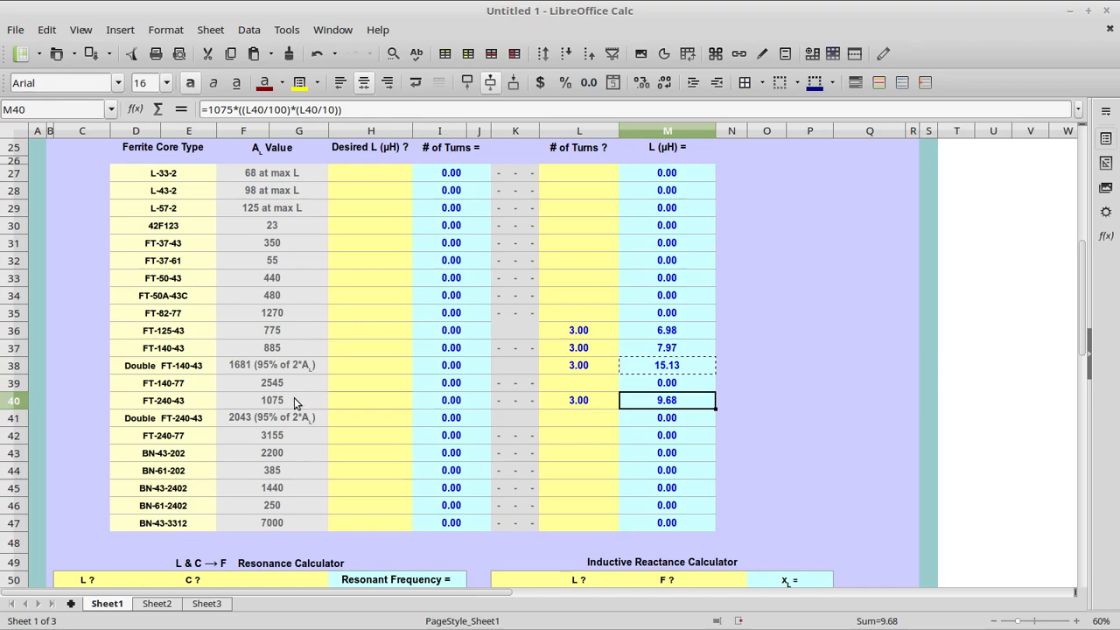
mouse_move(306, 399)
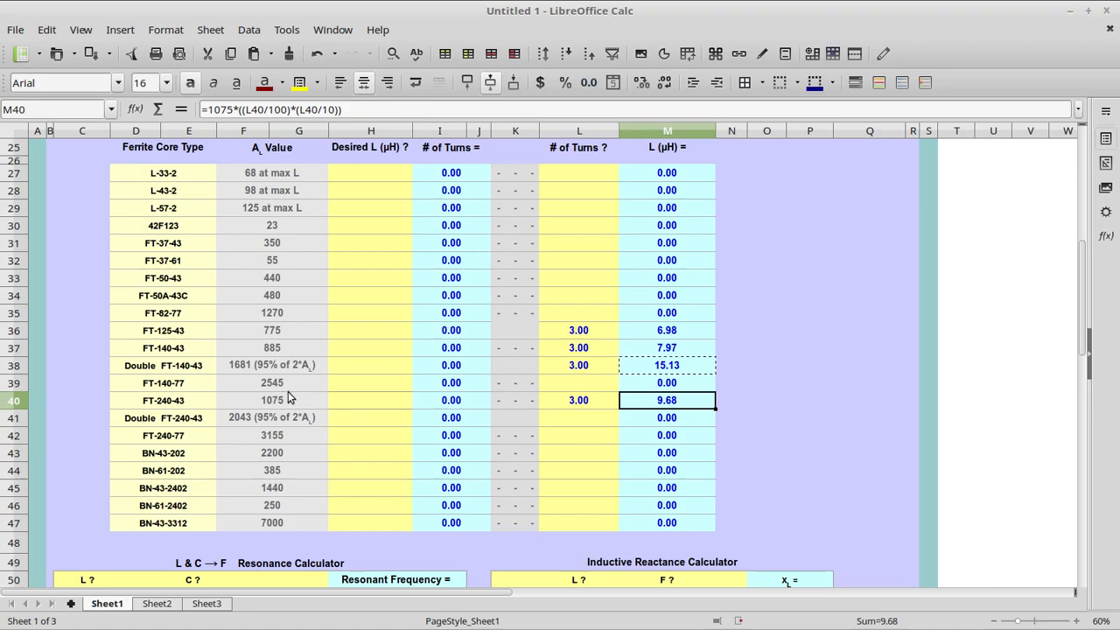
mouse_move(294, 409)
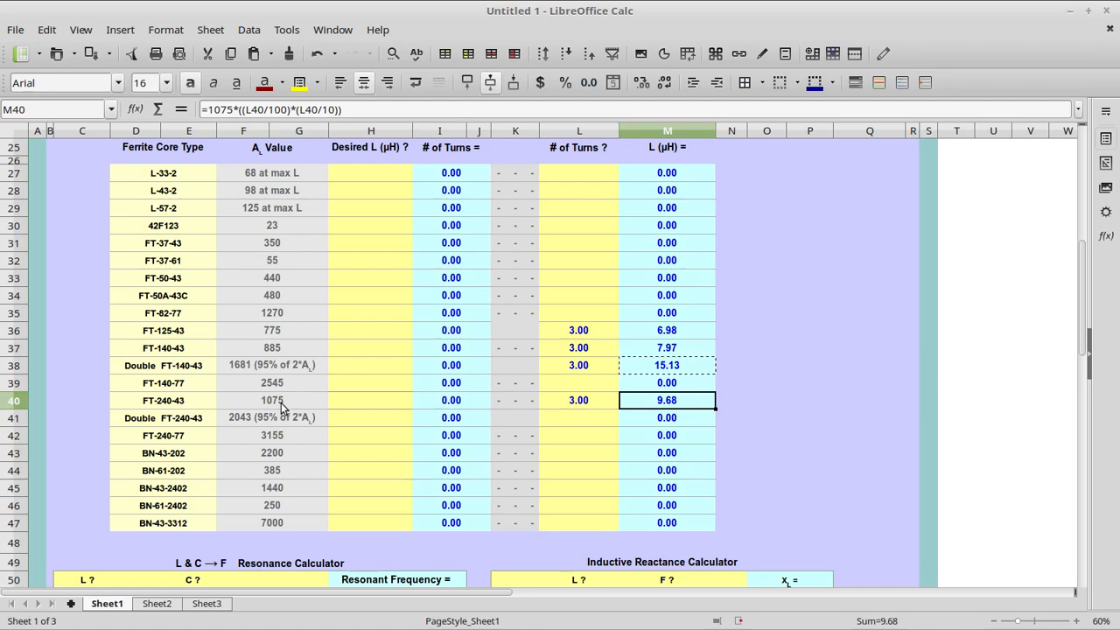
mouse_move(322, 409)
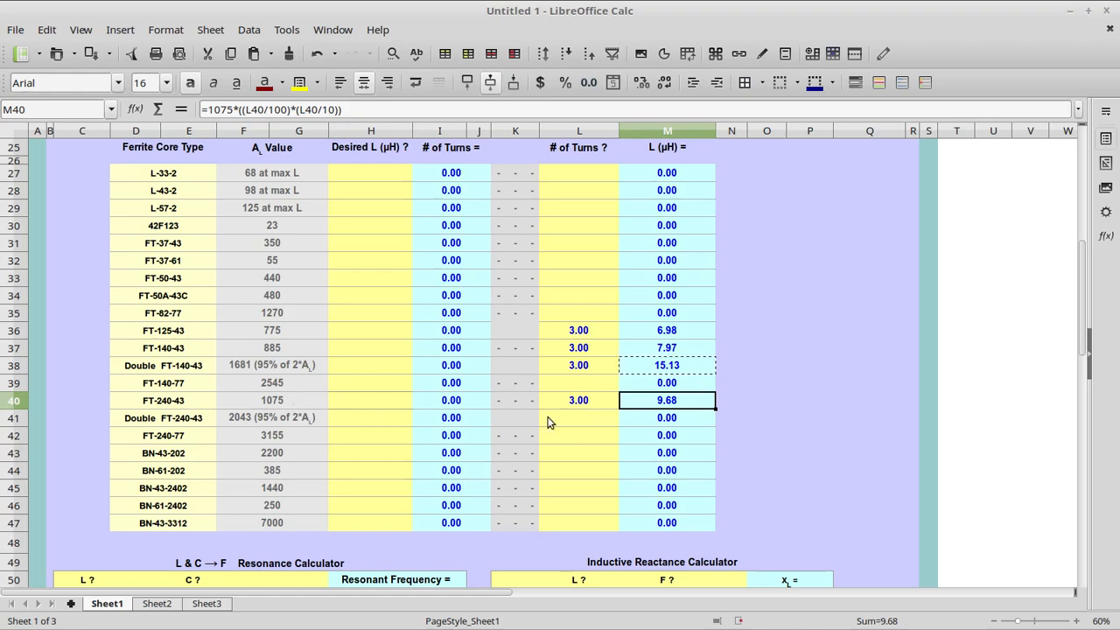
mouse_move(536, 441)
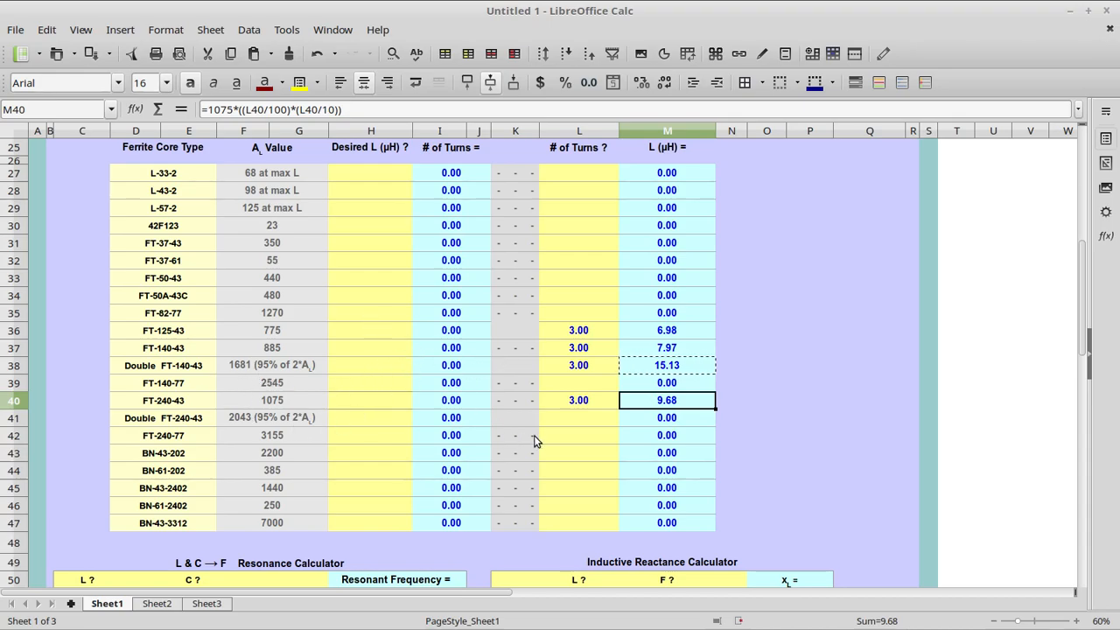
scroll(down, 3)
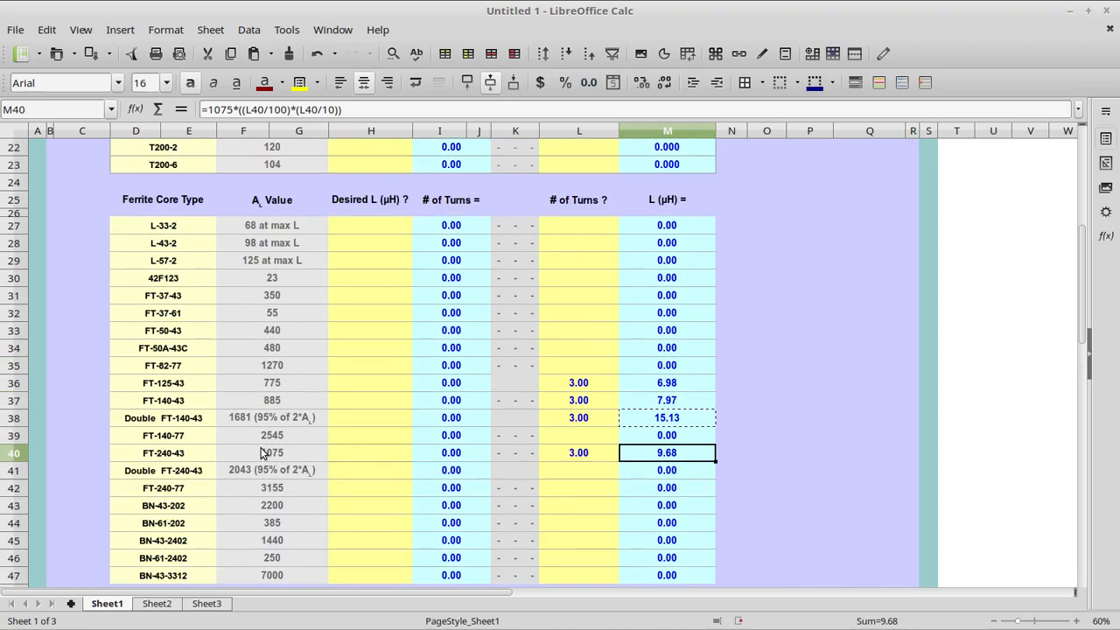
mouse_move(349, 459)
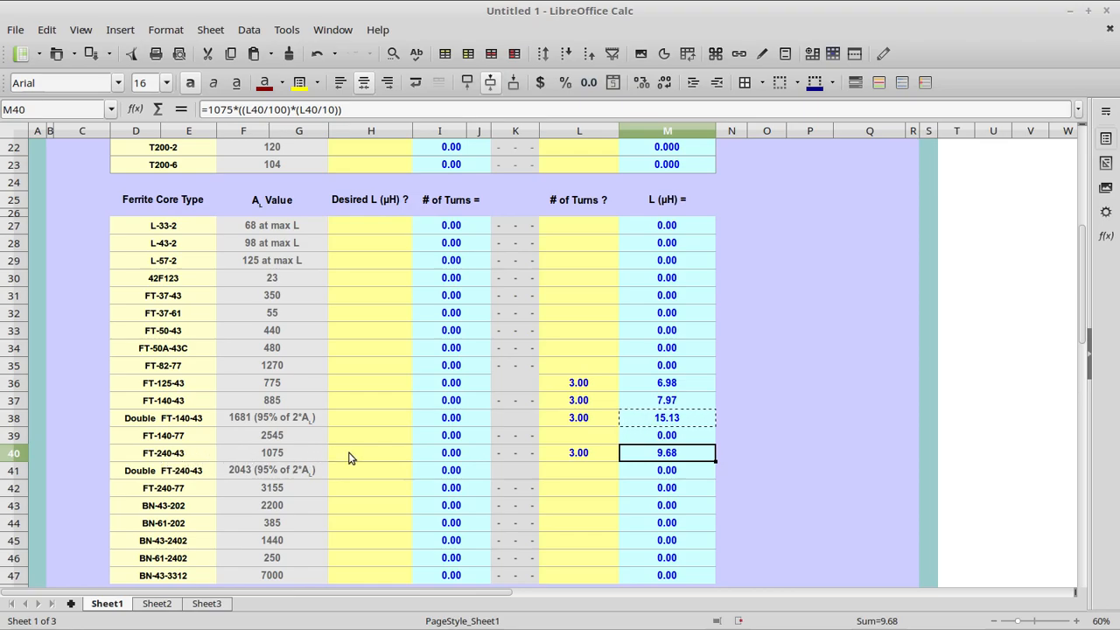
mouse_move(357, 462)
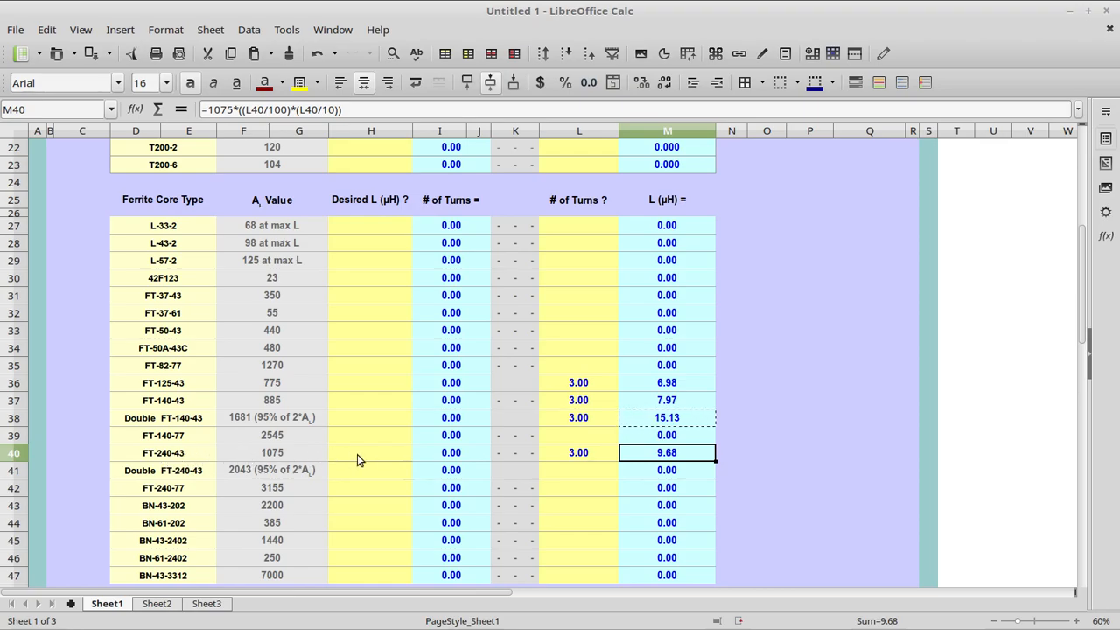
mouse_move(357, 425)
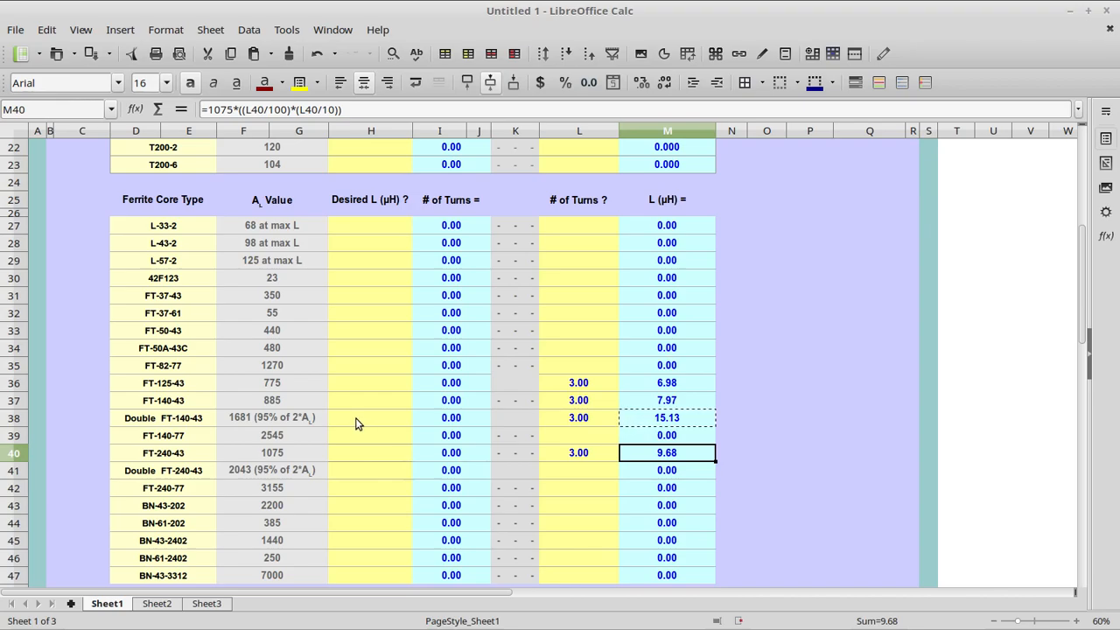
mouse_move(334, 446)
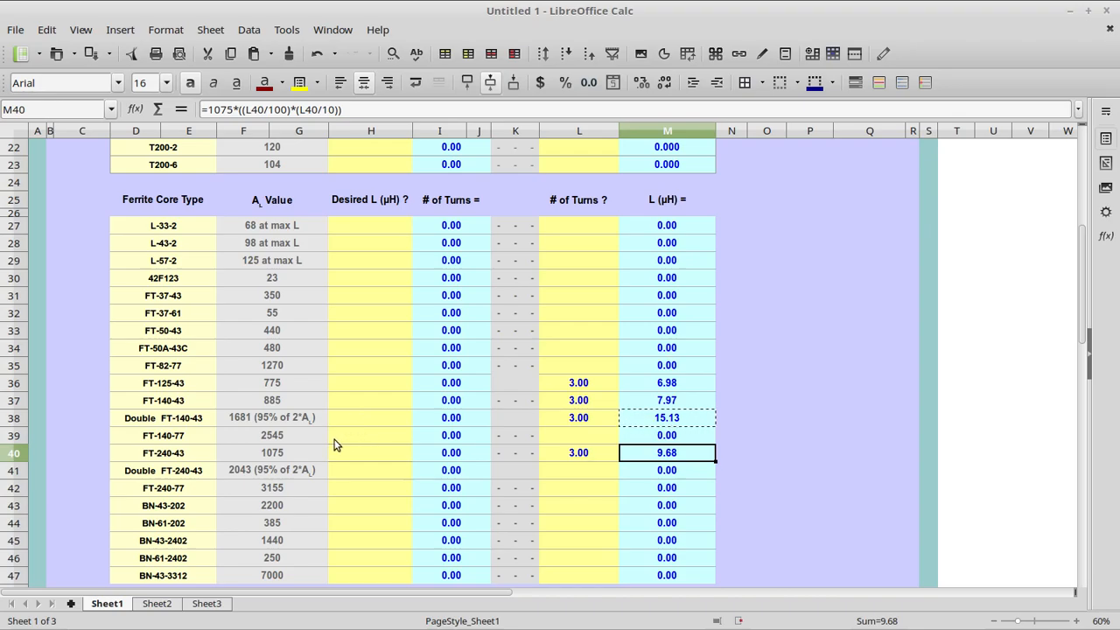
mouse_move(301, 425)
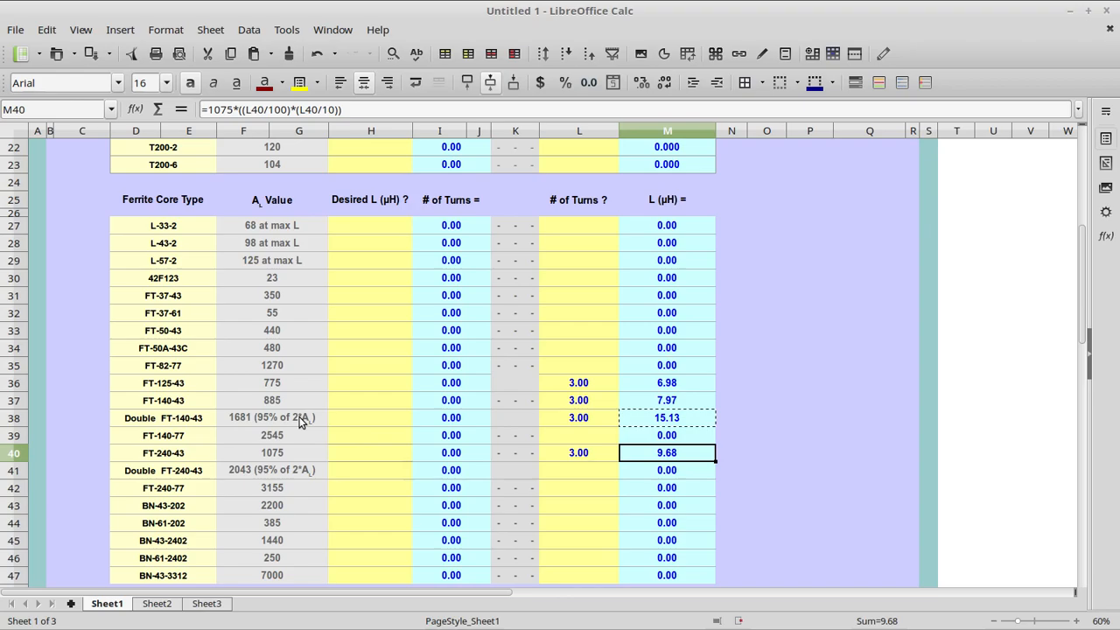
mouse_move(382, 500)
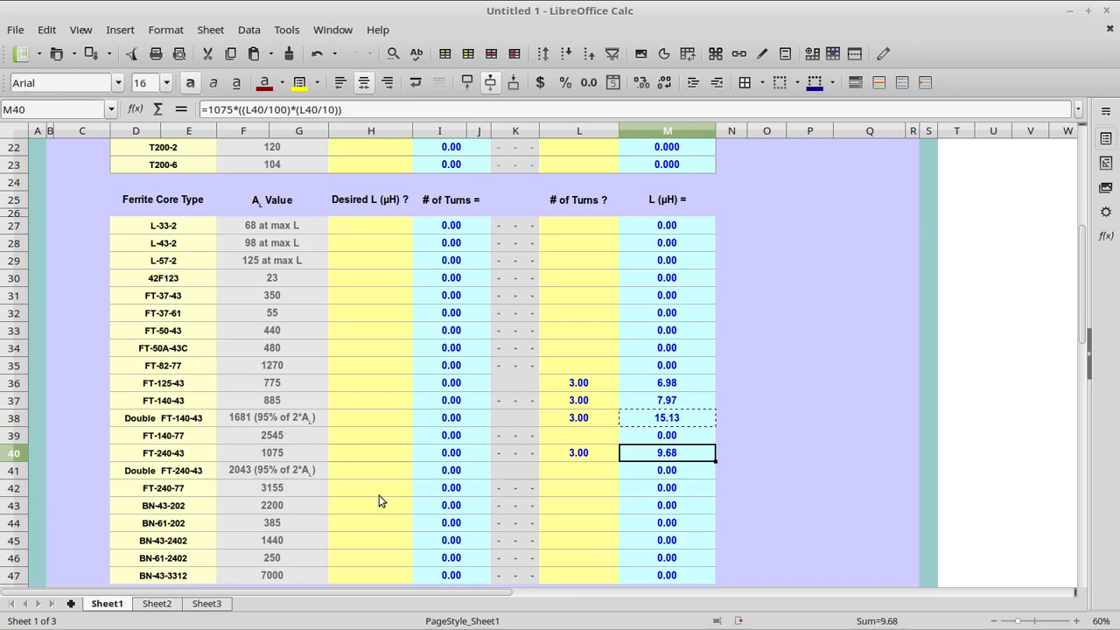
scroll(down, 3)
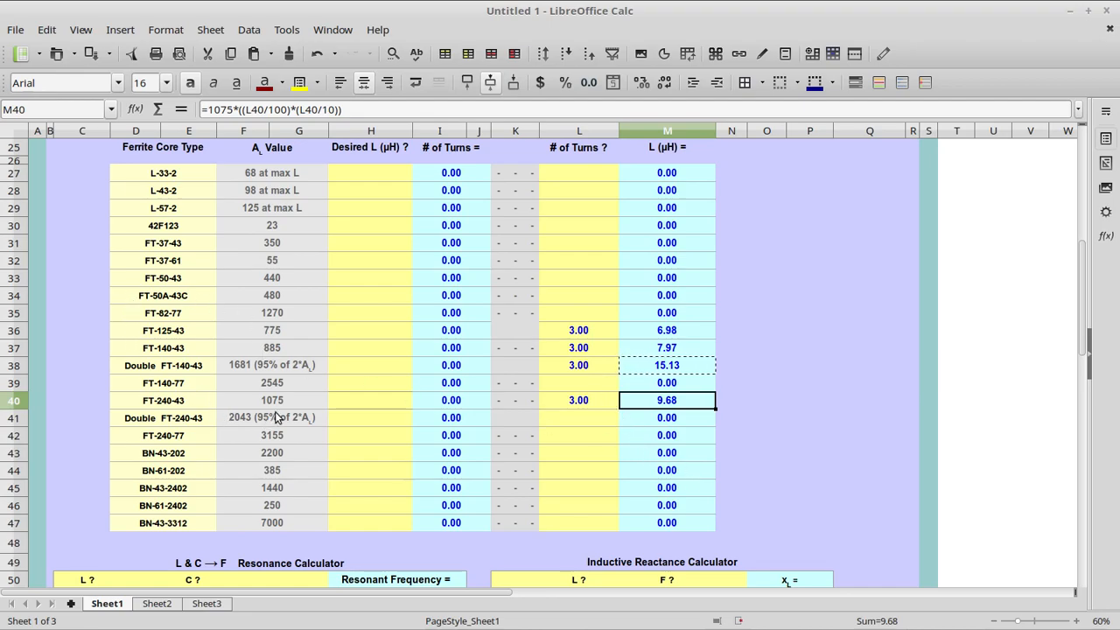
mouse_move(414, 417)
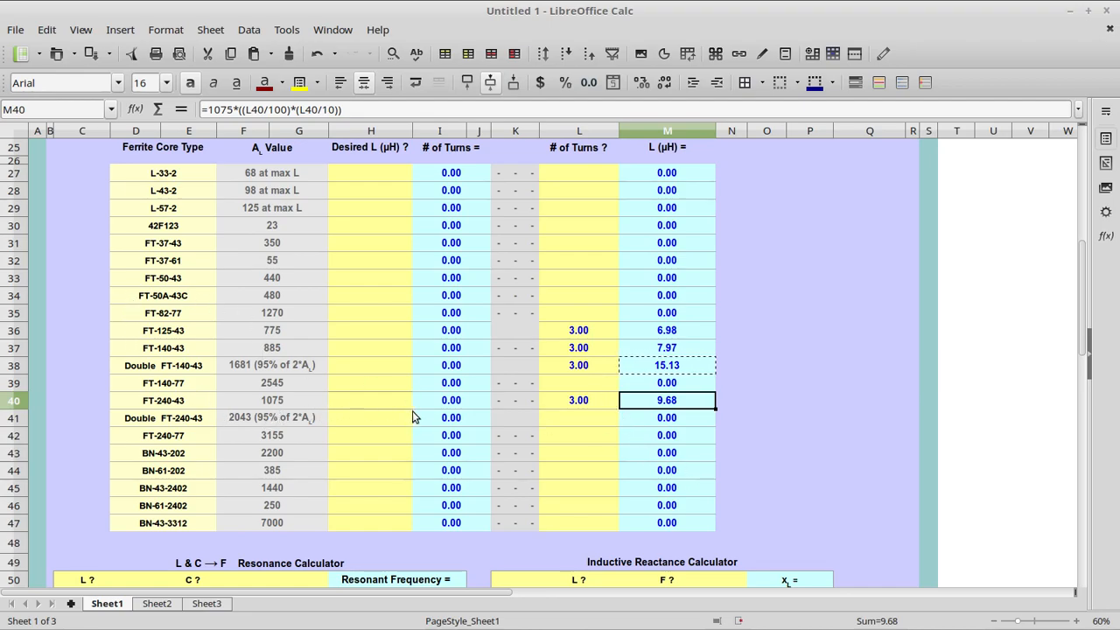
mouse_move(333, 469)
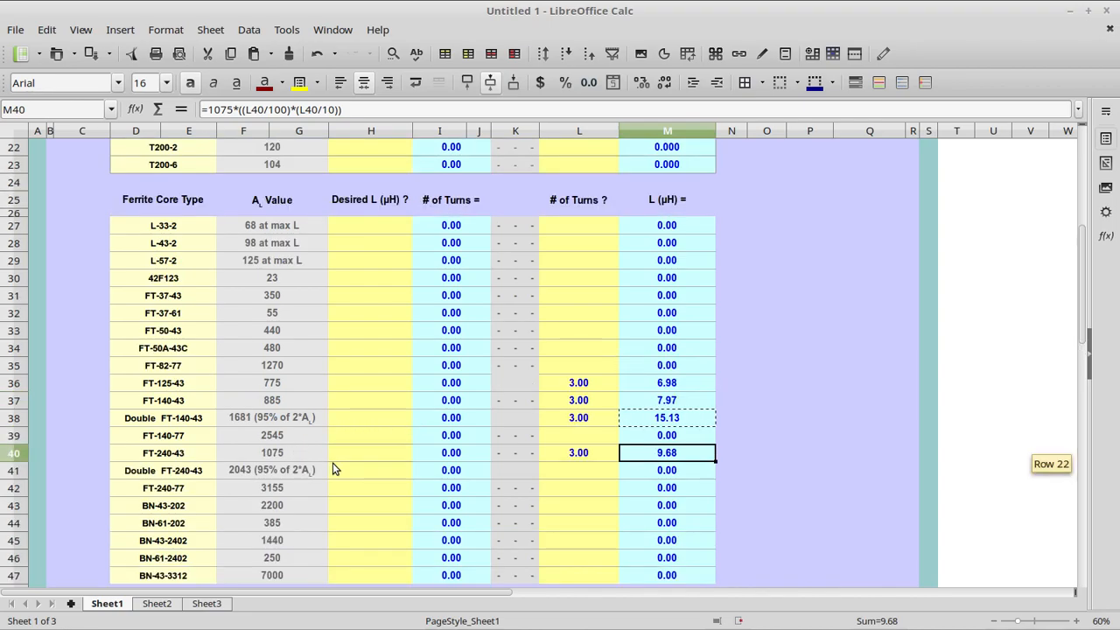
Close the spreadsheet without saving and open the Turns chart 1.jpg image.
scroll(down, 3)
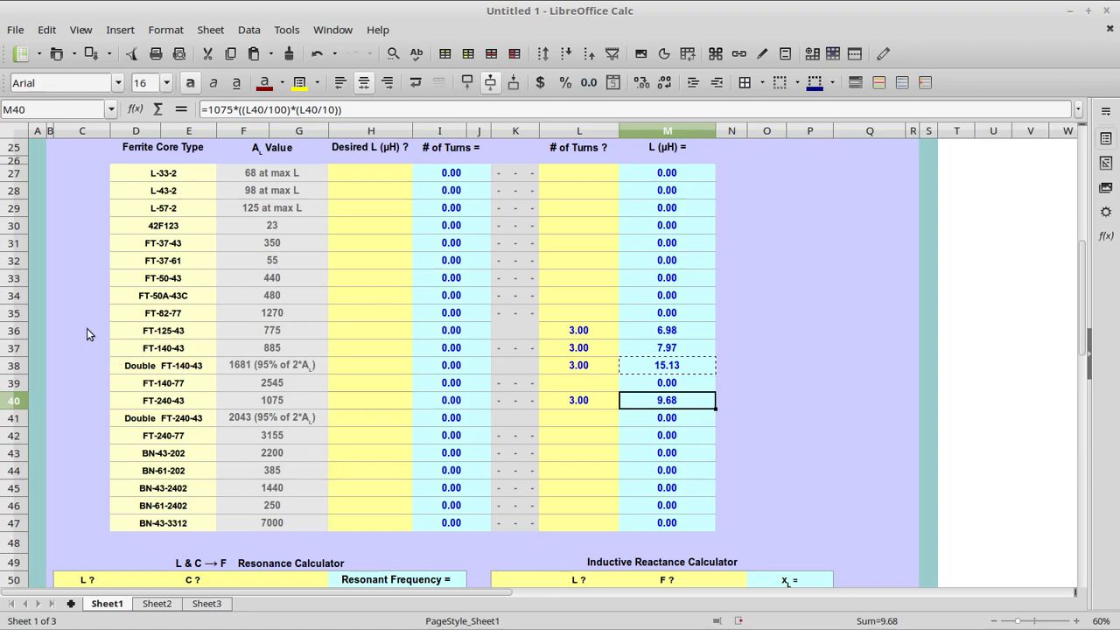
mouse_move(114, 334)
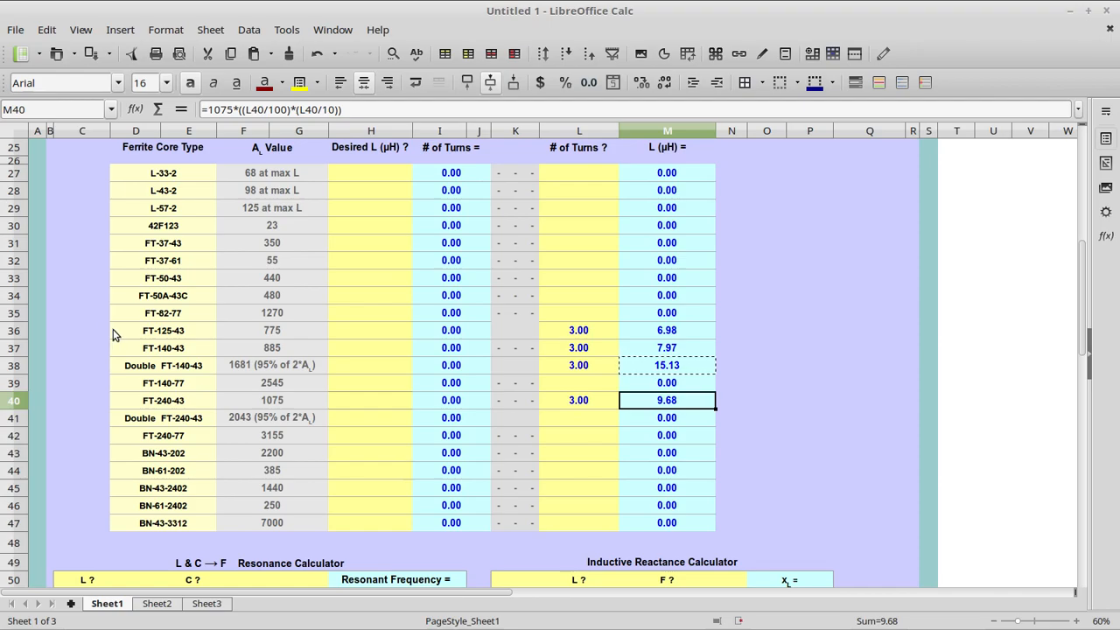
mouse_move(196, 339)
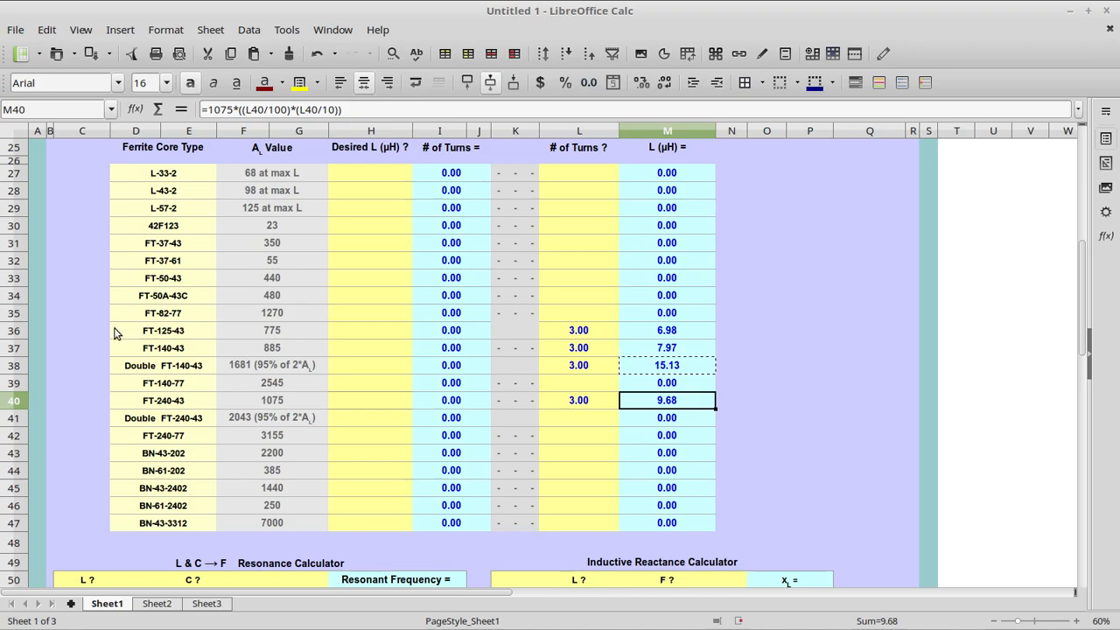
mouse_move(121, 336)
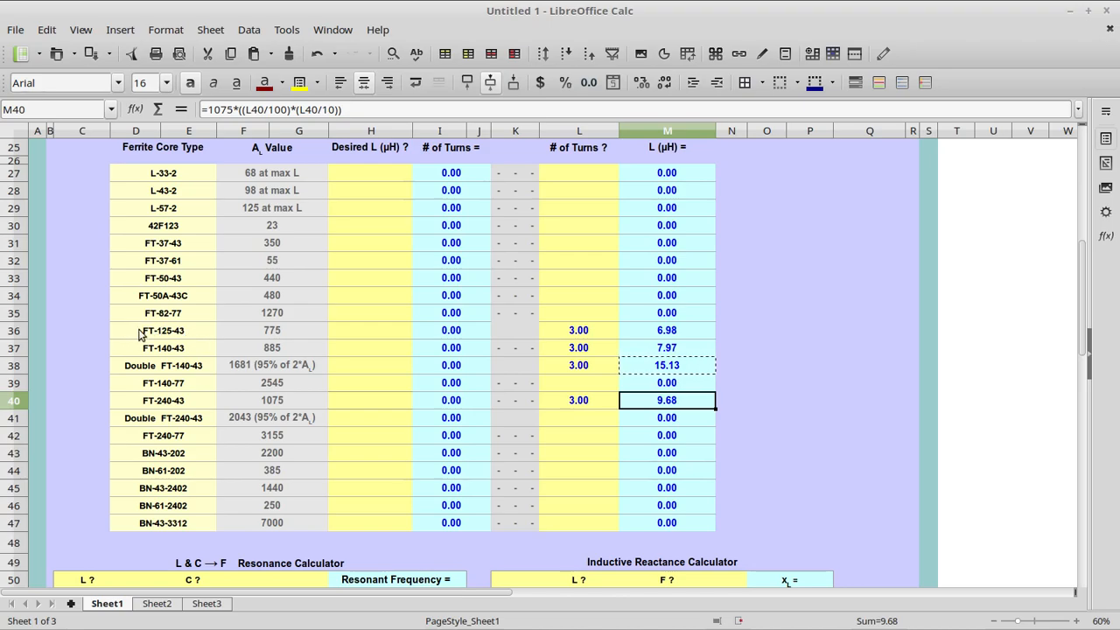
mouse_move(131, 334)
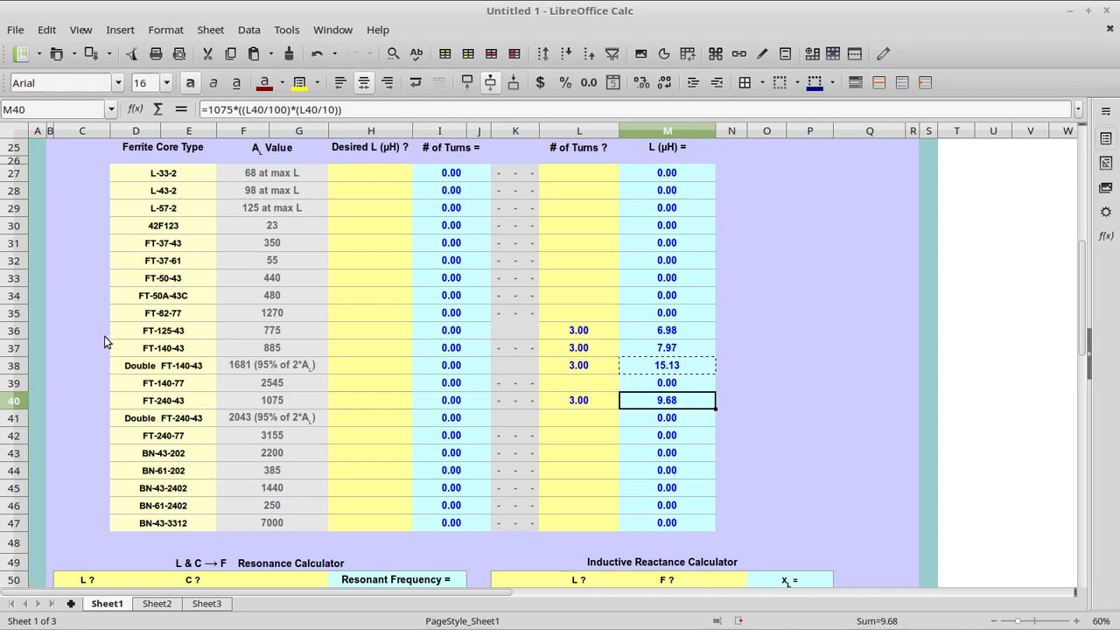
mouse_move(108, 340)
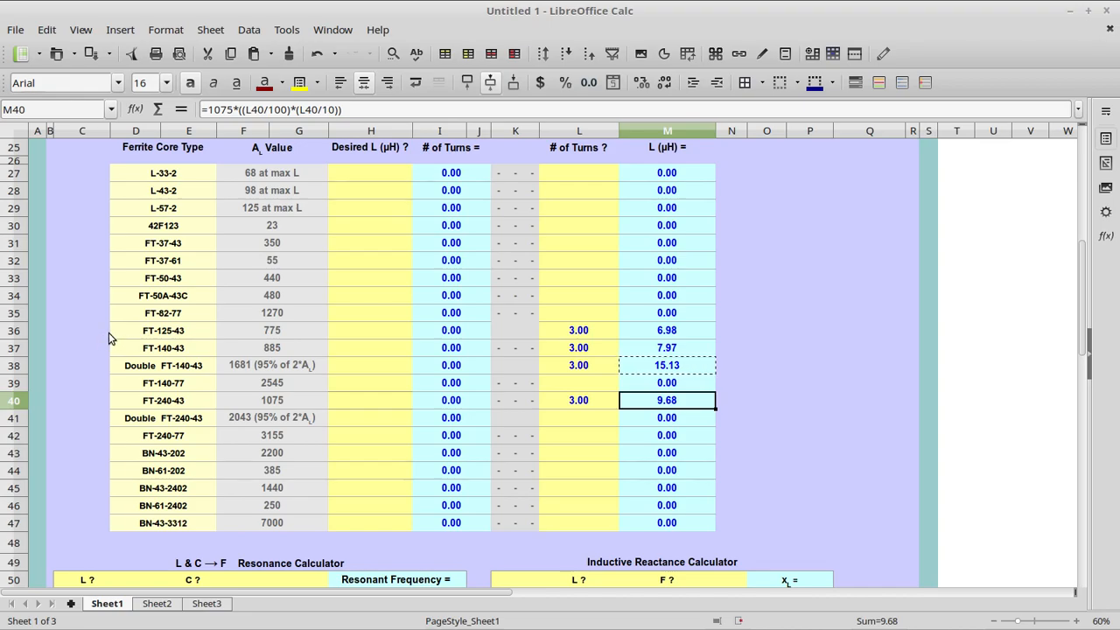
mouse_move(97, 328)
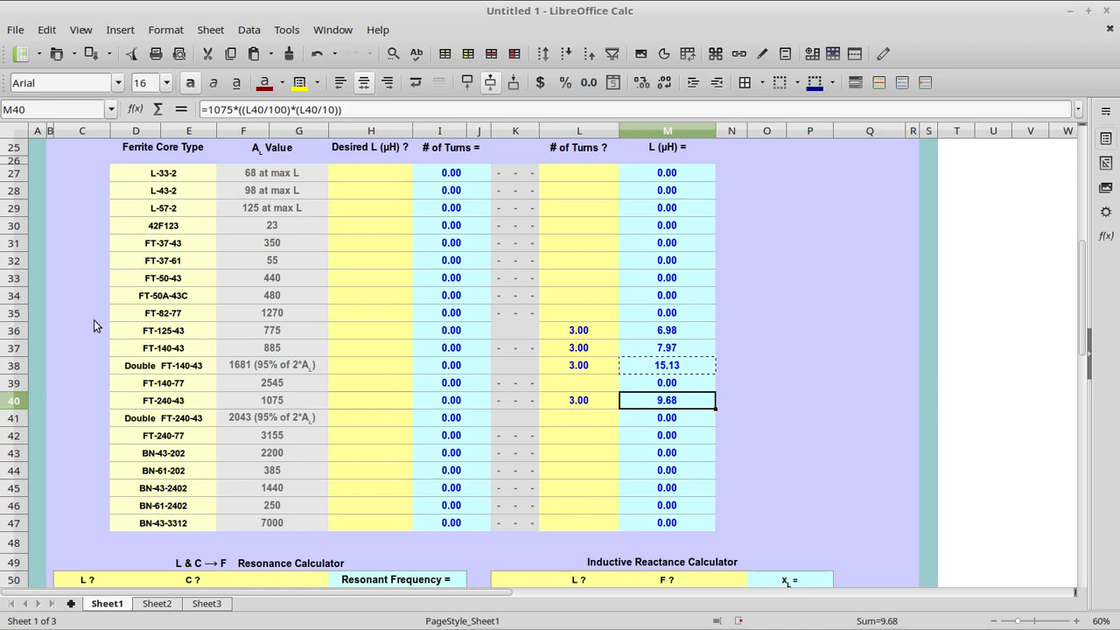
mouse_move(119, 340)
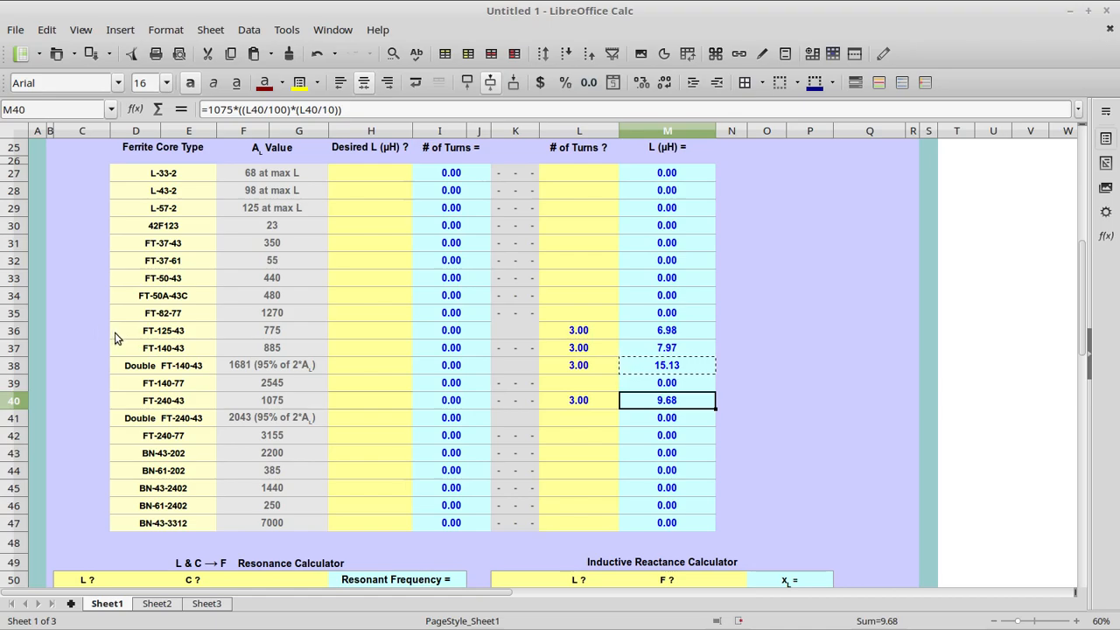
mouse_move(105, 334)
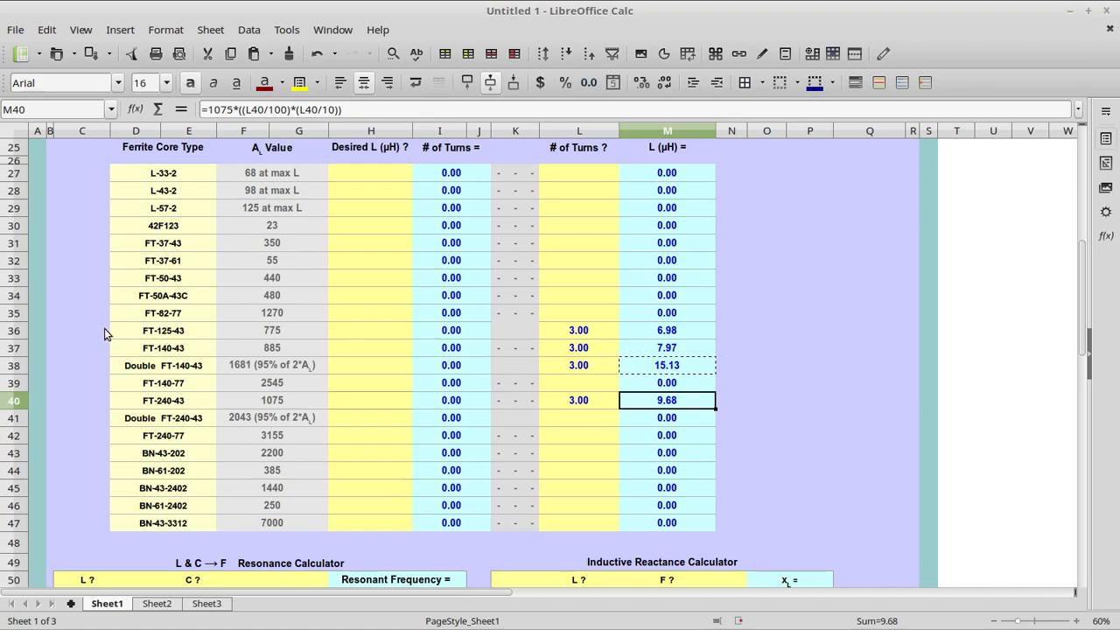
mouse_move(87, 341)
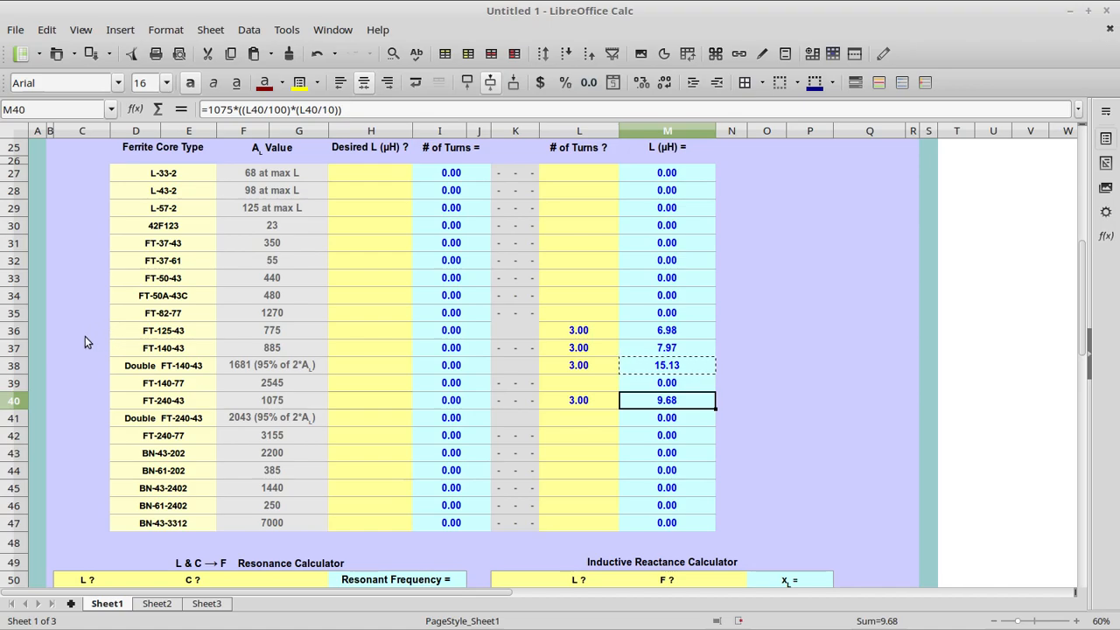
mouse_move(116, 340)
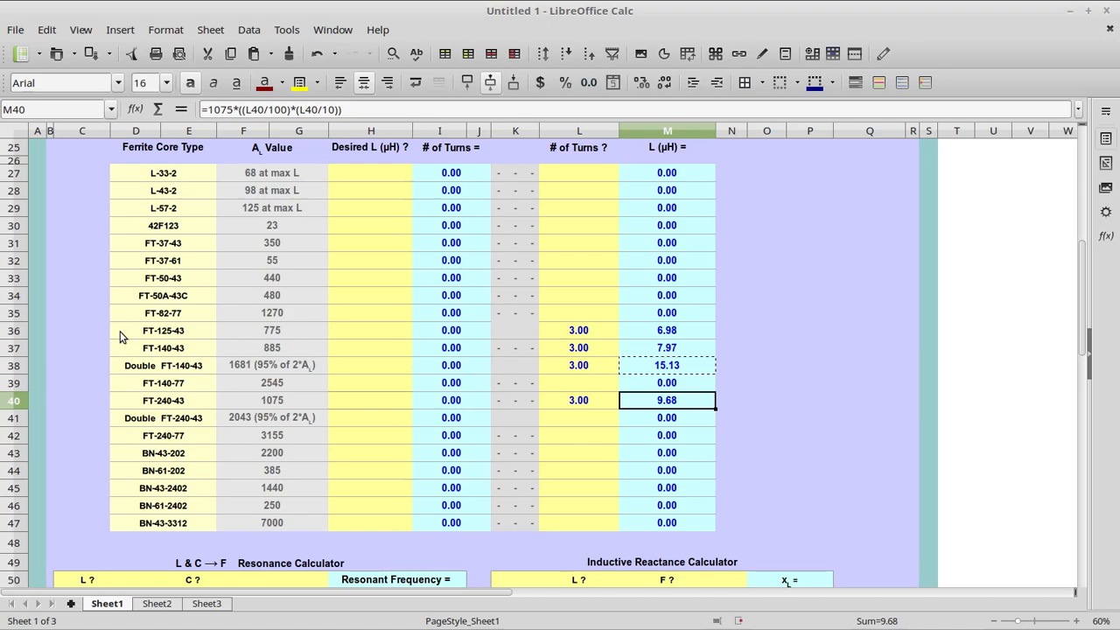
mouse_move(98, 336)
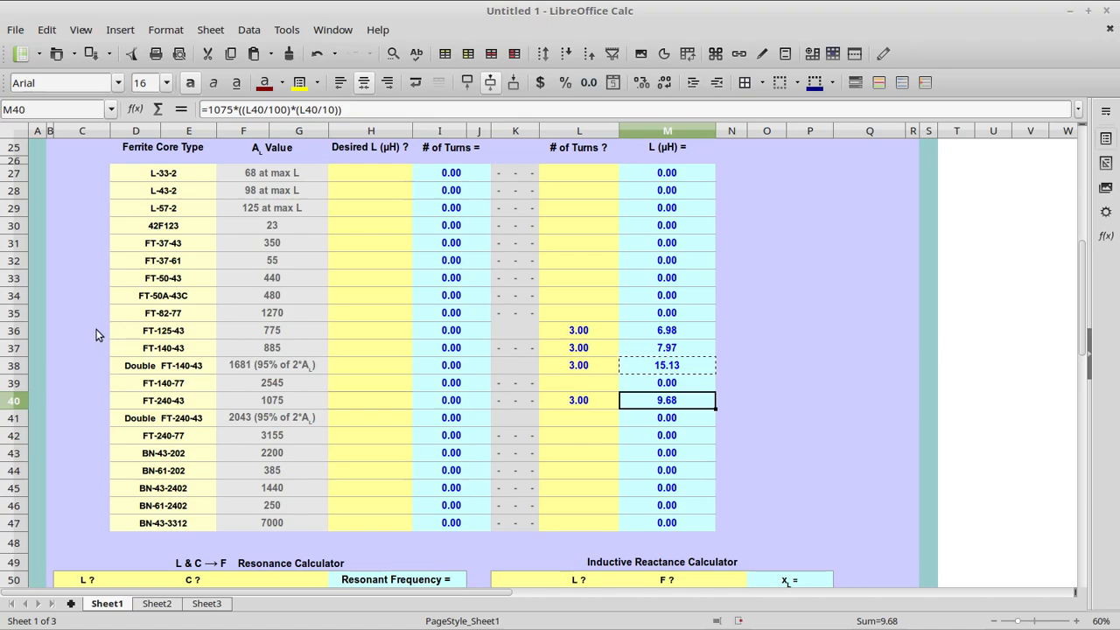
mouse_move(105, 339)
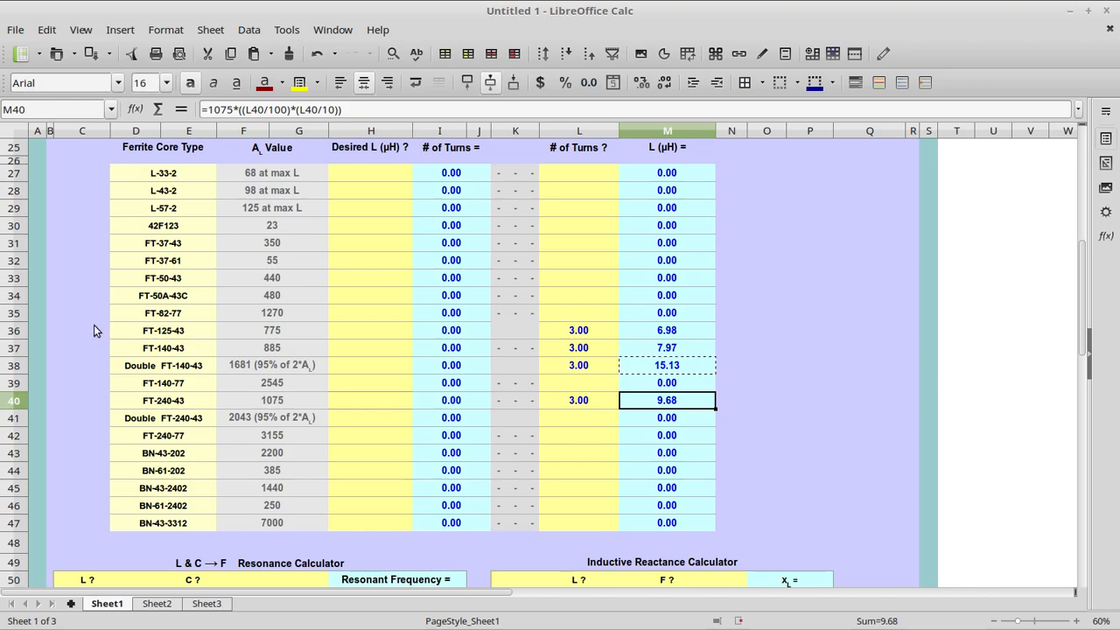
mouse_move(136, 336)
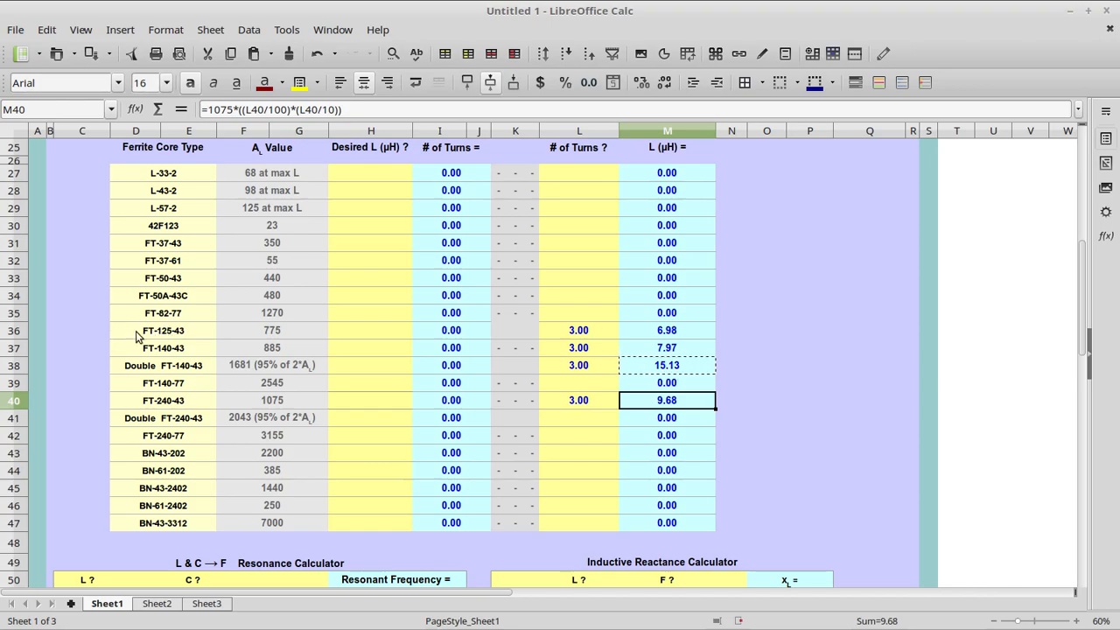
mouse_move(95, 336)
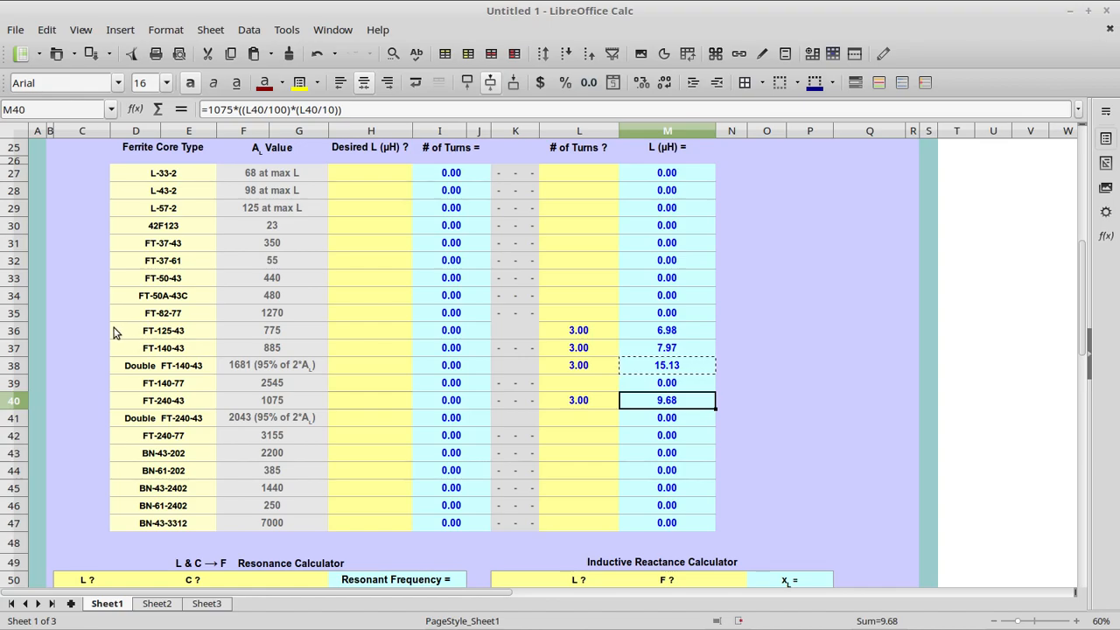
mouse_move(80, 340)
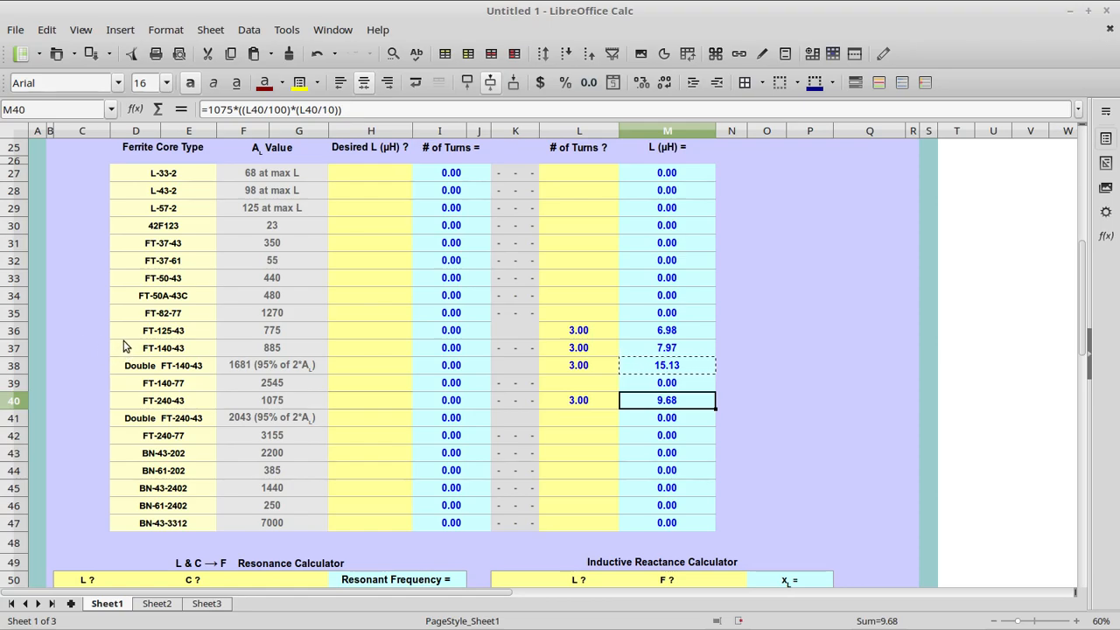
mouse_move(119, 353)
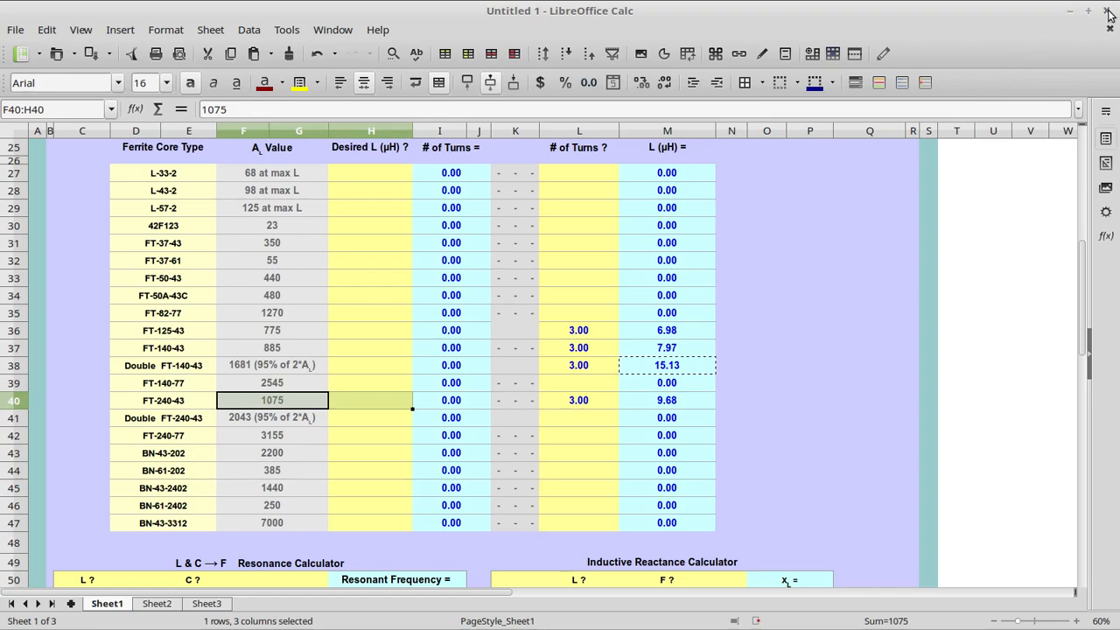
click(1110, 10)
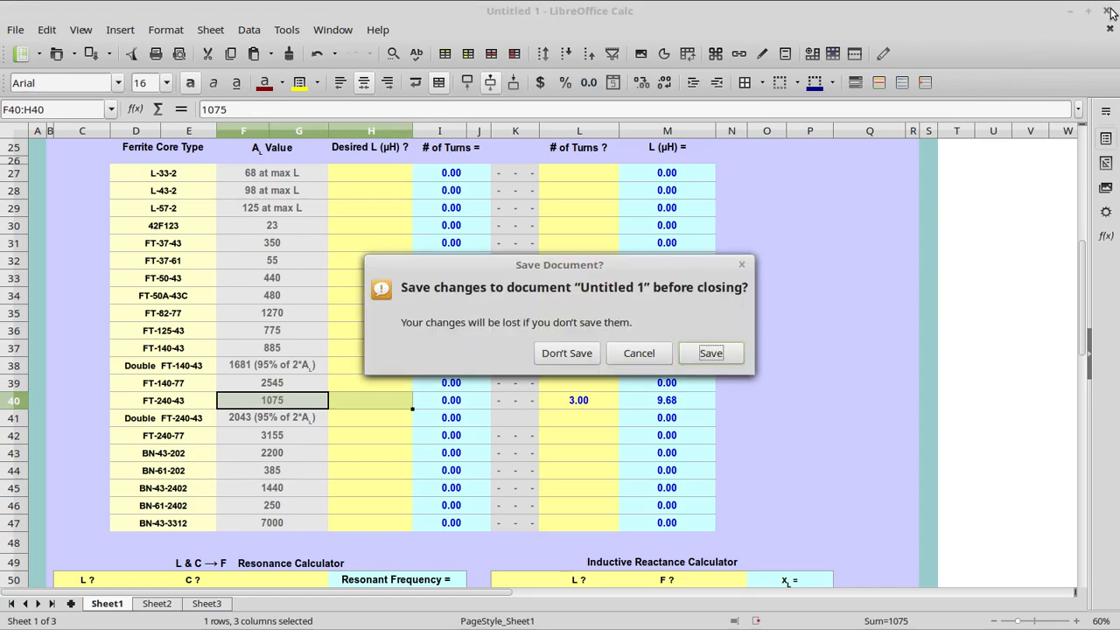
click(567, 353)
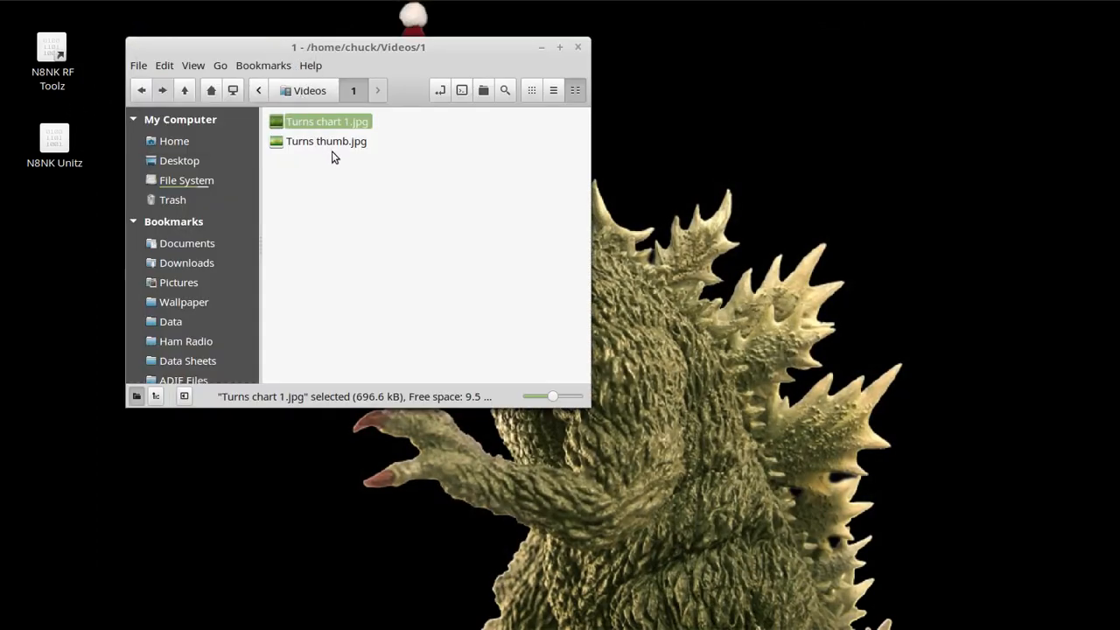
double_click(325, 121)
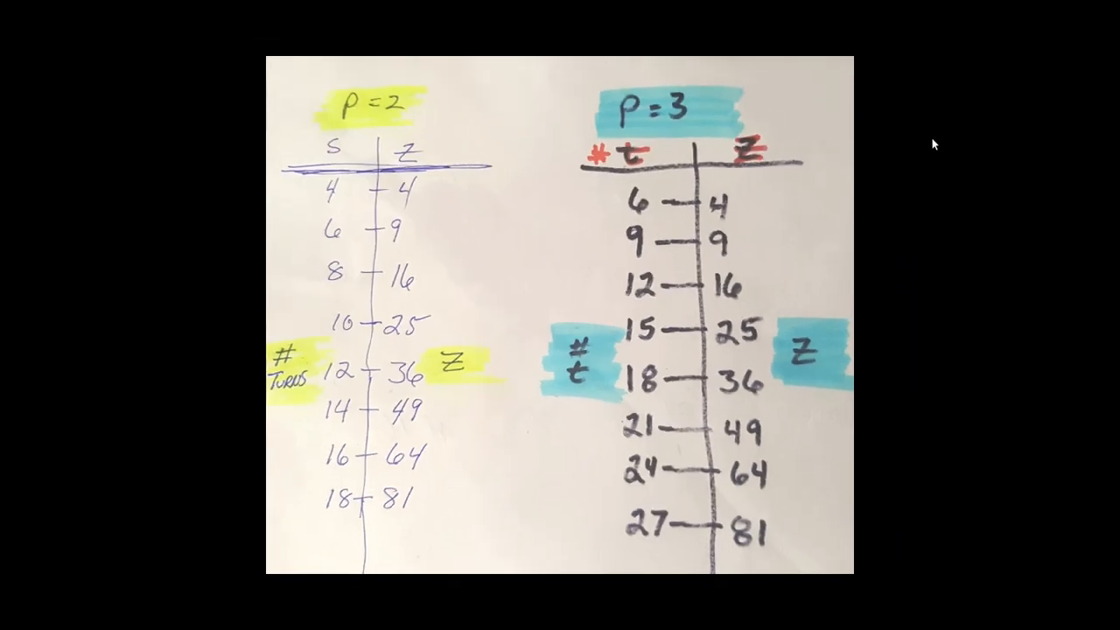
mouse_move(451, 84)
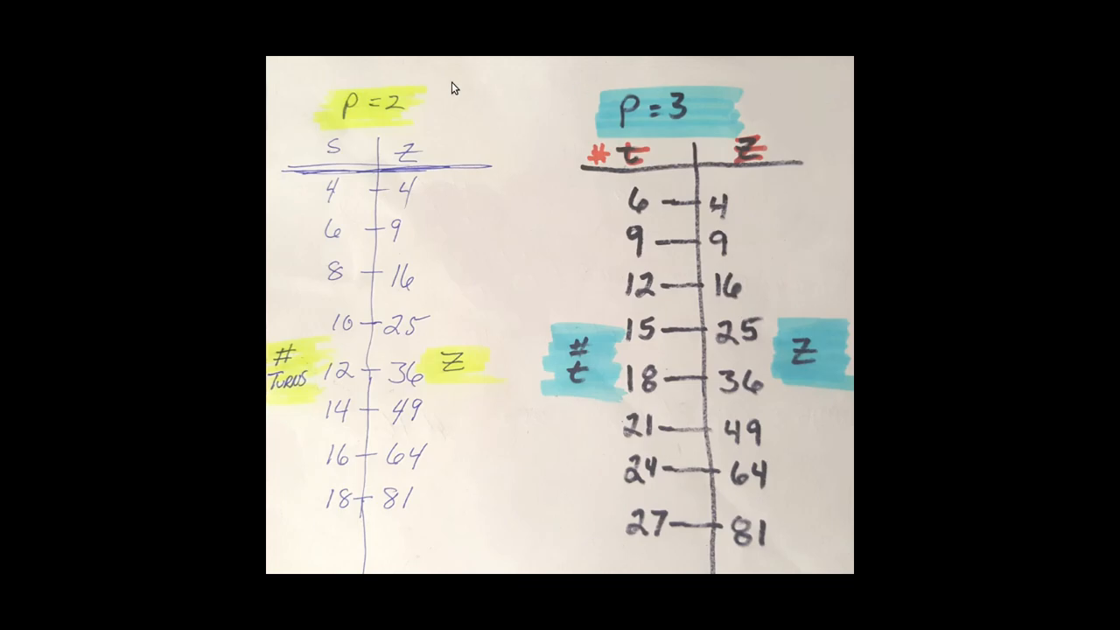
mouse_move(339, 51)
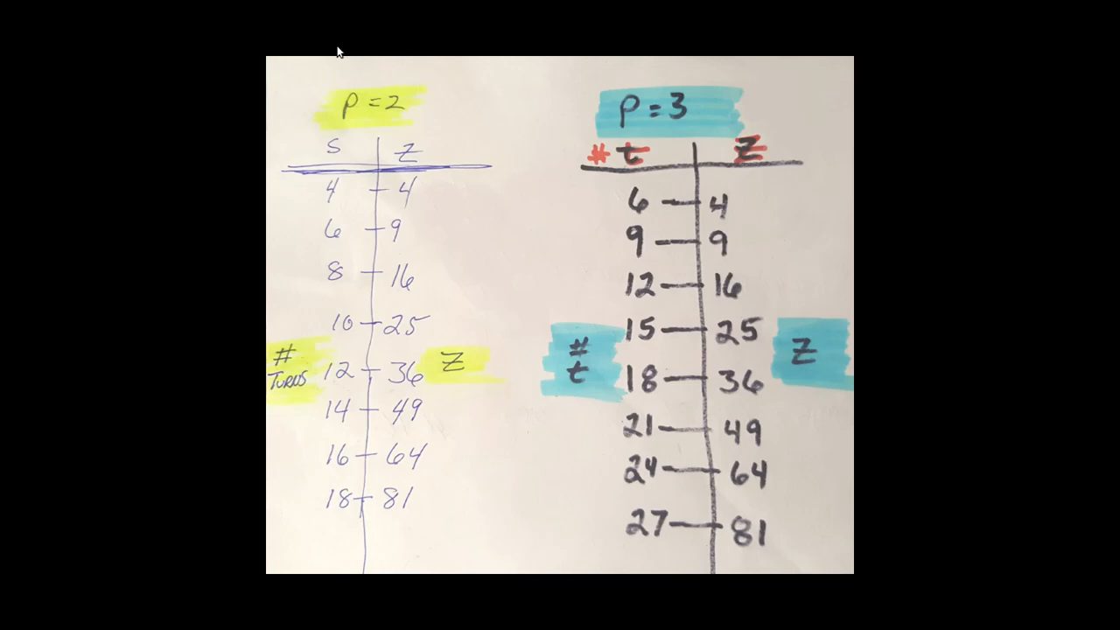
mouse_move(345, 489)
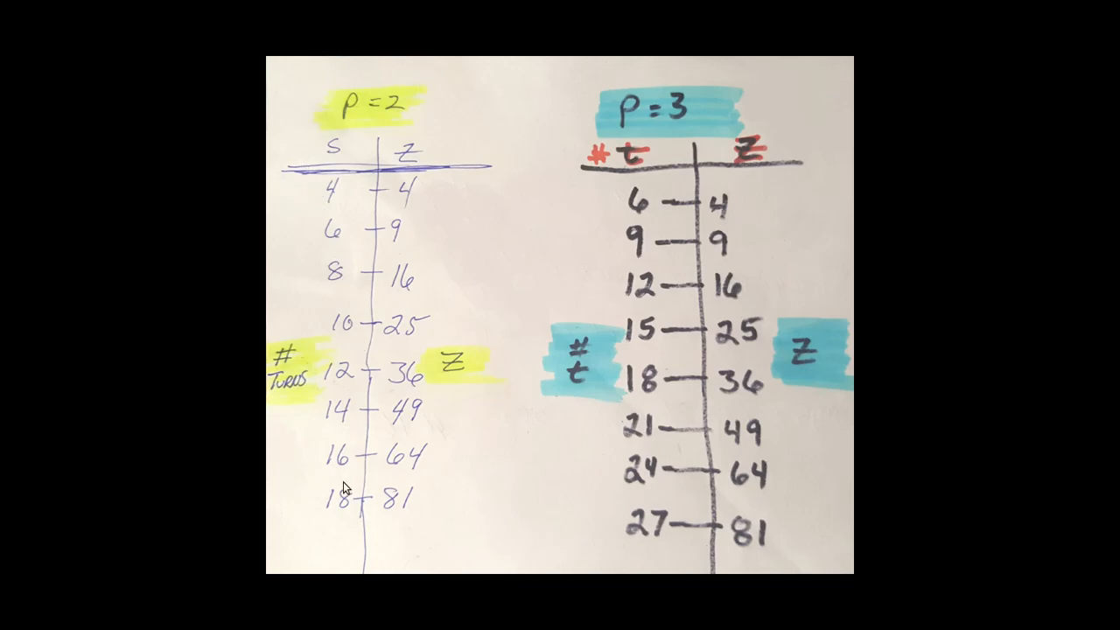
mouse_move(300, 511)
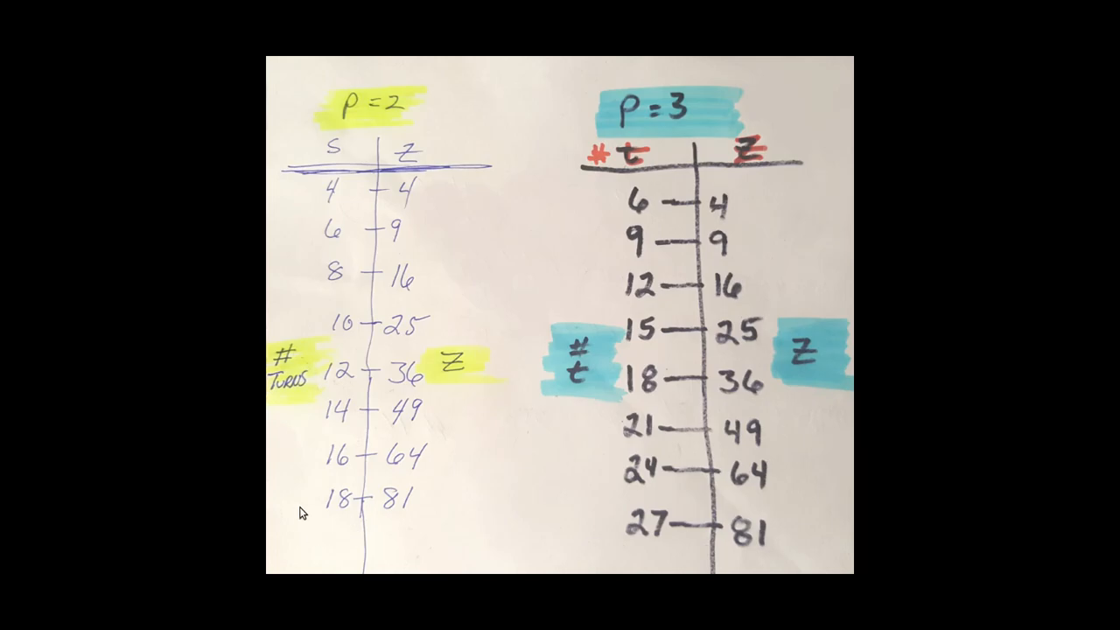
mouse_move(203, 420)
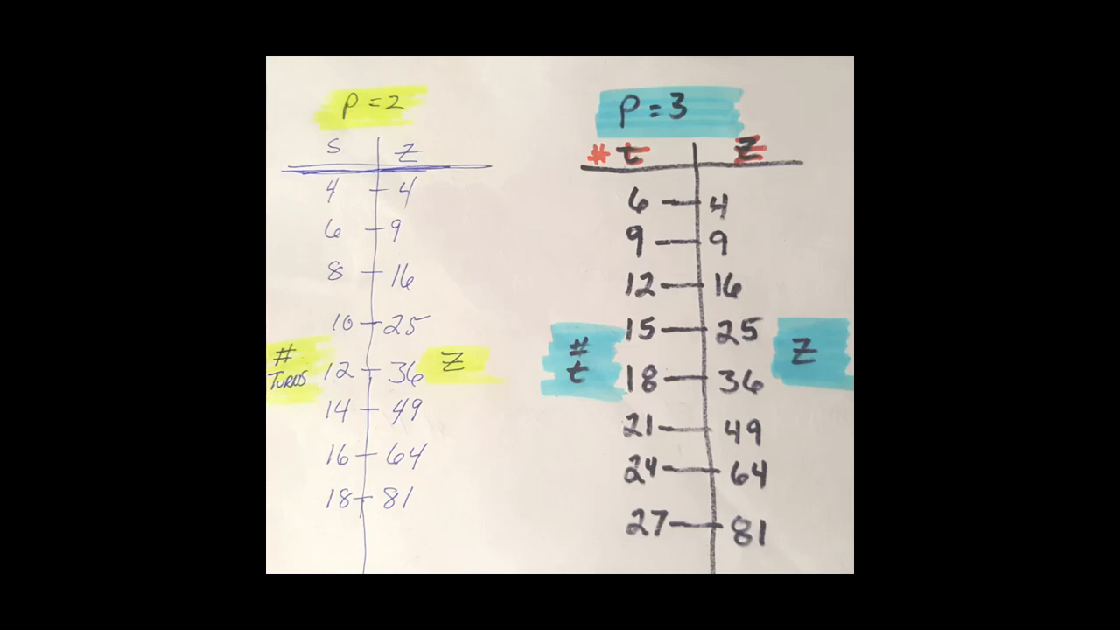
mouse_move(199, 417)
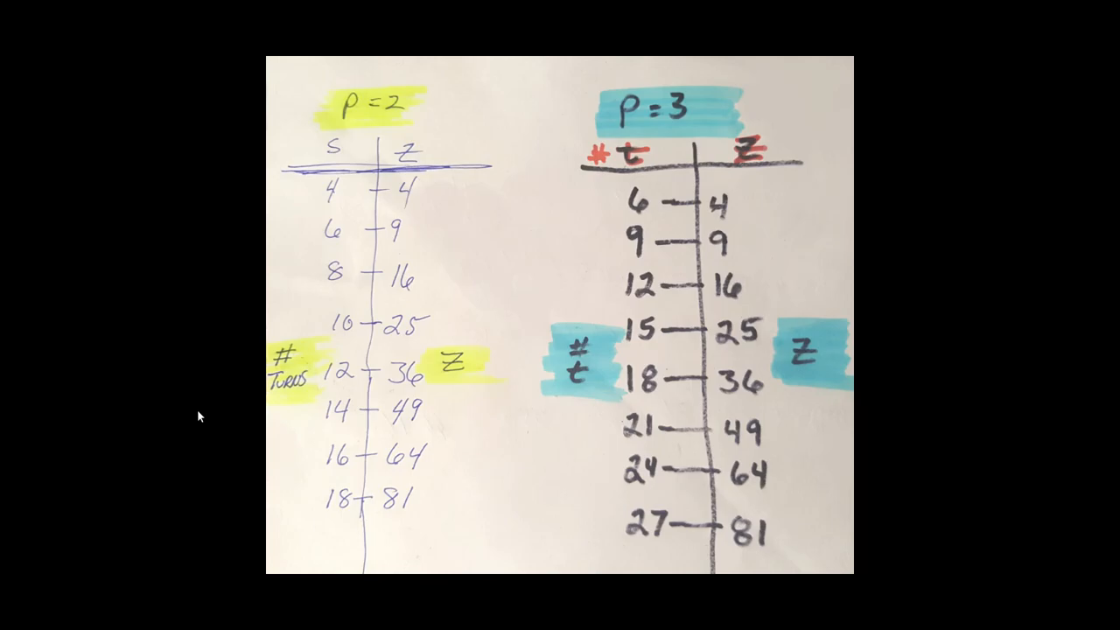
mouse_move(211, 413)
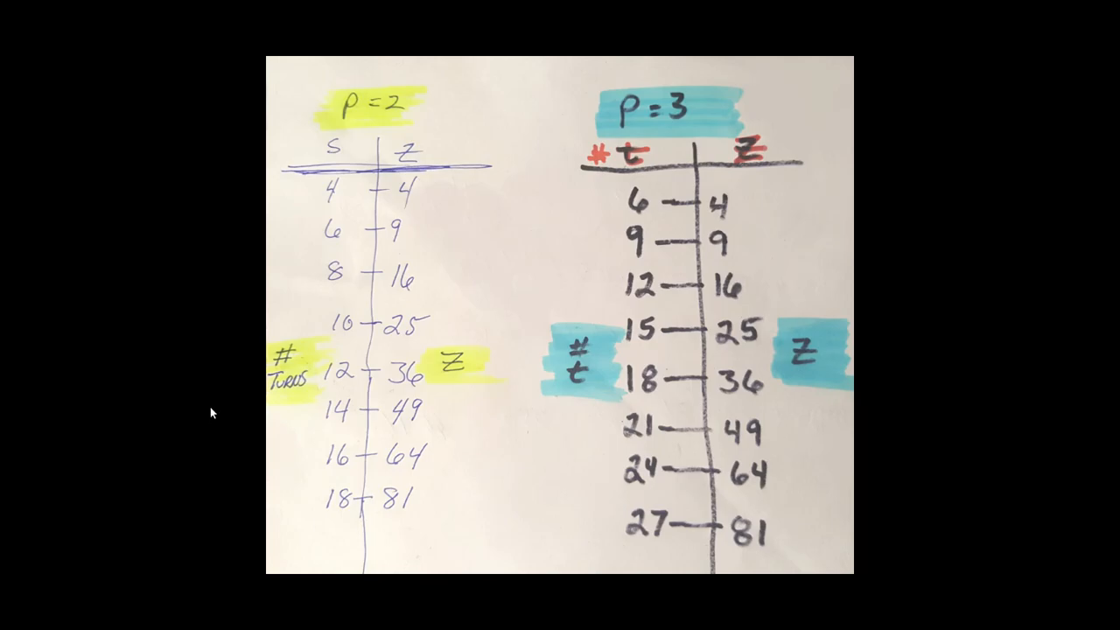
mouse_move(459, 395)
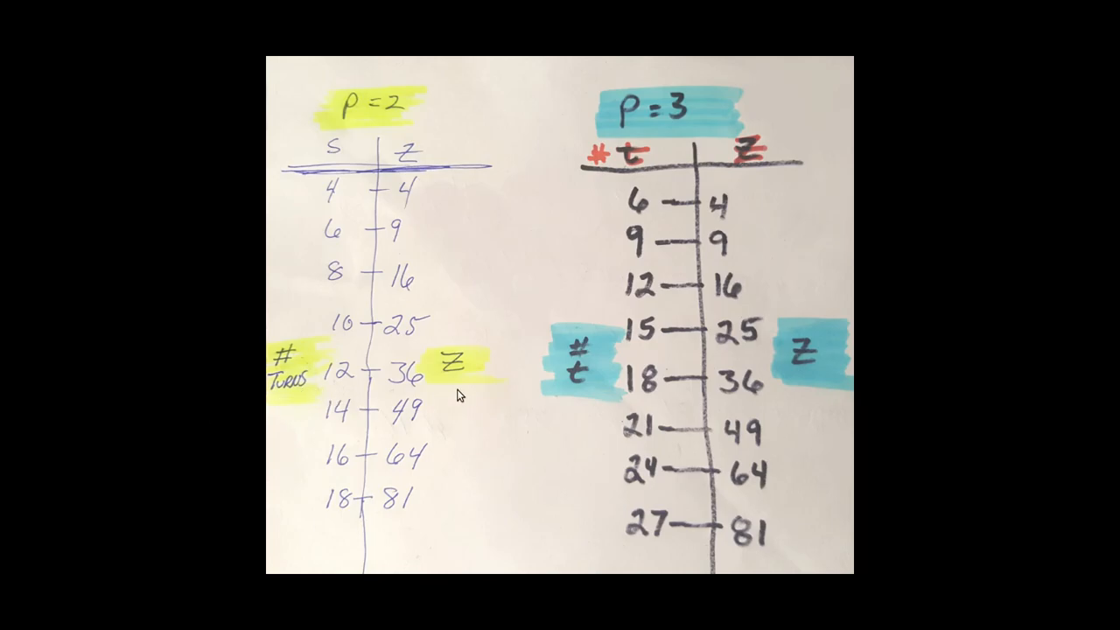
mouse_move(707, 140)
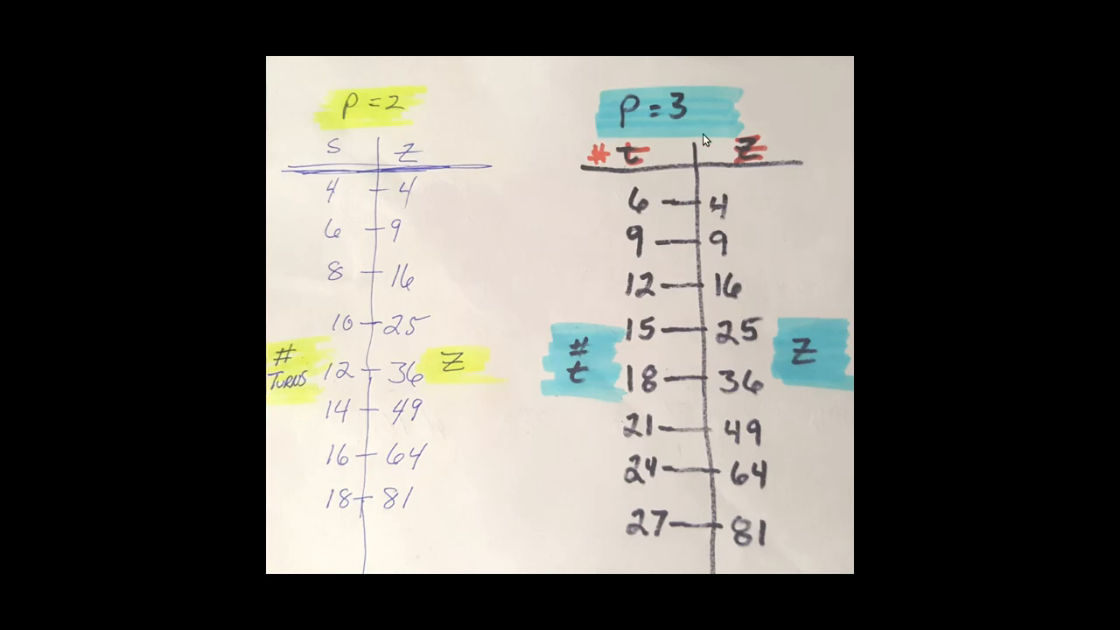
mouse_move(716, 80)
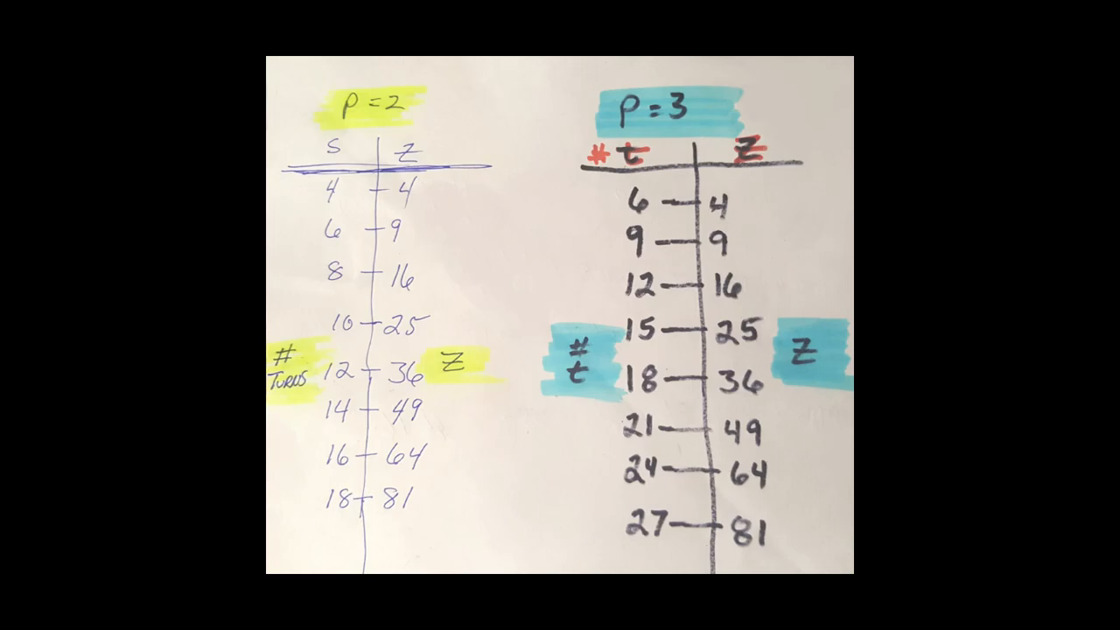
mouse_move(674, 67)
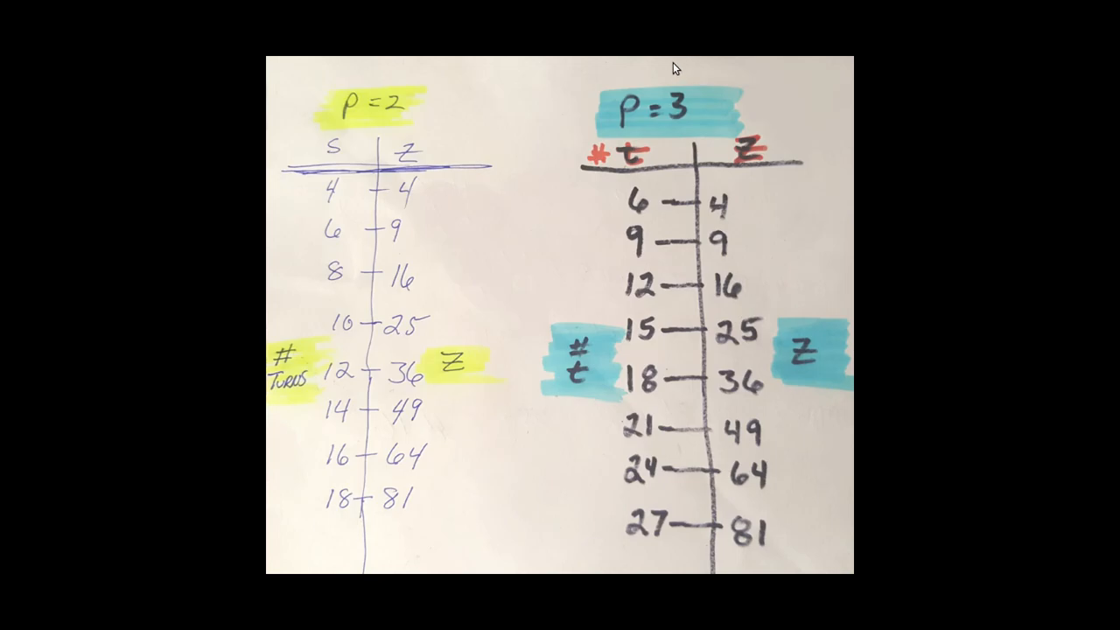
mouse_move(609, 74)
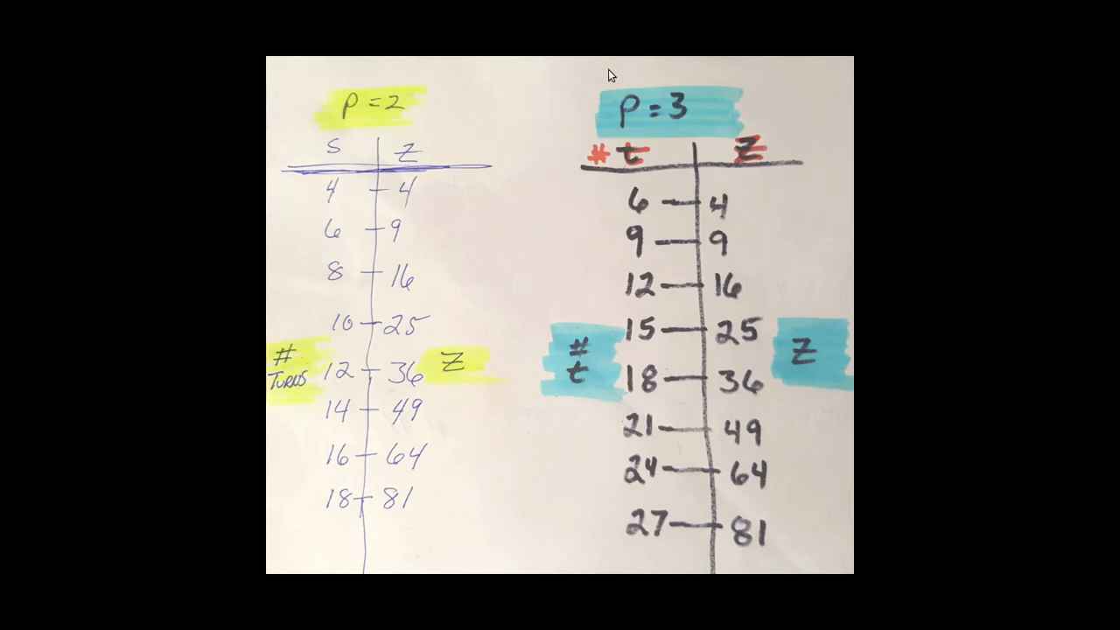
mouse_move(658, 545)
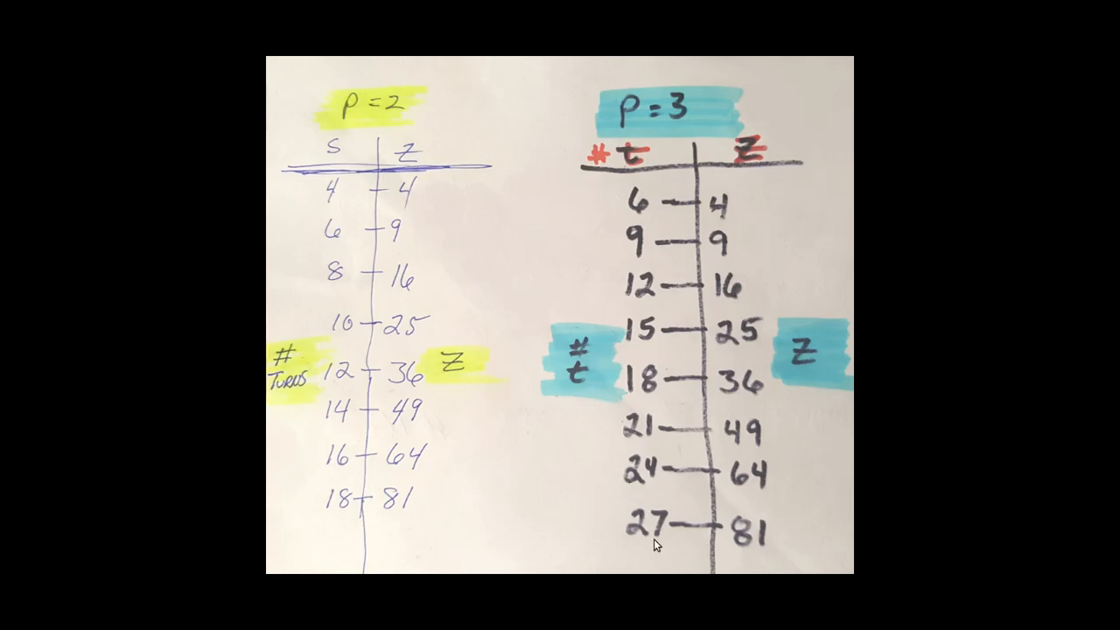
mouse_move(608, 486)
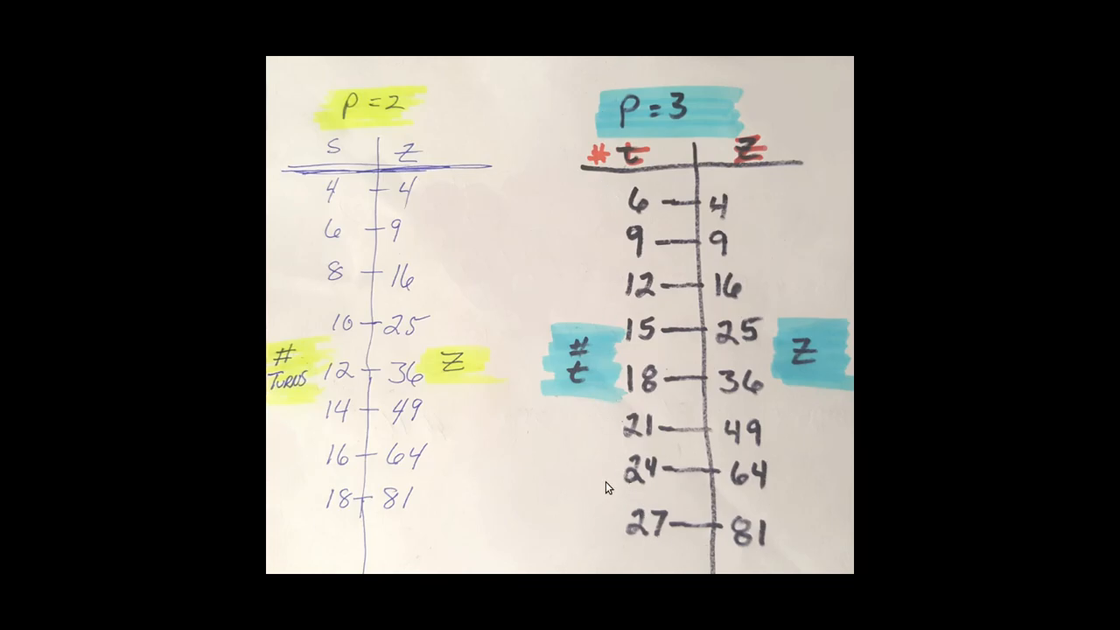
mouse_move(604, 473)
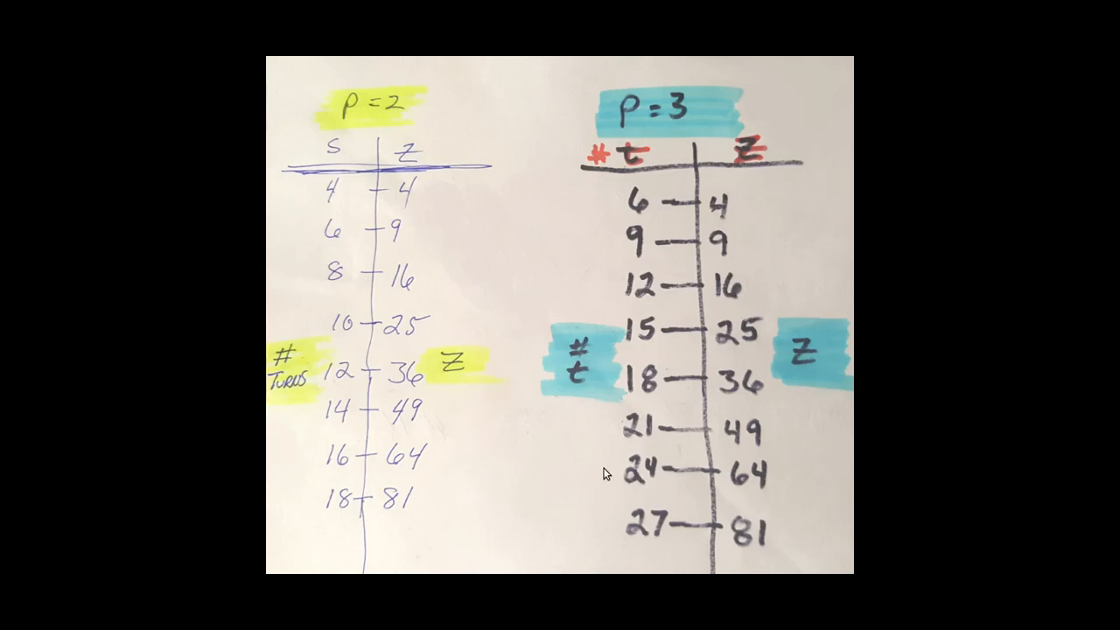
mouse_move(529, 406)
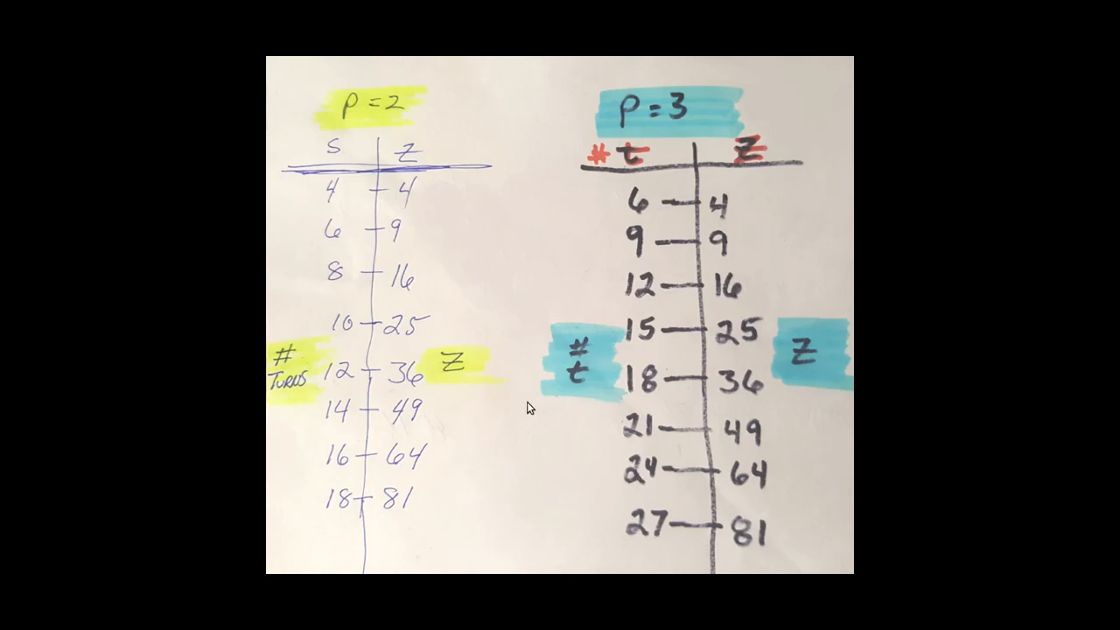
mouse_move(792, 287)
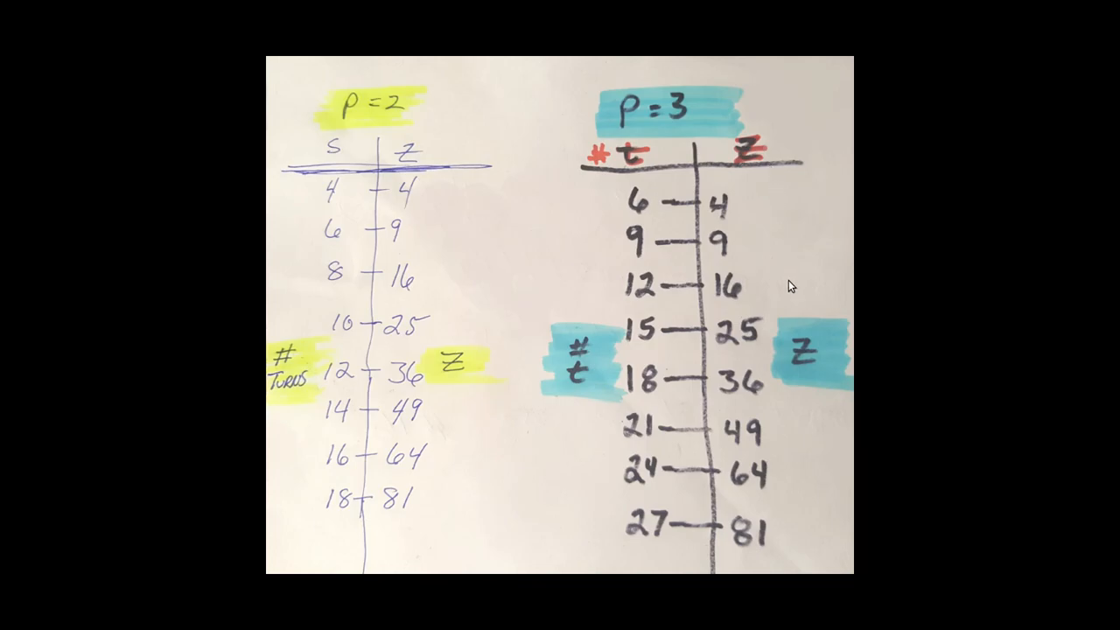
mouse_move(784, 341)
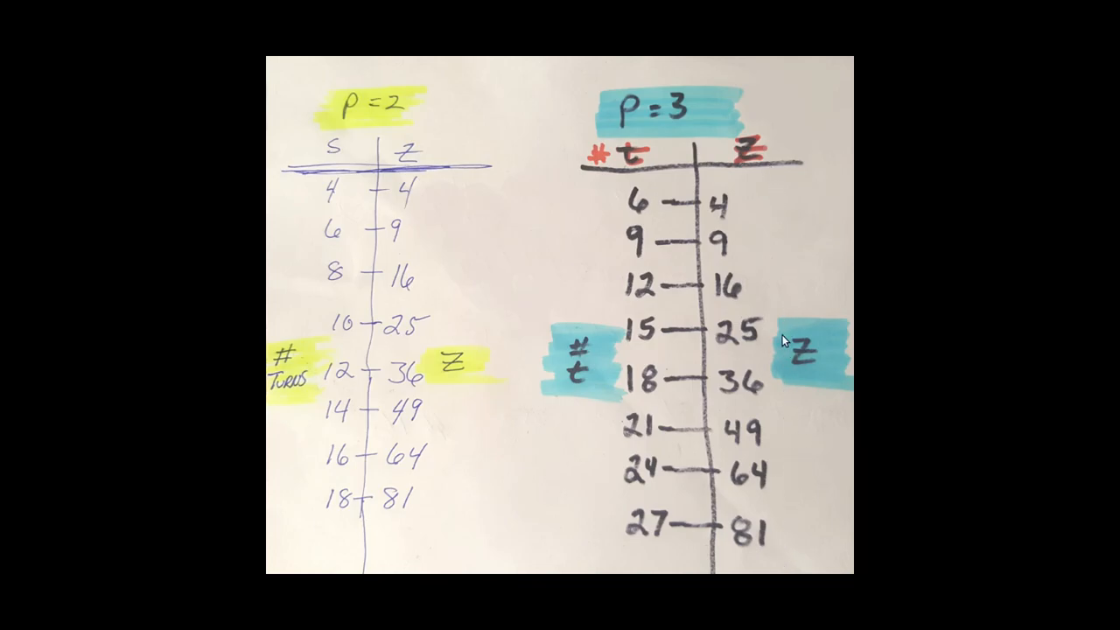
mouse_move(784, 553)
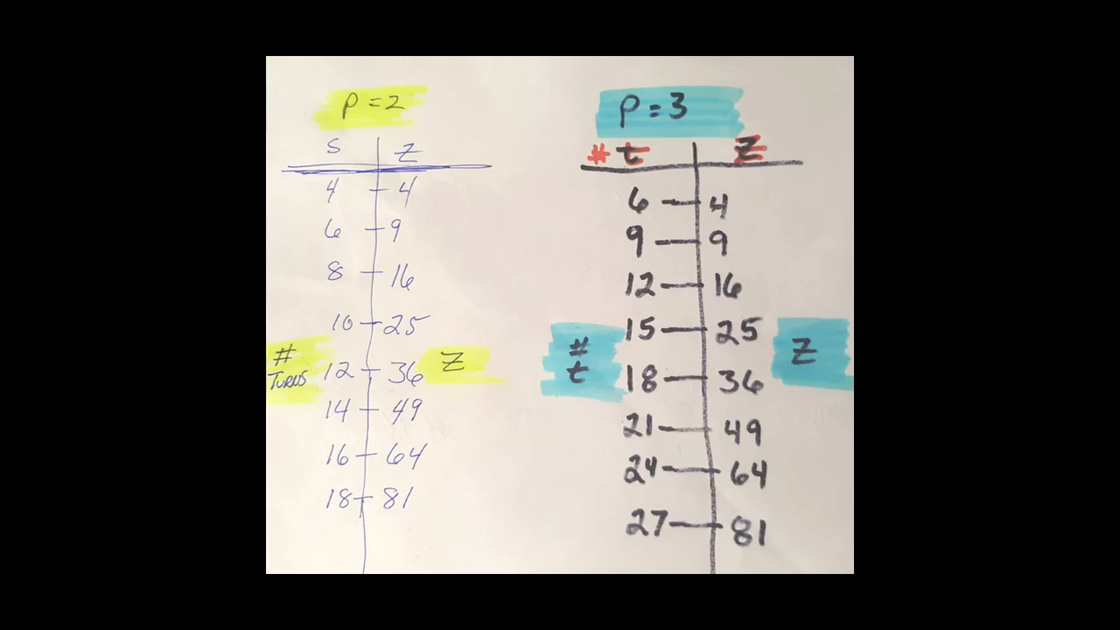
mouse_move(791, 551)
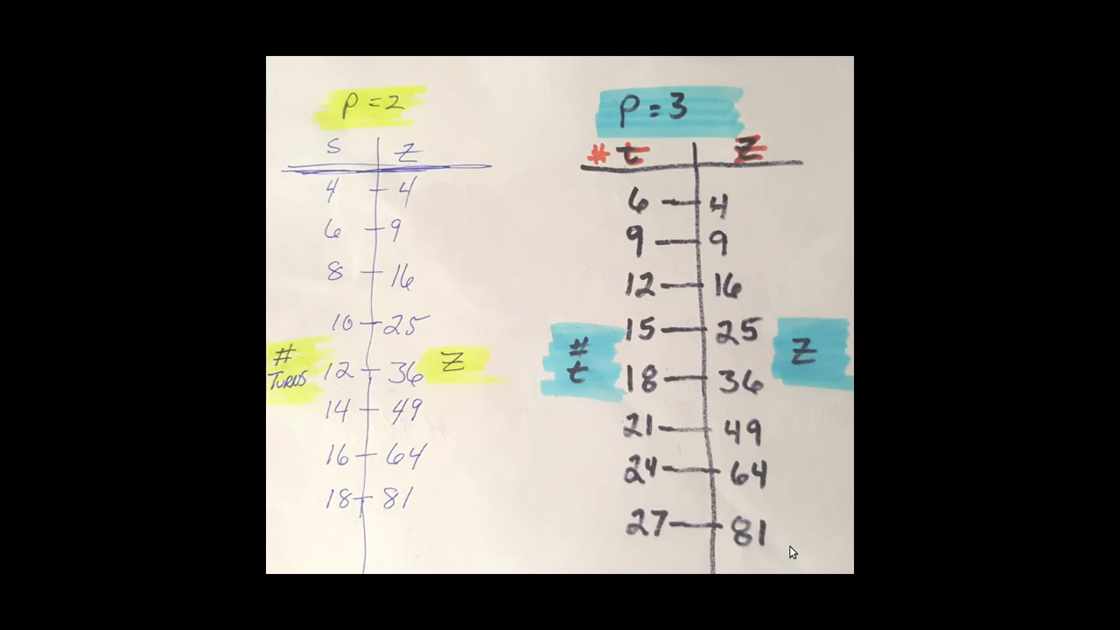
mouse_move(872, 429)
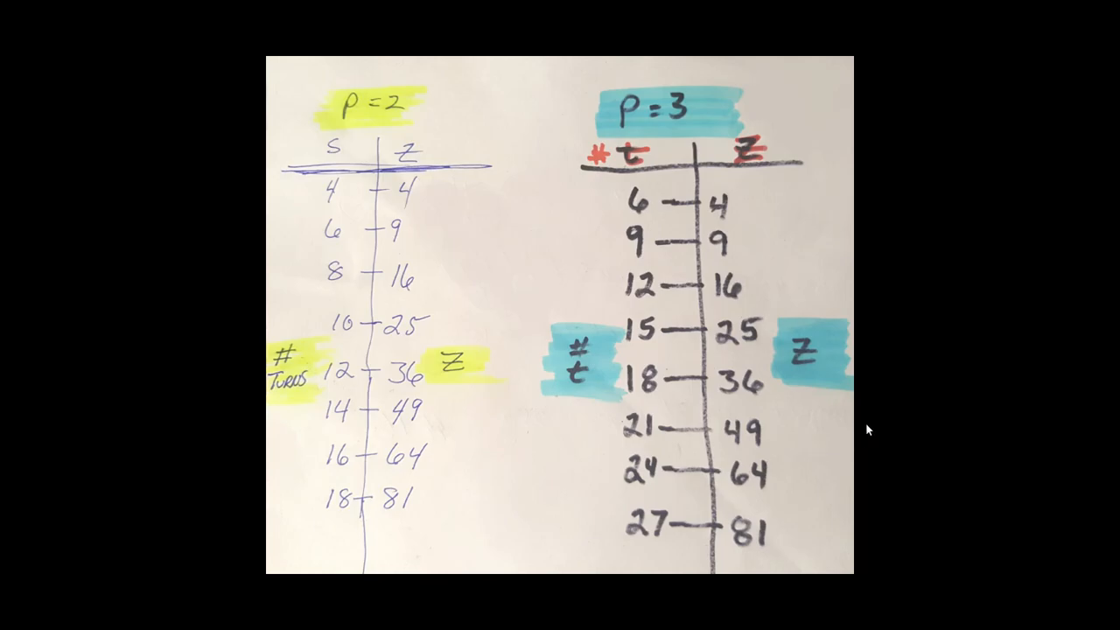
mouse_move(904, 420)
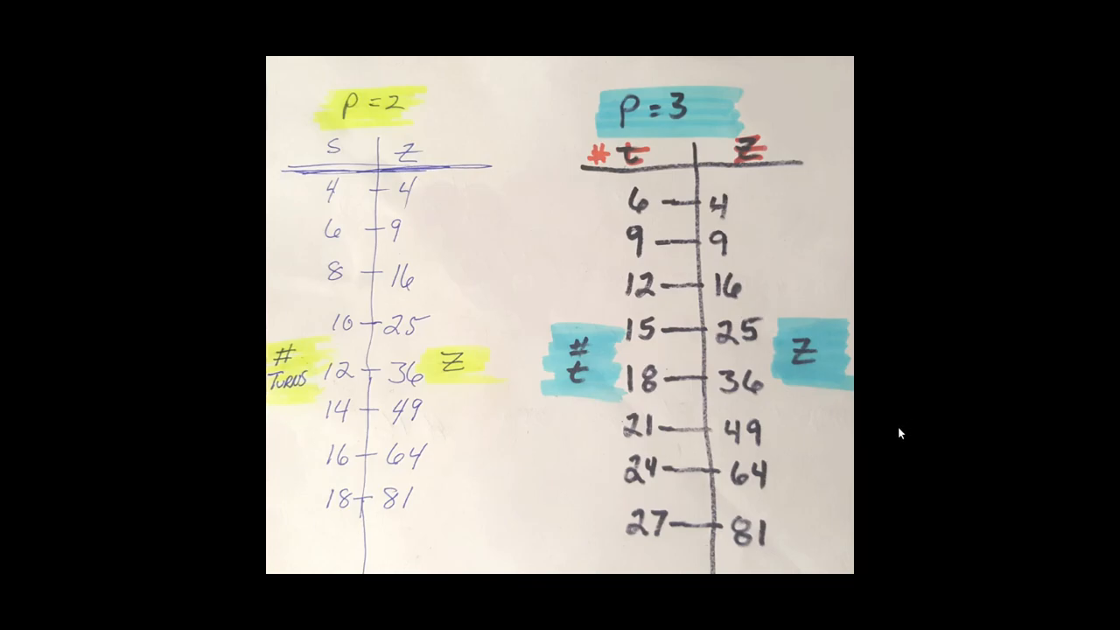
mouse_move(830, 447)
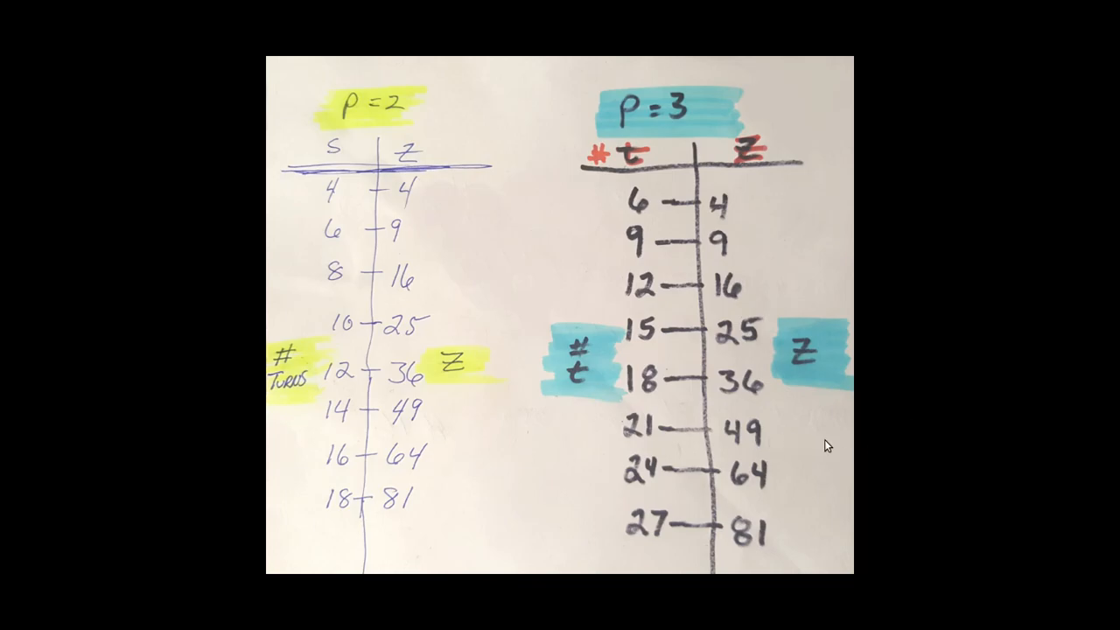
mouse_move(784, 434)
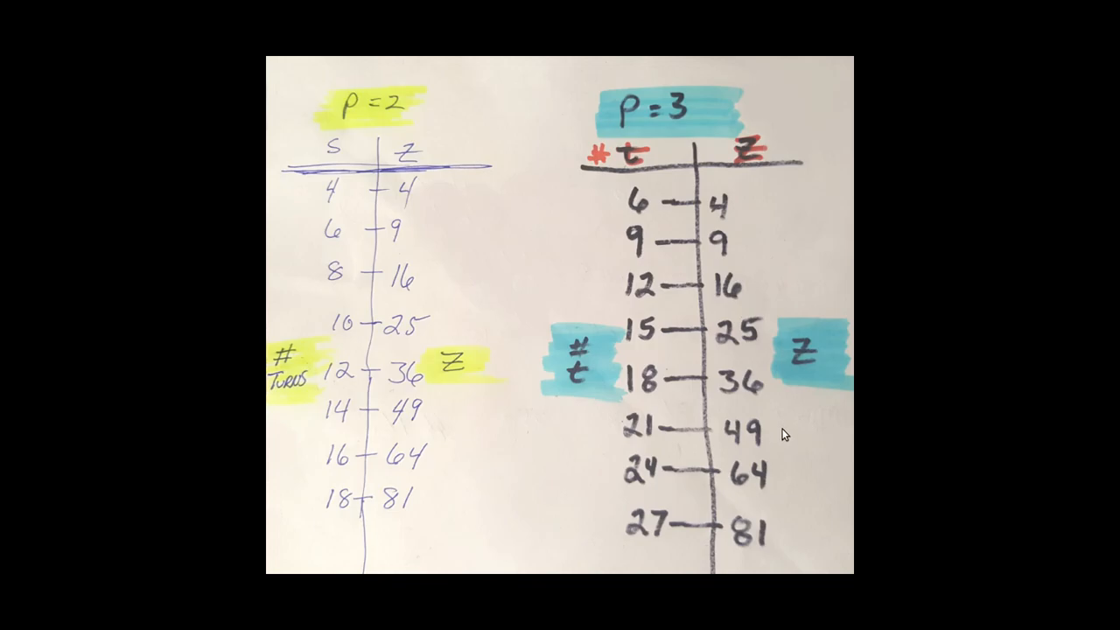
mouse_move(794, 441)
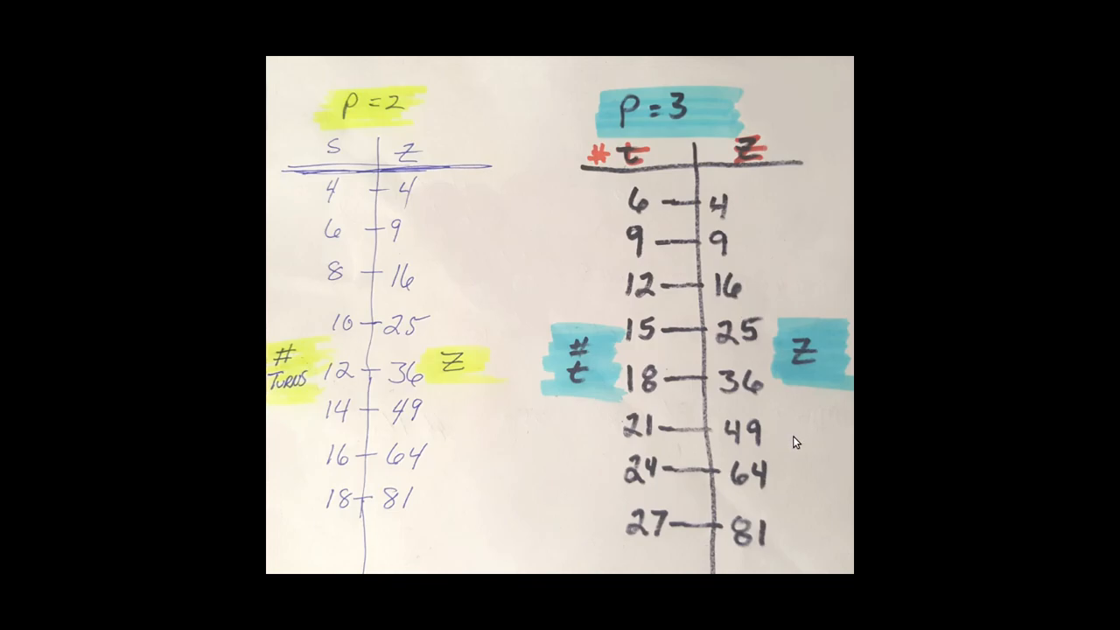
mouse_move(781, 437)
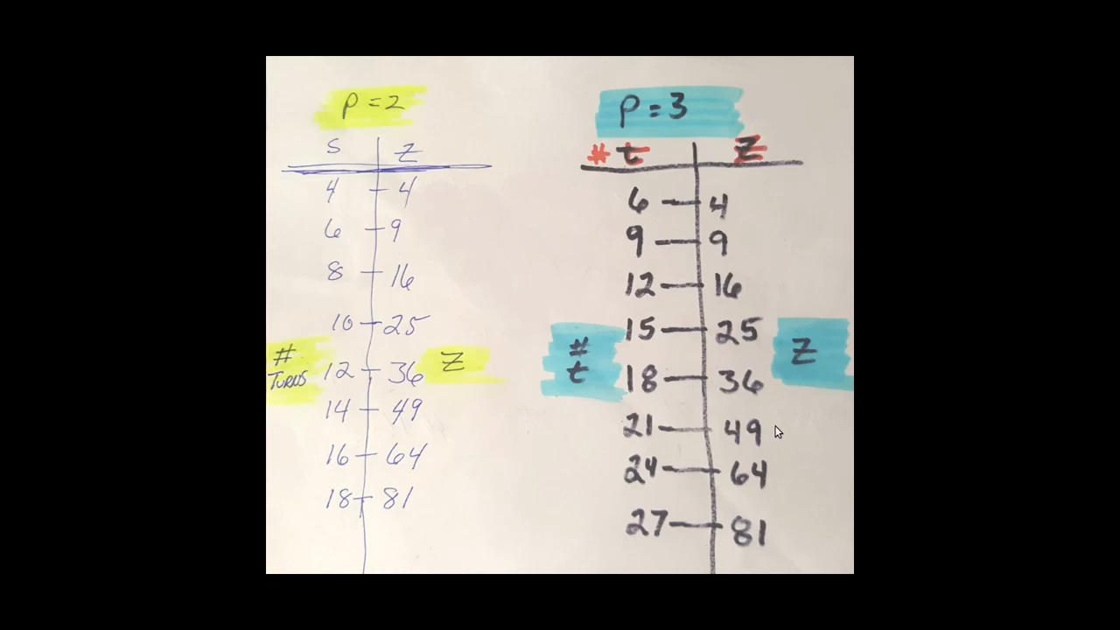
mouse_move(798, 444)
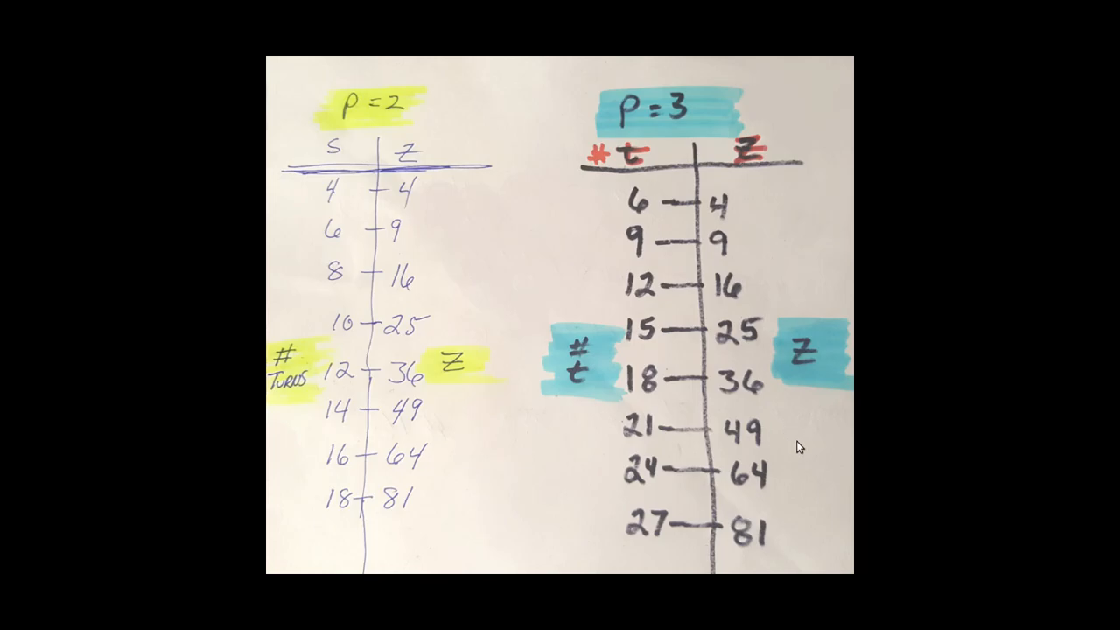
mouse_move(769, 191)
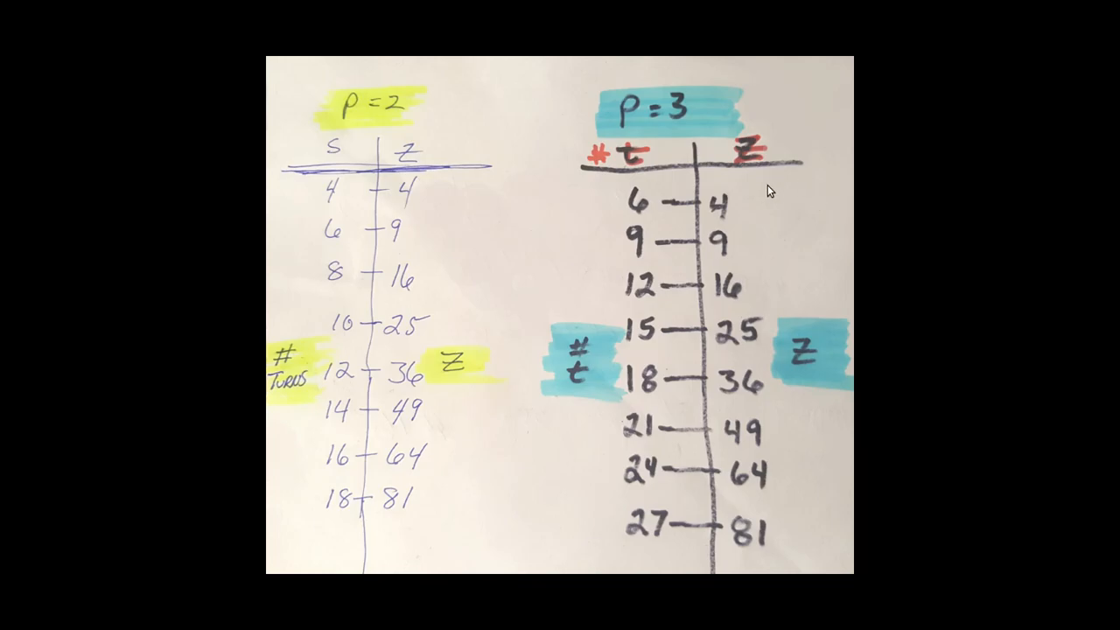
mouse_move(784, 483)
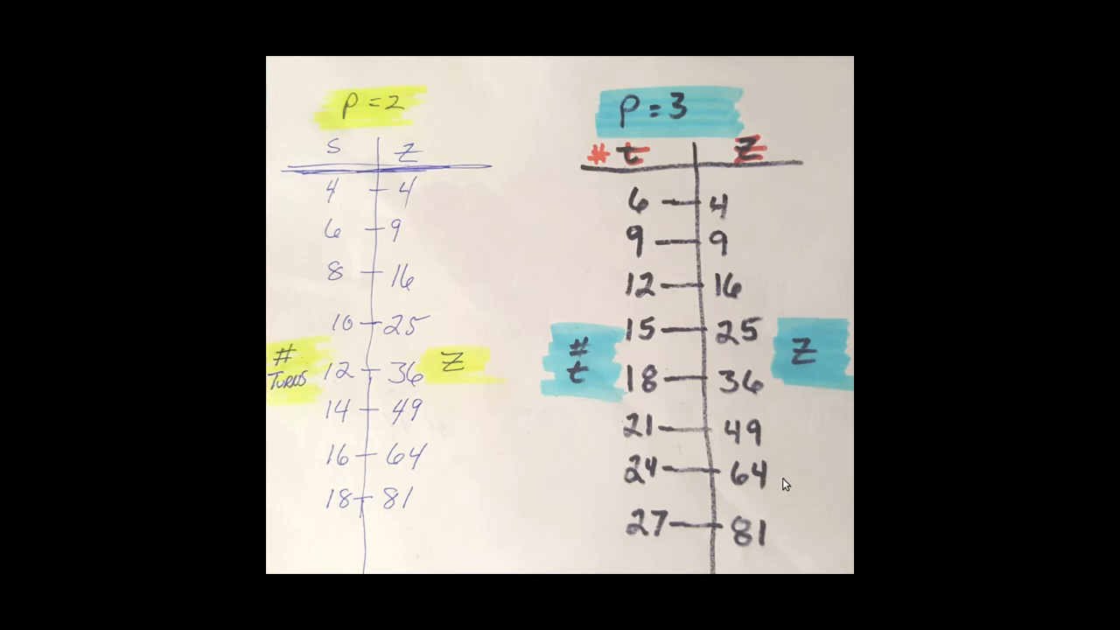
mouse_move(781, 501)
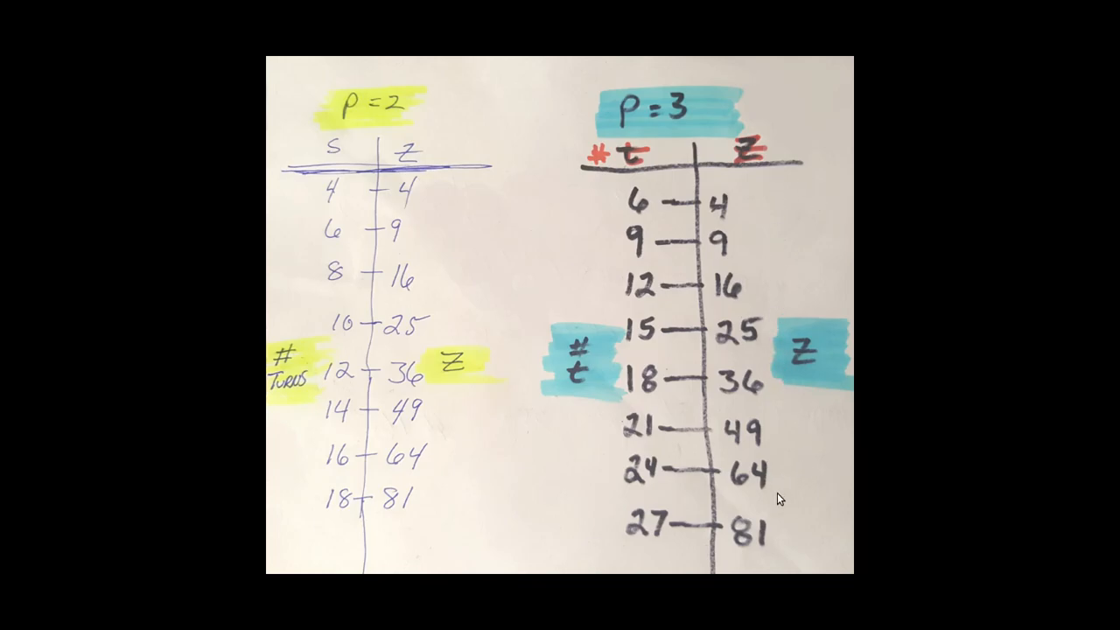
mouse_move(637, 514)
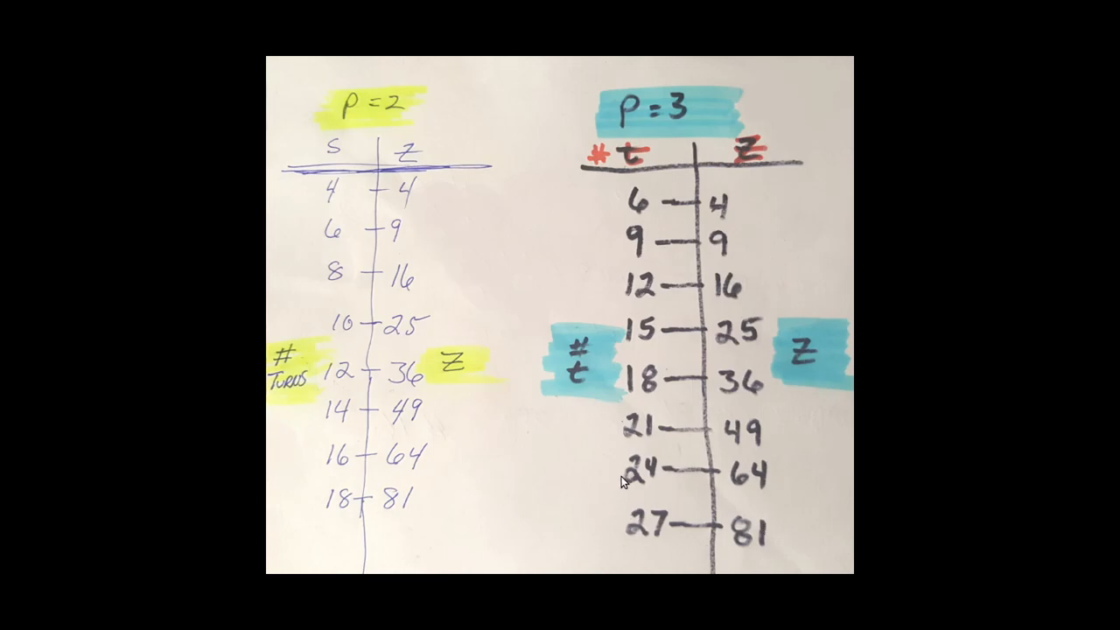
mouse_move(567, 469)
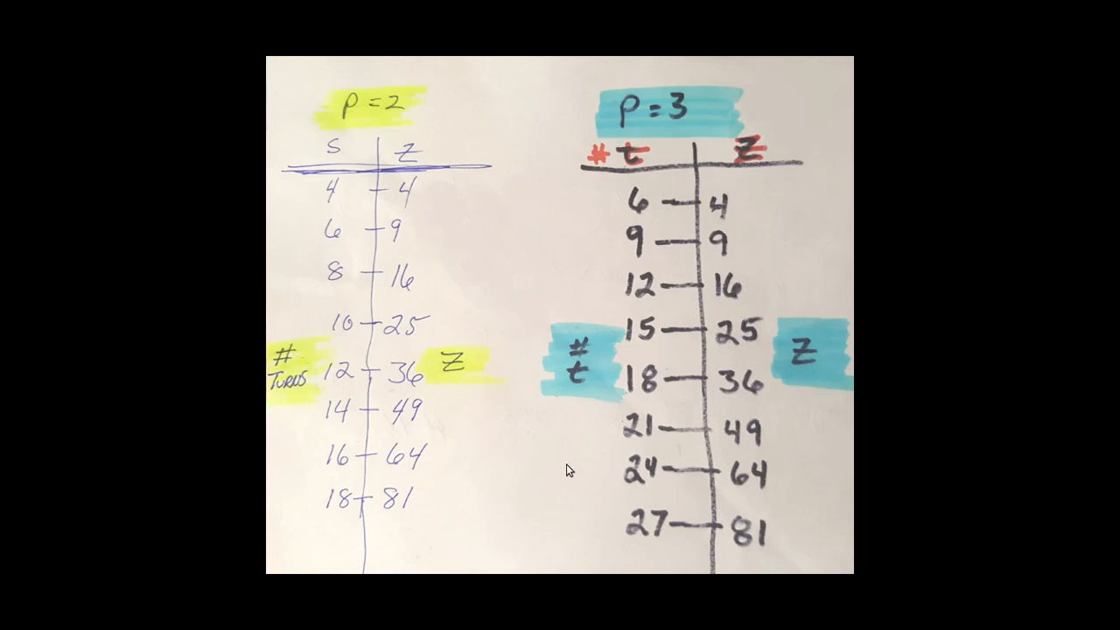
mouse_move(621, 469)
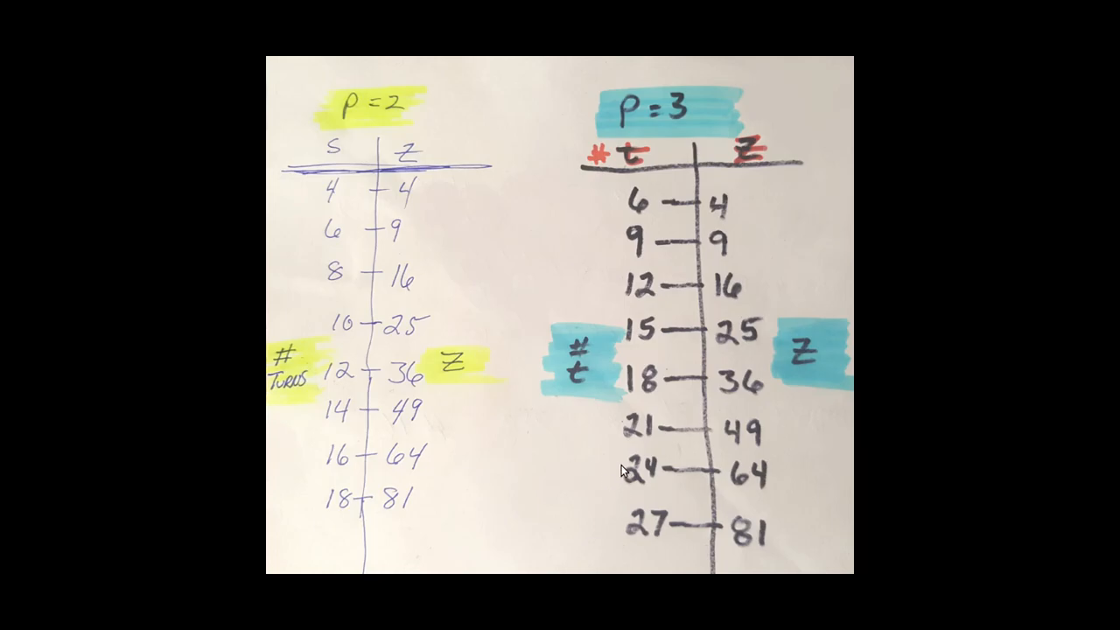
mouse_move(616, 476)
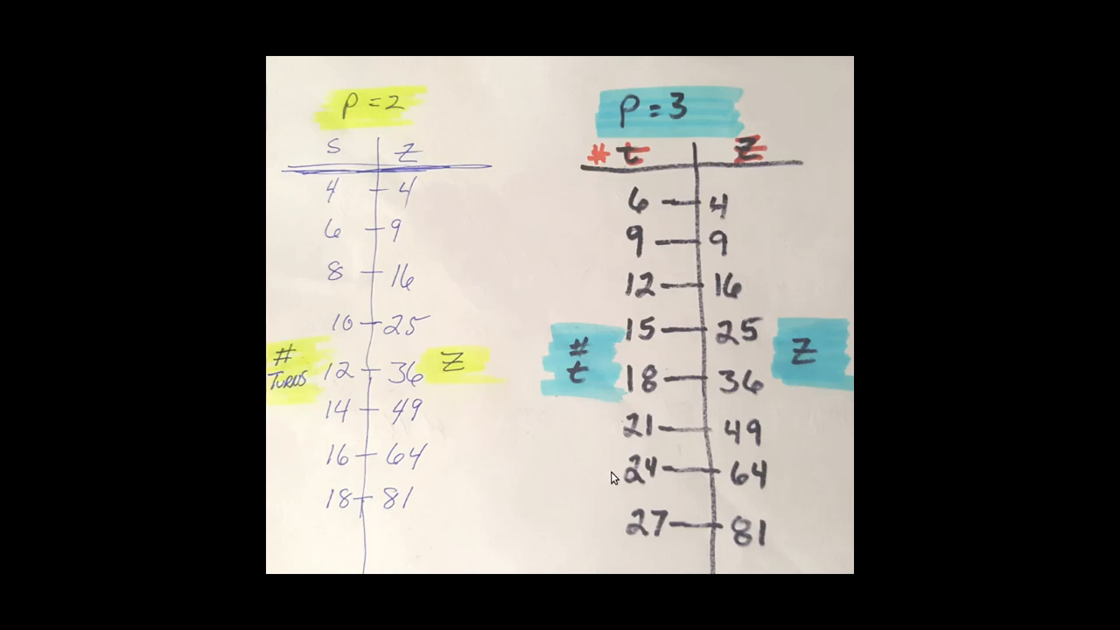
mouse_move(627, 536)
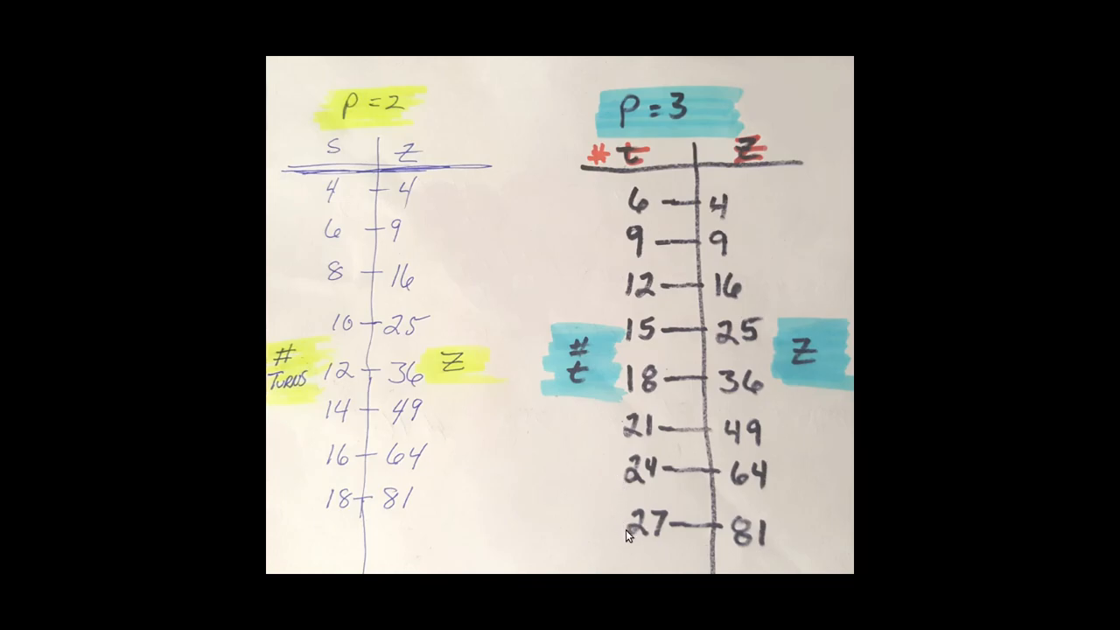
mouse_move(611, 528)
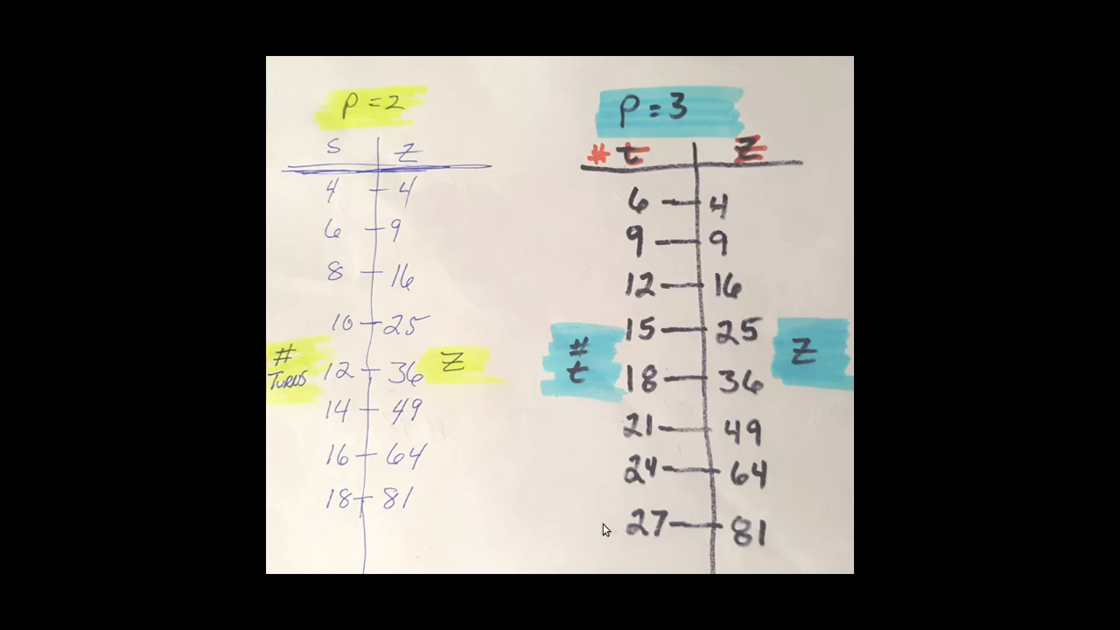
mouse_move(616, 533)
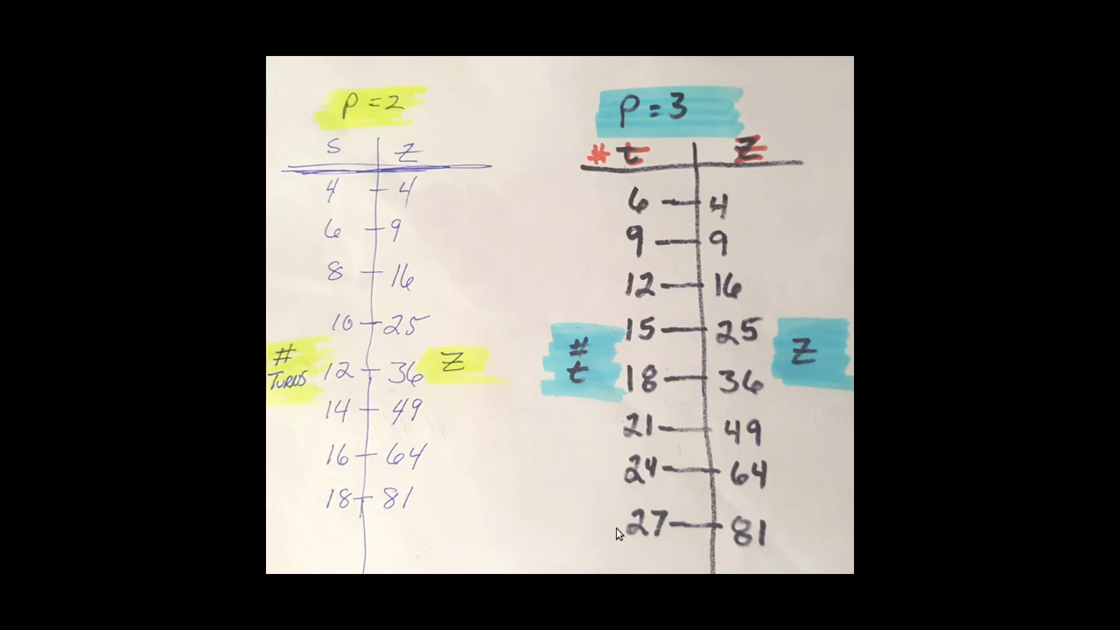
mouse_move(617, 547)
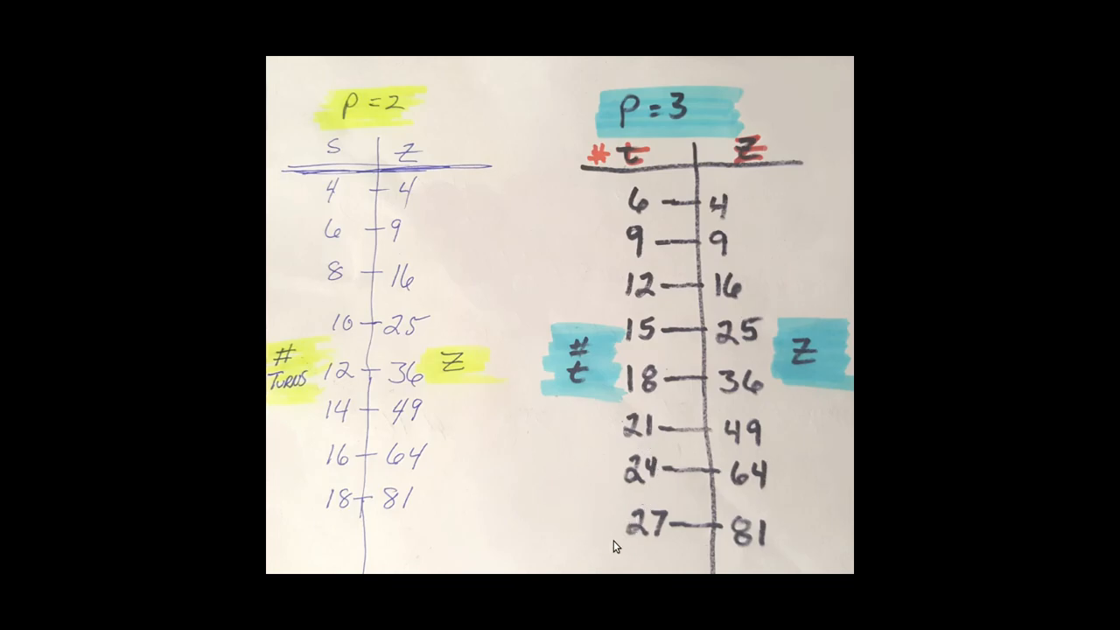
mouse_move(823, 553)
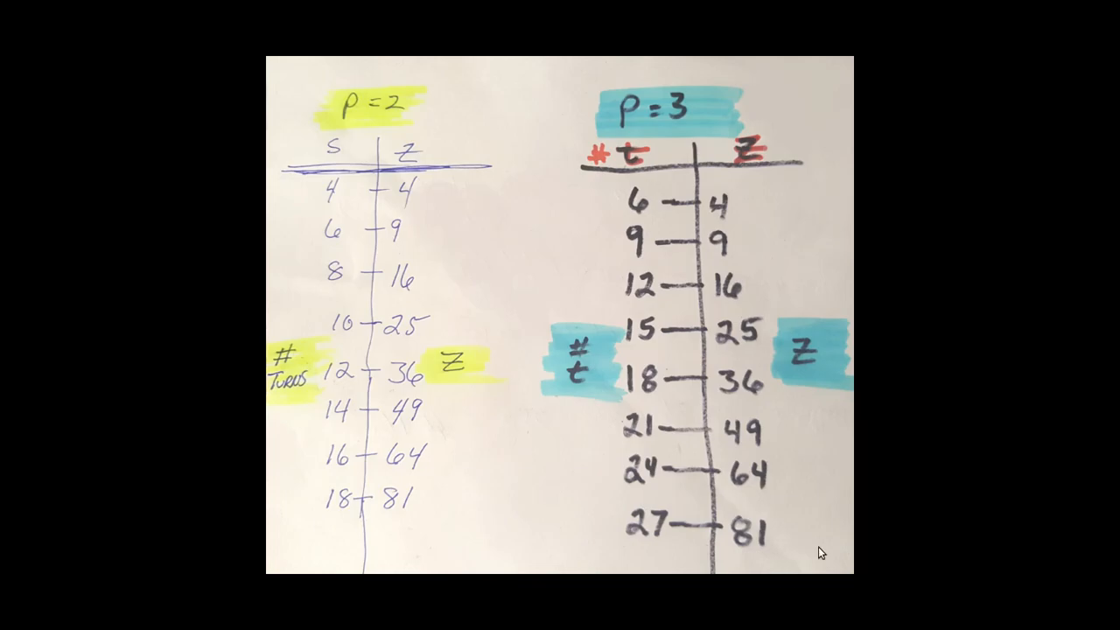
mouse_move(578, 539)
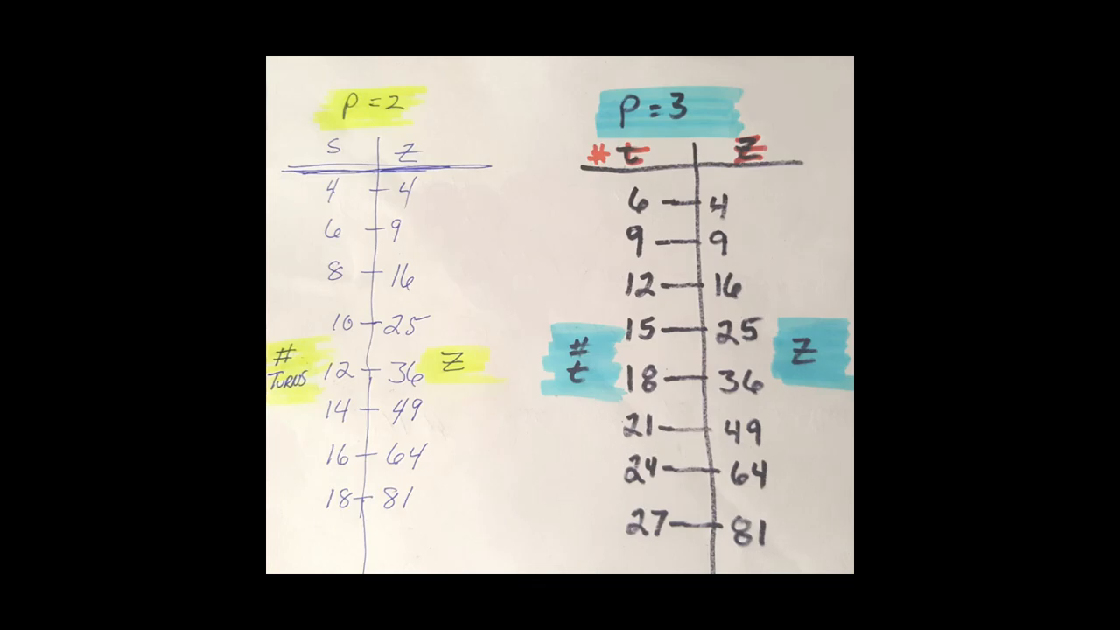
mouse_move(658, 131)
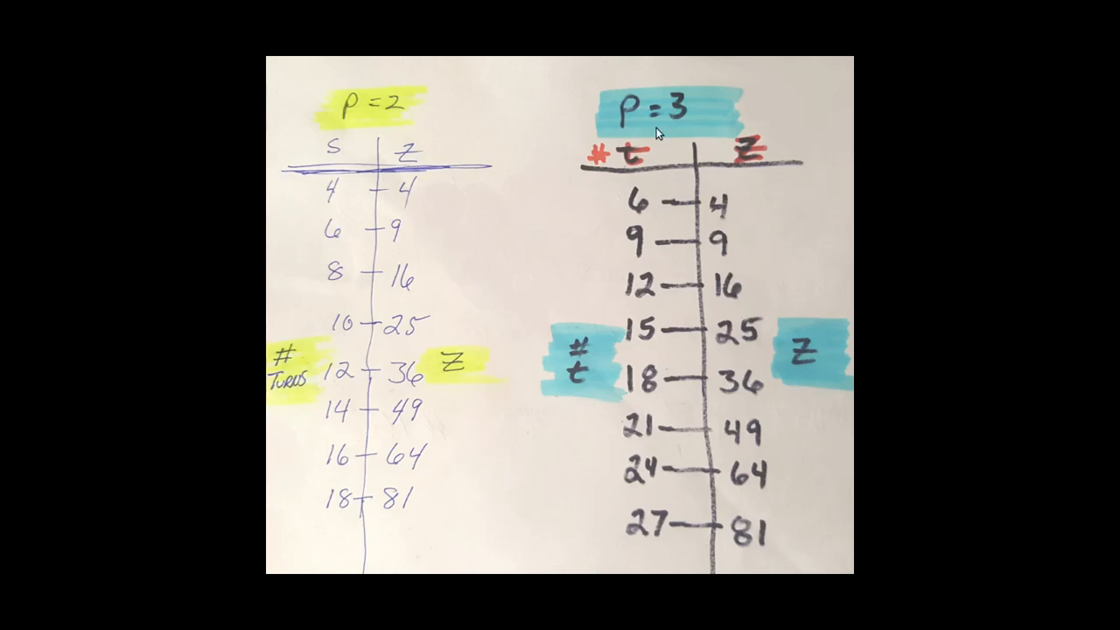
mouse_move(651, 67)
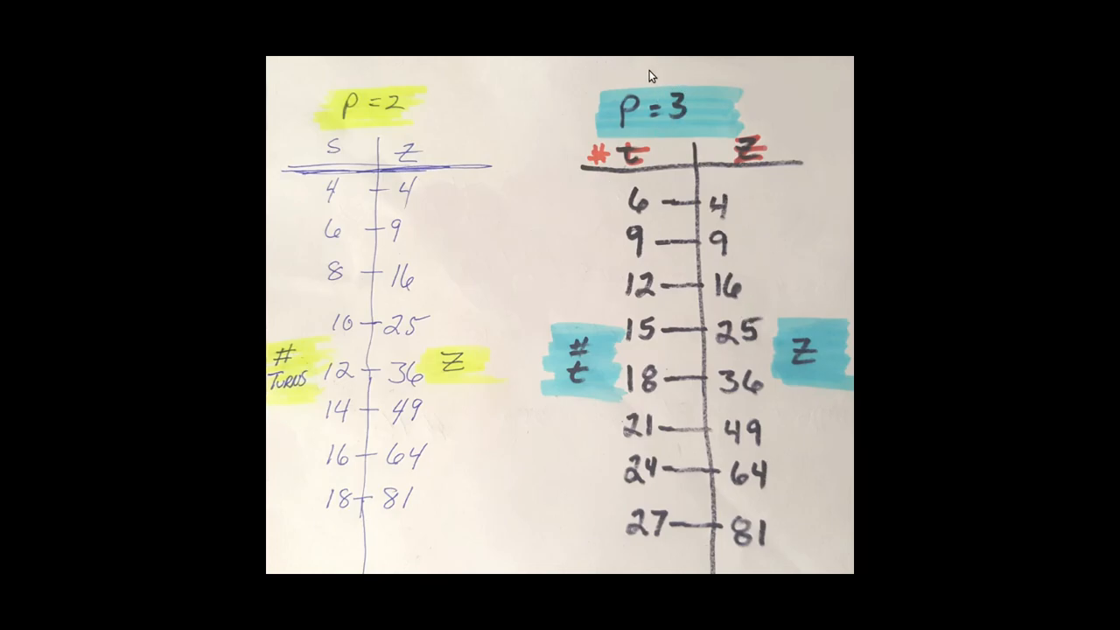
mouse_move(609, 427)
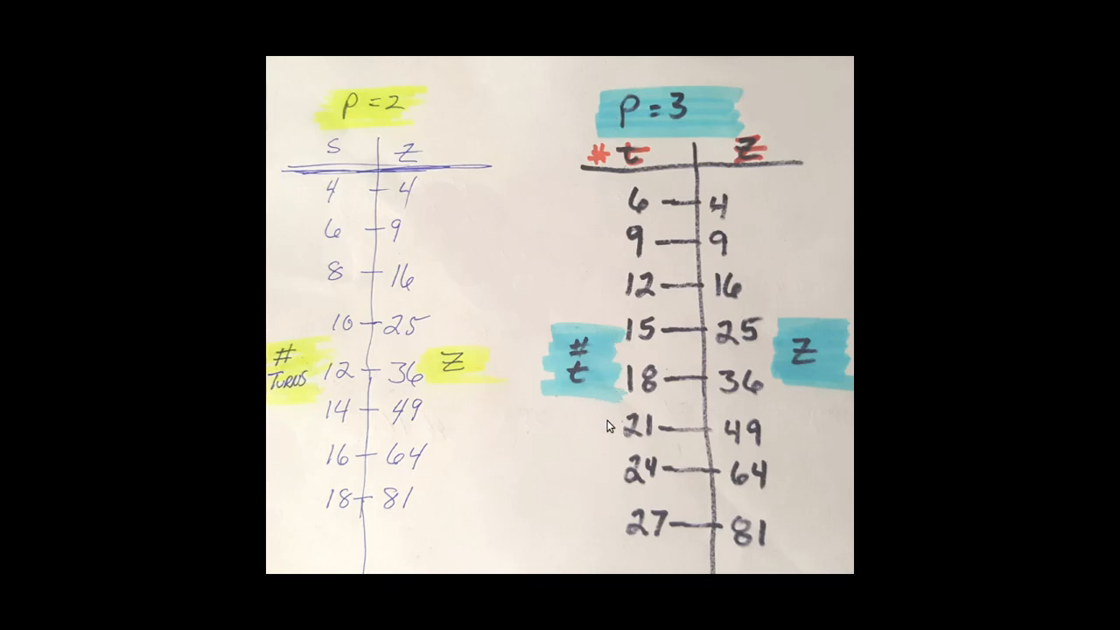
mouse_move(801, 442)
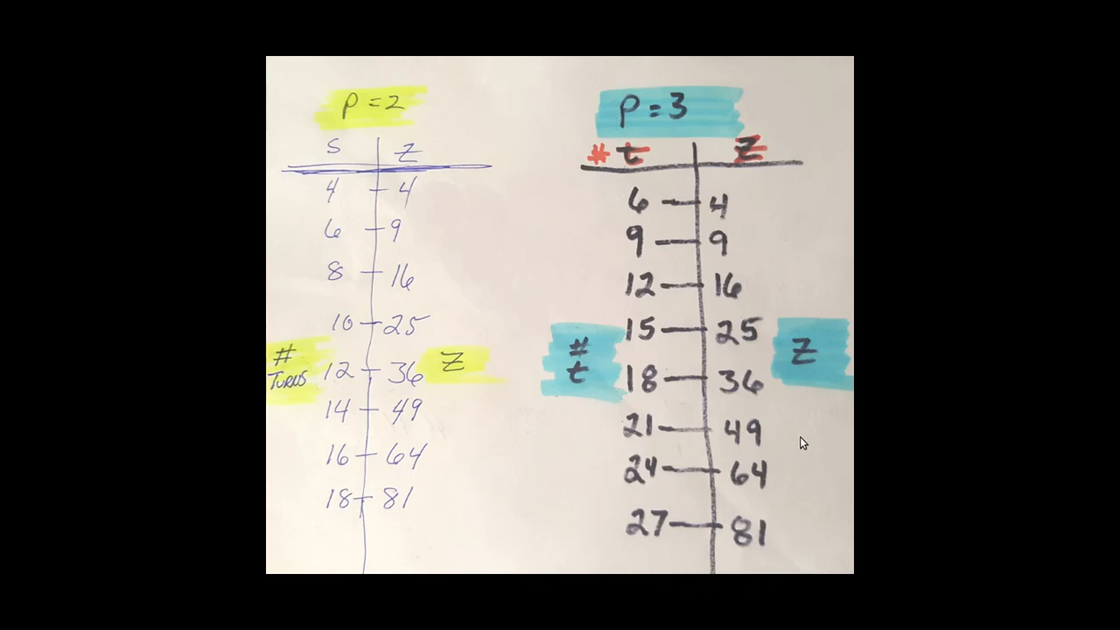
mouse_move(781, 196)
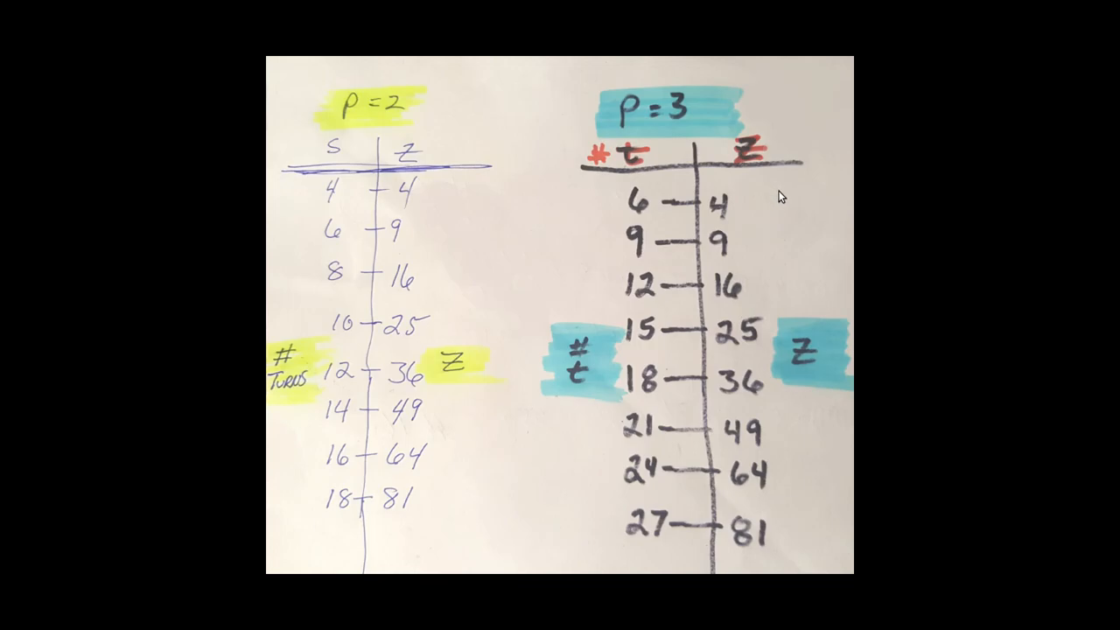